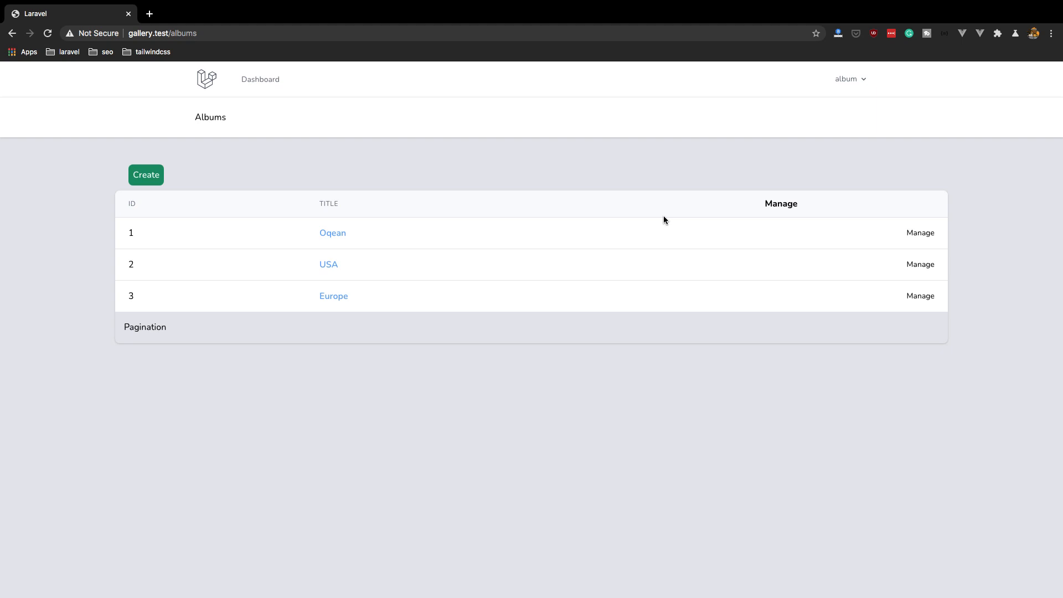
pyautogui.moveTo(146, 174)
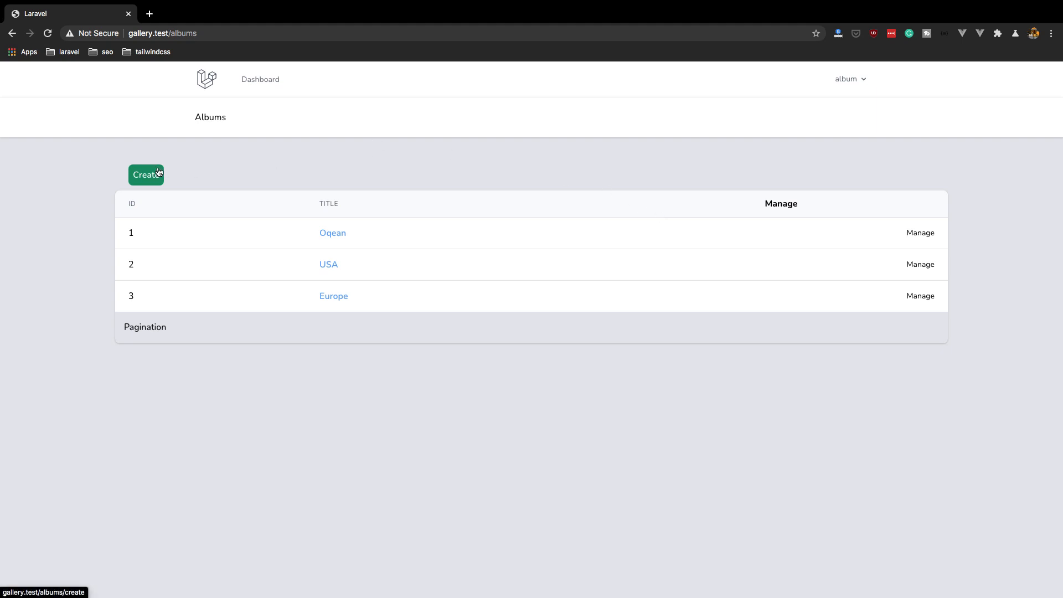
pyautogui.moveTo(227, 198)
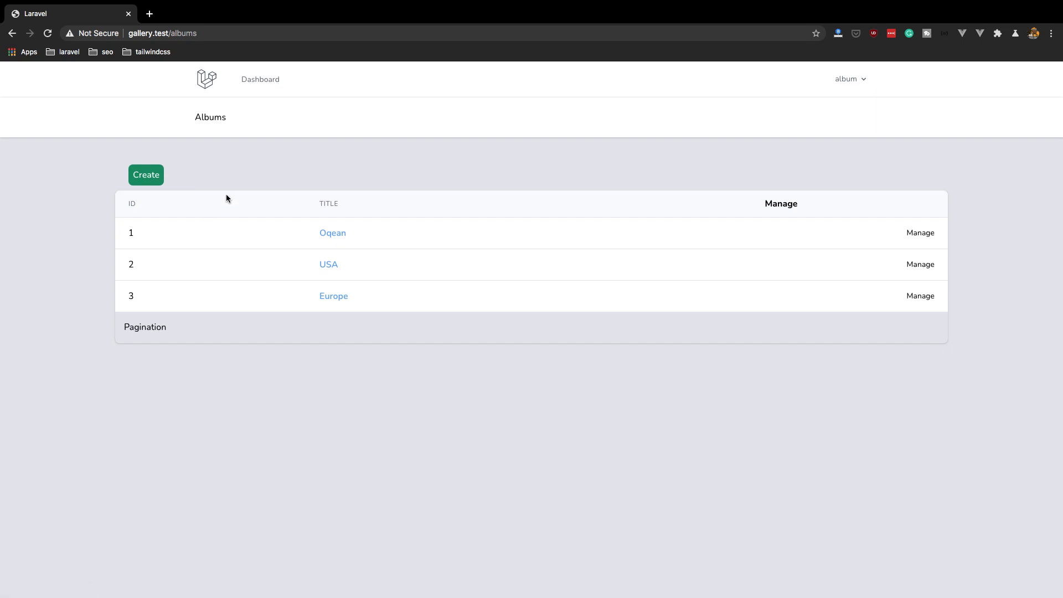
pyautogui.moveTo(207, 177)
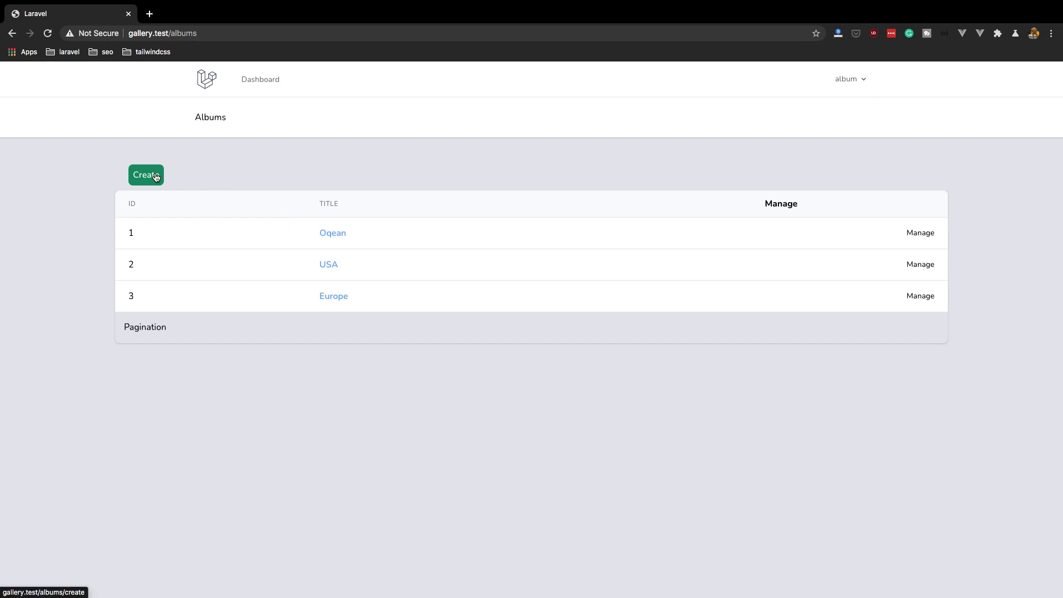
# Use the green Create button on the Albums index to reach /albums/create.
pyautogui.click(145, 174)
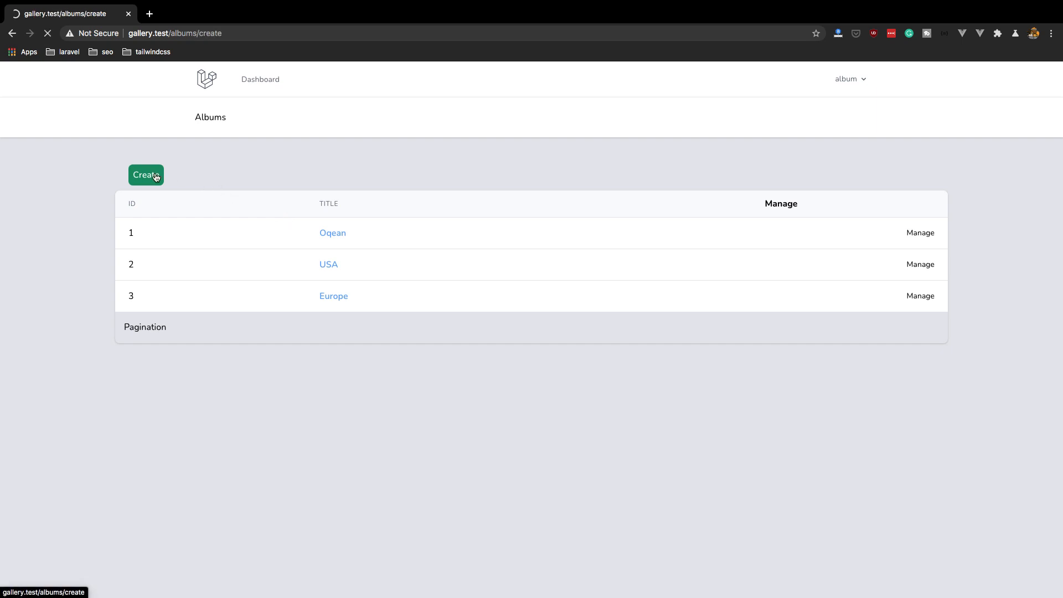
pyautogui.click(145, 174)
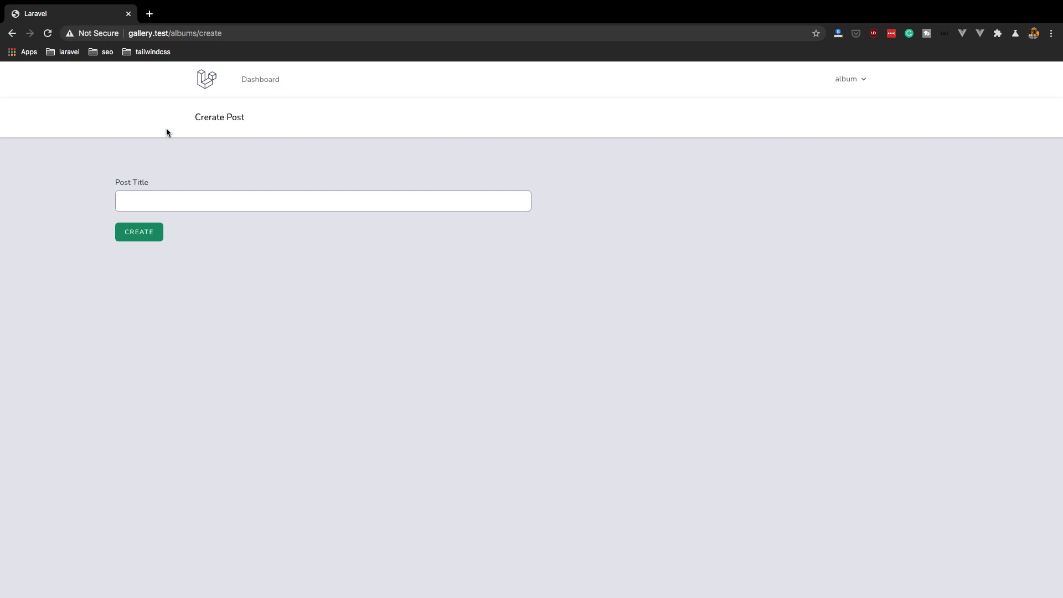
pyautogui.moveTo(201, 155)
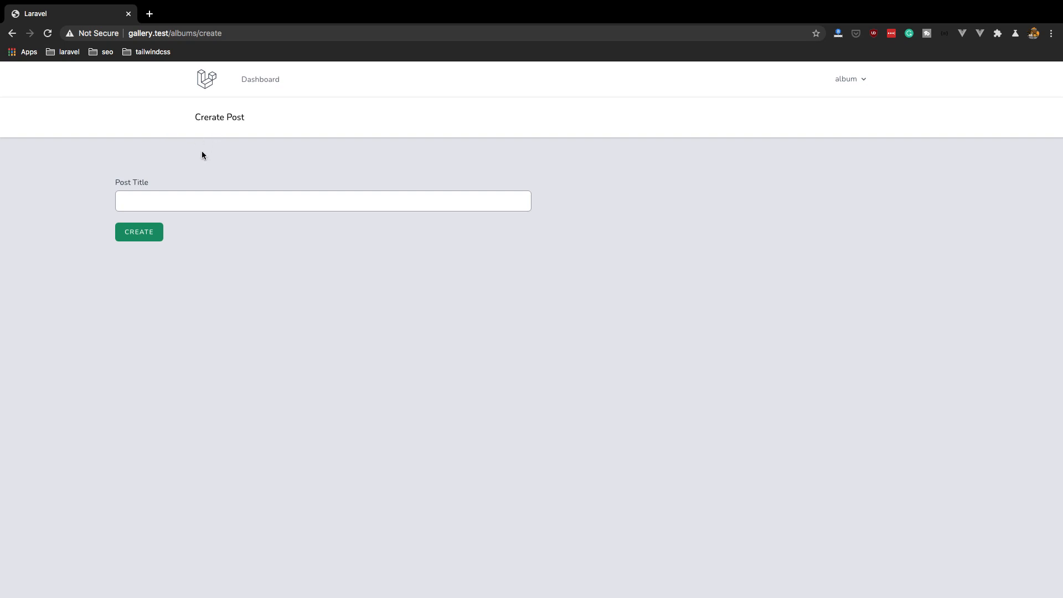
pyautogui.moveTo(192, 149)
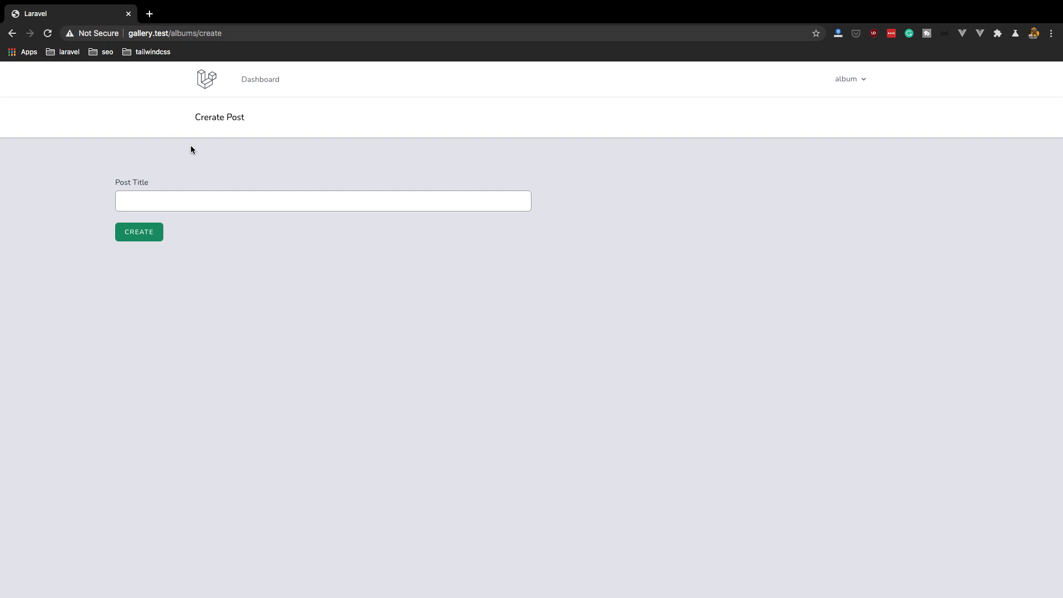
pyautogui.moveTo(184, 186)
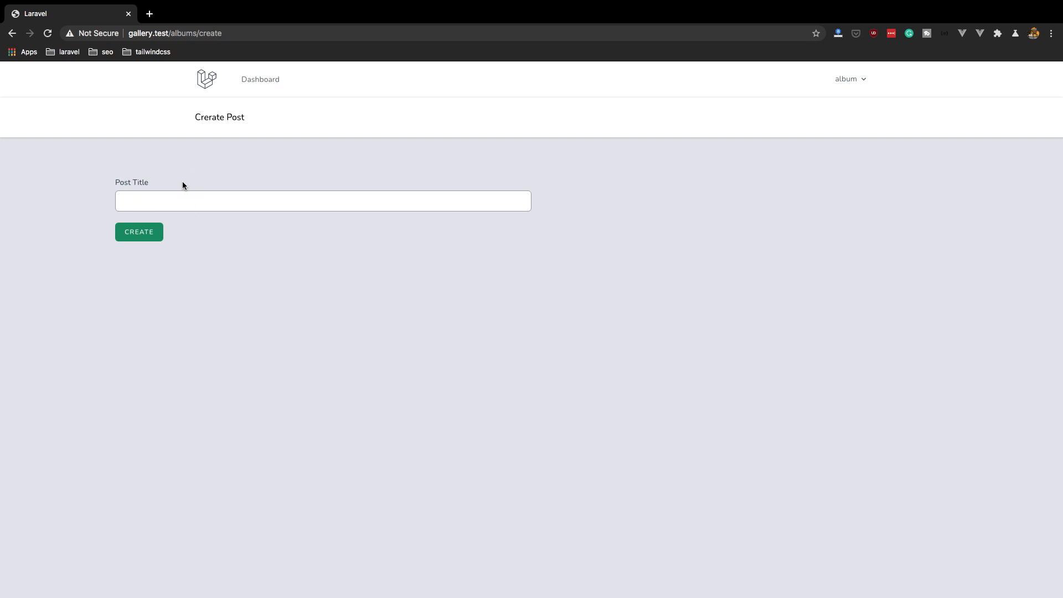
pyautogui.moveTo(162, 191)
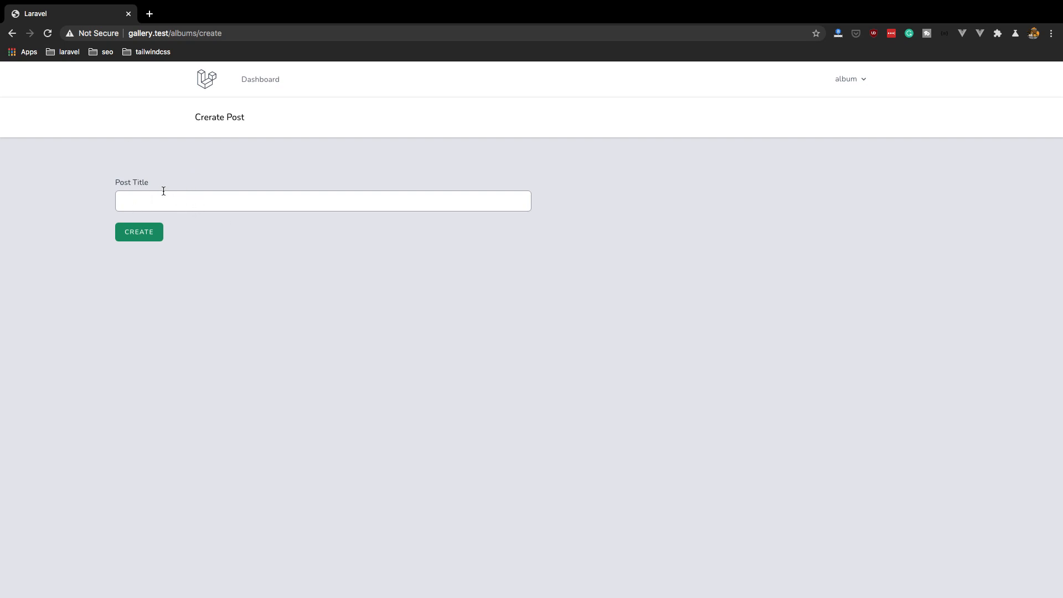
pyautogui.moveTo(301, 80)
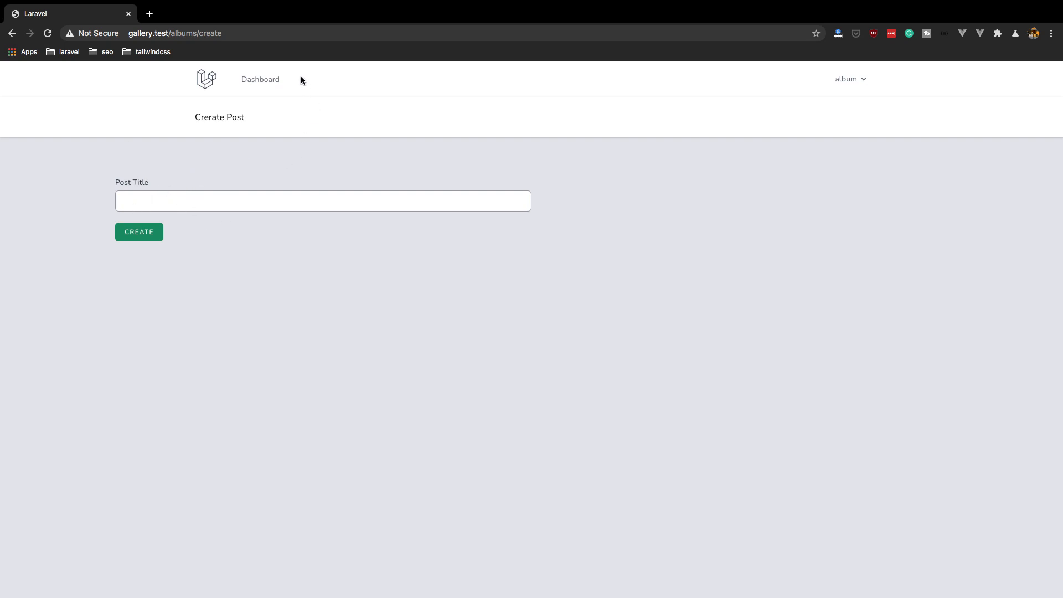
pyautogui.moveTo(328, 92)
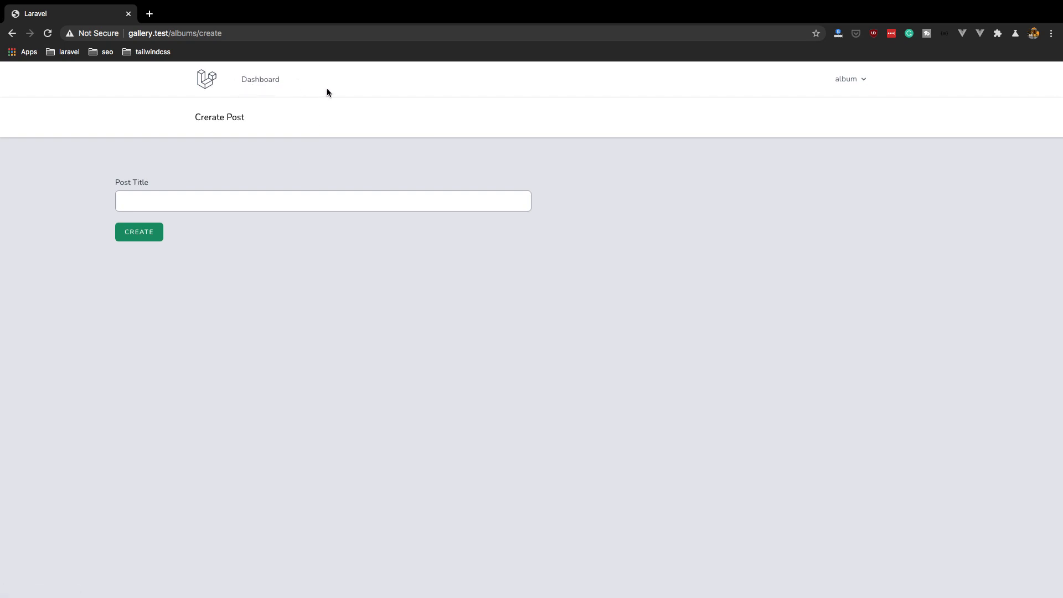
pyautogui.moveTo(237, 41)
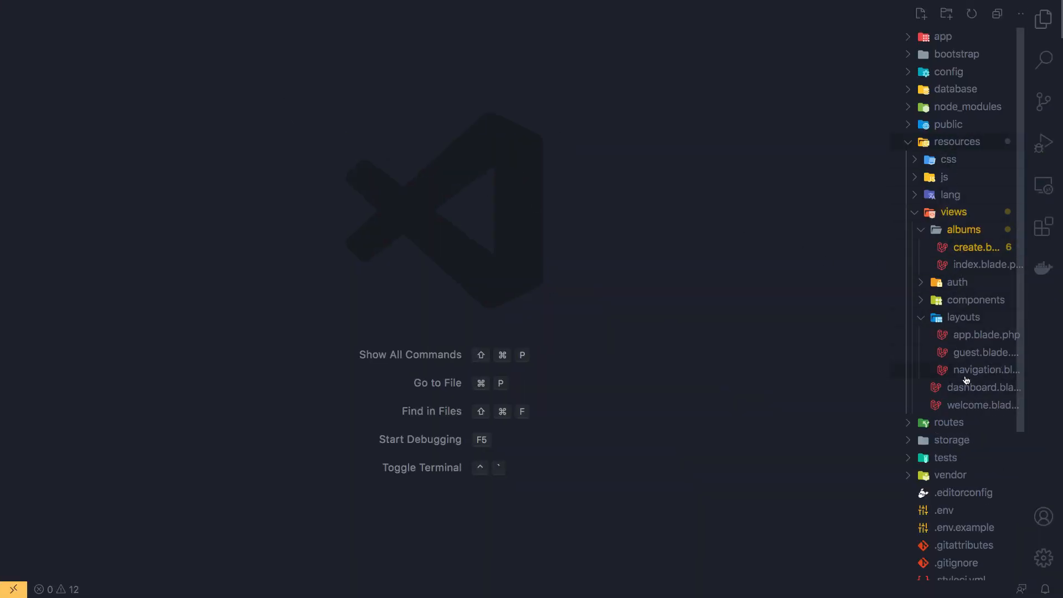
# In layouts/navigation.blade.php, duplicate the Dashboard x-nav-link block below itself.
pyautogui.click(983, 369)
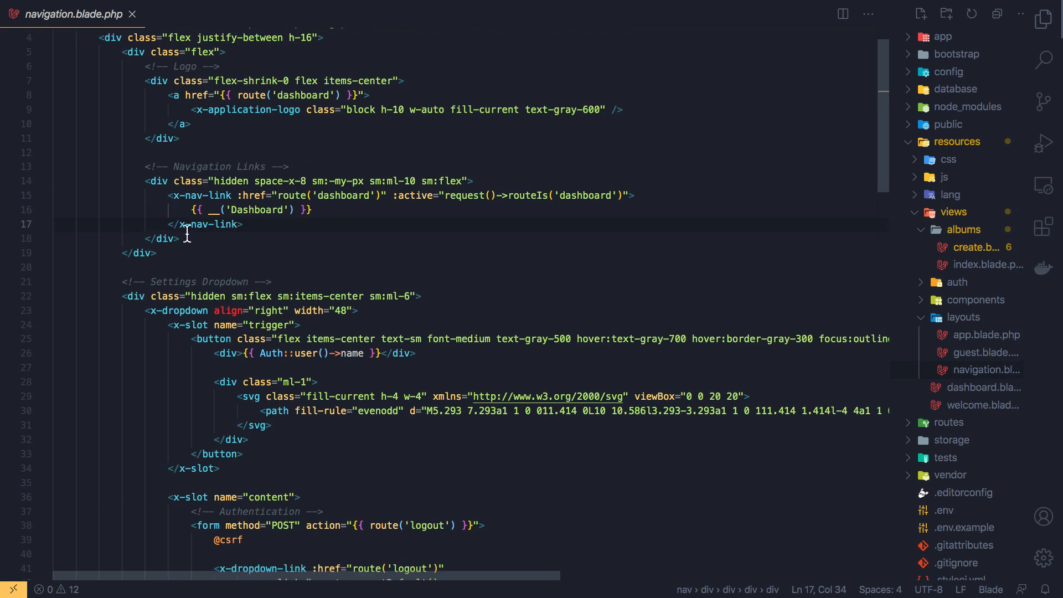
pyautogui.moveTo(143, 182)
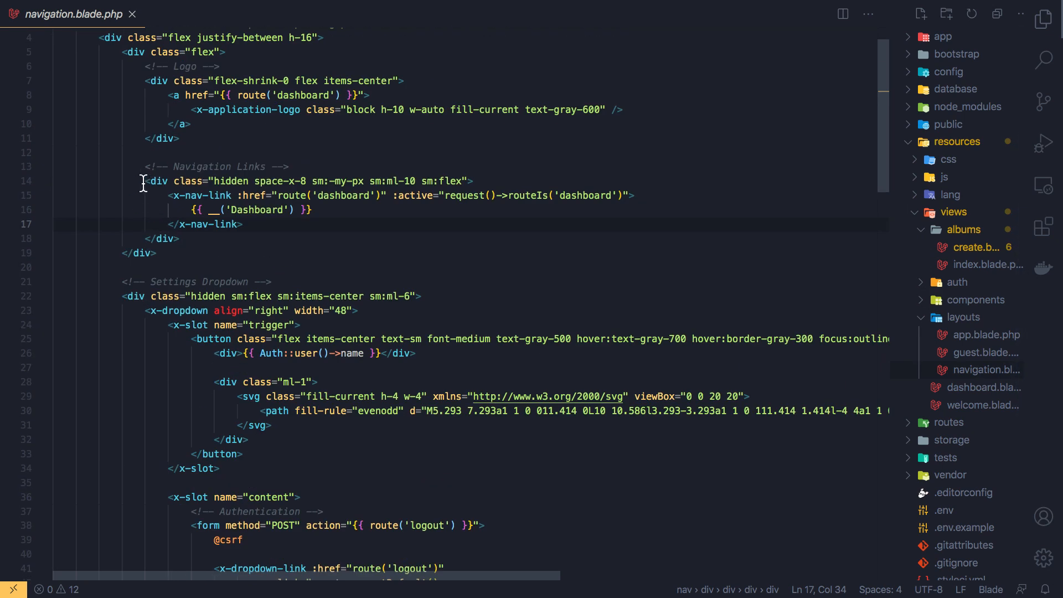
pyautogui.moveTo(143, 181); pyautogui.dragTo(182, 238)
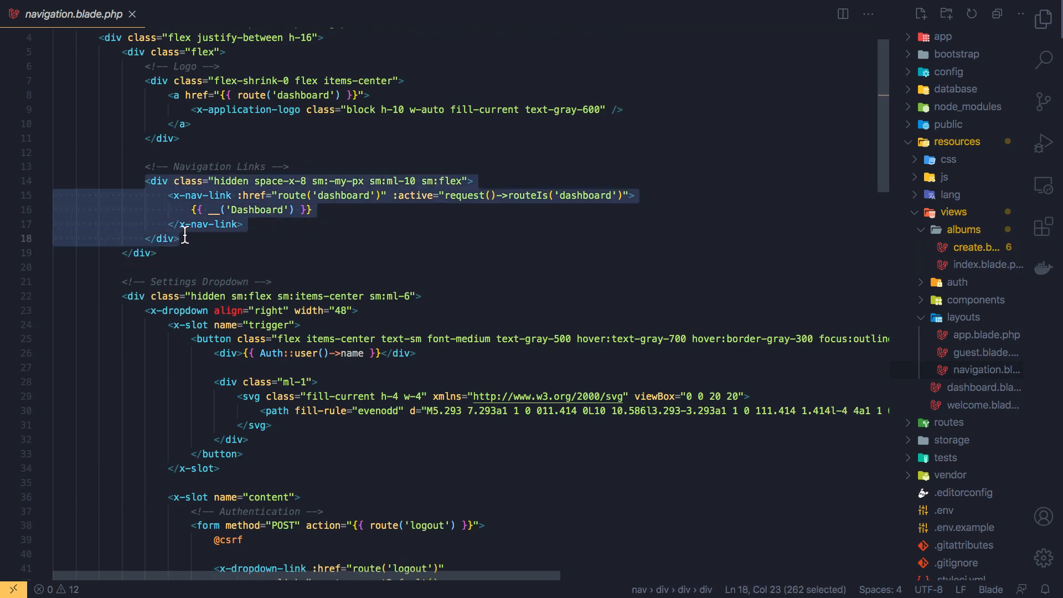
pyautogui.click(180, 239)
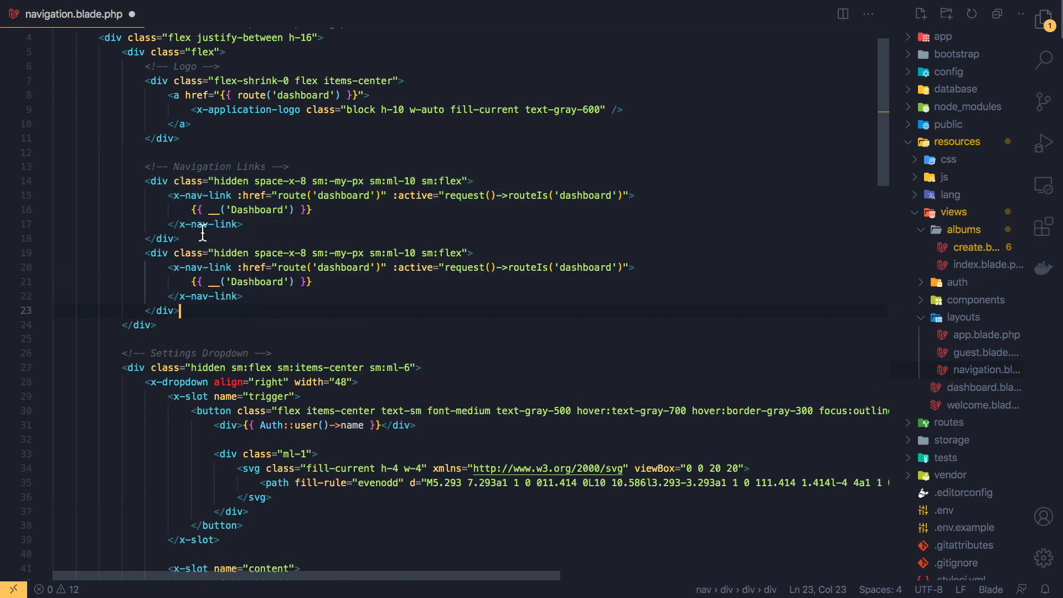
# Point the copied link at albums.index and label it Album.
pyautogui.doubleClick(345, 267)
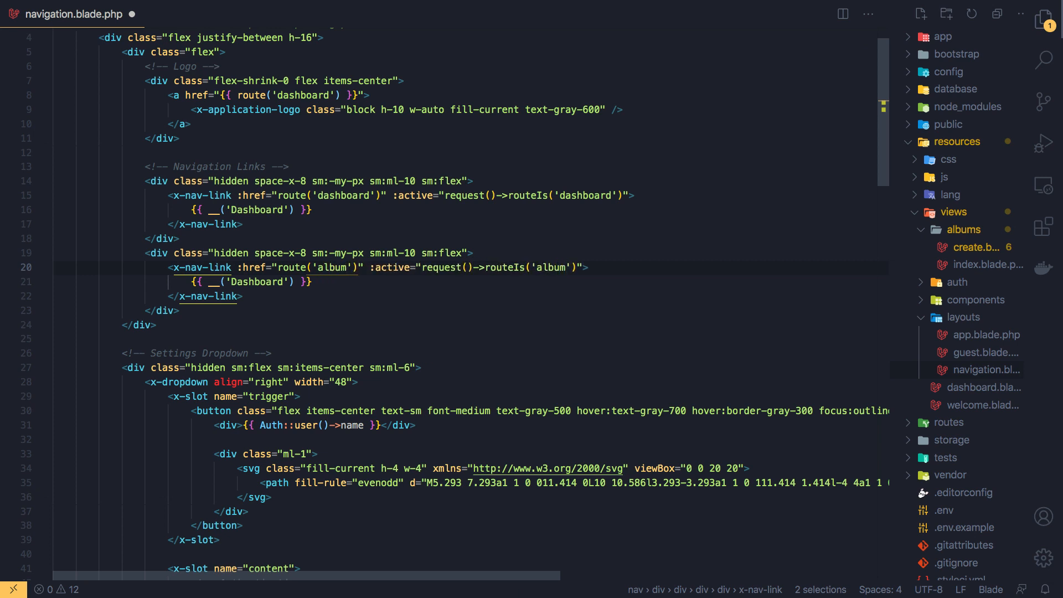
pyautogui.write('albums.')
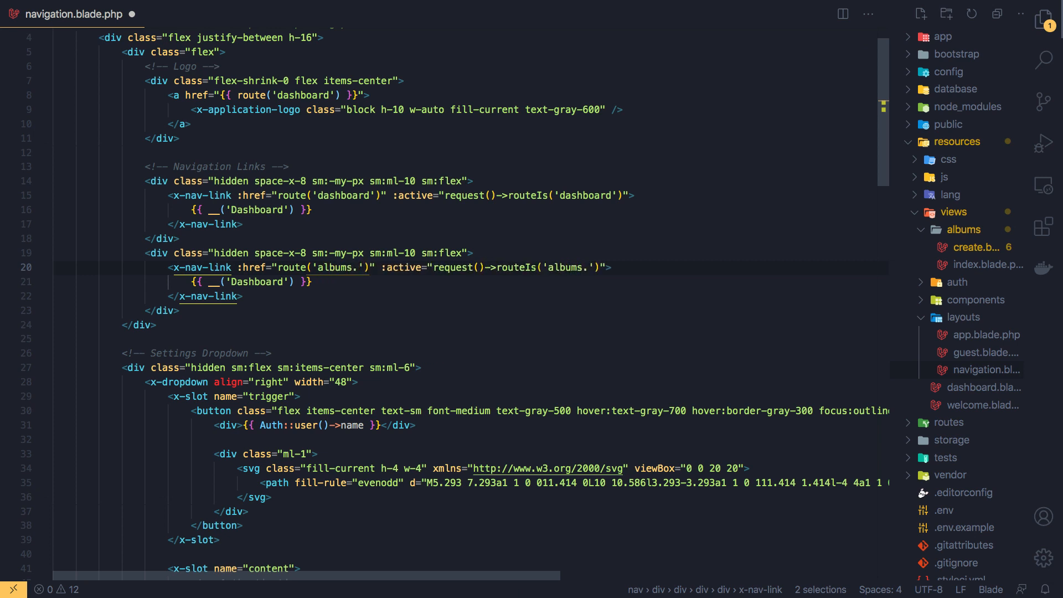
pyautogui.write('ind')
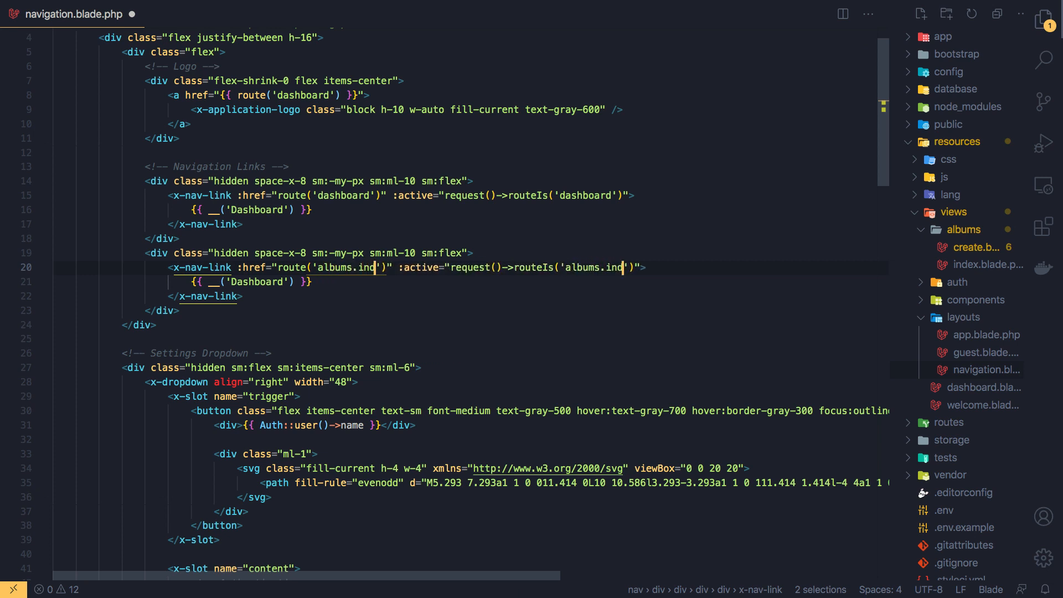
pyautogui.write('ex')
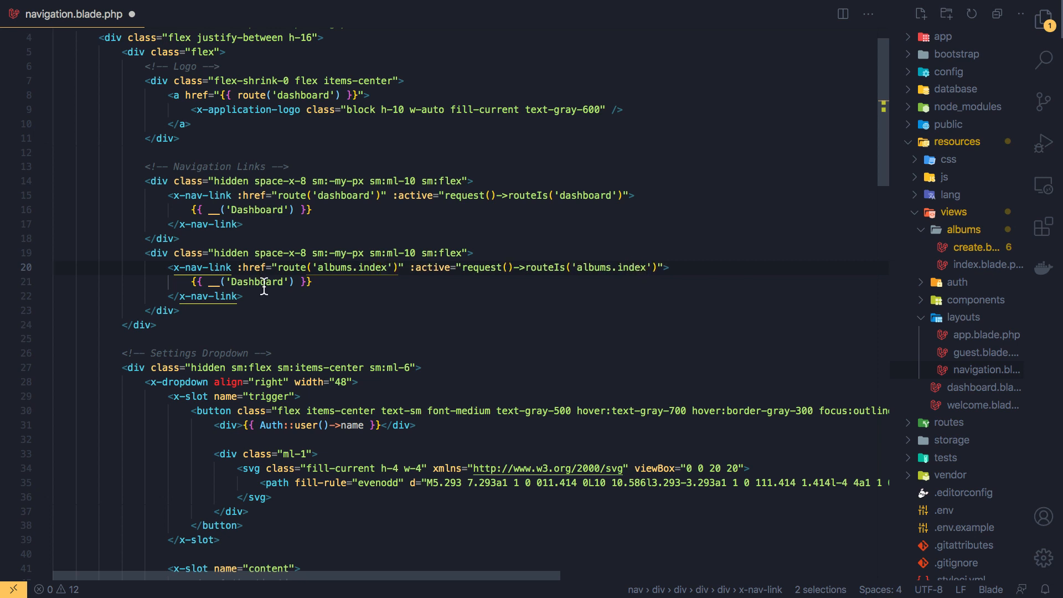
pyautogui.write('Al')
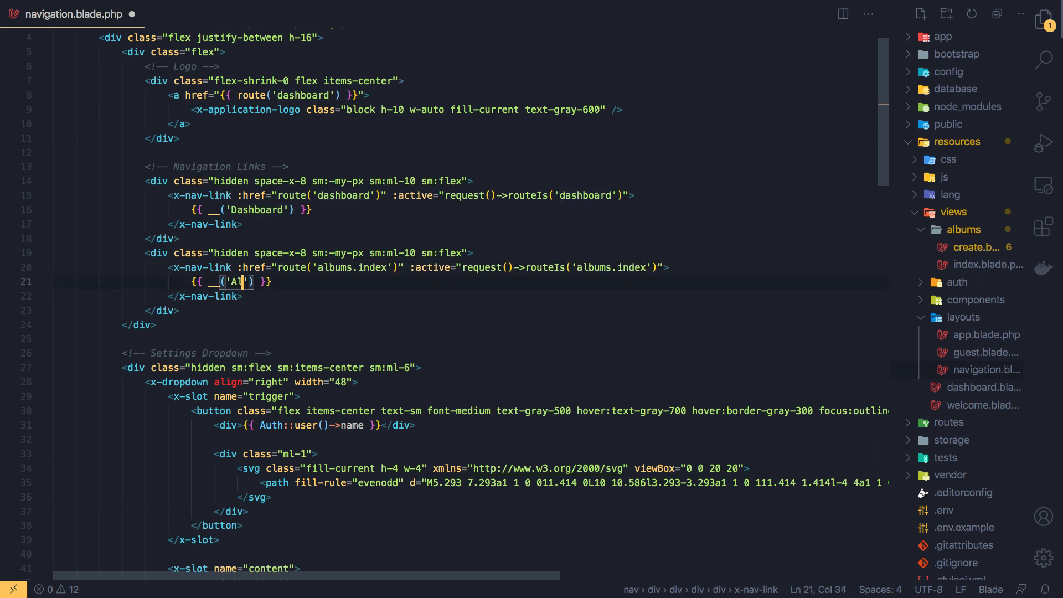
pyautogui.write('bum')
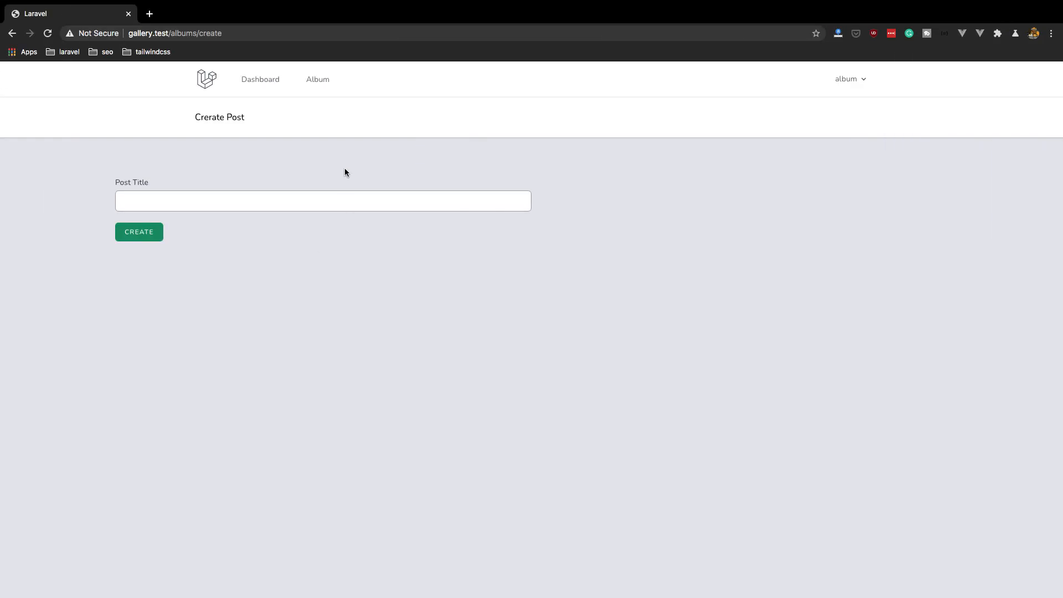
# Follow the new Album nav link to the albums list, then reopen the Create page.
pyautogui.click(317, 80)
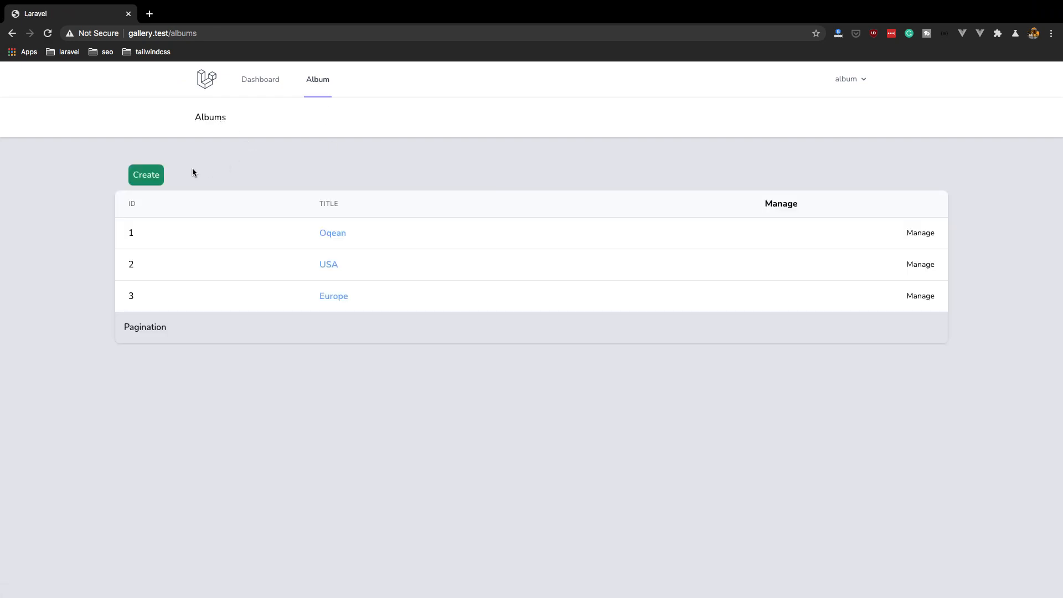
pyautogui.click(145, 174)
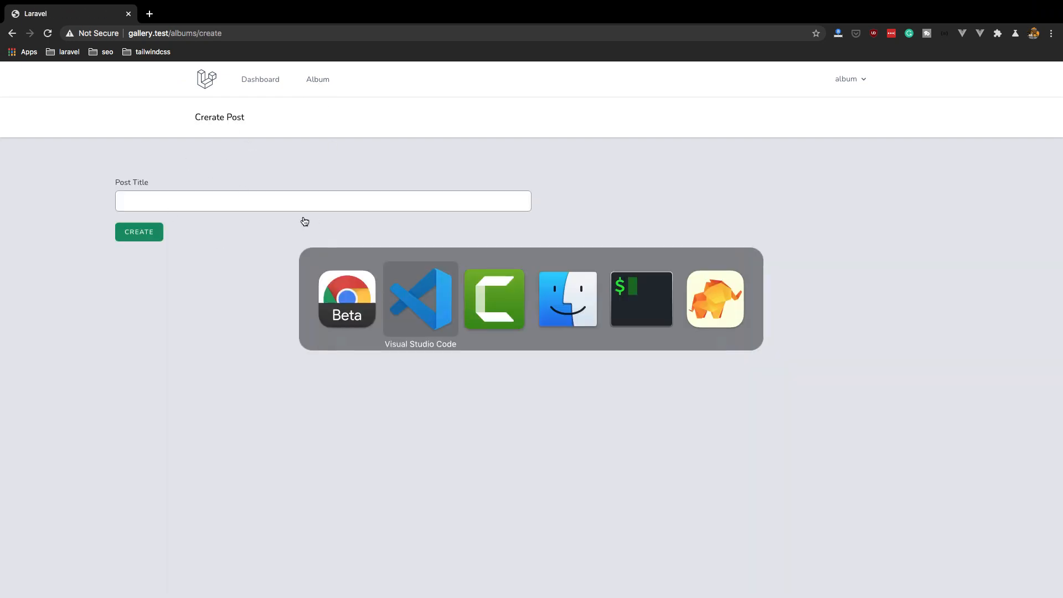
# In albums/create.blade.php, add bg-white and a shadow class to the container div.
pyautogui.click(420, 298)
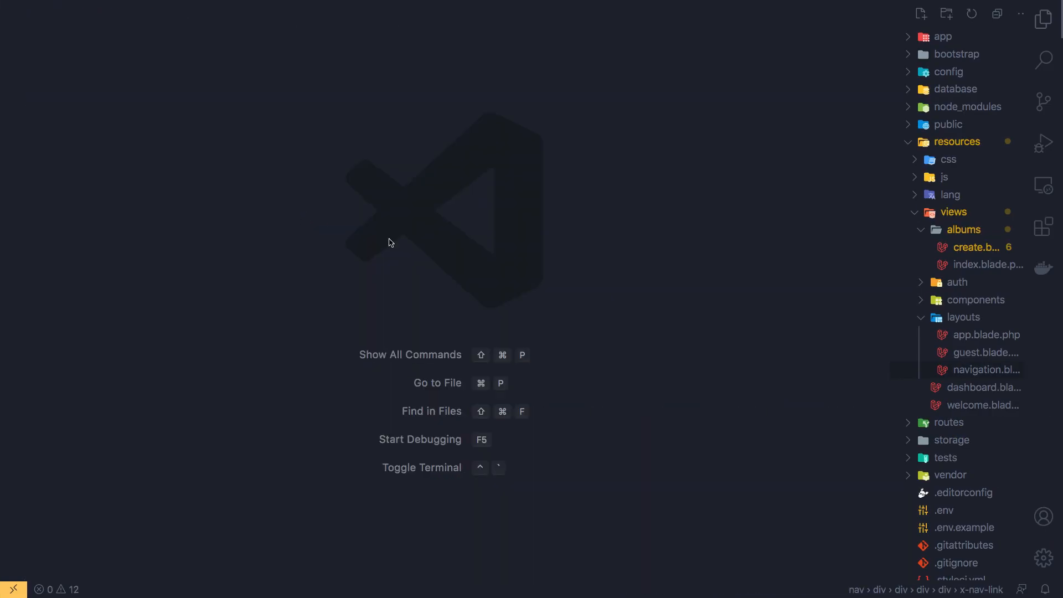
pyautogui.click(974, 247)
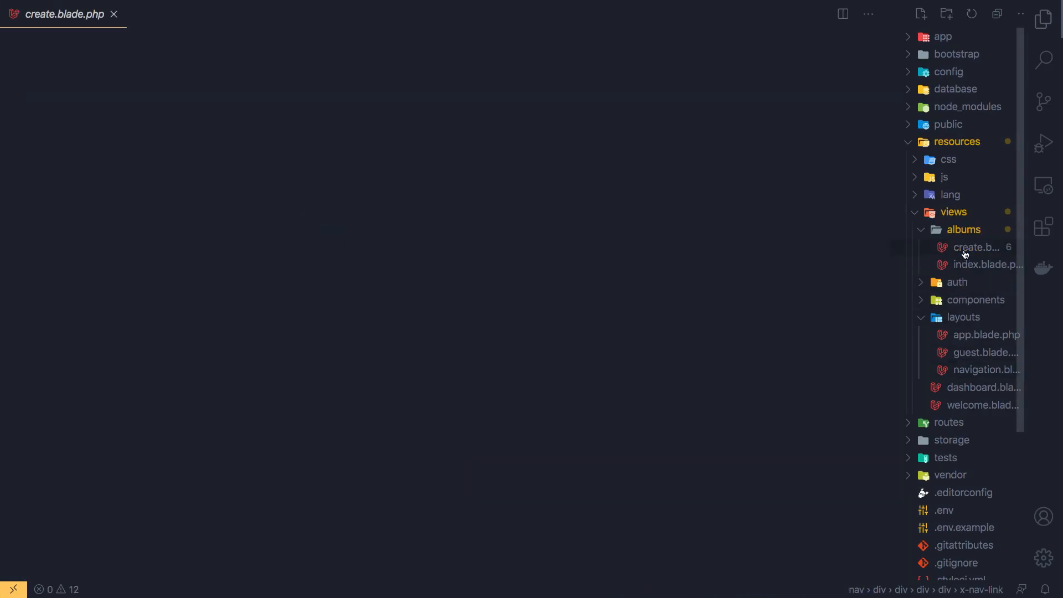
pyautogui.click(975, 247)
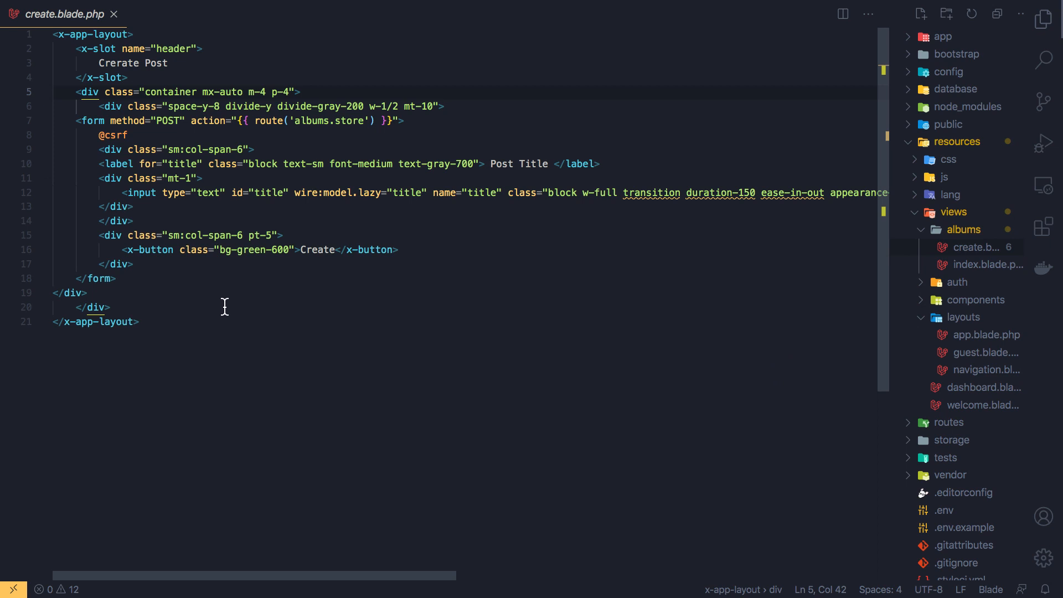
pyautogui.moveTo(158, 182)
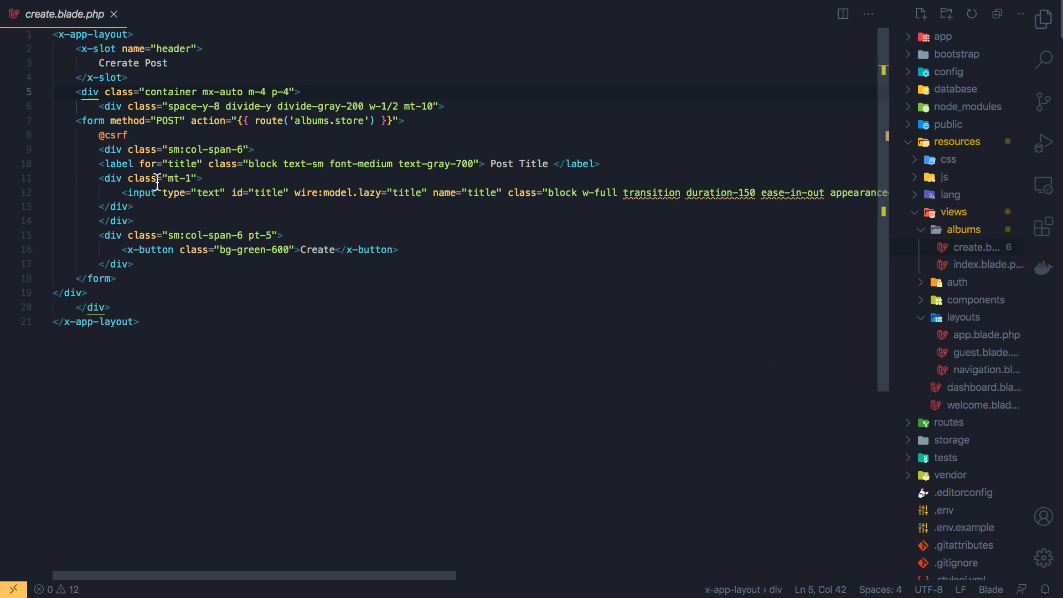
pyautogui.moveTo(378, 59)
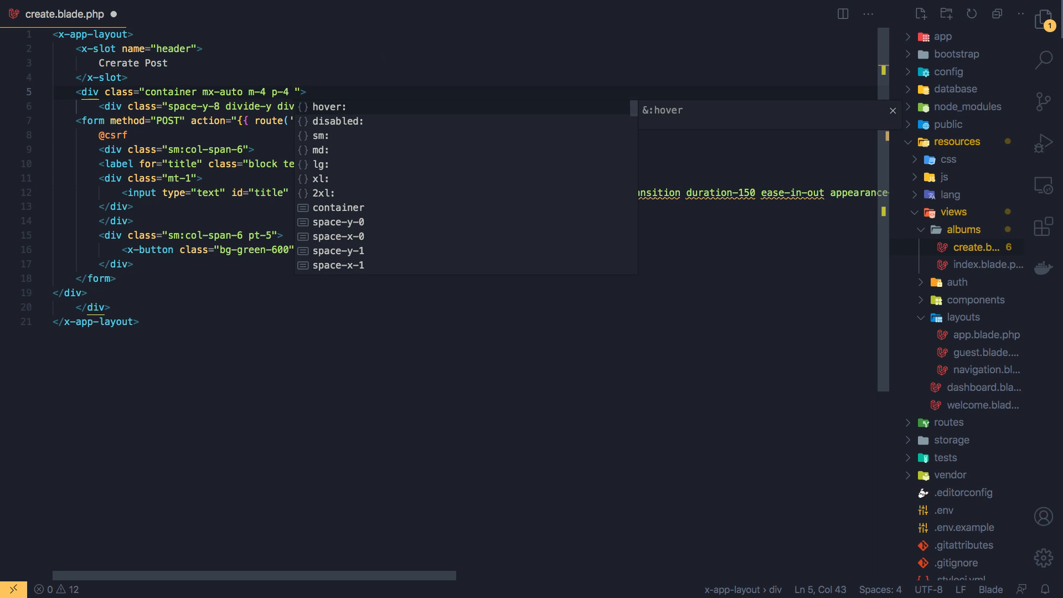
pyautogui.write('bg-white')
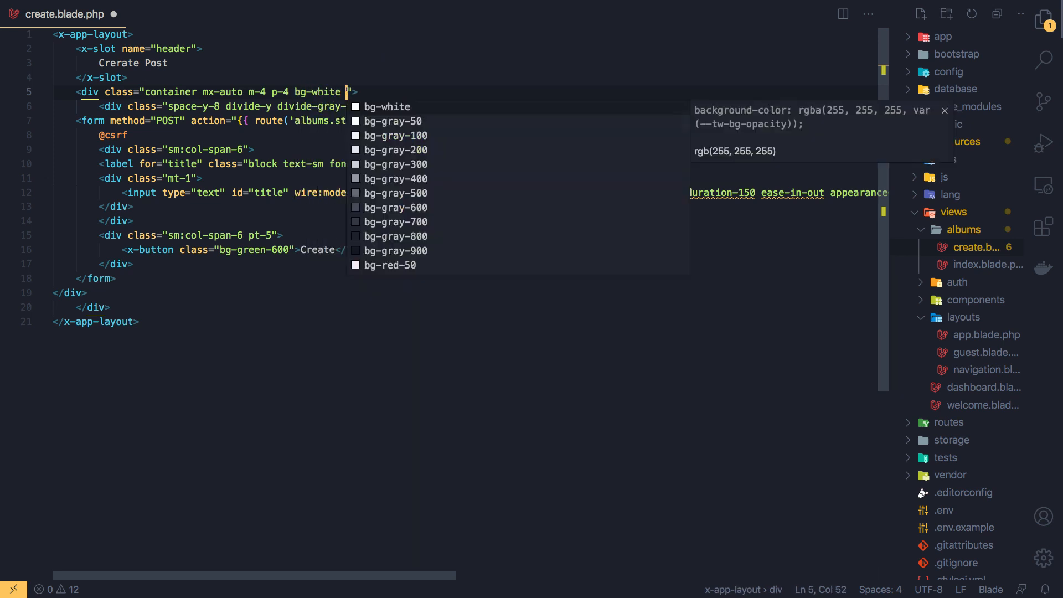
pyautogui.write('sha')
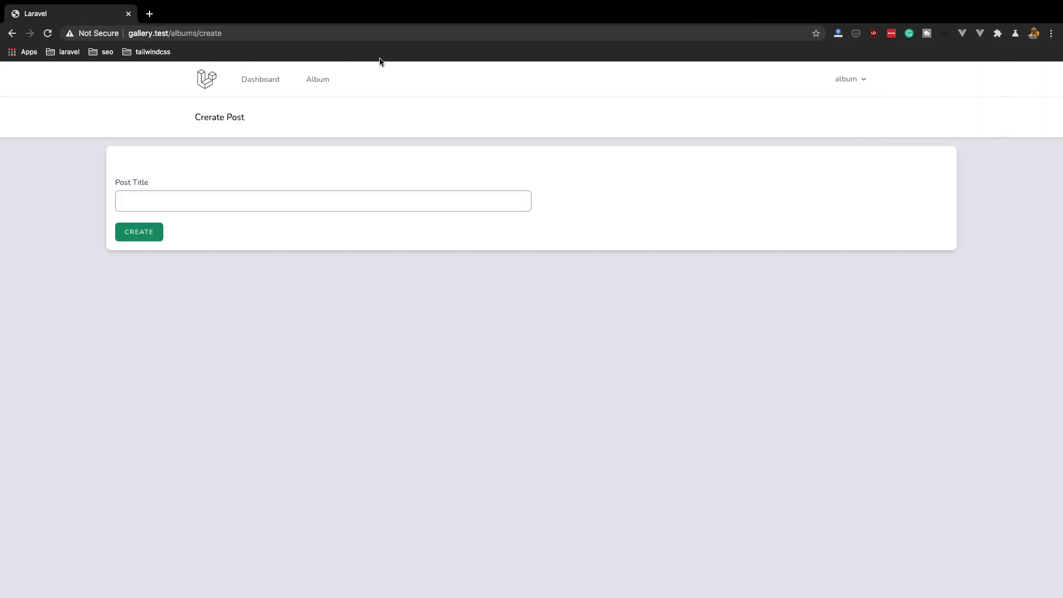
pyautogui.moveTo(223, 174)
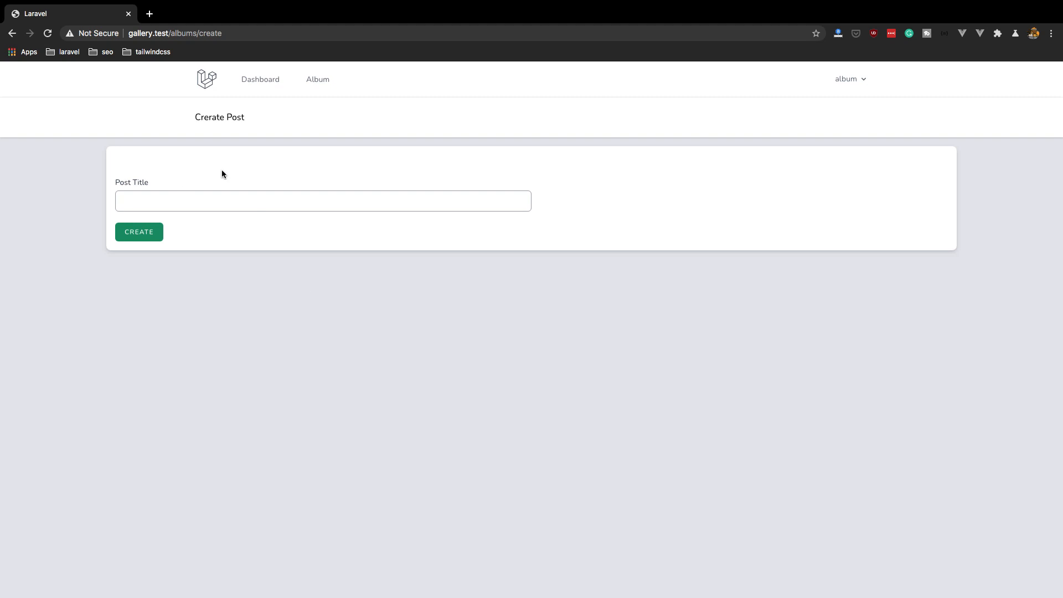
pyautogui.moveTo(564, 343)
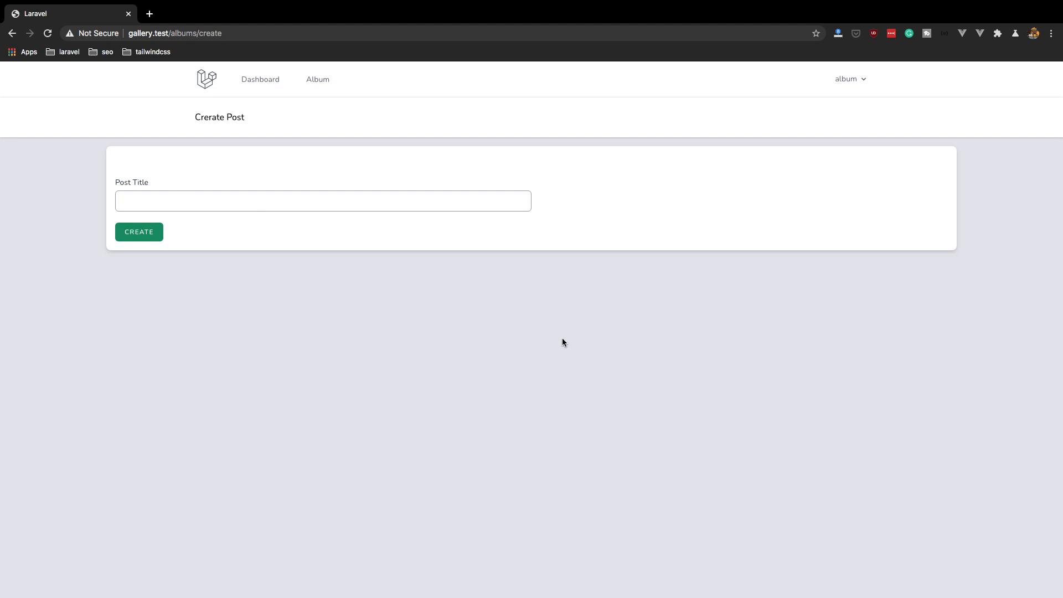
# Load the albums index via the Album nav link, then return to the editor.
pyautogui.click(317, 80)
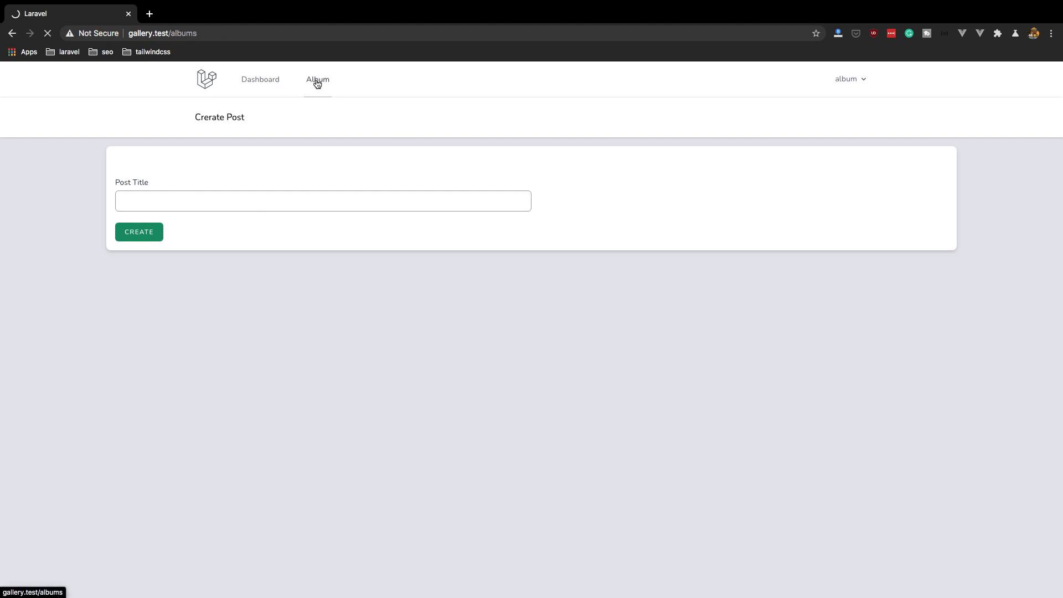
pyautogui.click(318, 80)
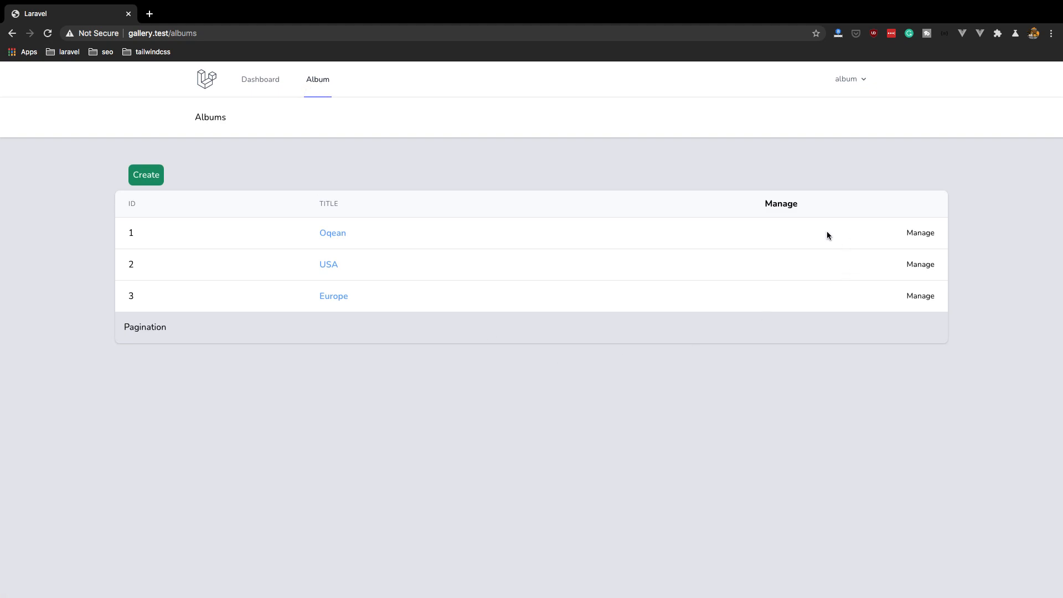
pyautogui.moveTo(319, 244)
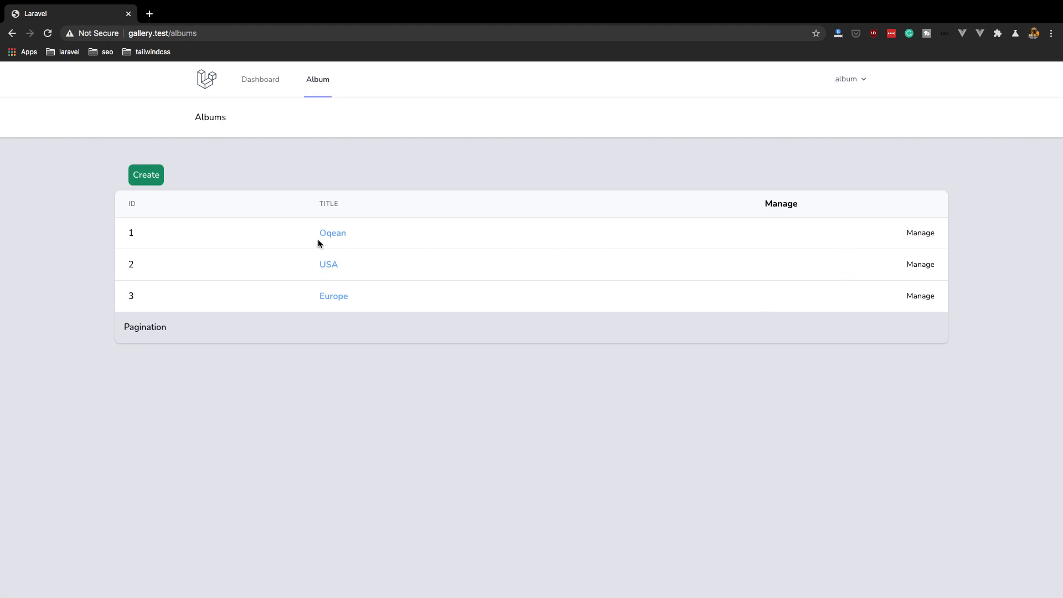
pyautogui.moveTo(920, 232)
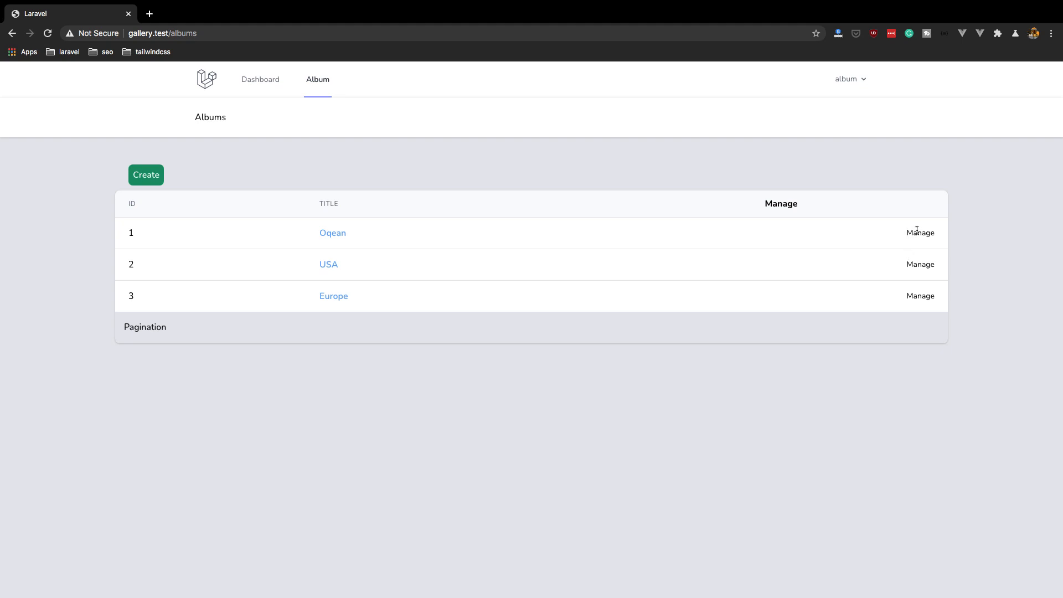
pyautogui.moveTo(932, 236)
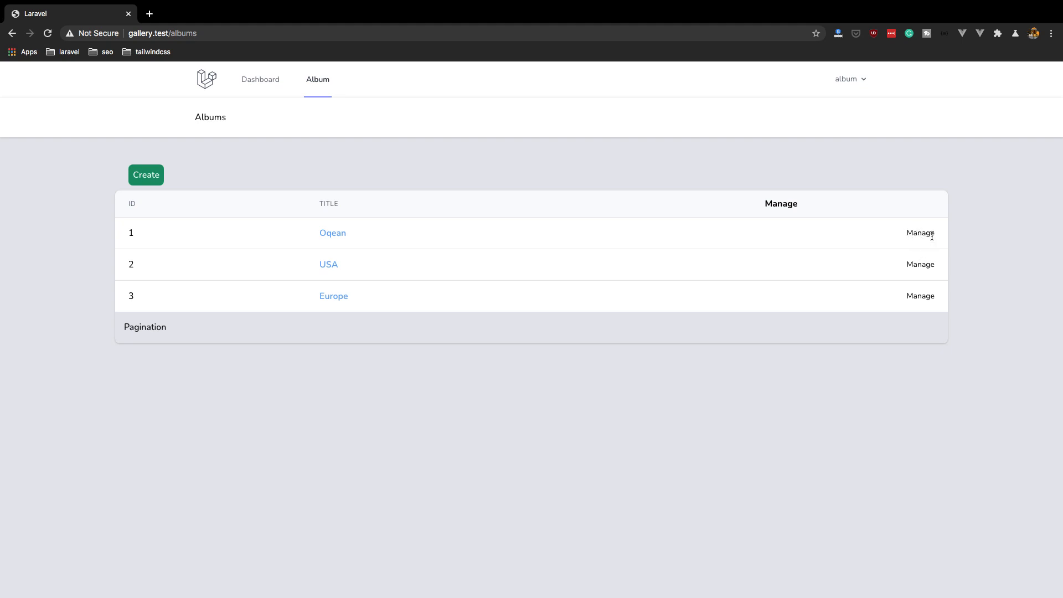
pyautogui.moveTo(522, 253)
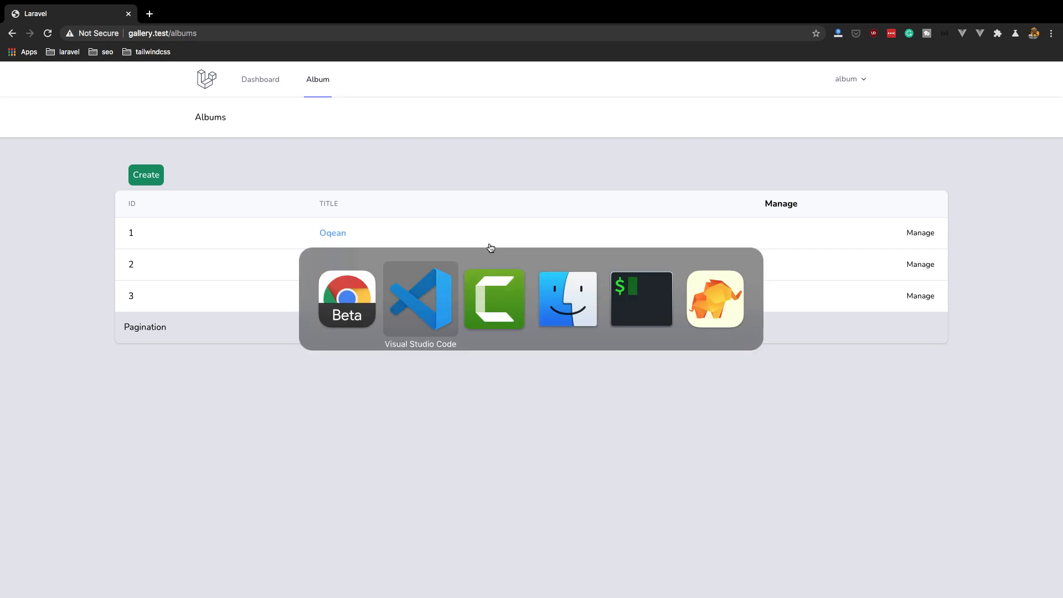
pyautogui.click(420, 299)
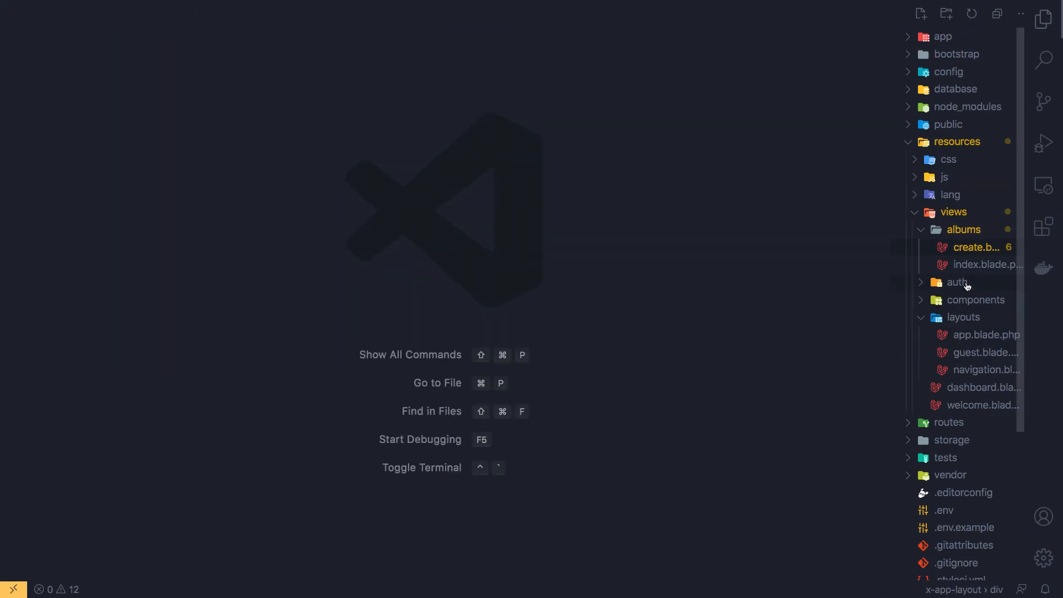
# In albums/index.blade.php, replace Manage with an x-button component, checking the components folder.
pyautogui.click(984, 265)
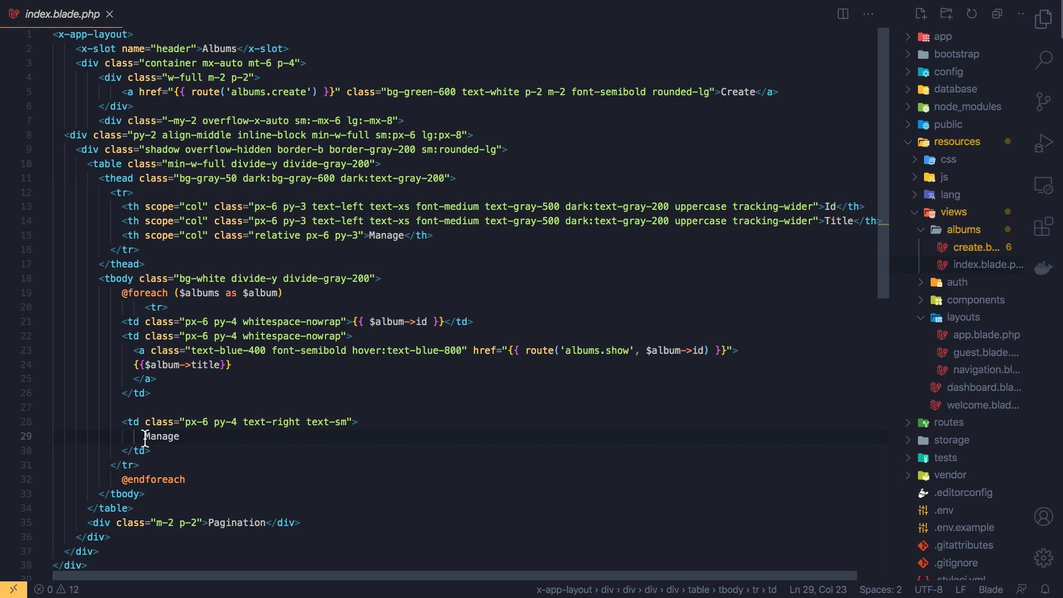
pyautogui.doubleClick(162, 436)
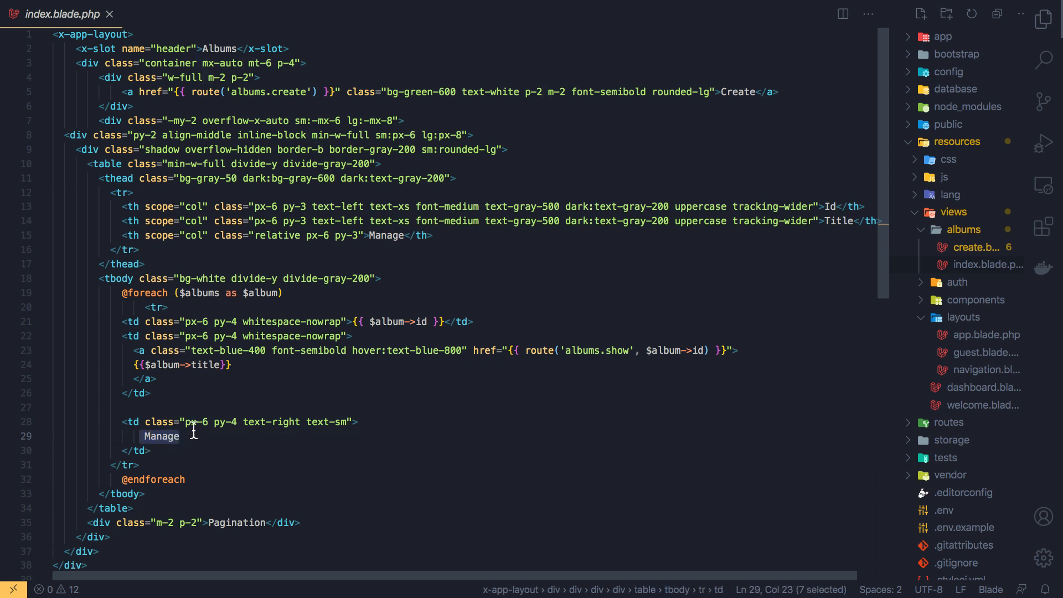
pyautogui.write('<x-bu')
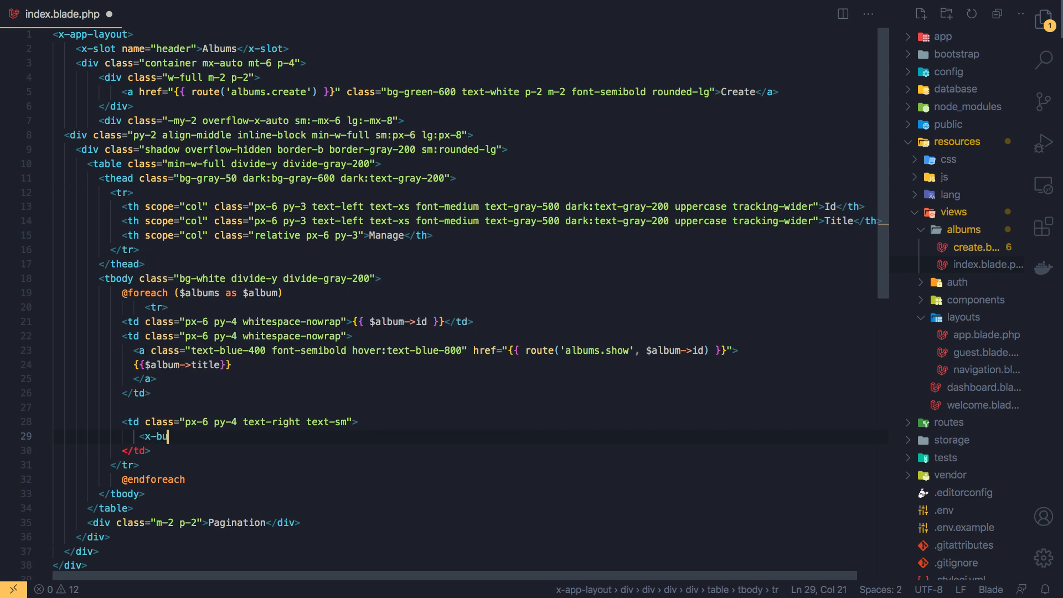
pyautogui.write('tton')
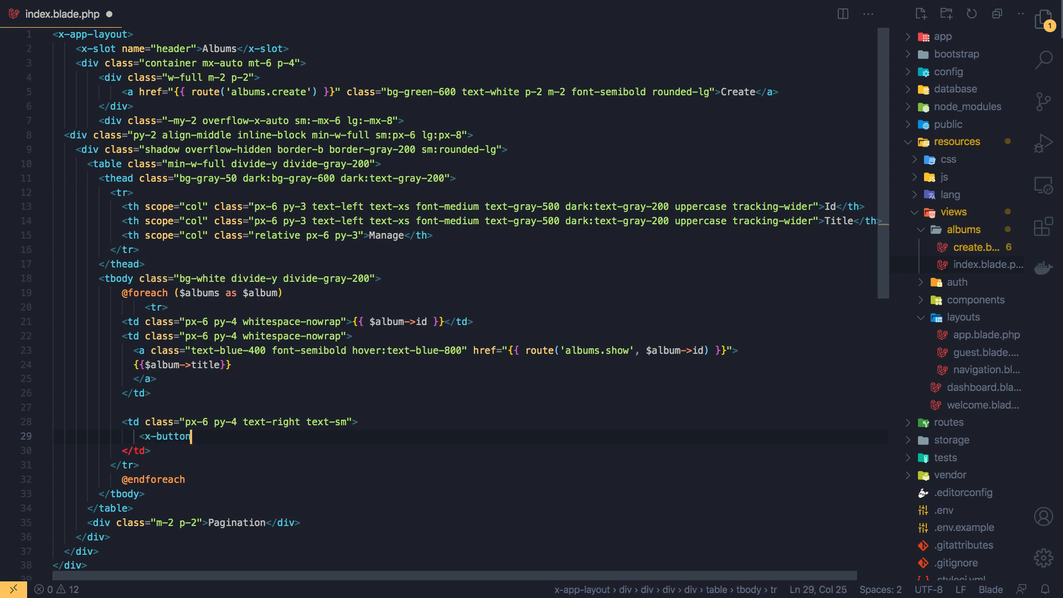
pyautogui.click(977, 300)
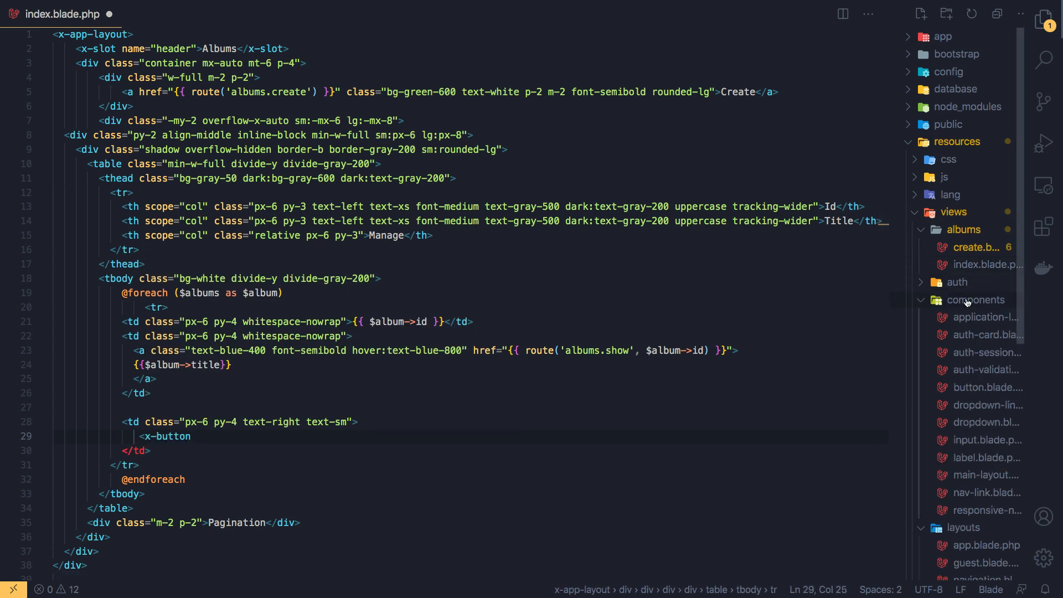
pyautogui.moveTo(976, 398)
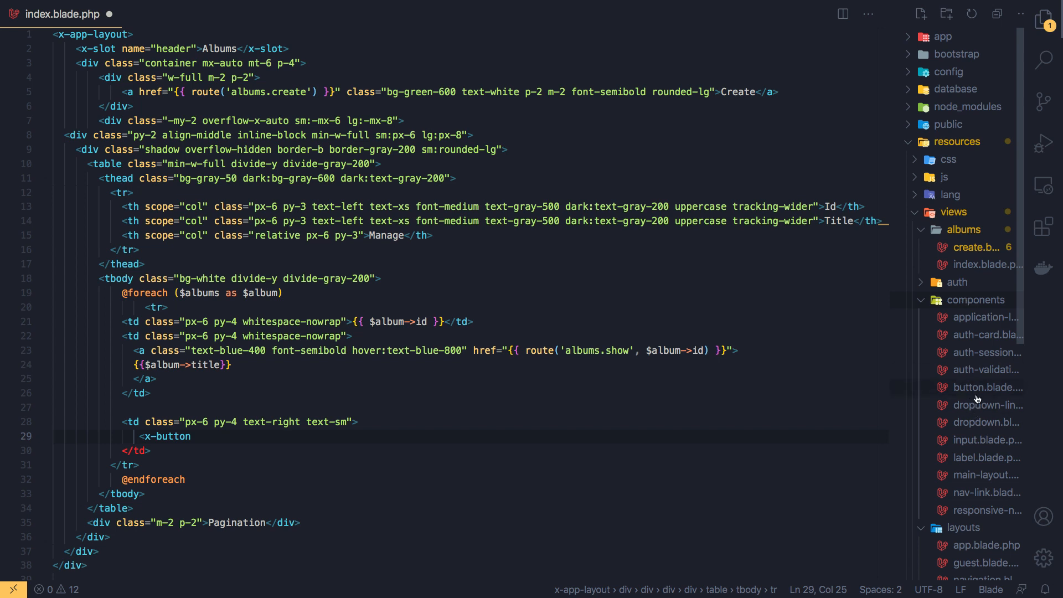
pyautogui.moveTo(971, 396)
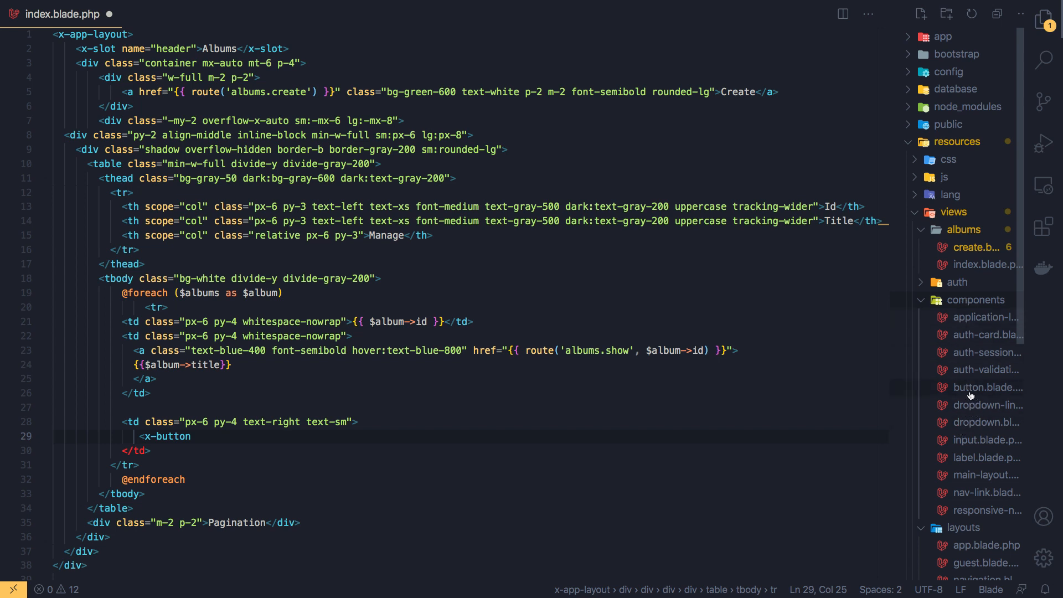
# Label the buttons Edit and Delete as two x-button elements.
pyautogui.click(985, 388)
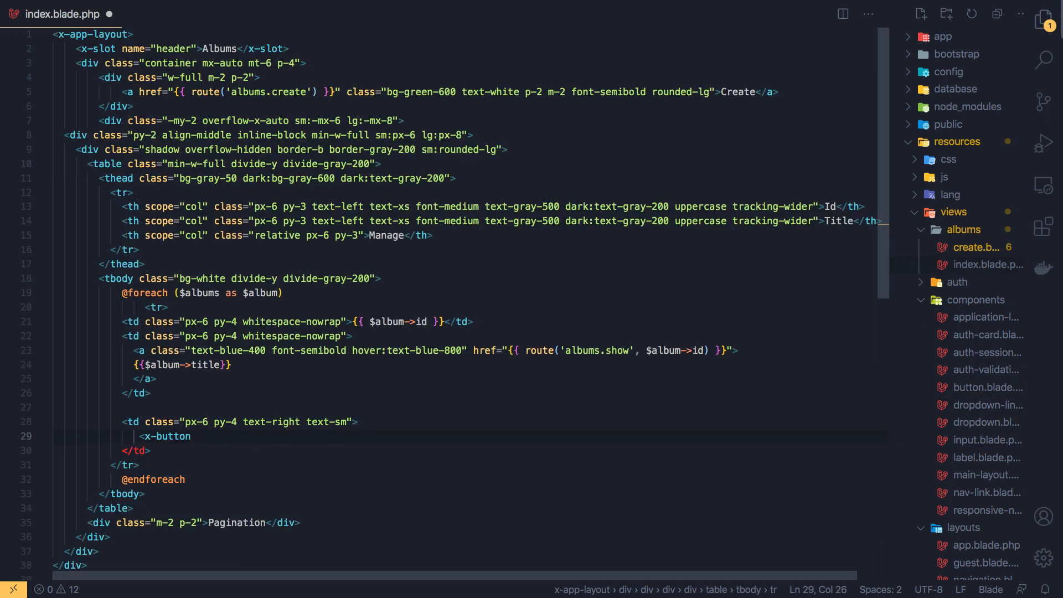
pyautogui.write('E</x-button>')
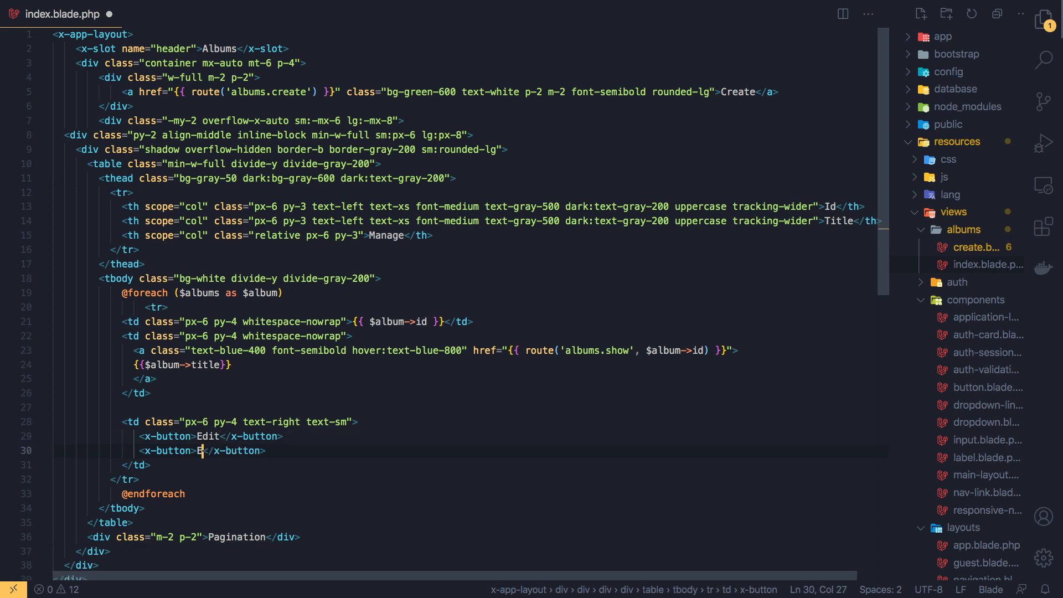
pyautogui.write('ele')
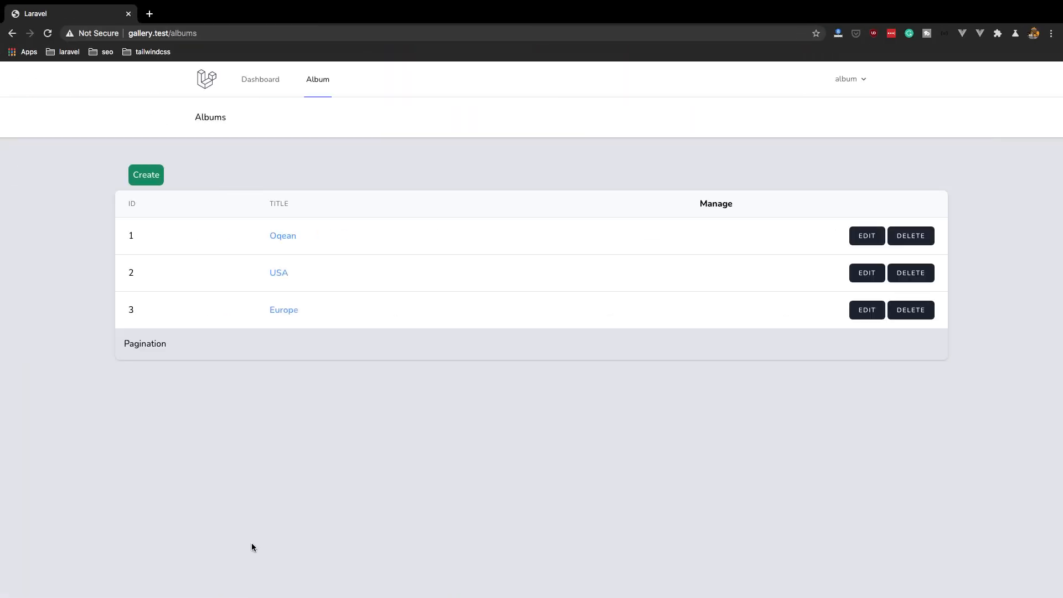
pyautogui.moveTo(866, 235)
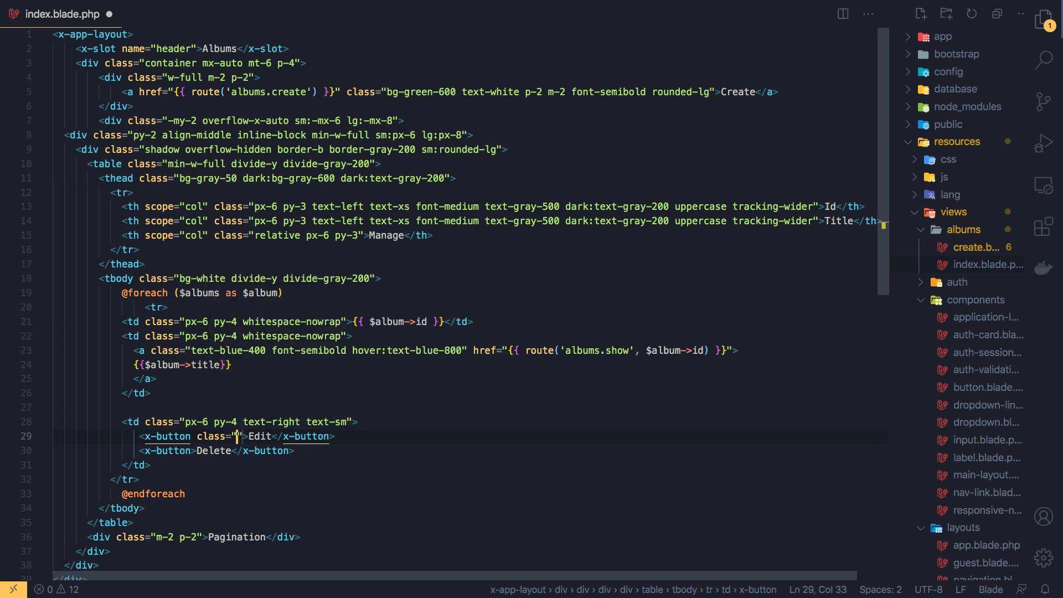
# Give the Edit x-button class bg-green-500 hover:bg-green-700.
pyautogui.write('bg-')
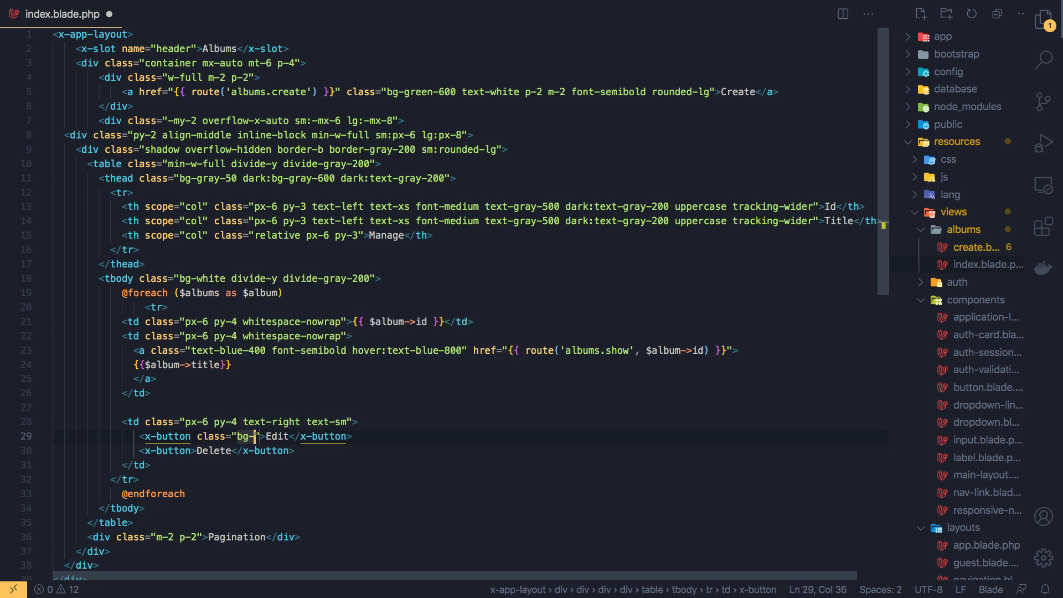
pyautogui.write('green-')
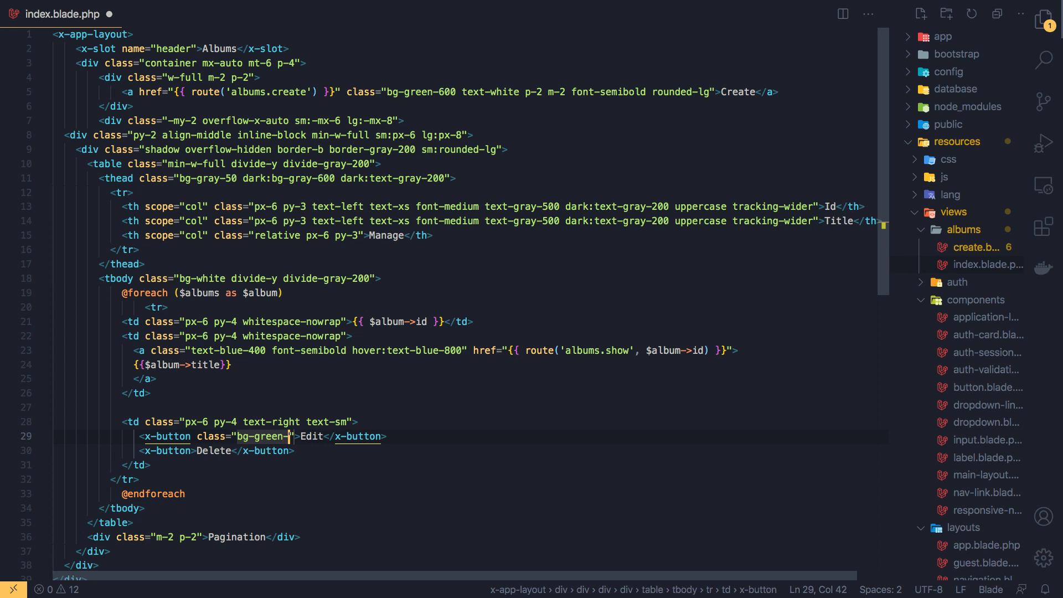
pyautogui.write('500')
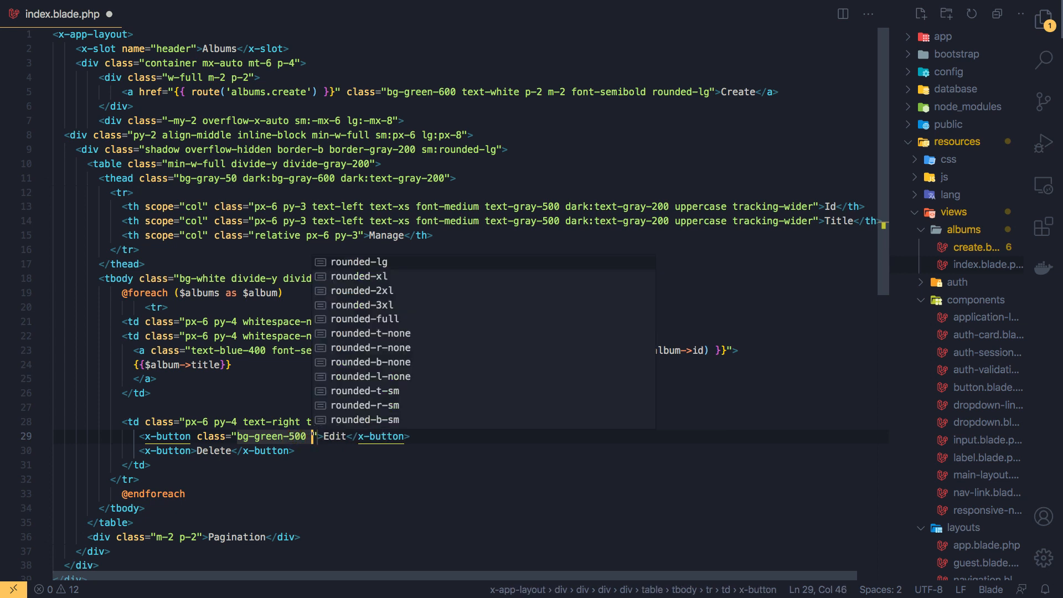
pyautogui.write('hover:')
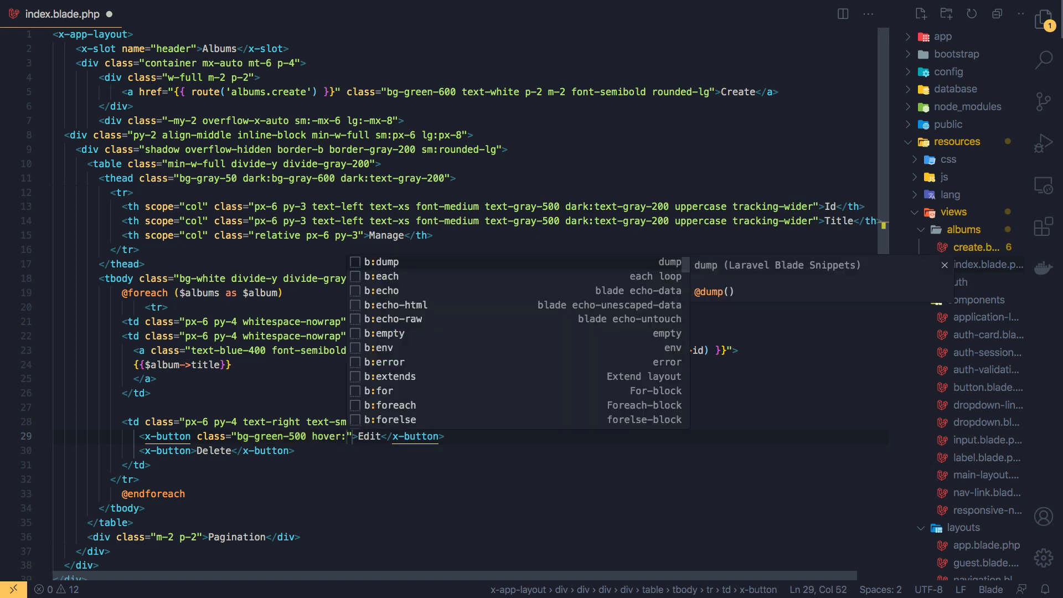
pyautogui.write('bg-grenn-7')
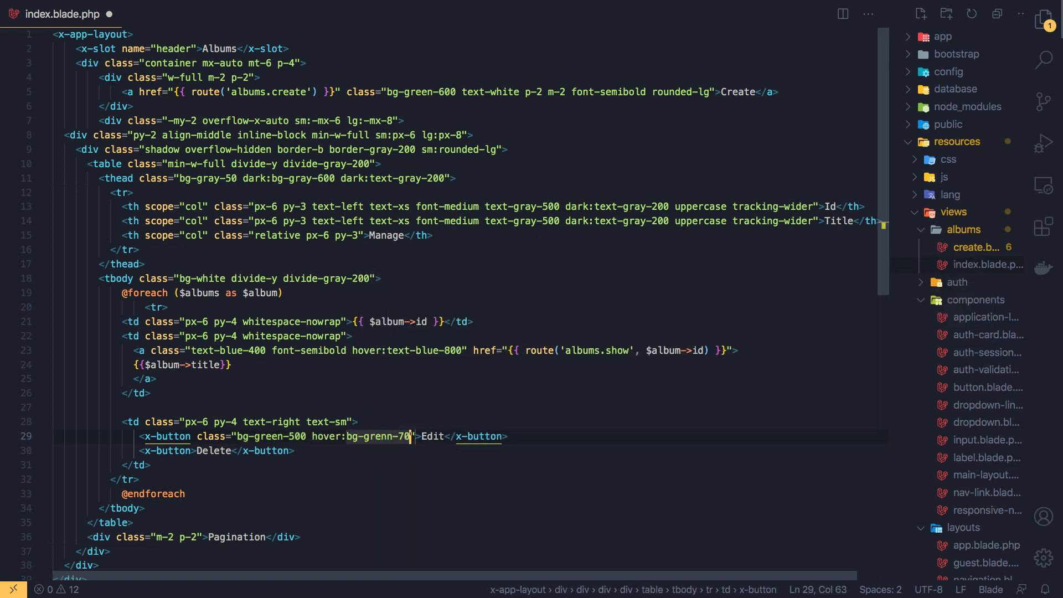
pyautogui.write('0')
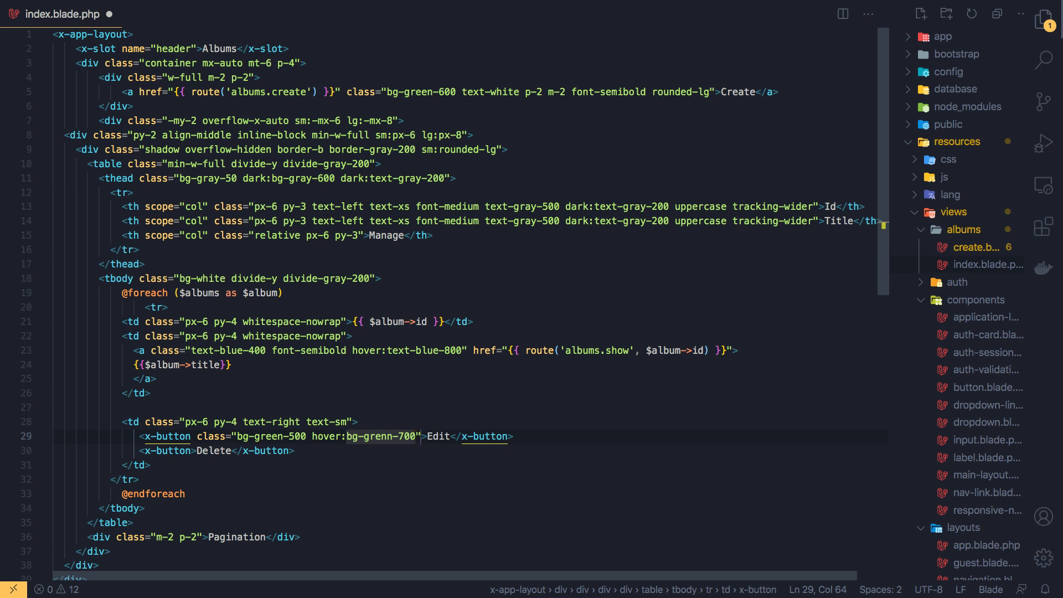
# Give the Delete x-button a red background with a hover class.
pyautogui.click(231, 451)
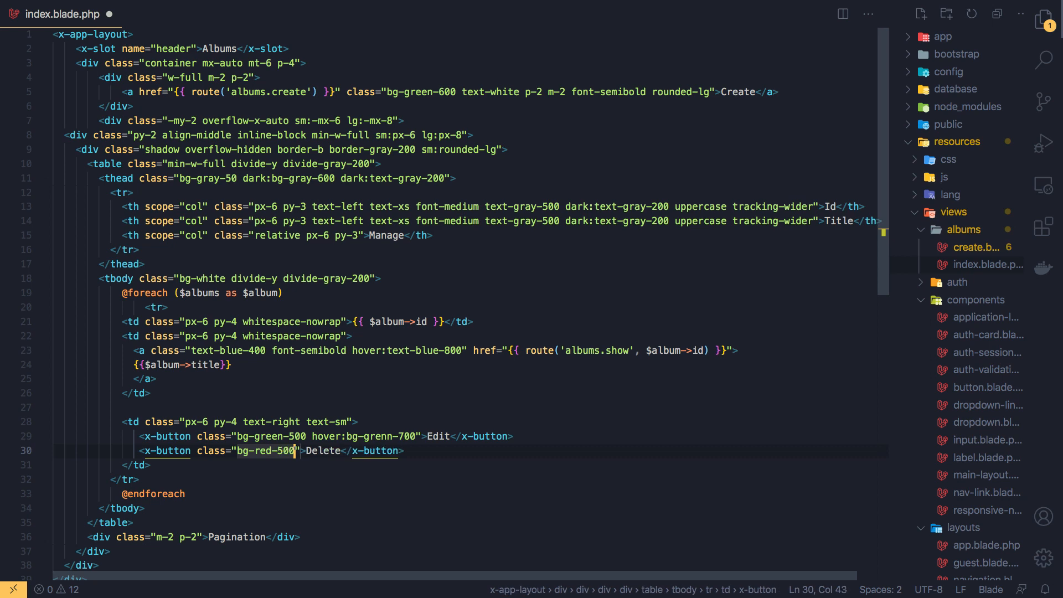
pyautogui.write('ho')
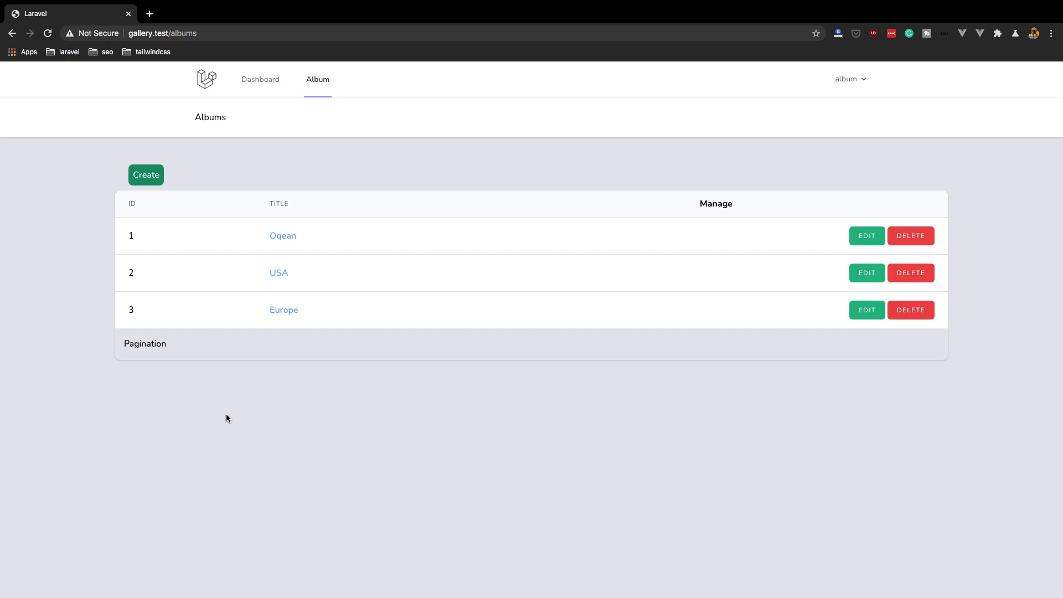
pyautogui.moveTo(871, 213)
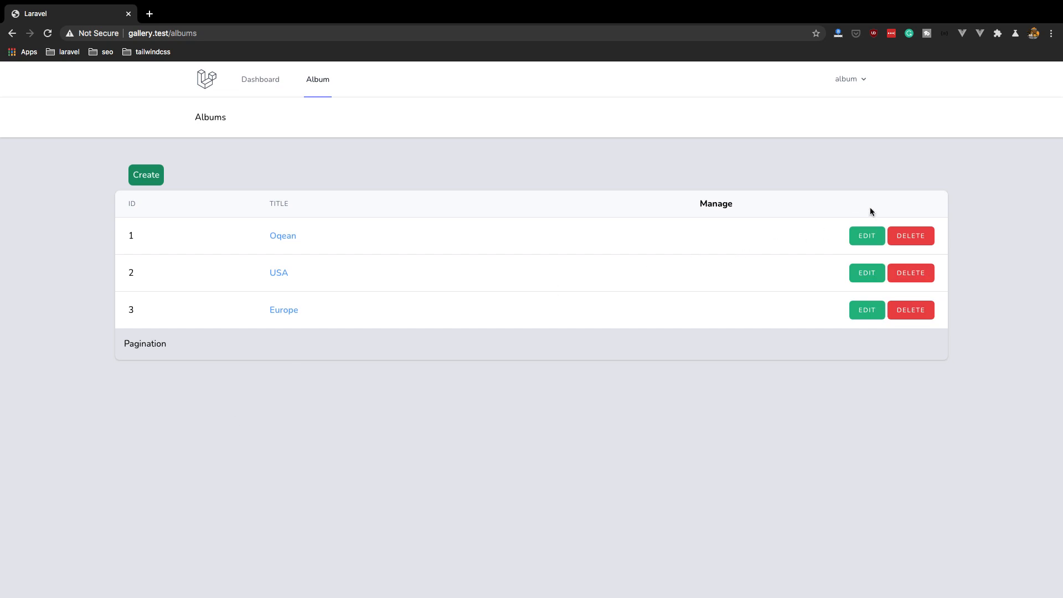
pyautogui.moveTo(866, 272)
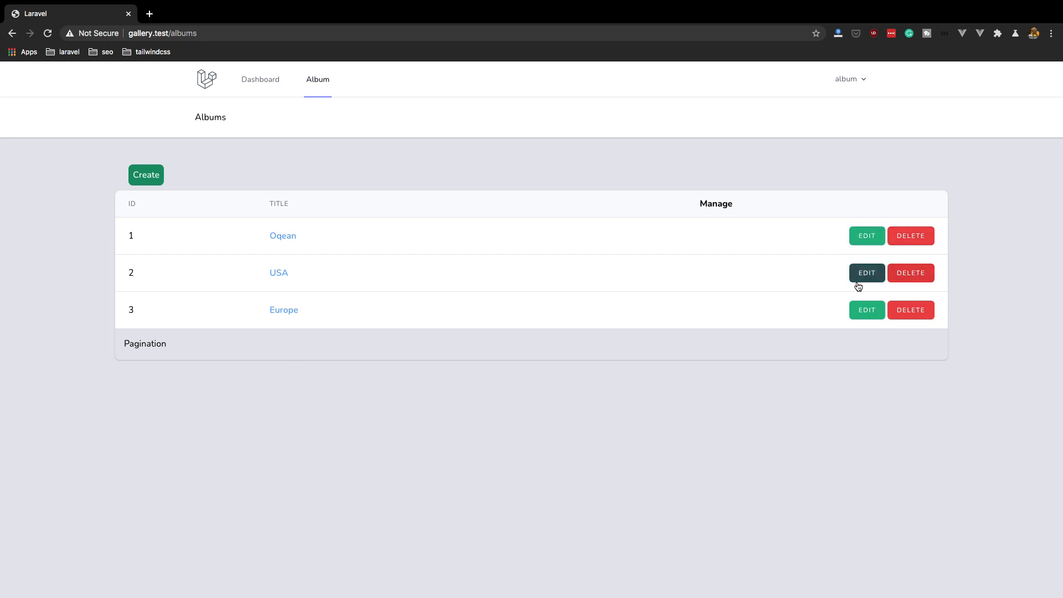
pyautogui.moveTo(866, 234)
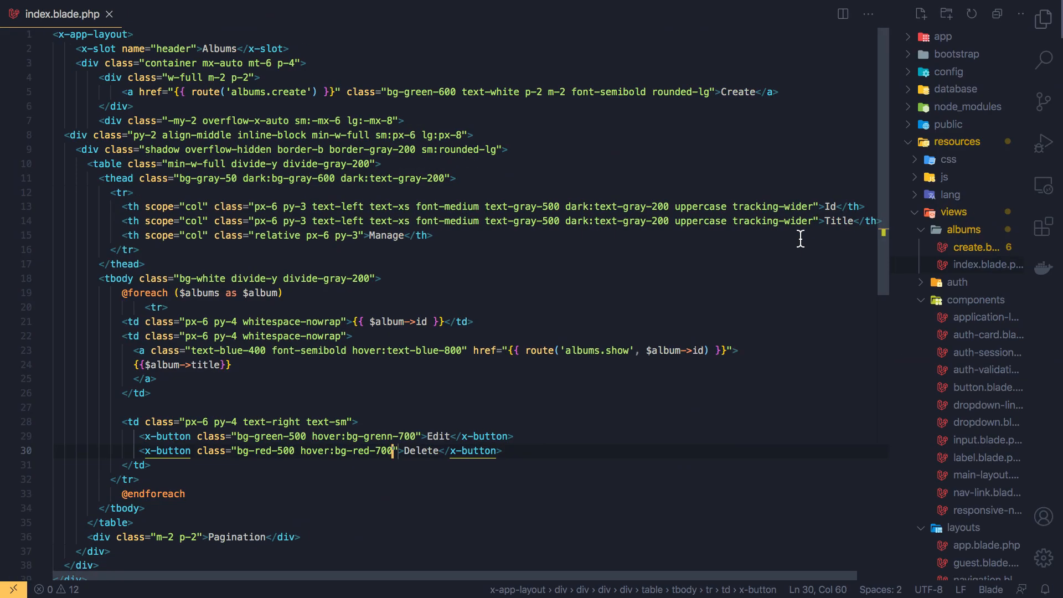
pyautogui.moveTo(359, 440)
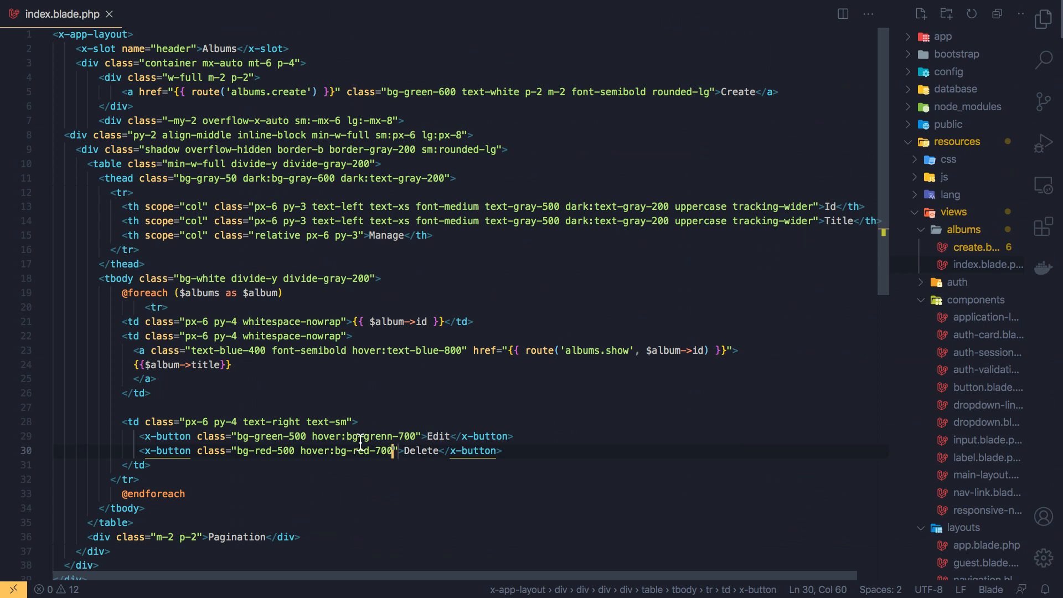
# Fix line 29's hover:bg-grenn-700 to hover:bg-green-700 and save.
pyautogui.click(388, 436)
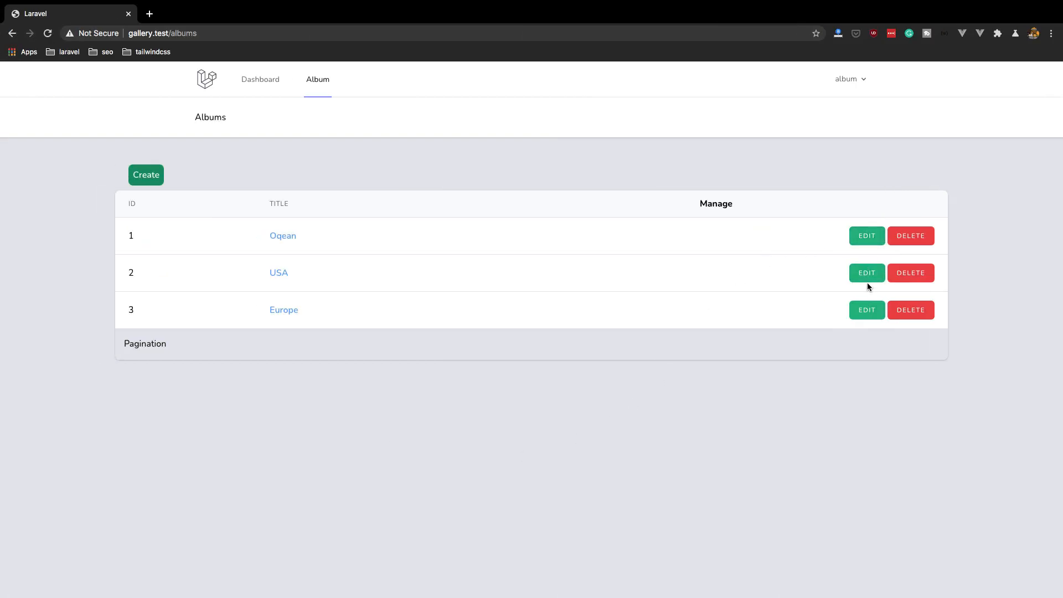
pyautogui.moveTo(866, 234)
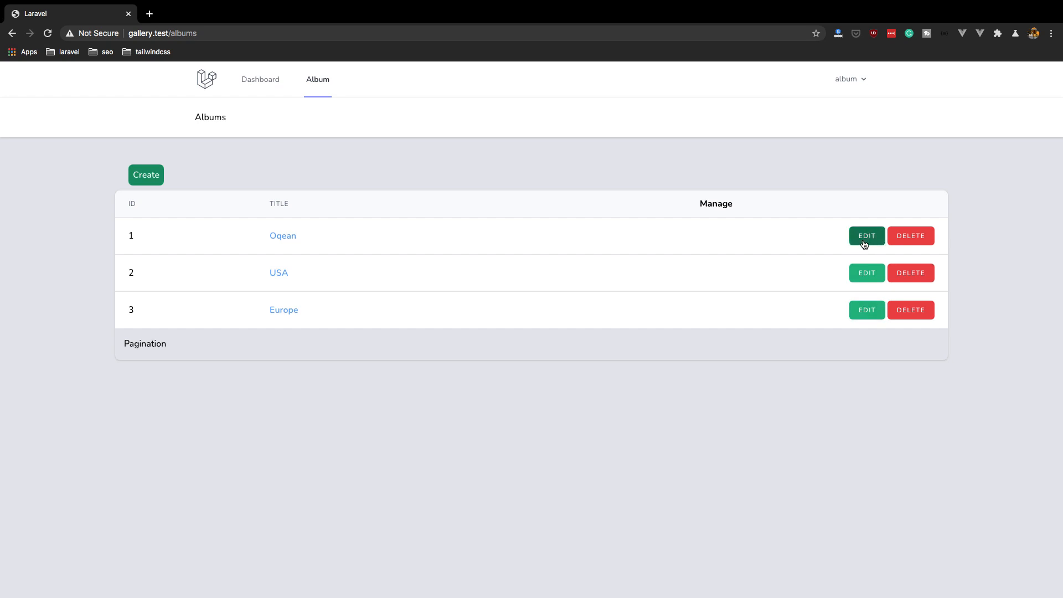
pyautogui.moveTo(205, 43)
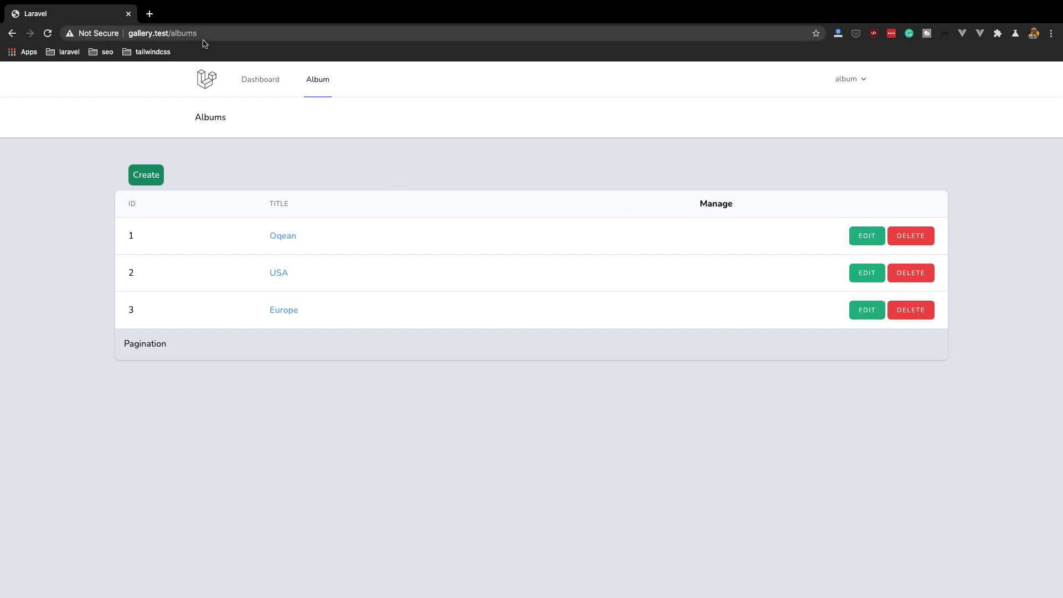
# Reload gallery.test/albums to check the green Edit and red Delete buttons.
pyautogui.click(183, 32)
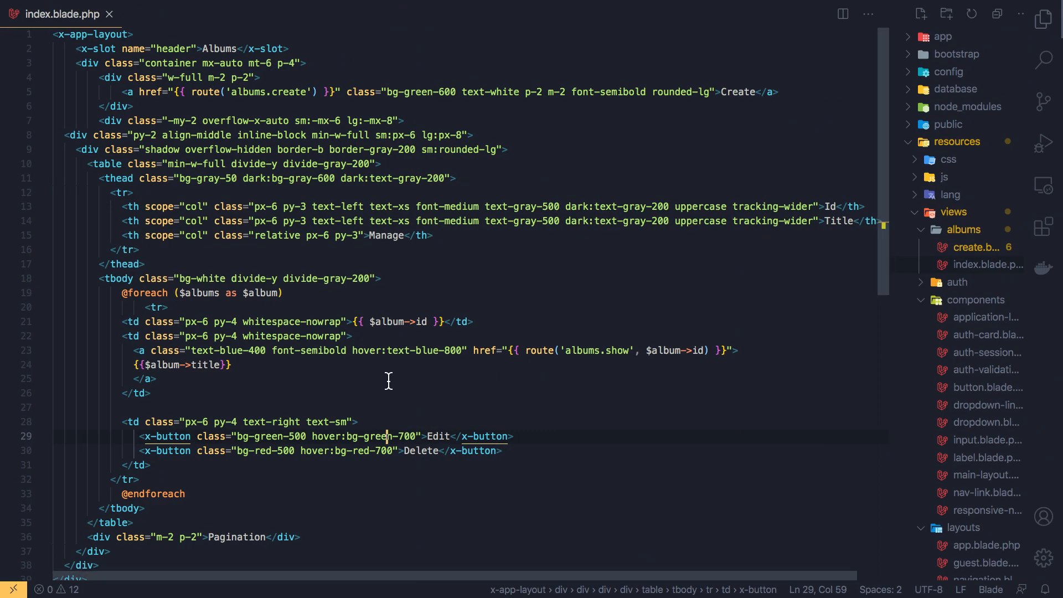
# Turn the Edit x-button into an <a> with href route('albums.edit') via autocomplete.
pyautogui.scroll(-3)
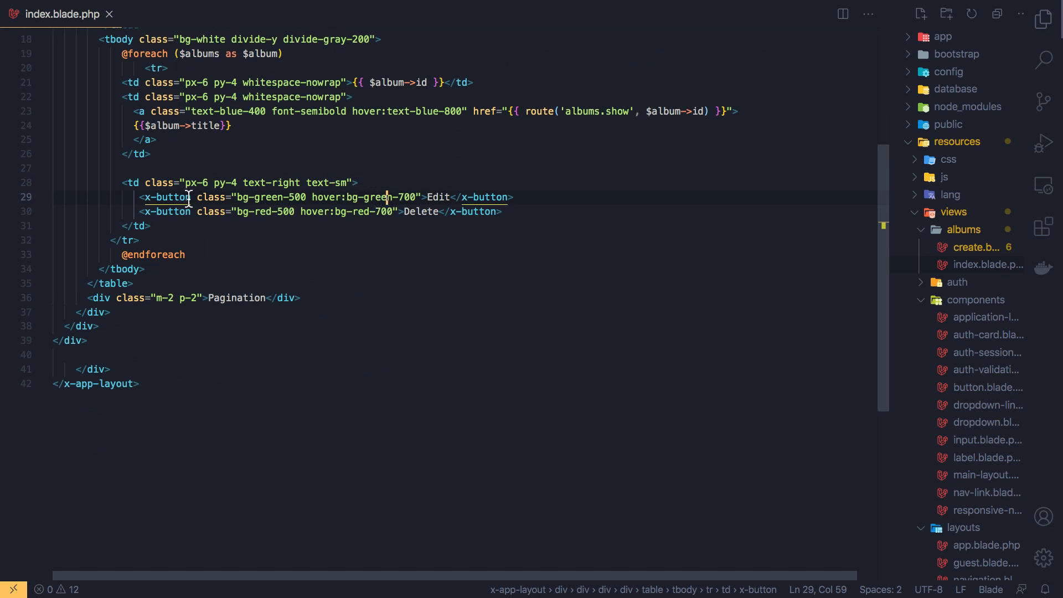
pyautogui.doubleClick(170, 197)
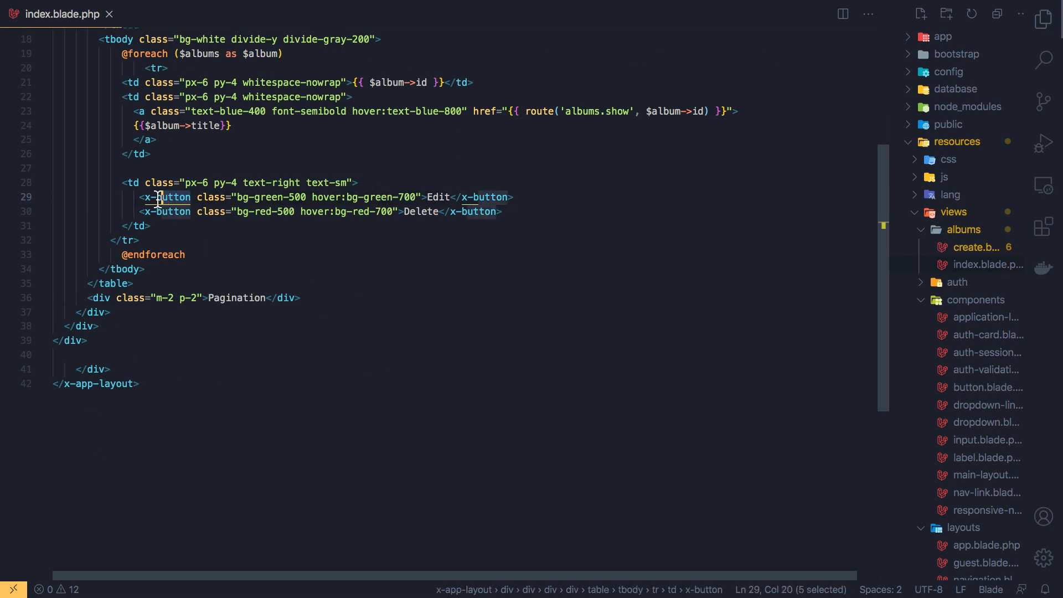
pyautogui.write('a')
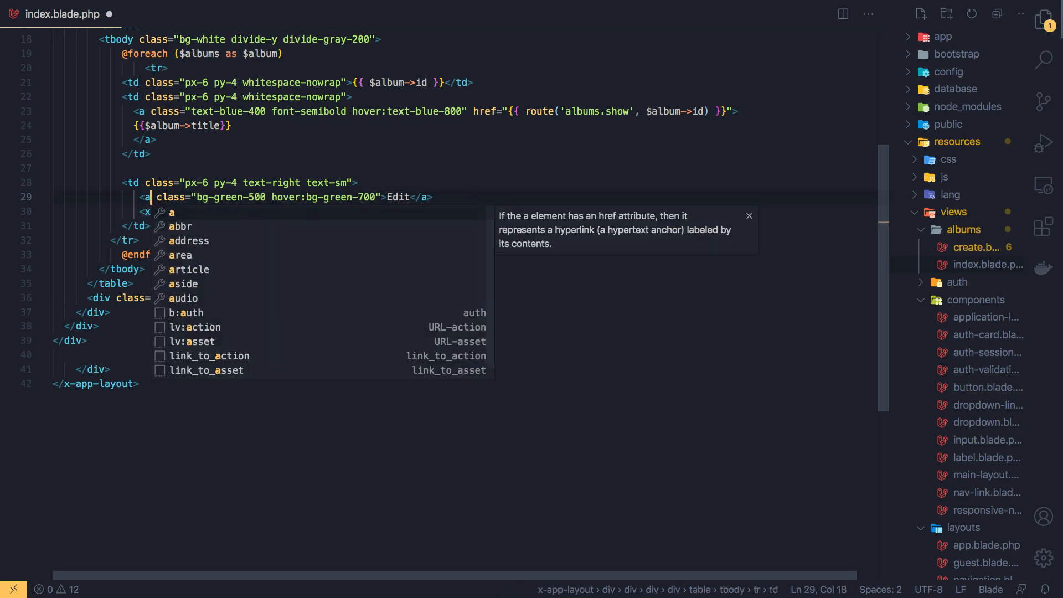
pyautogui.write('href="{{')
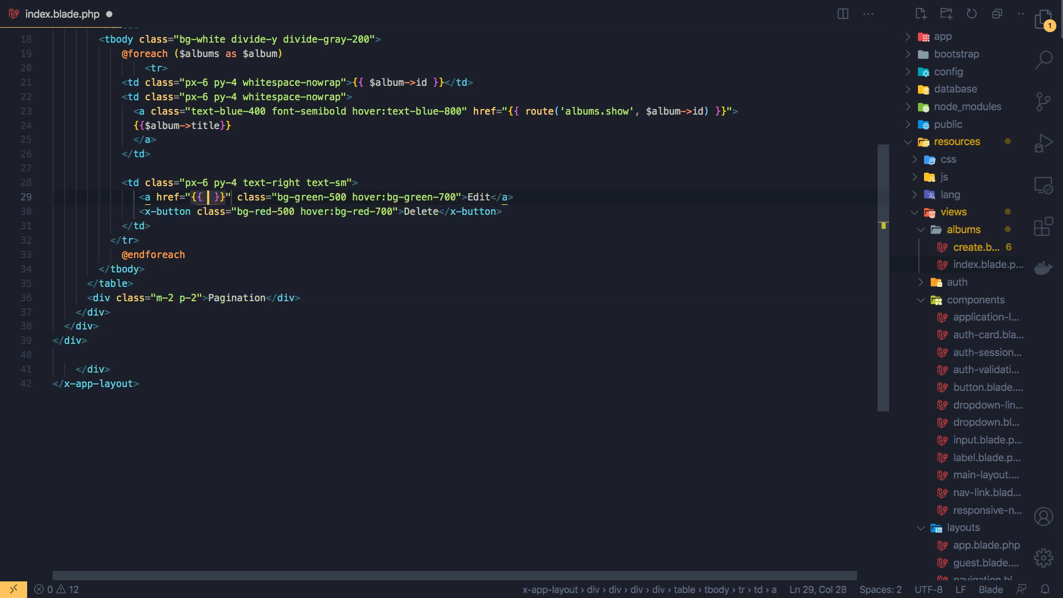
pyautogui.write('route')
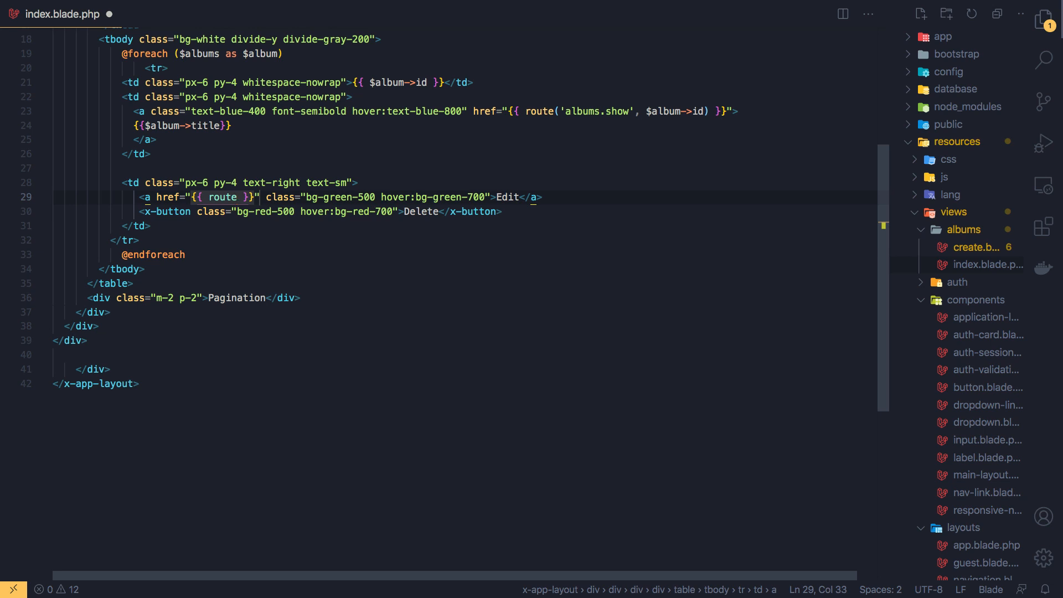
pyautogui.write("'')")
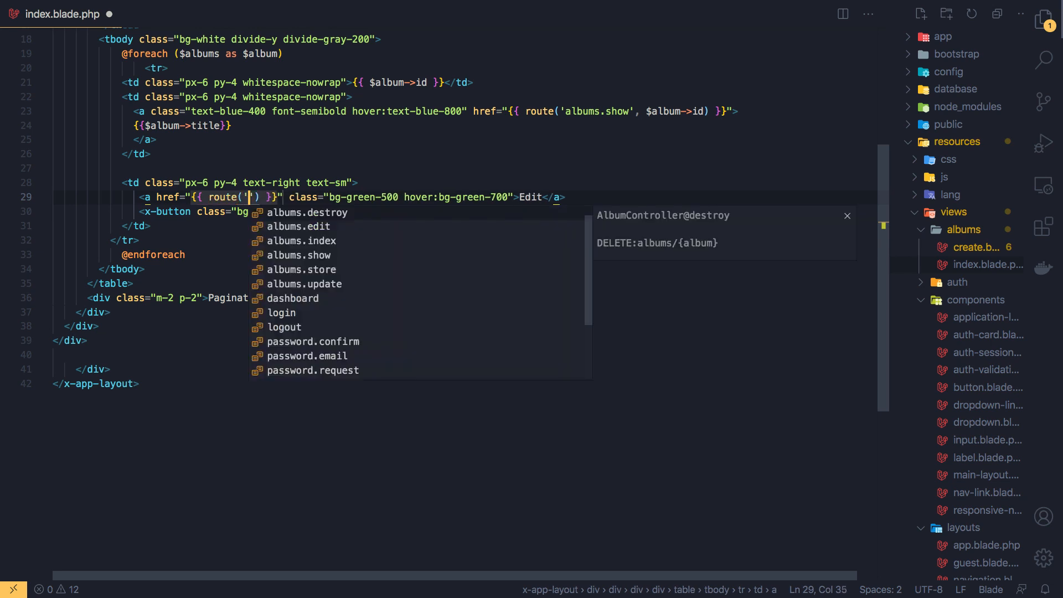
pyautogui.write('albums')
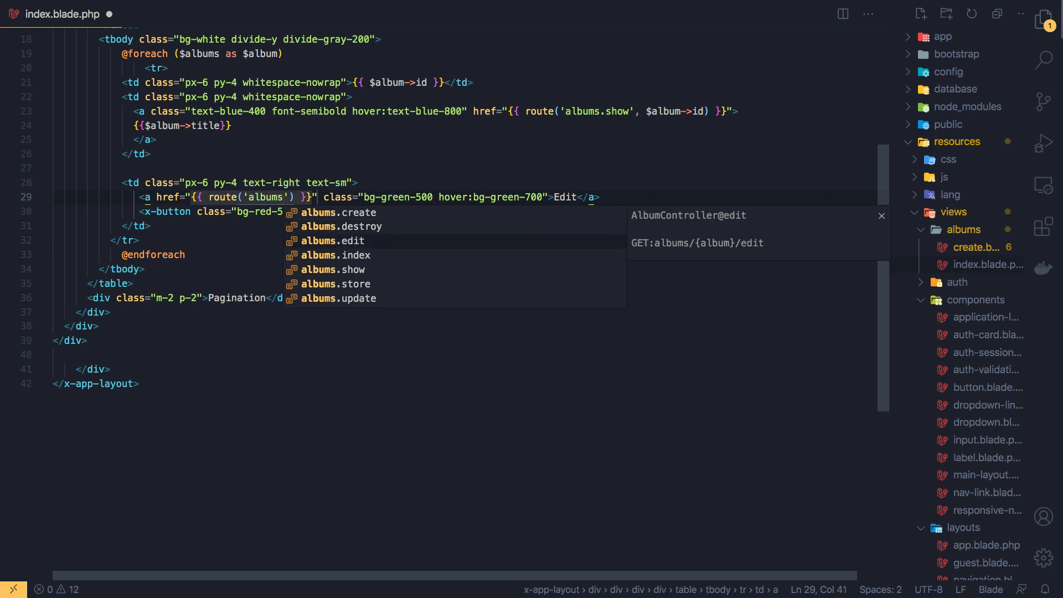
pyautogui.click(337, 240)
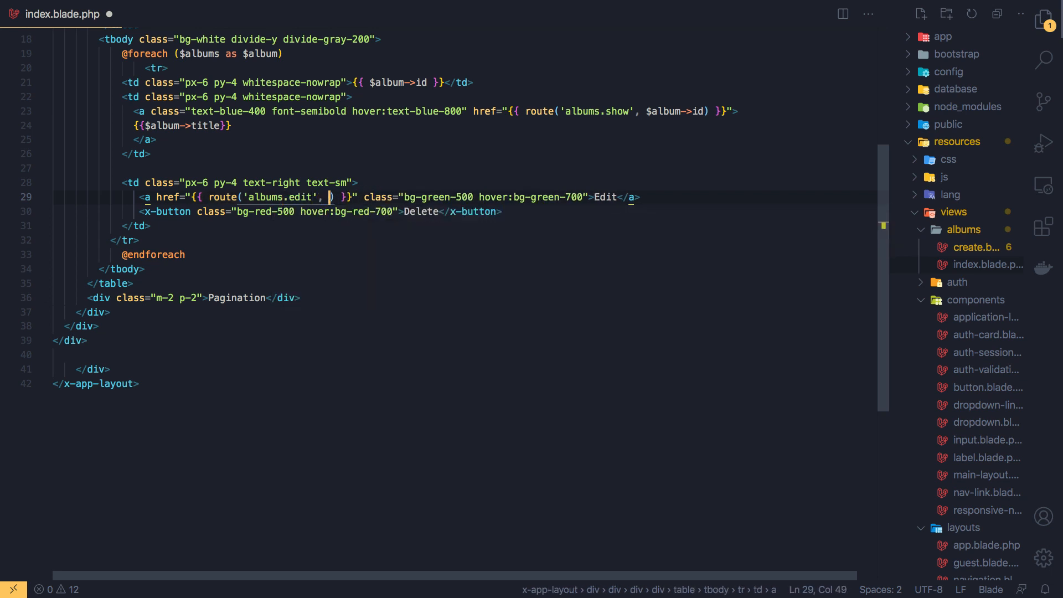
# Pass $album->id as the route parameter, correcting a mistyped $pos.
pyautogui.write('$pos')
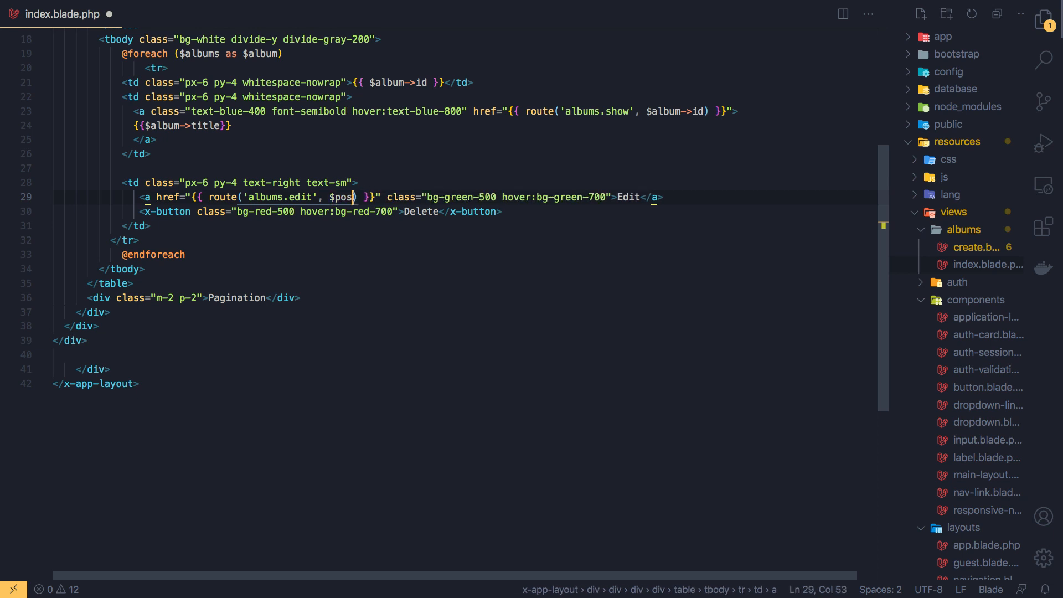
pyautogui.press('Backspace')
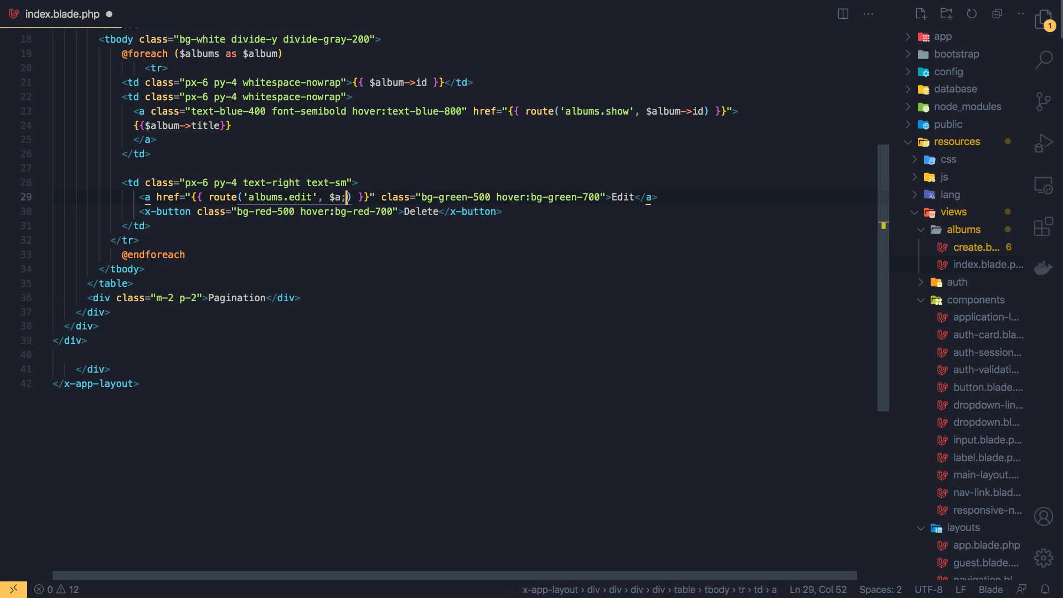
pyautogui.write('lbum->id')
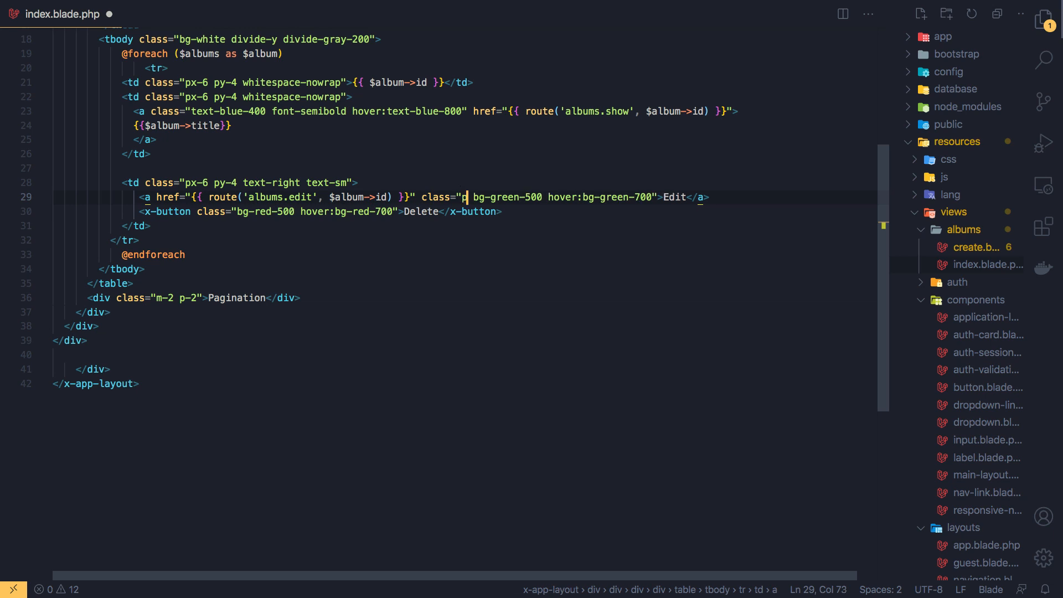
# Add py-2 px-4 text-lg rounded-lg classes to the Edit link so it matches the Delete button.
pyautogui.write('y-1')
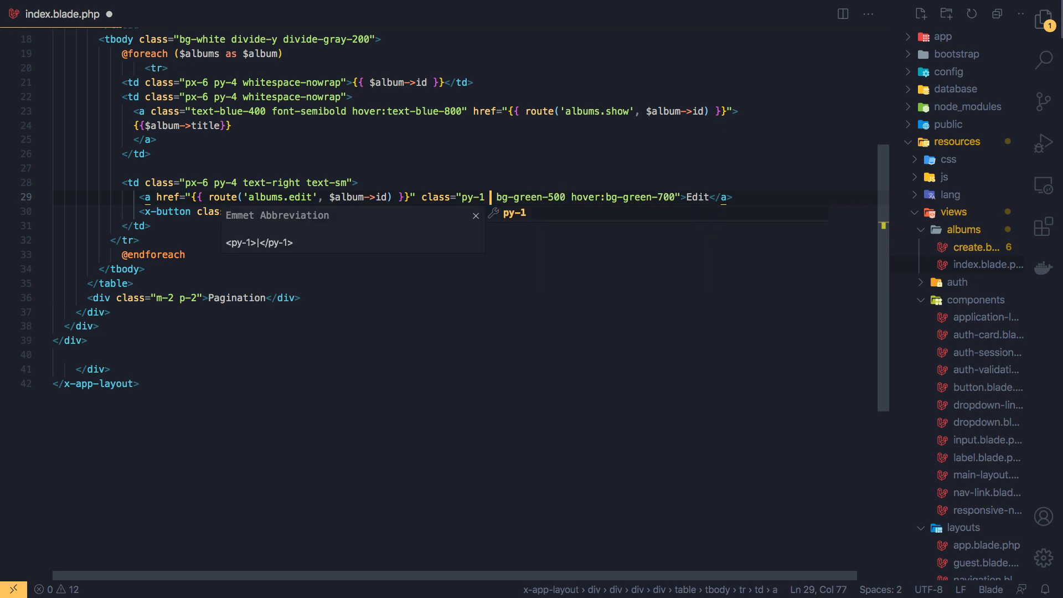
pyautogui.write('px-3')
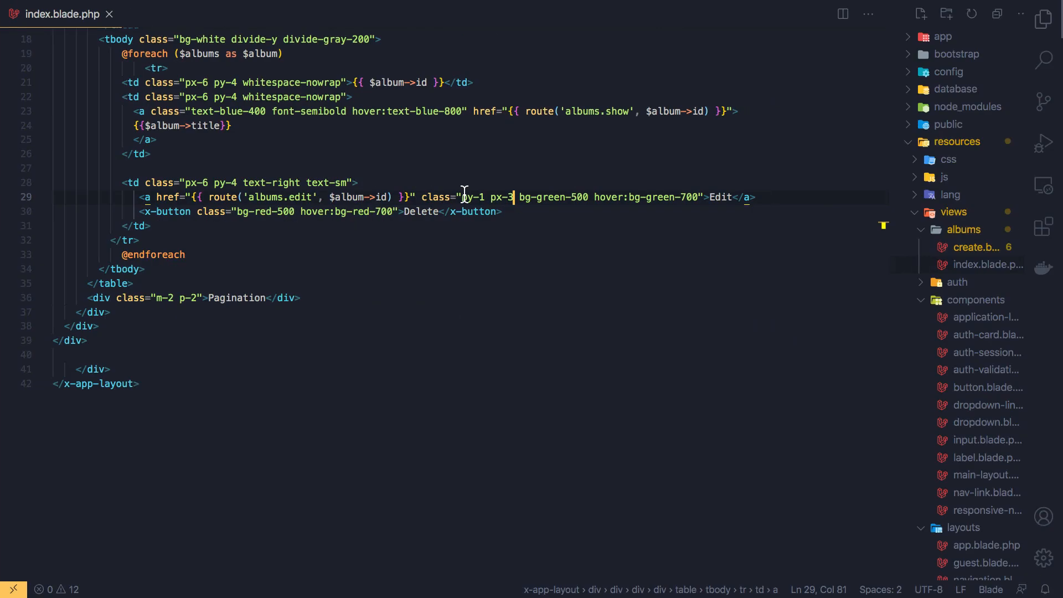
pyautogui.moveTo(469, 197)
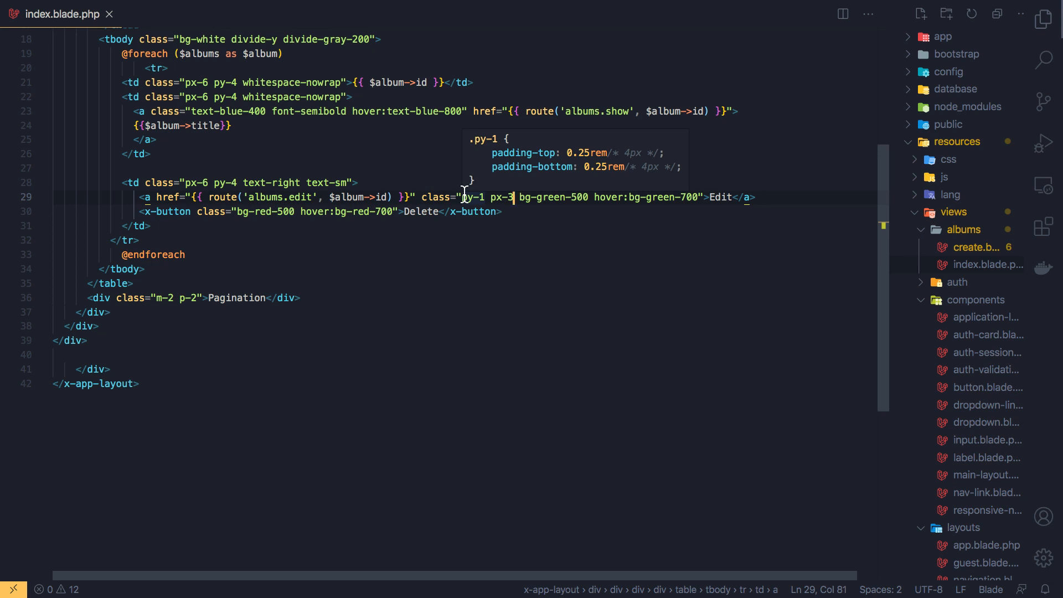
pyautogui.write('4')
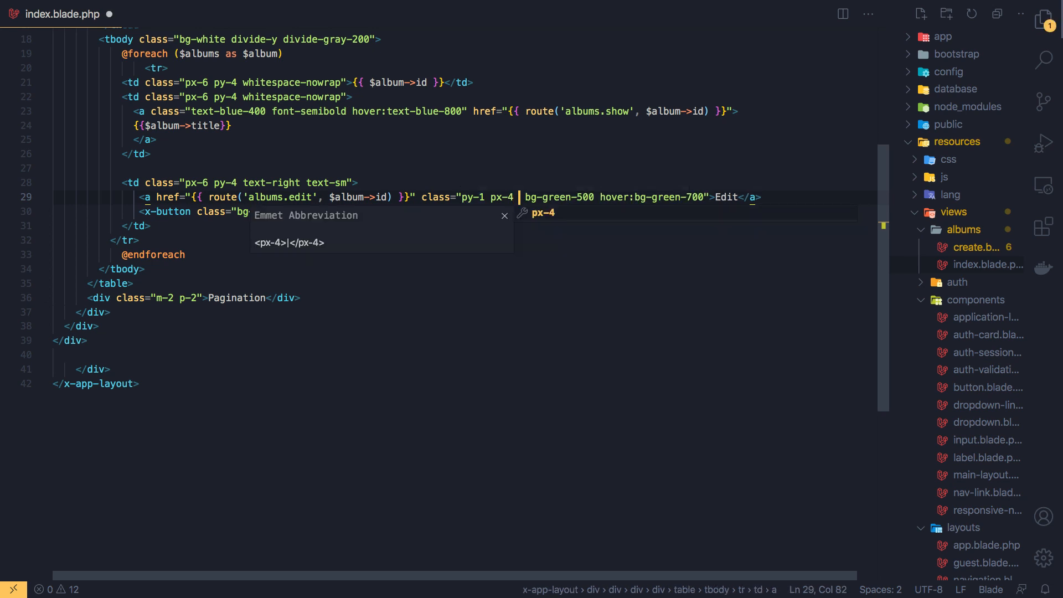
pyautogui.write('text-l')
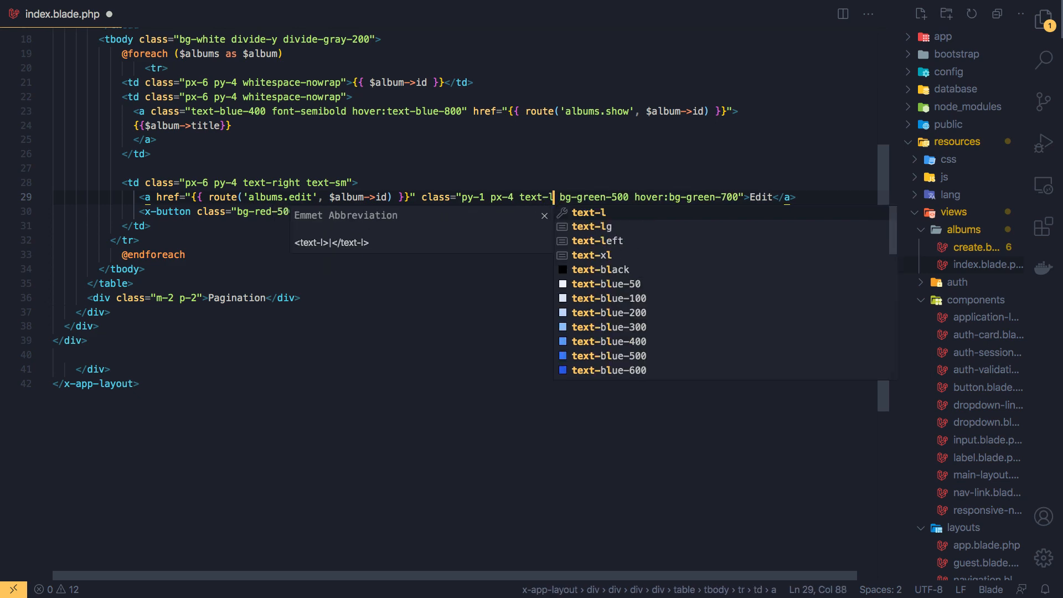
pyautogui.press('alt+tab')
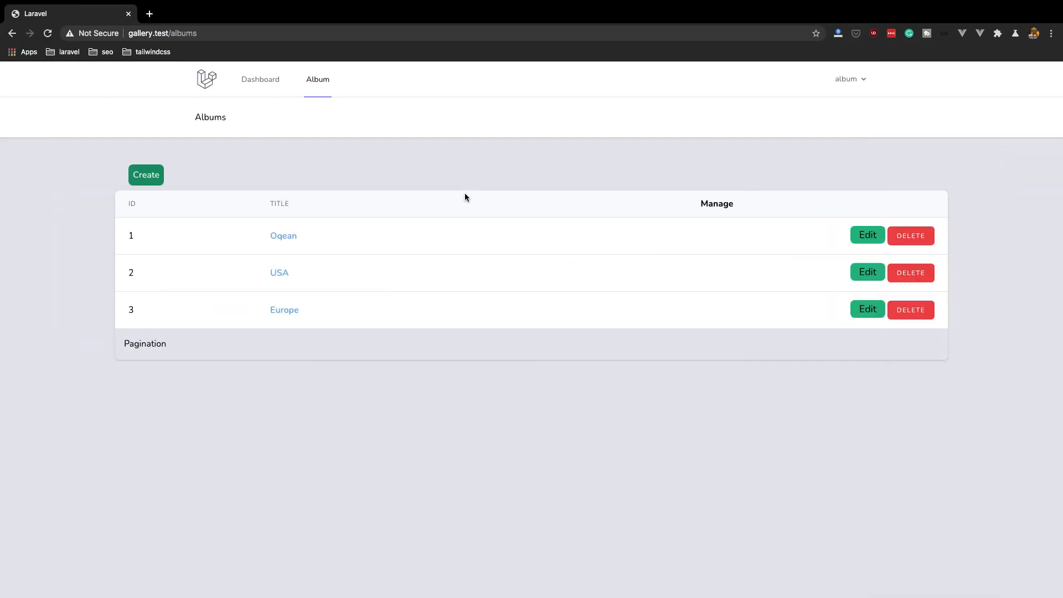
pyautogui.moveTo(826, 273)
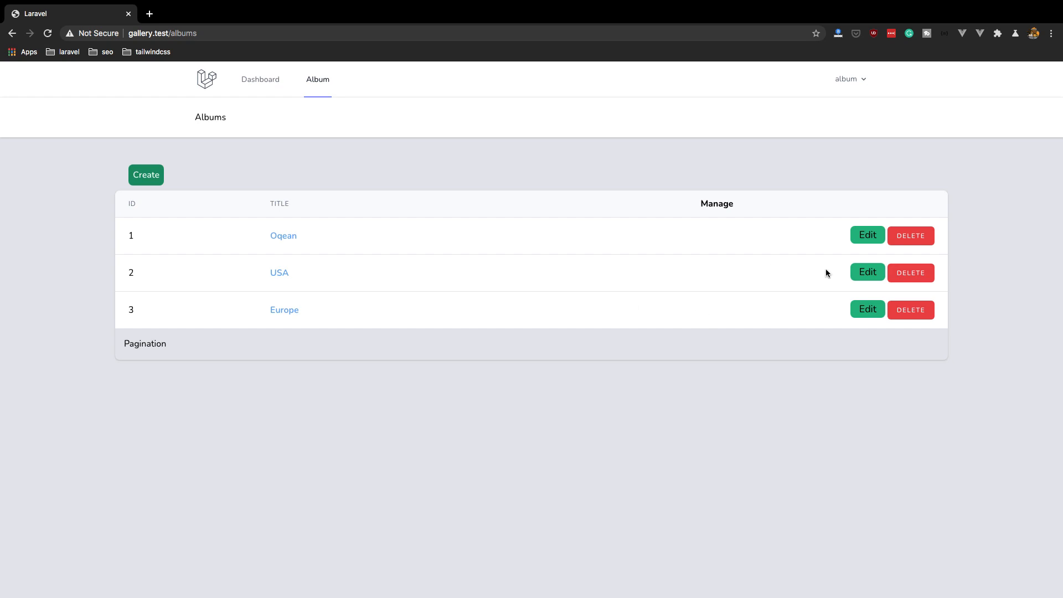
pyautogui.moveTo(866, 308)
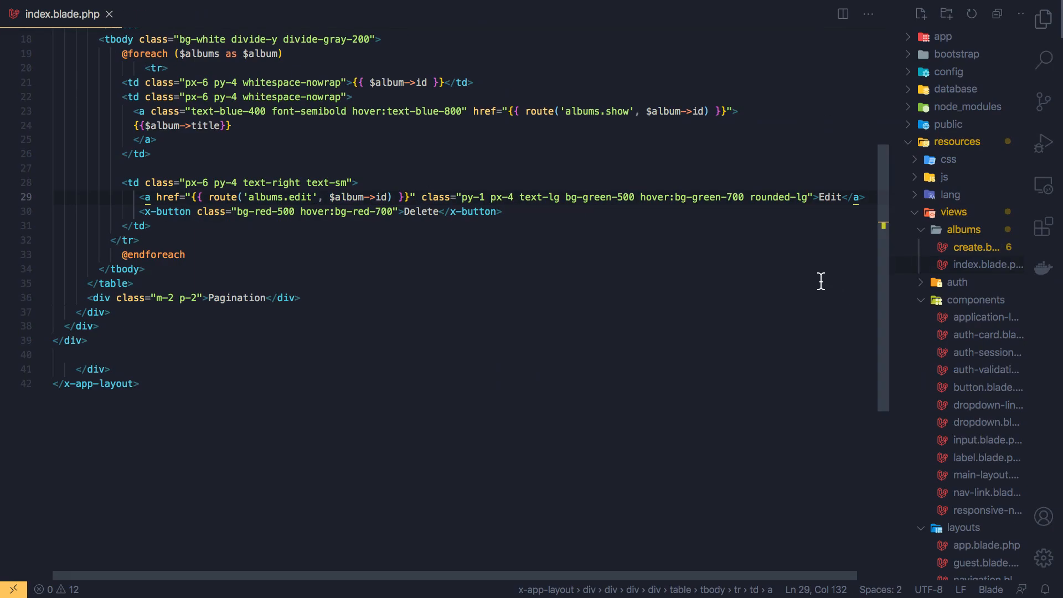
pyautogui.moveTo(715, 256)
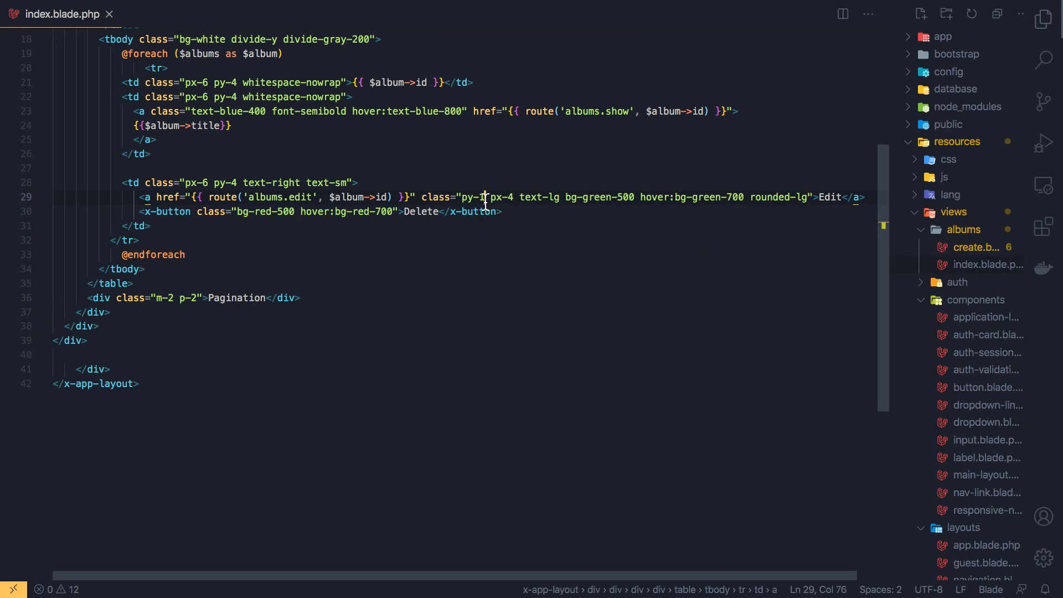
pyautogui.write('py-2')
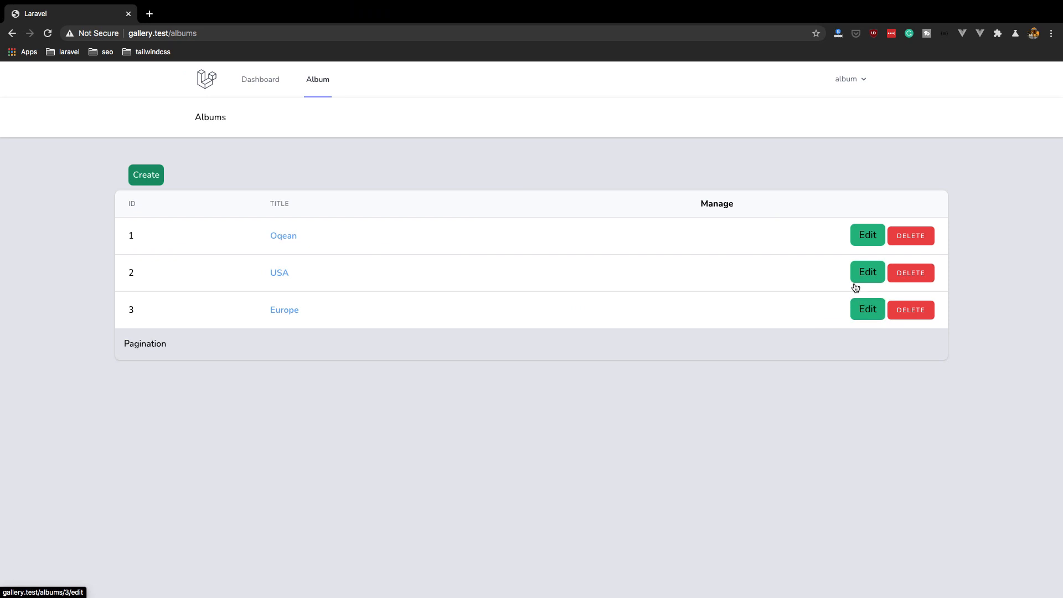
# Check the styled buttons in Chrome and follow the first album's Edit link.
pyautogui.click(865, 234)
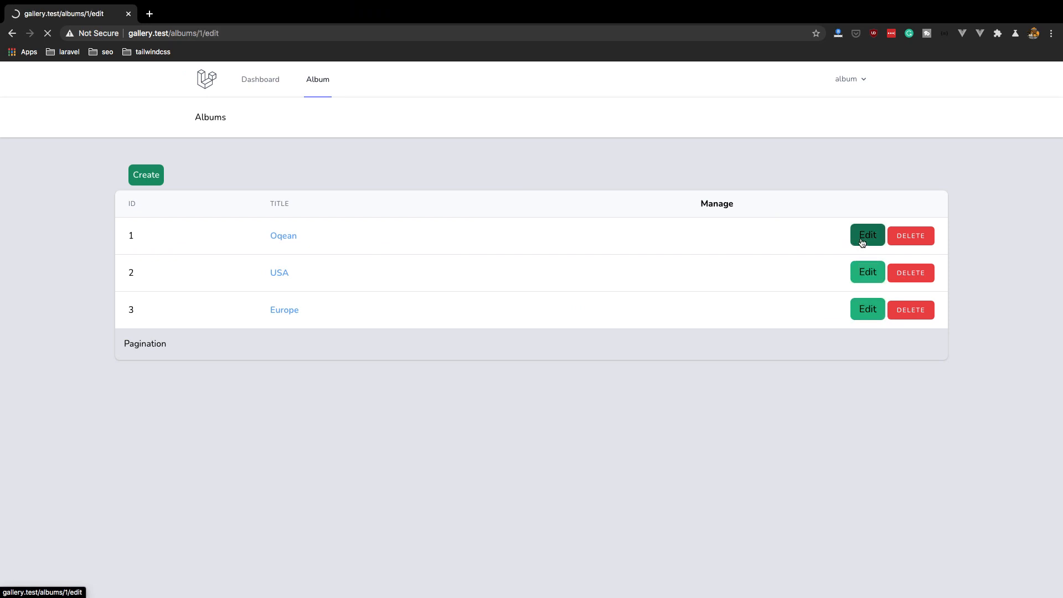
pyautogui.click(867, 235)
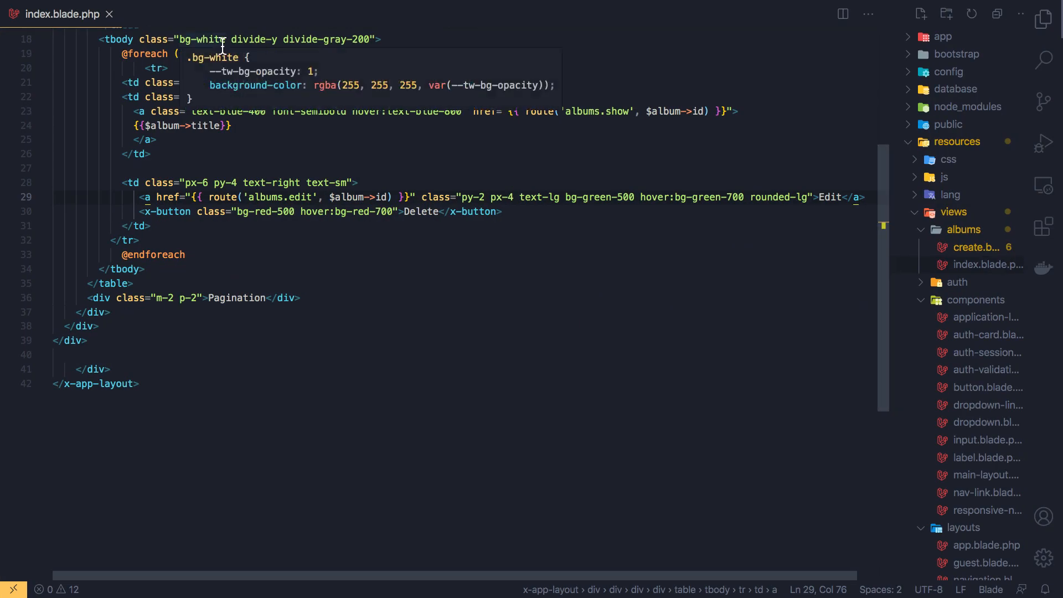
# In AlbumController.php, give the edit method an Album $album parameter.
pyautogui.press('ctrl+p')
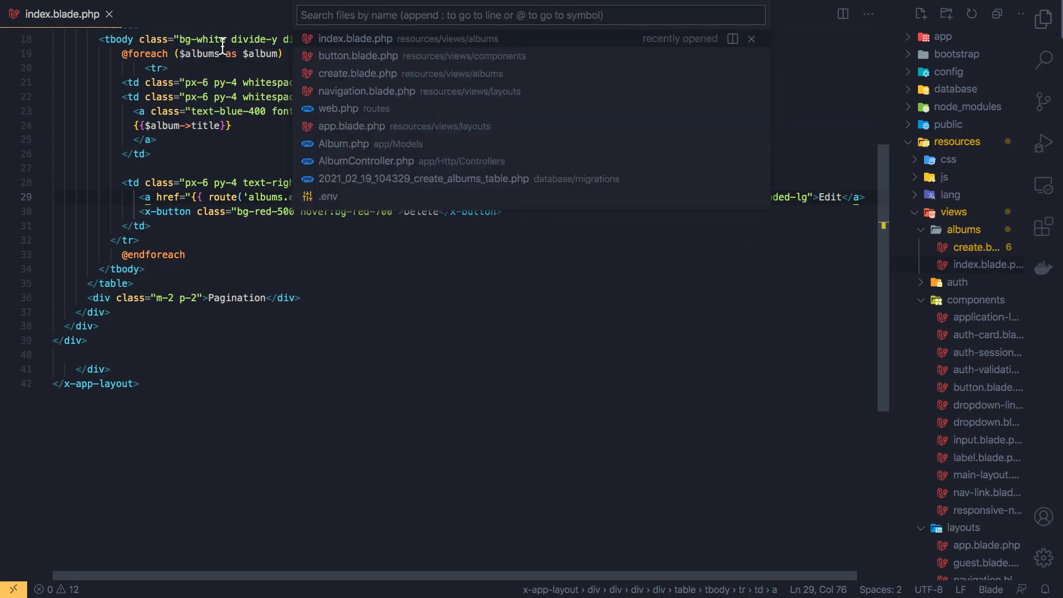
pyautogui.write('album')
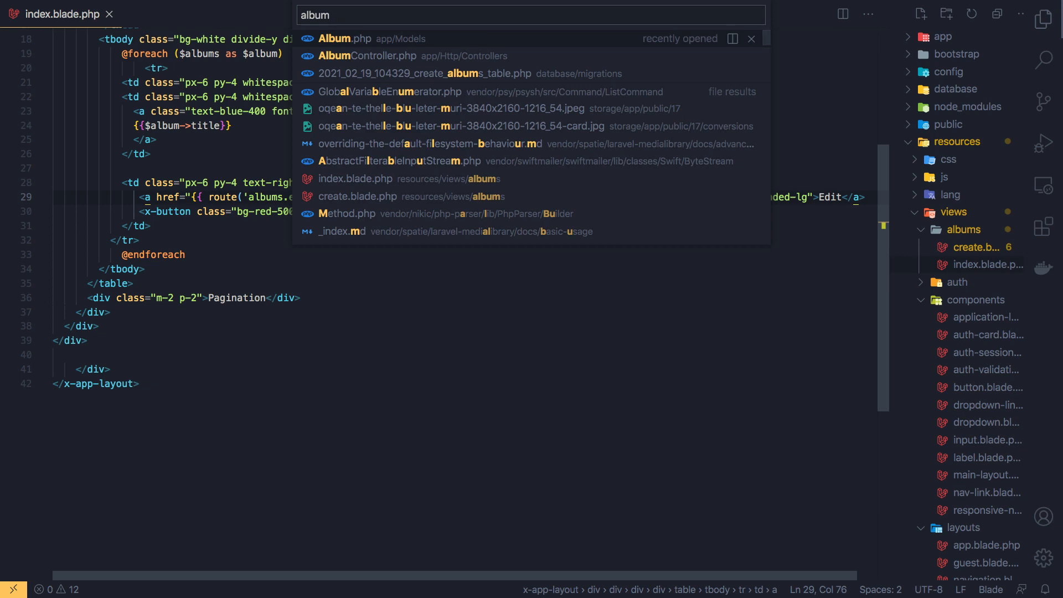
pyautogui.click(367, 55)
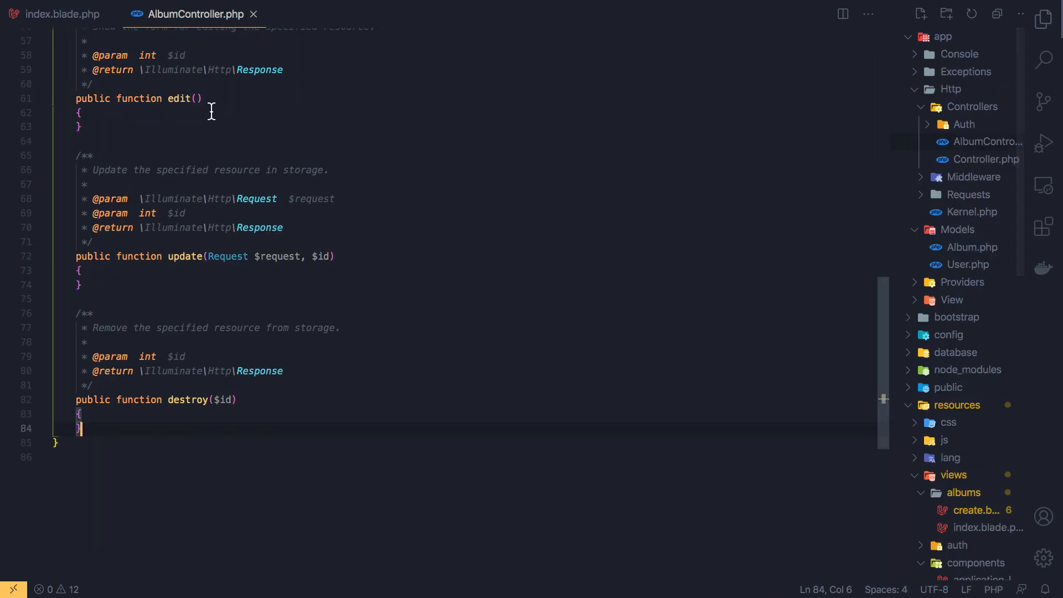
pyautogui.scroll(3)
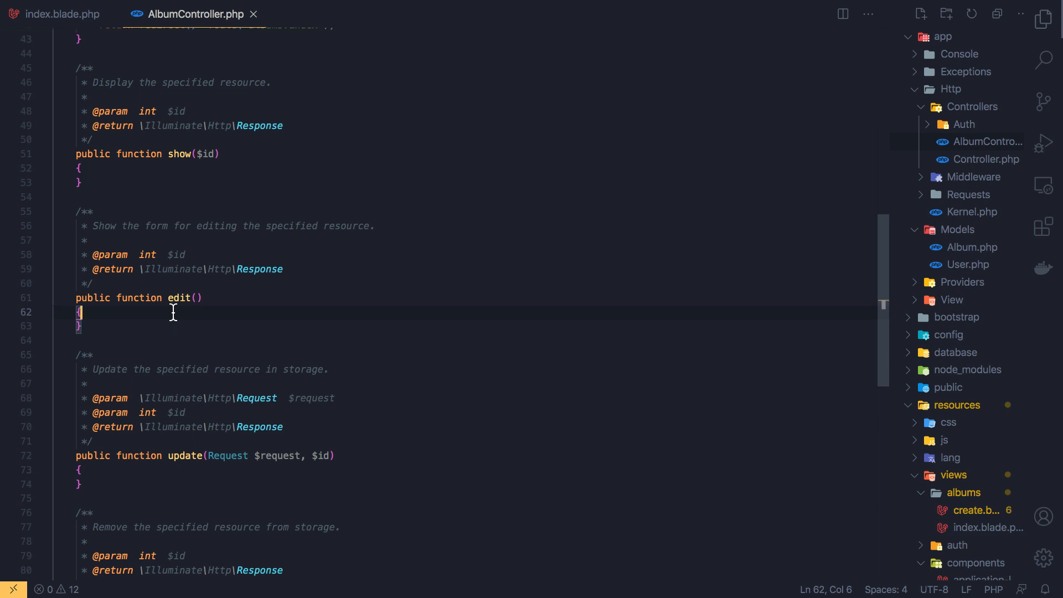
pyautogui.press('enter')
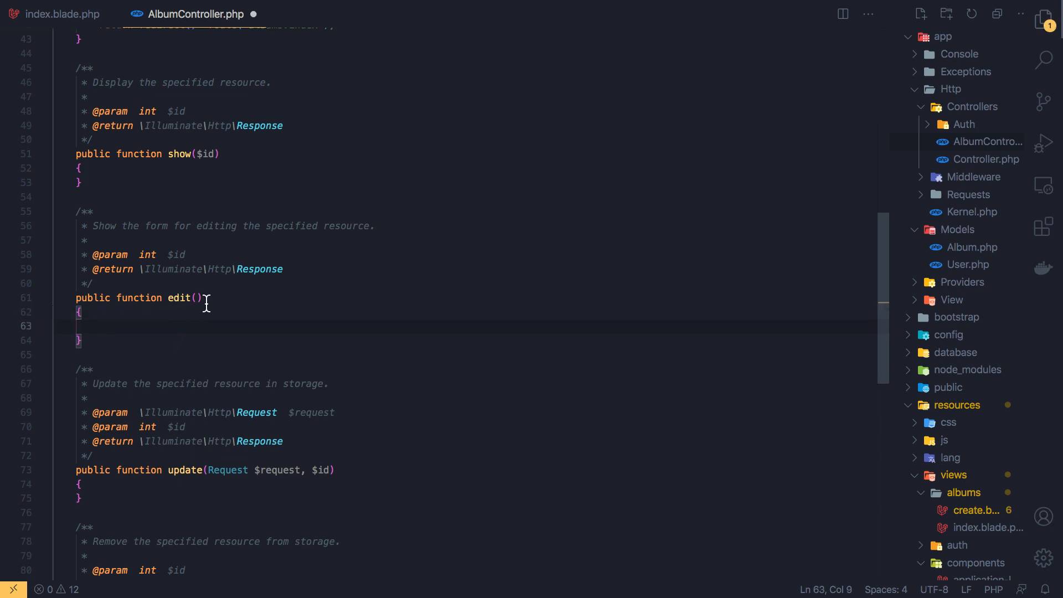
pyautogui.click(196, 298)
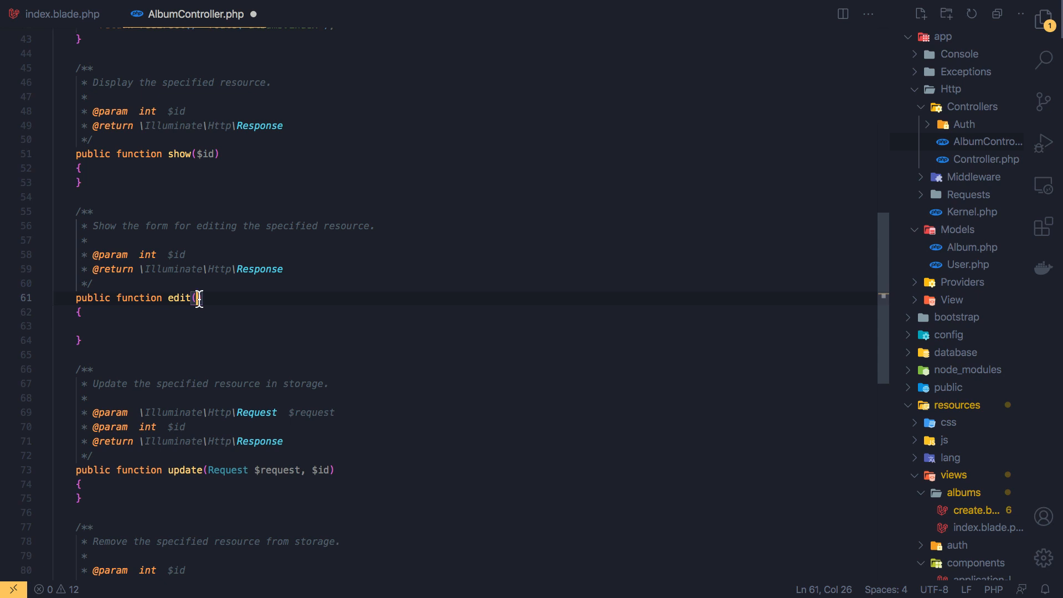
pyautogui.write(')')
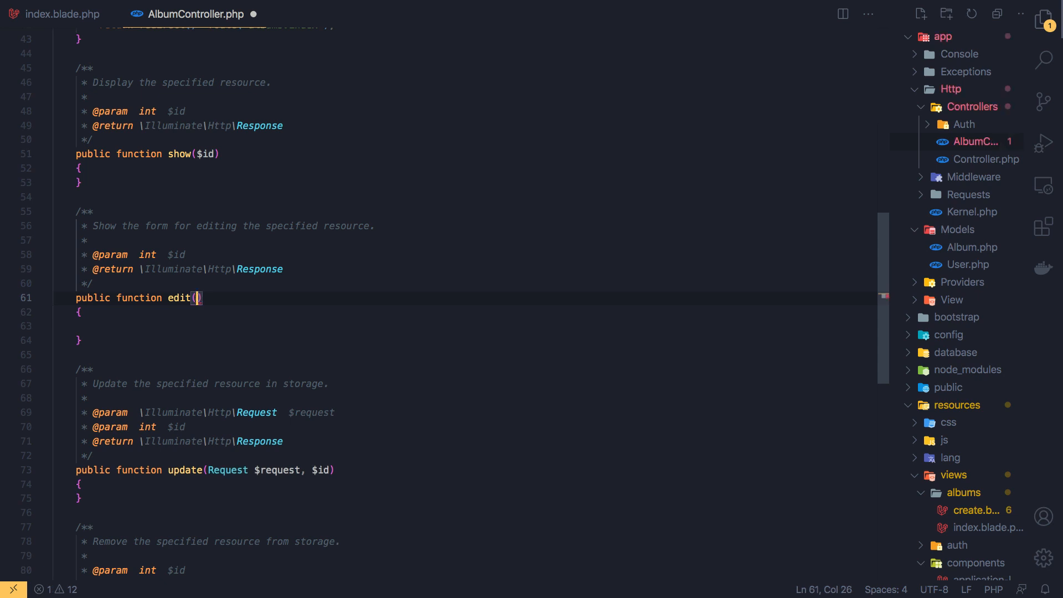
pyautogui.press('Backspace')
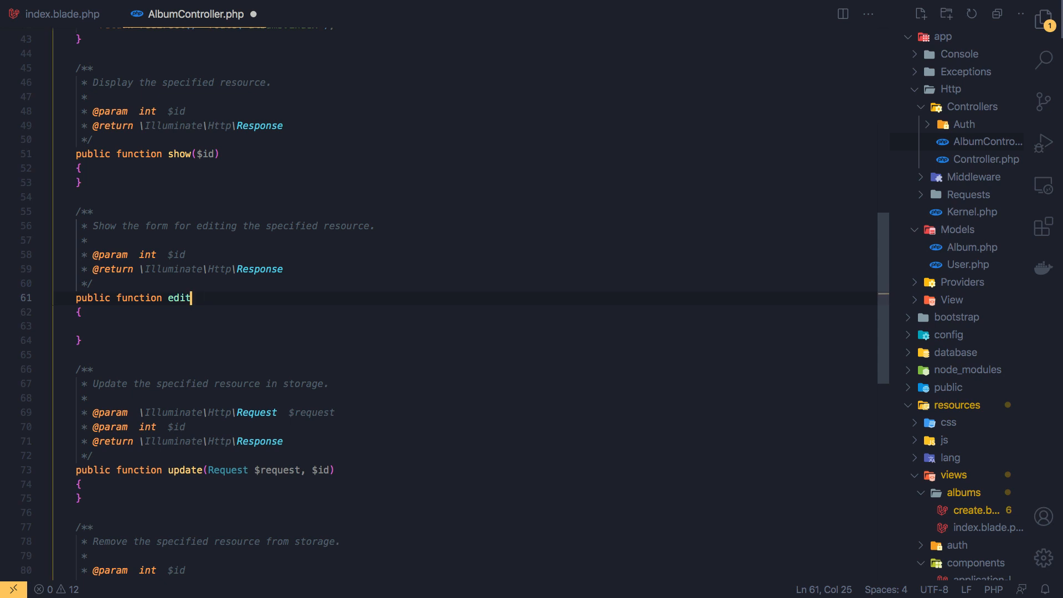
pyautogui.write('()')
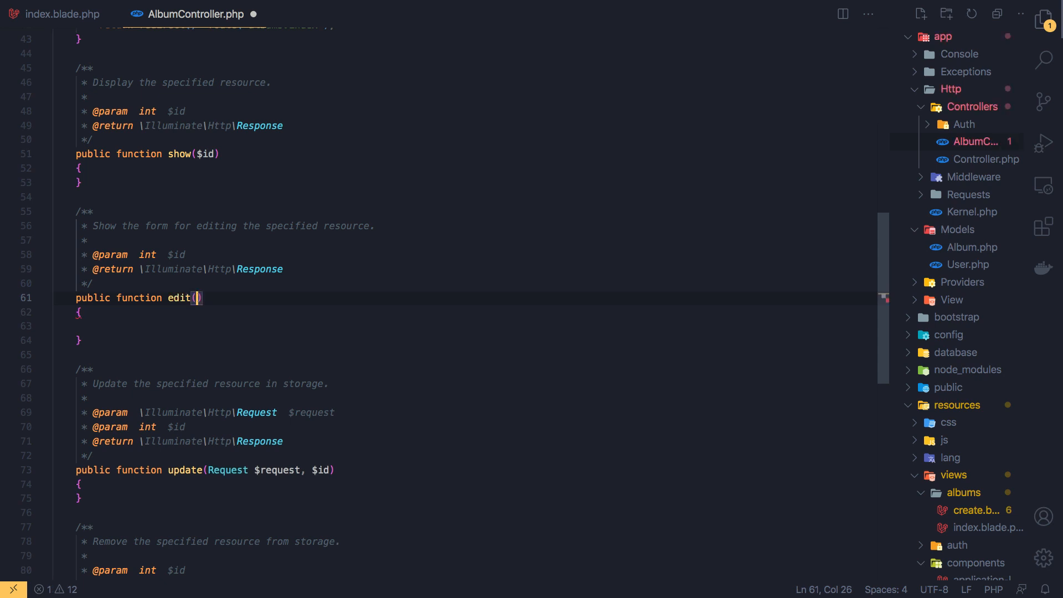
pyautogui.write('Album')
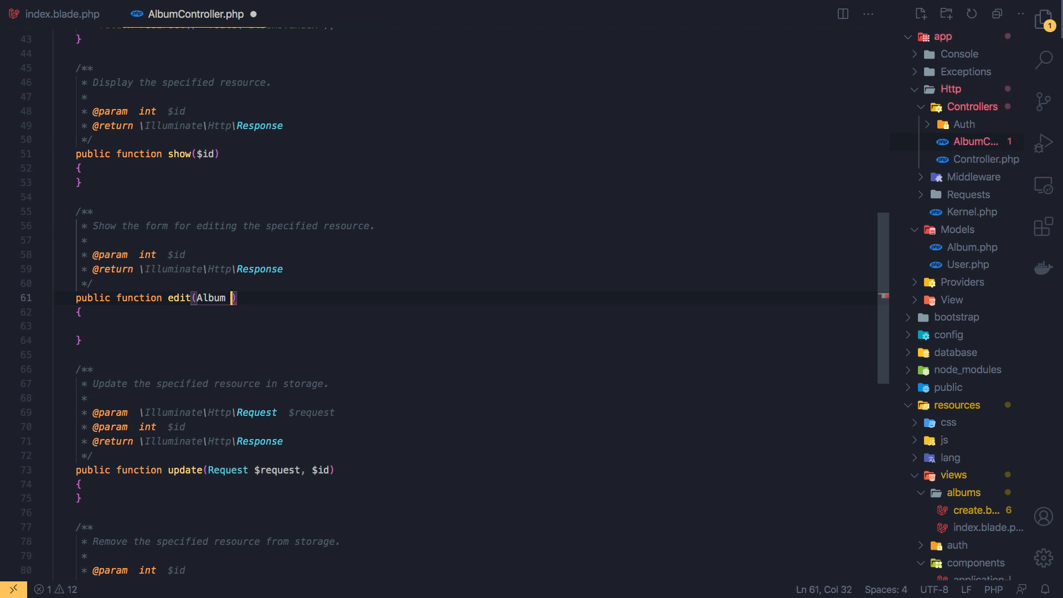
pyautogui.write('$album')
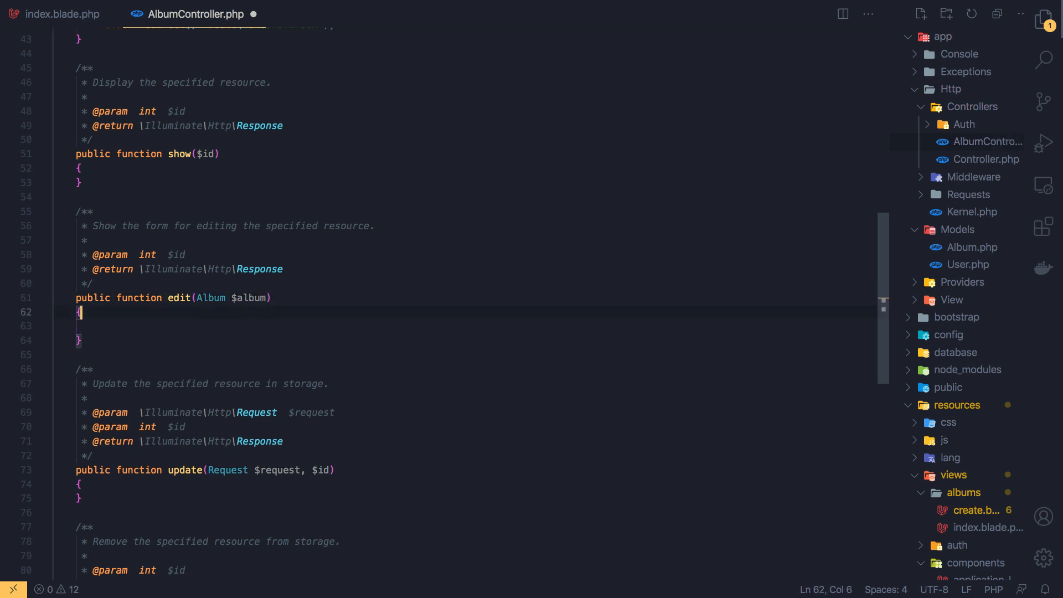
# Have edit() return view('albums.edit', compact('album')) and save.
pyautogui.press('enter')
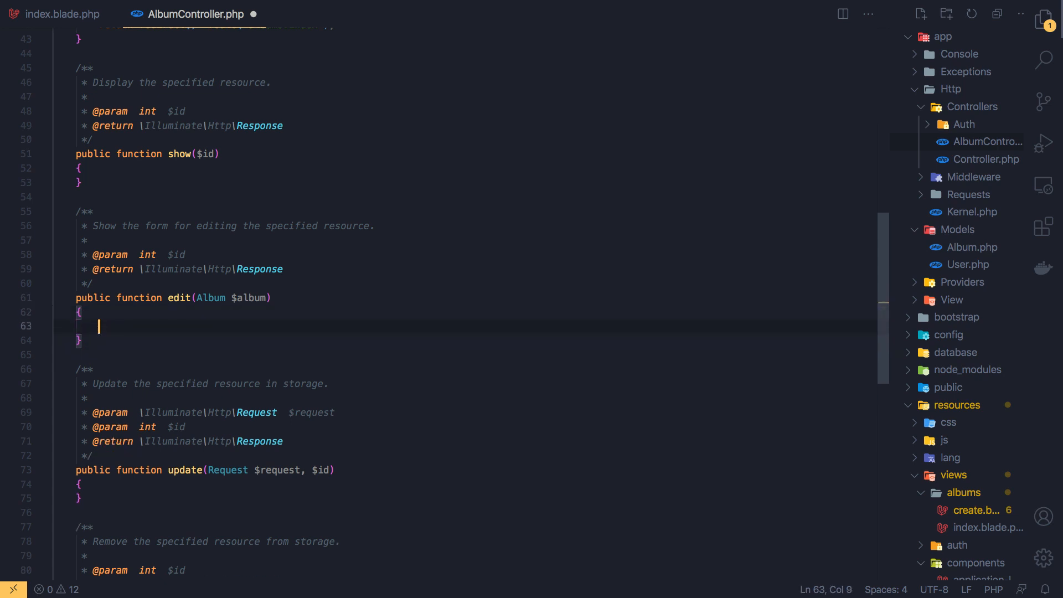
pyautogui.moveTo(200, 300)
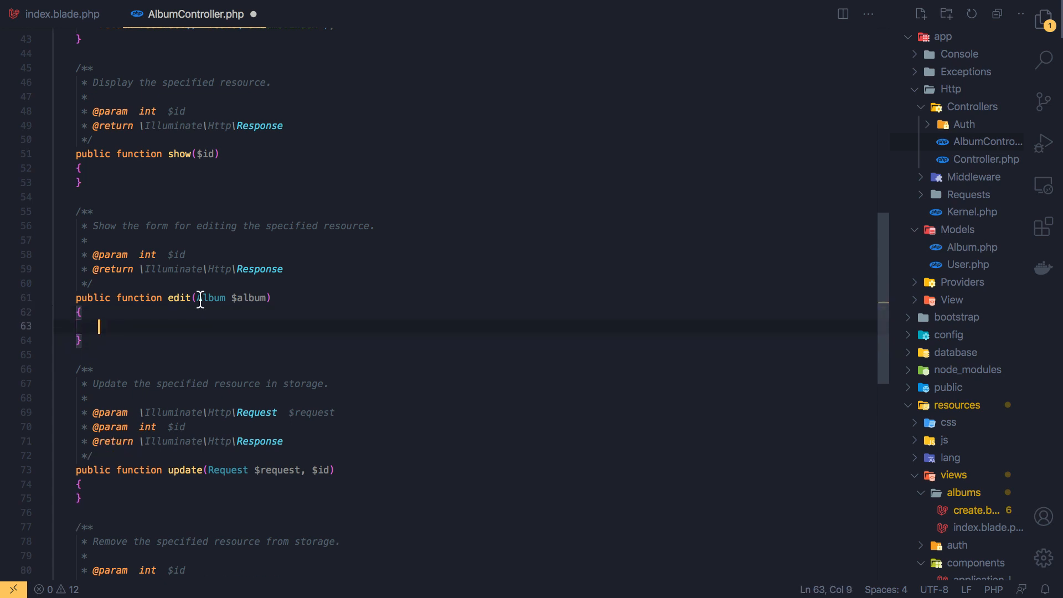
pyautogui.moveTo(211, 329)
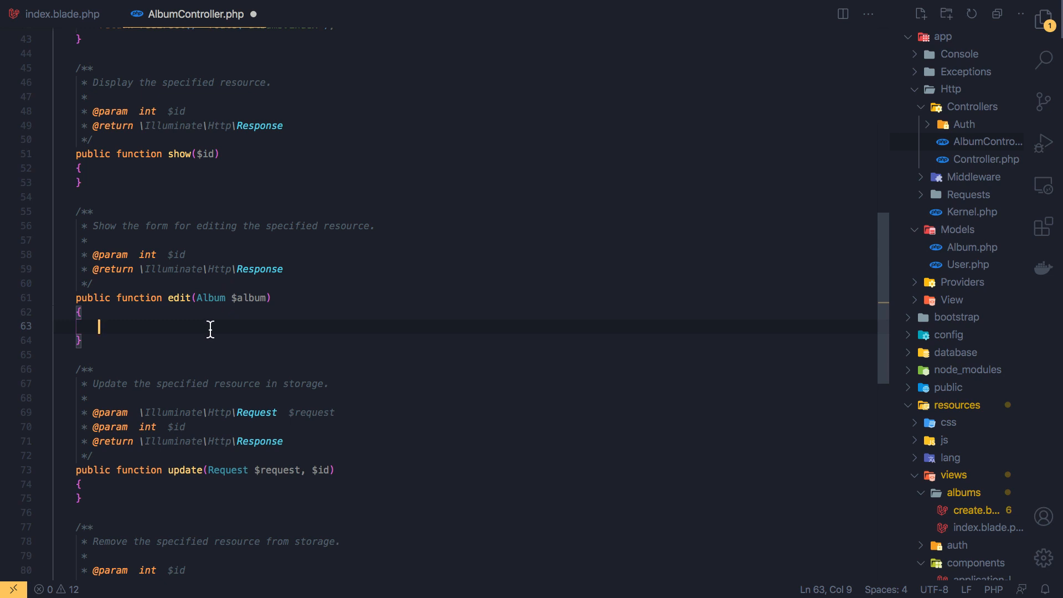
pyautogui.write('re')
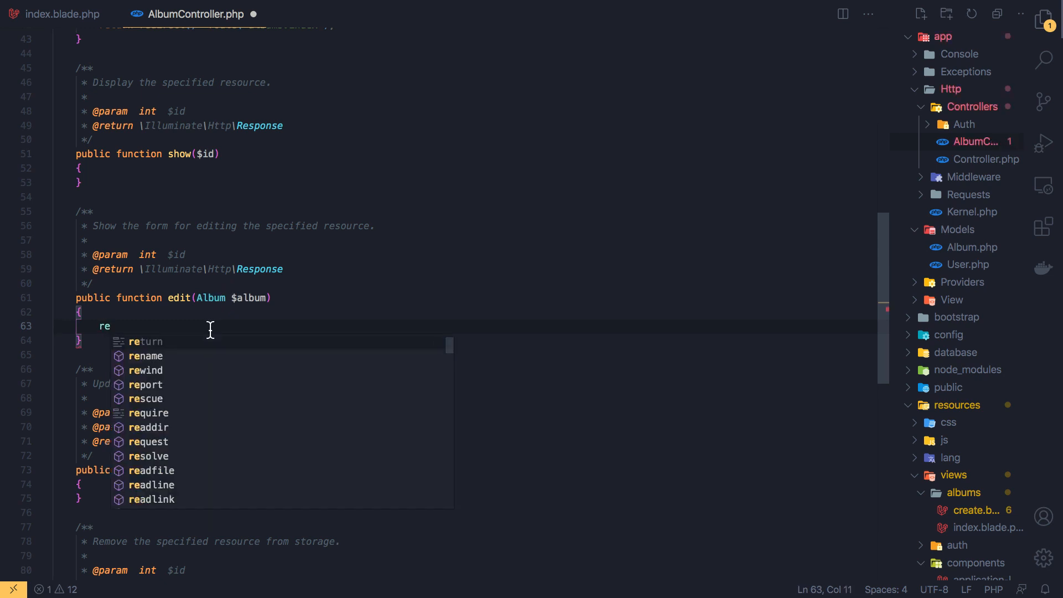
pyautogui.write('turn view')
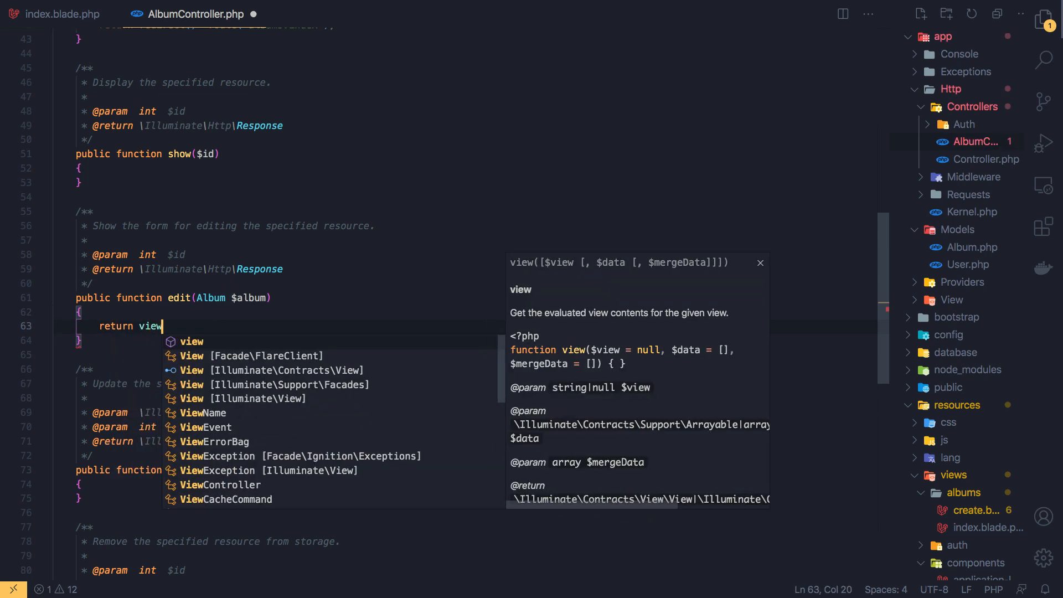
pyautogui.write("('')")
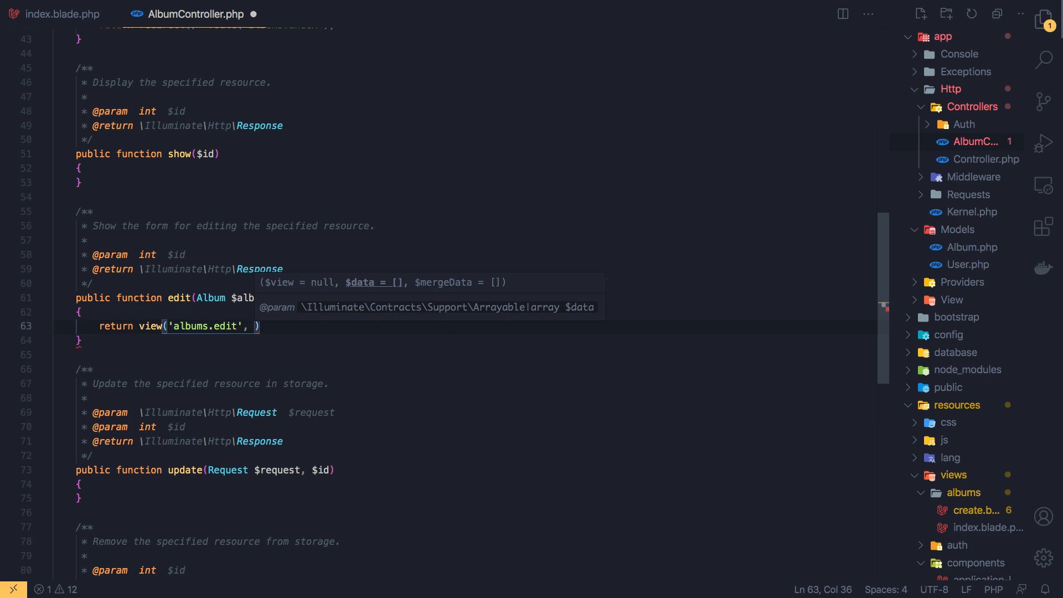
pyautogui.write('compact(')
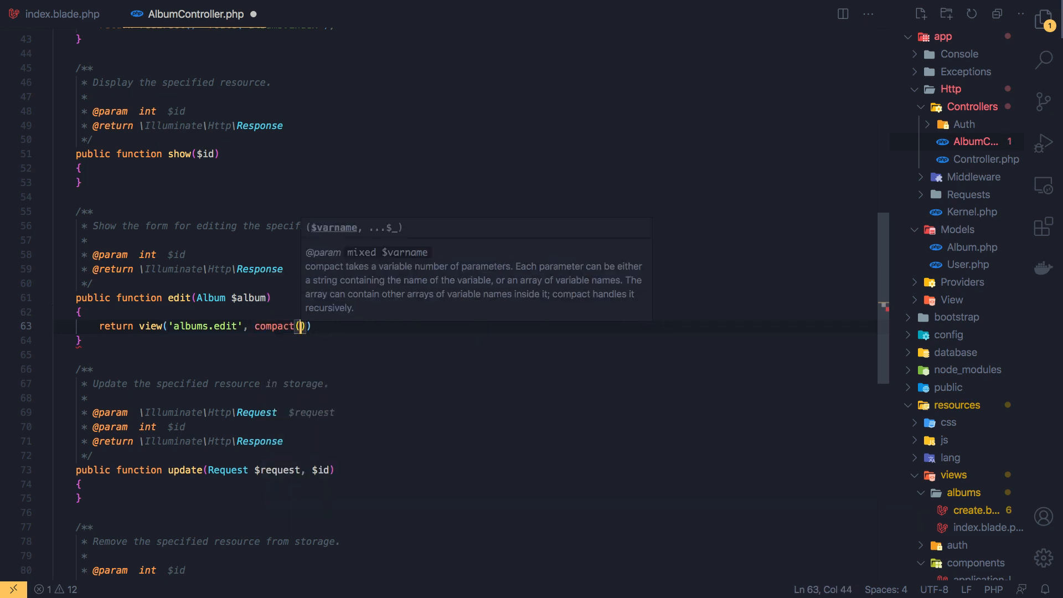
pyautogui.write("'a'")
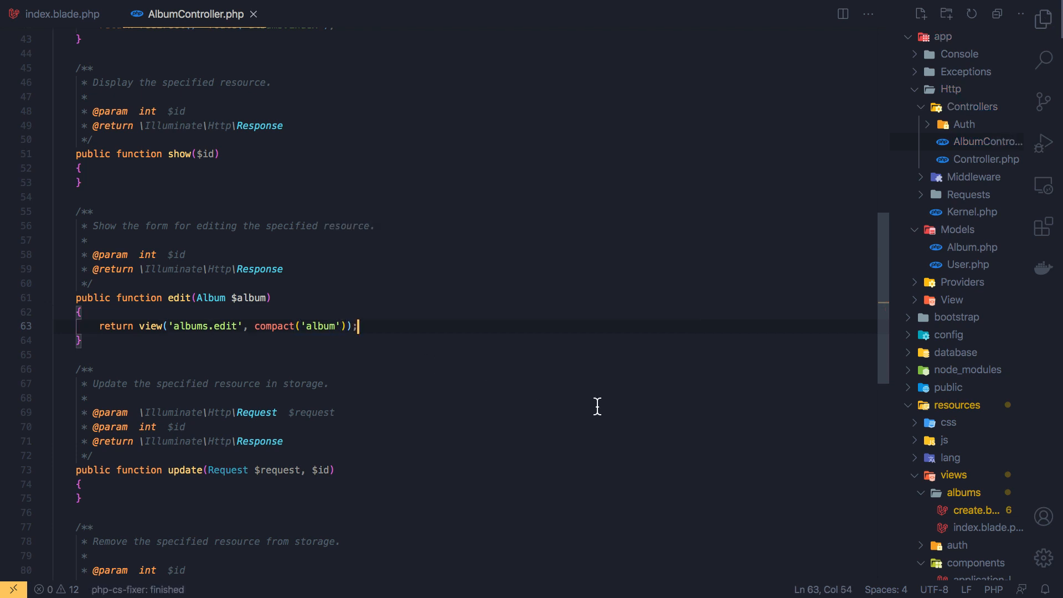
# Create an empty edit.blade.php in resources/views/albums and open it.
pyautogui.scroll(-3)
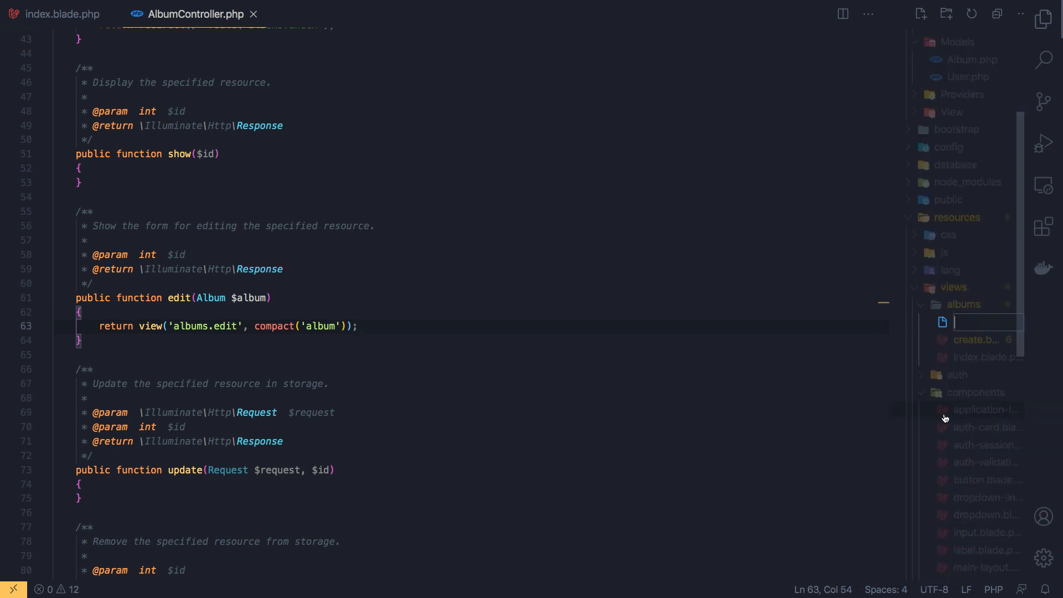
pyautogui.write('edit.bla')
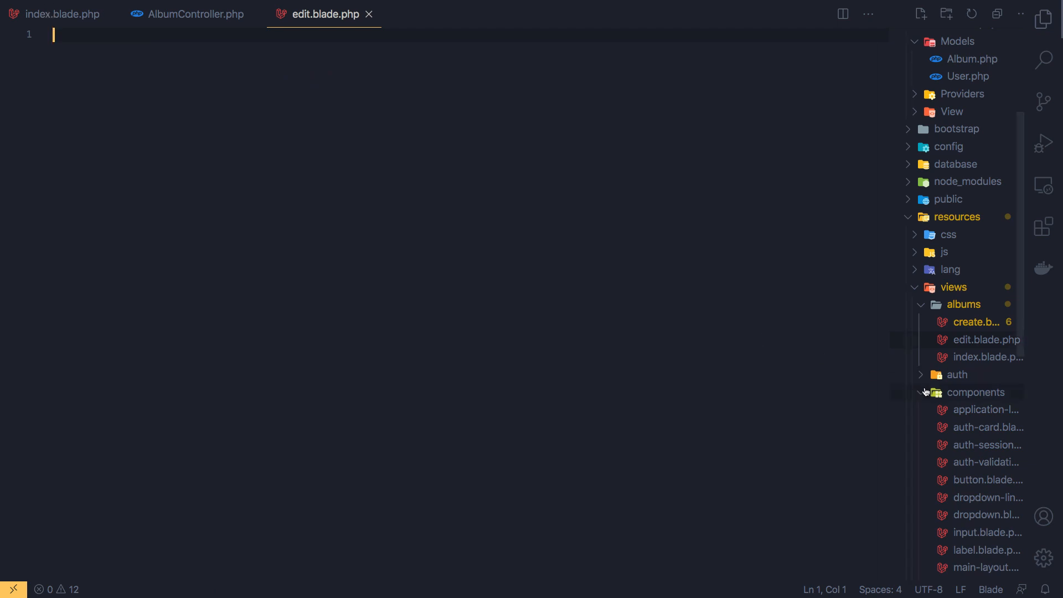
# Reuse the create view's markup in edit.blade.php and retitle the header to Update Album.
pyautogui.click(974, 321)
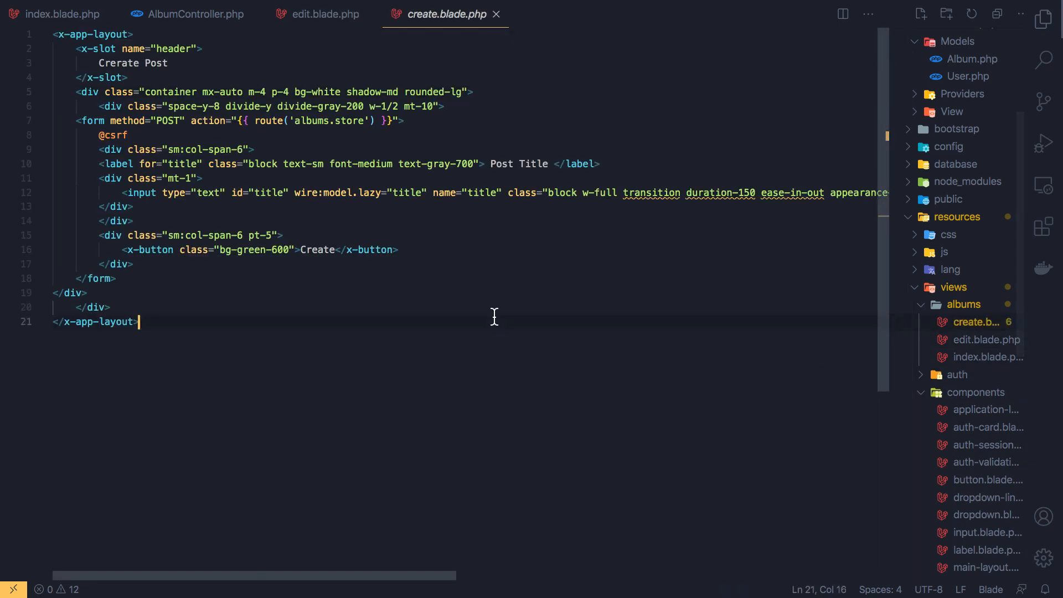
pyautogui.press('ctrl+a')
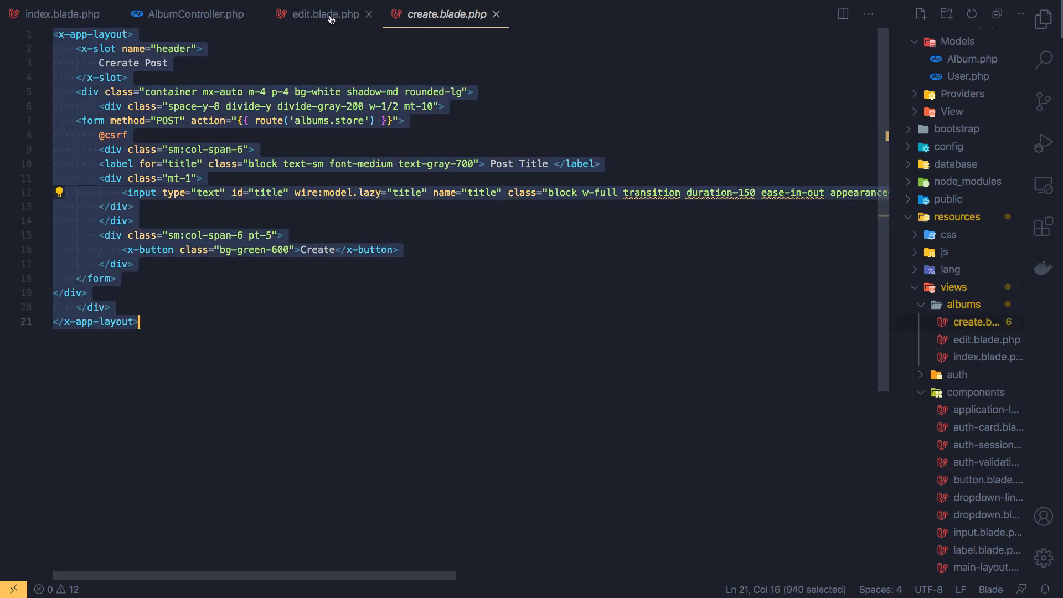
pyautogui.click(324, 14)
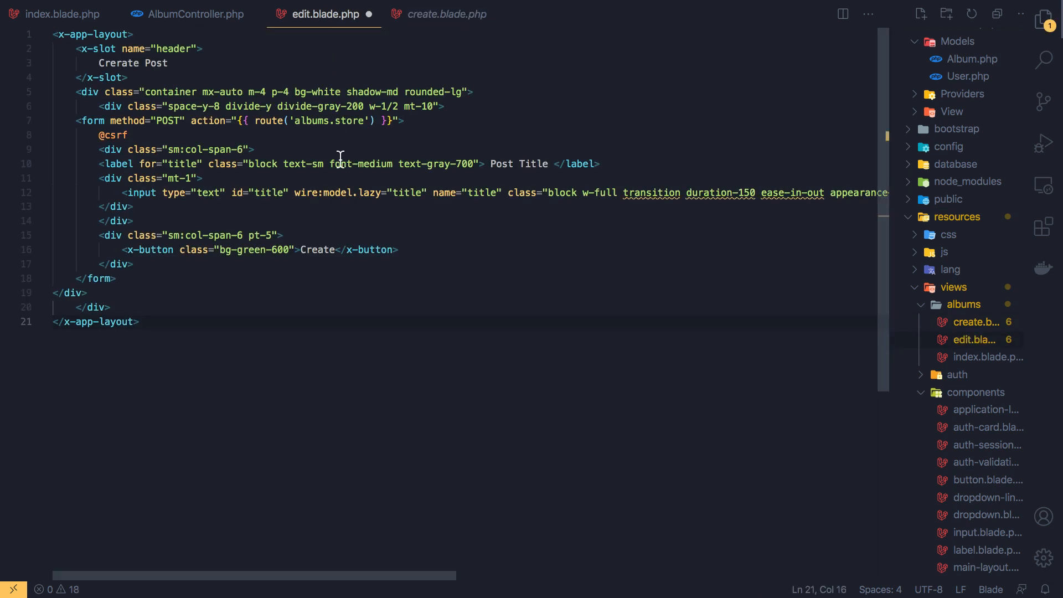
pyautogui.doubleClick(119, 62)
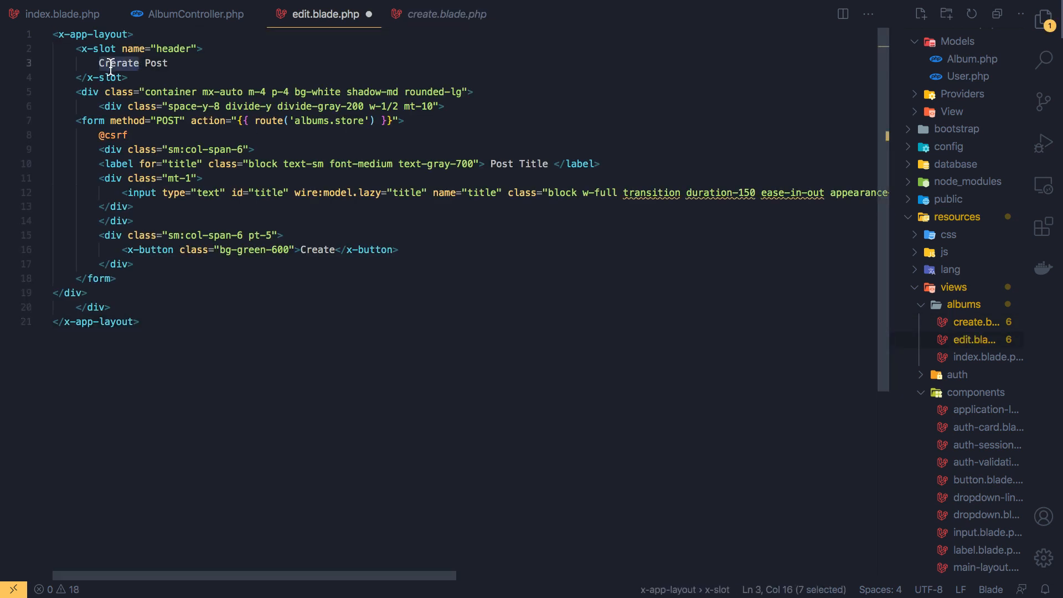
pyautogui.write('Update')
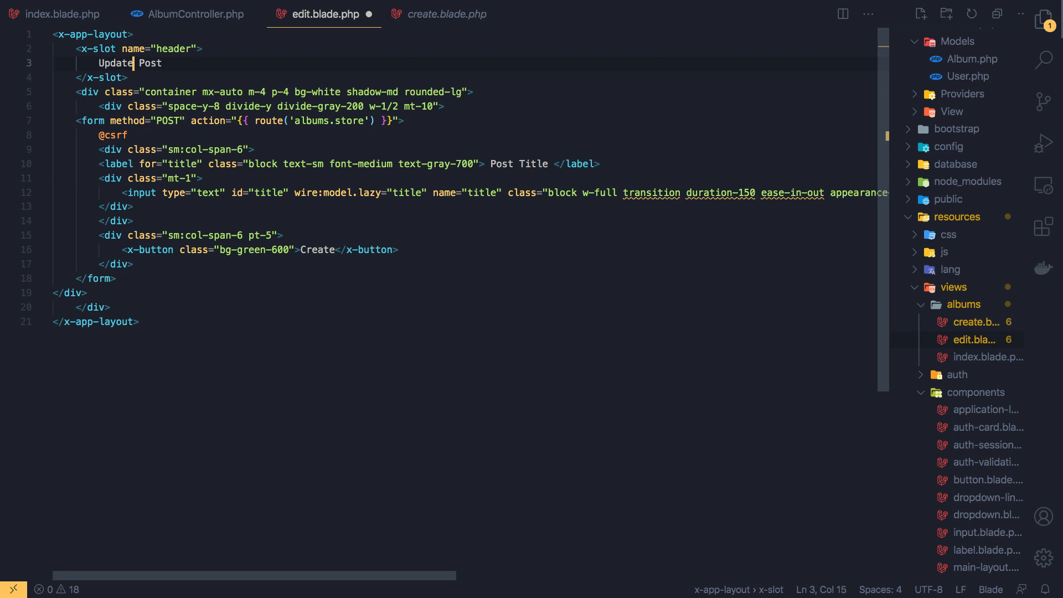
pyautogui.doubleClick(149, 62)
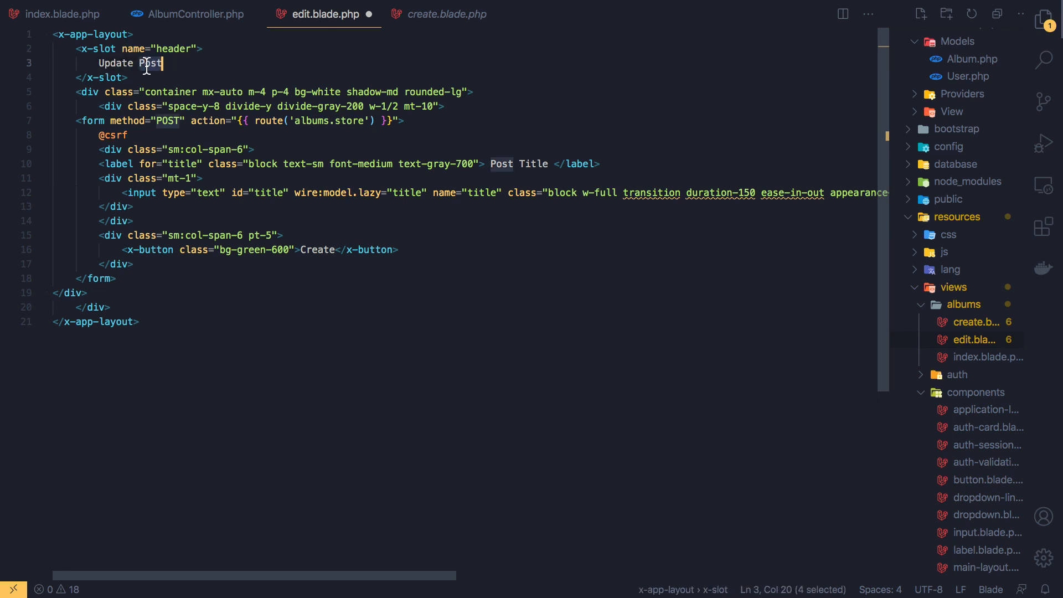
pyautogui.write('Album')
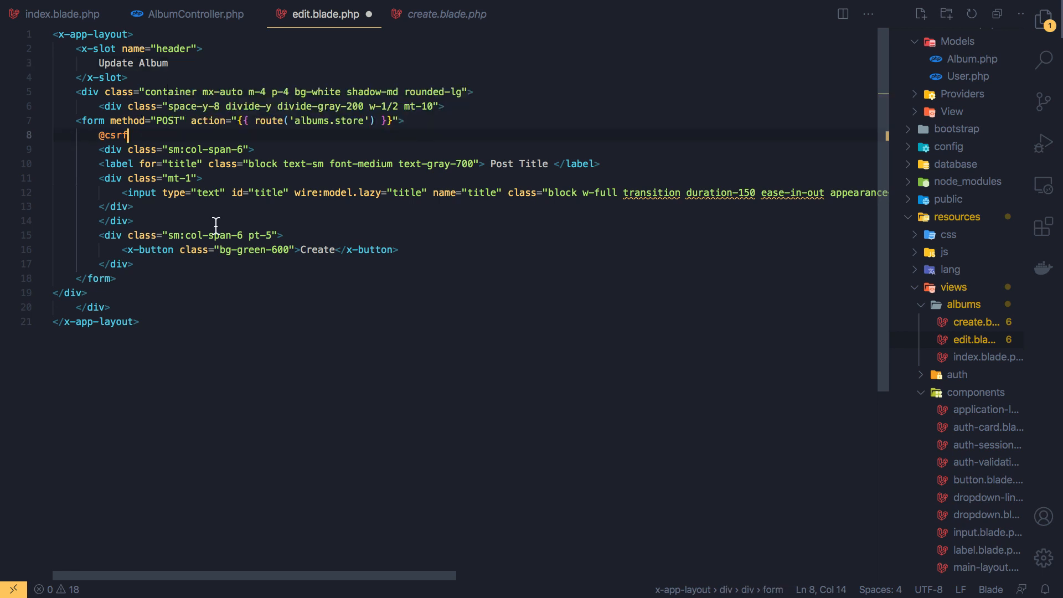
pyautogui.moveTo(499, 164)
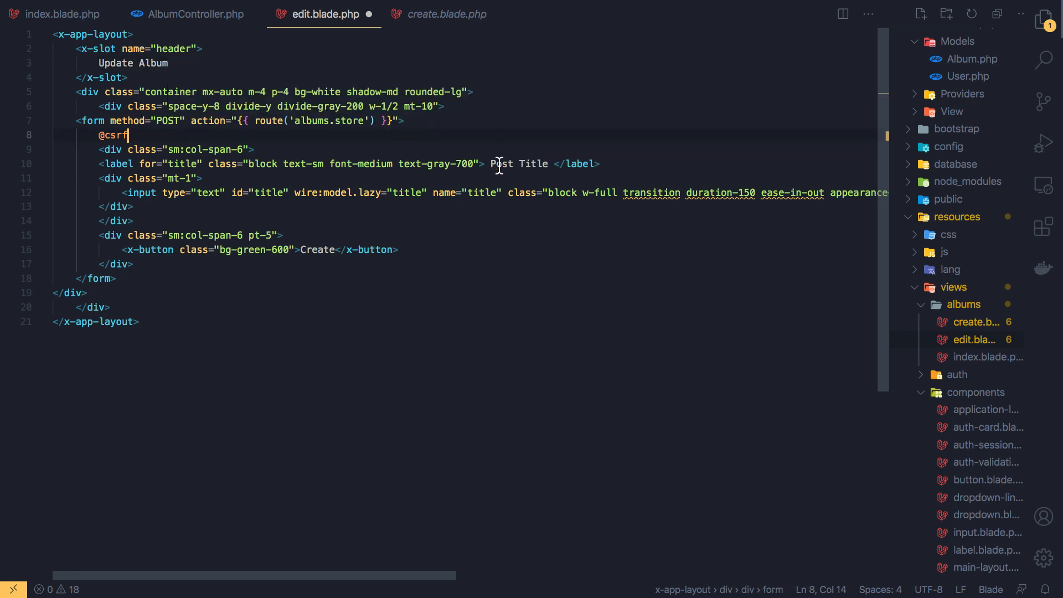
pyautogui.write('A')
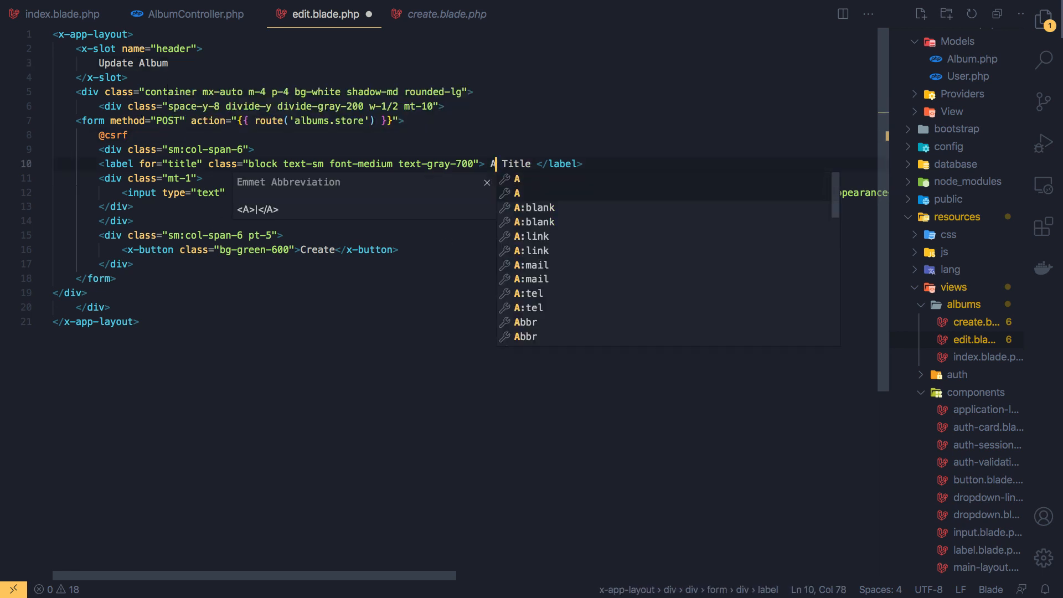
pyautogui.write('lbum')
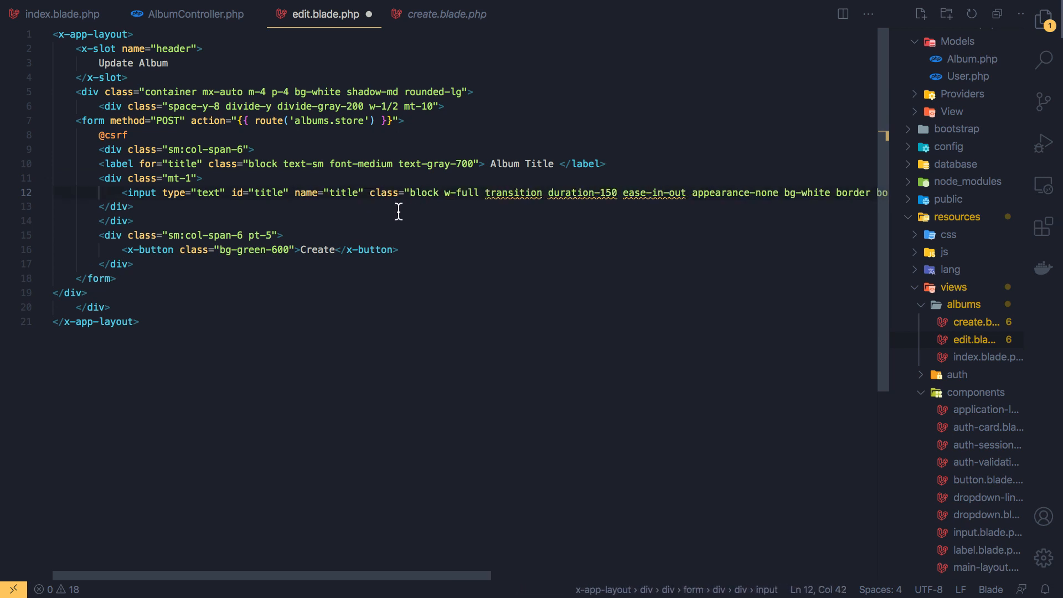
pyautogui.moveTo(352, 169)
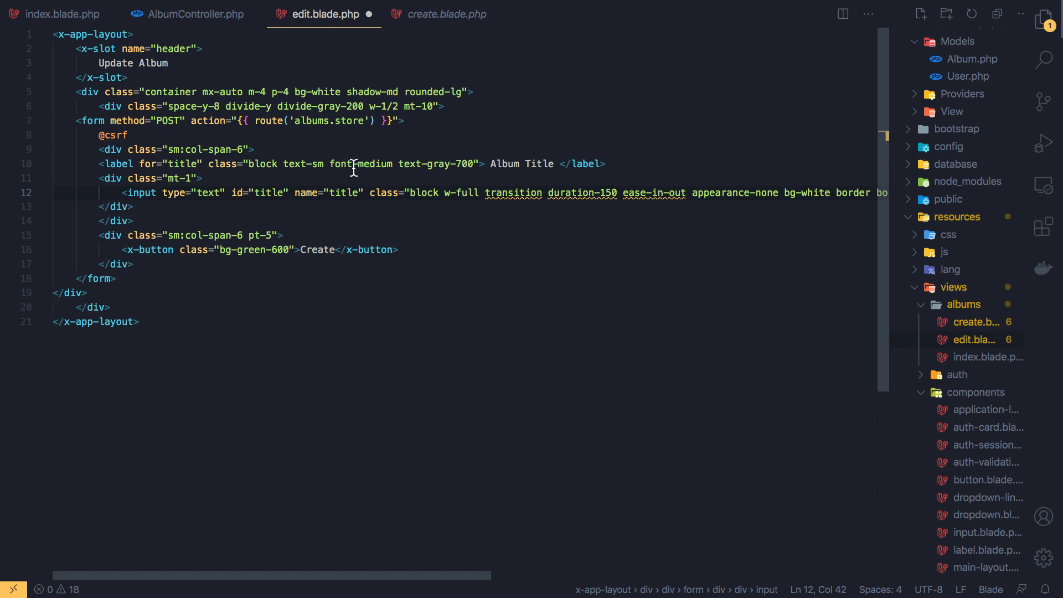
# Point the form at route('albums.update', $album->id).
pyautogui.doubleClick(350, 121)
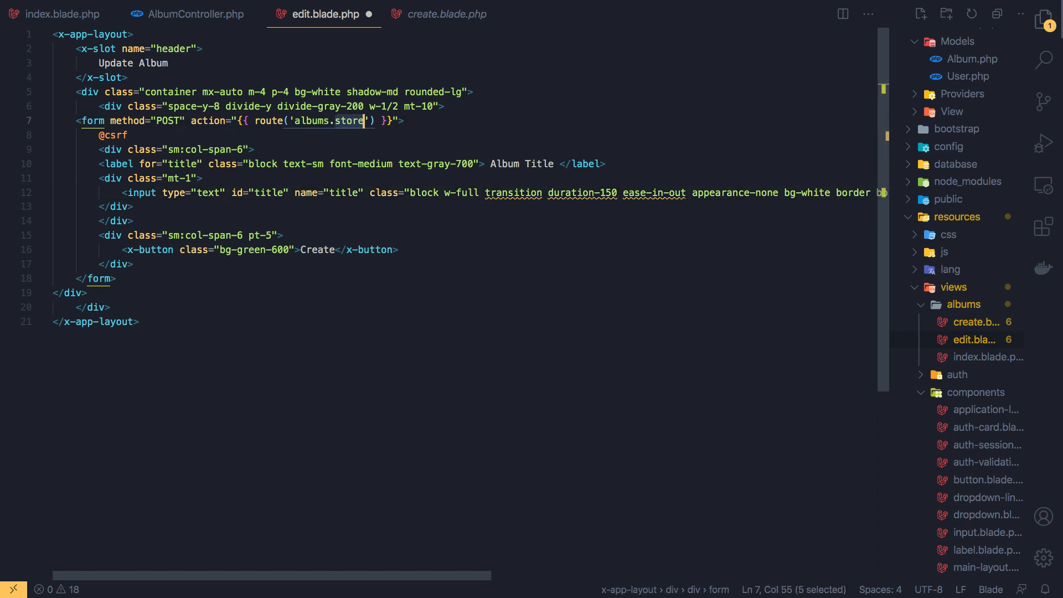
pyautogui.write('update')
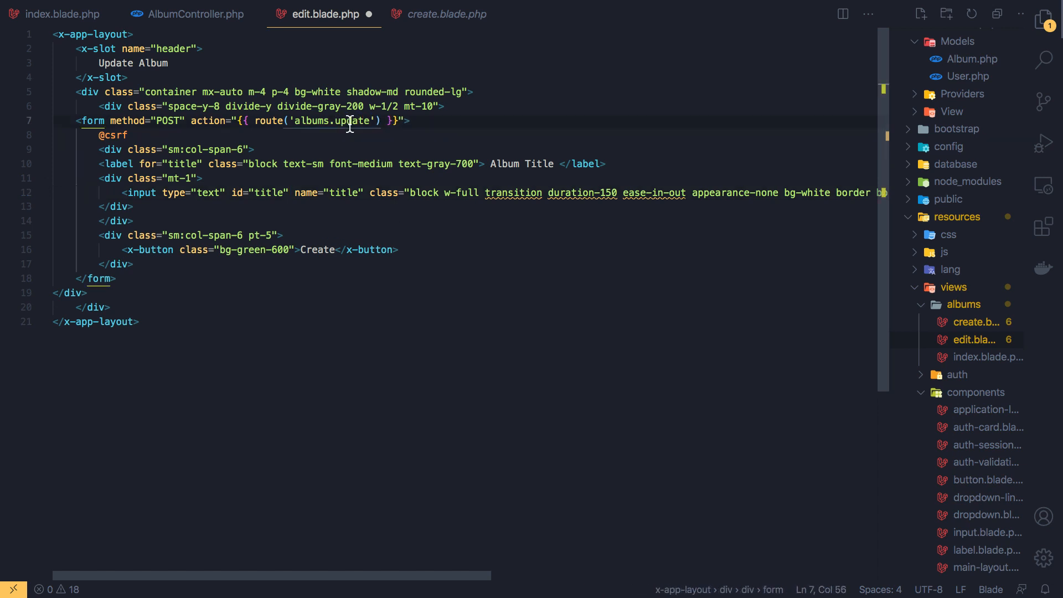
pyautogui.write(',')
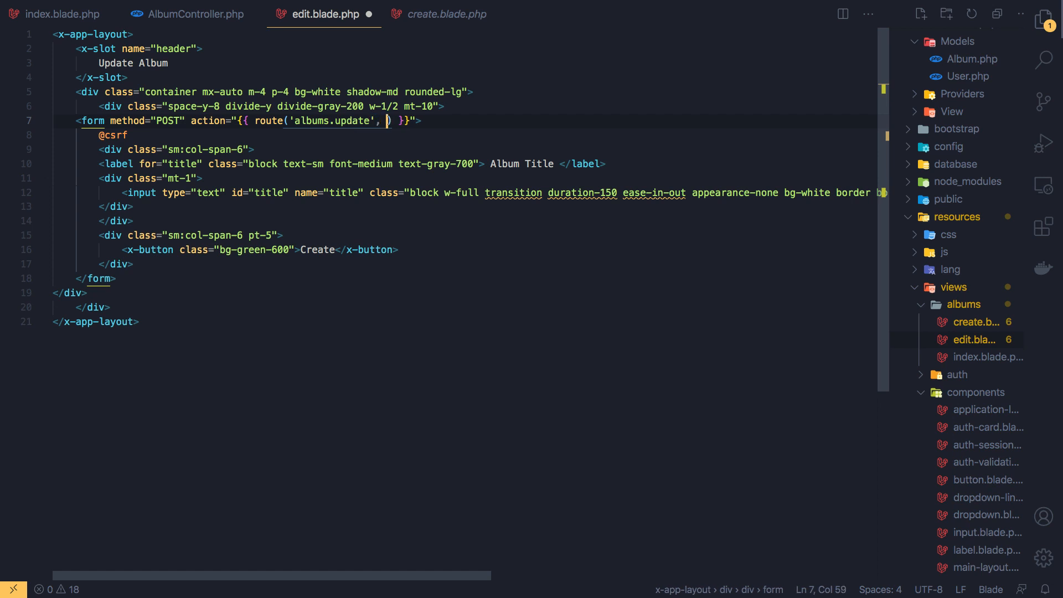
pyautogui.write('$albu')
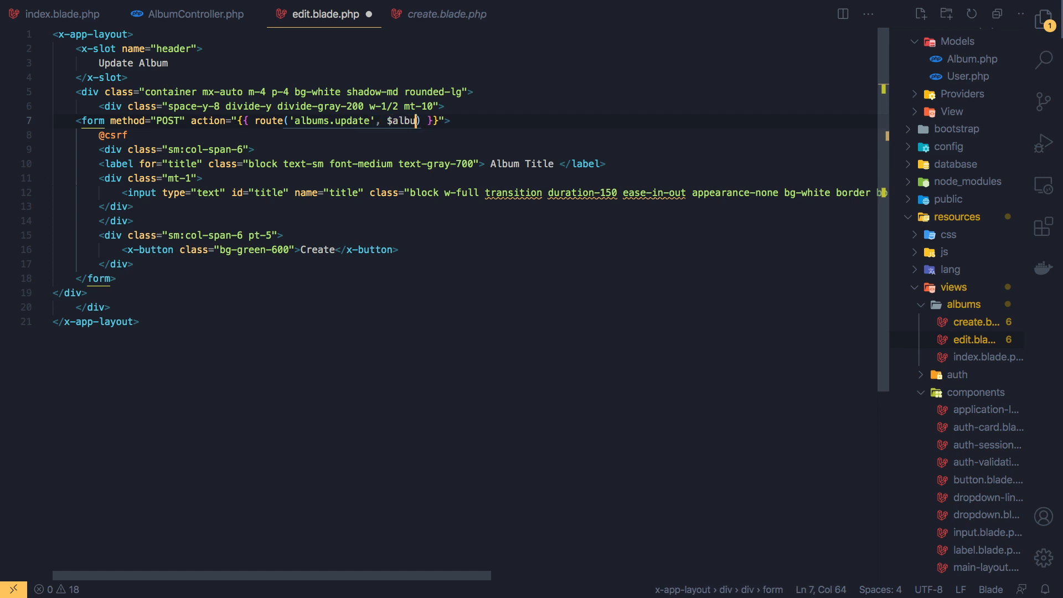
pyautogui.write('->id')
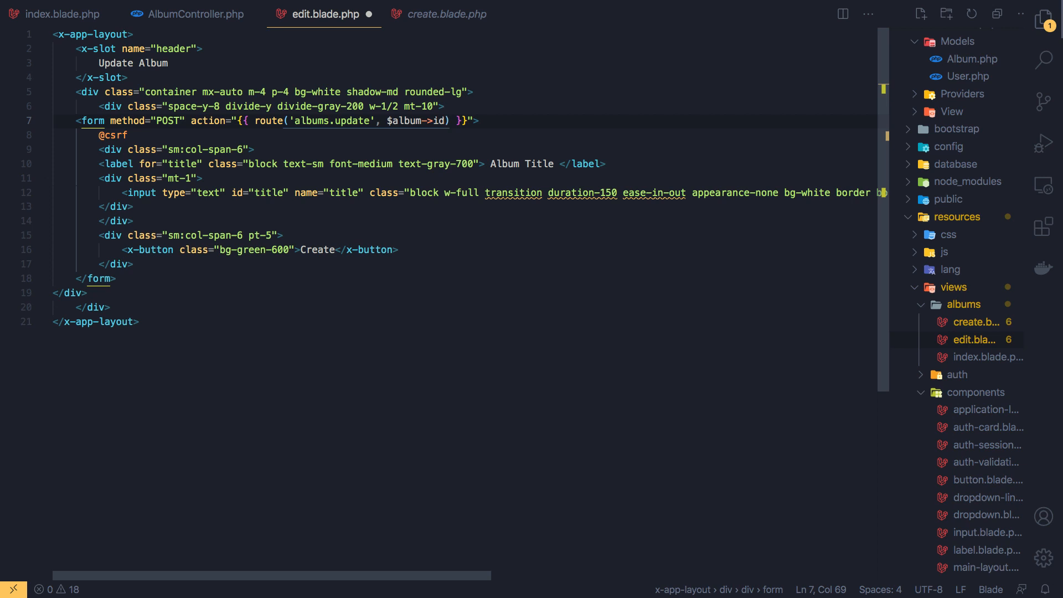
pyautogui.moveTo(384, 211)
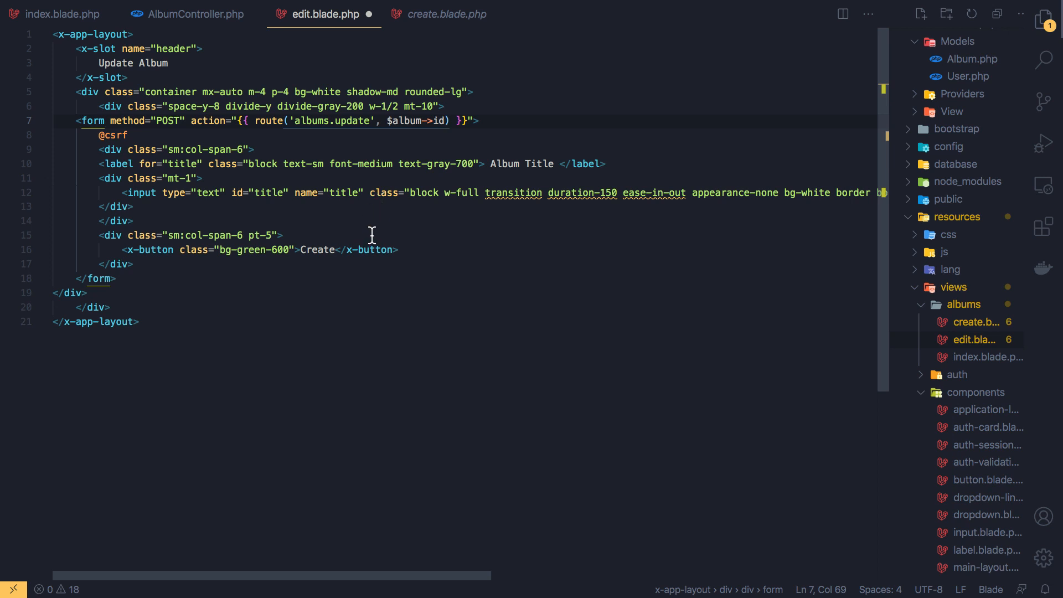
pyautogui.moveTo(331, 213)
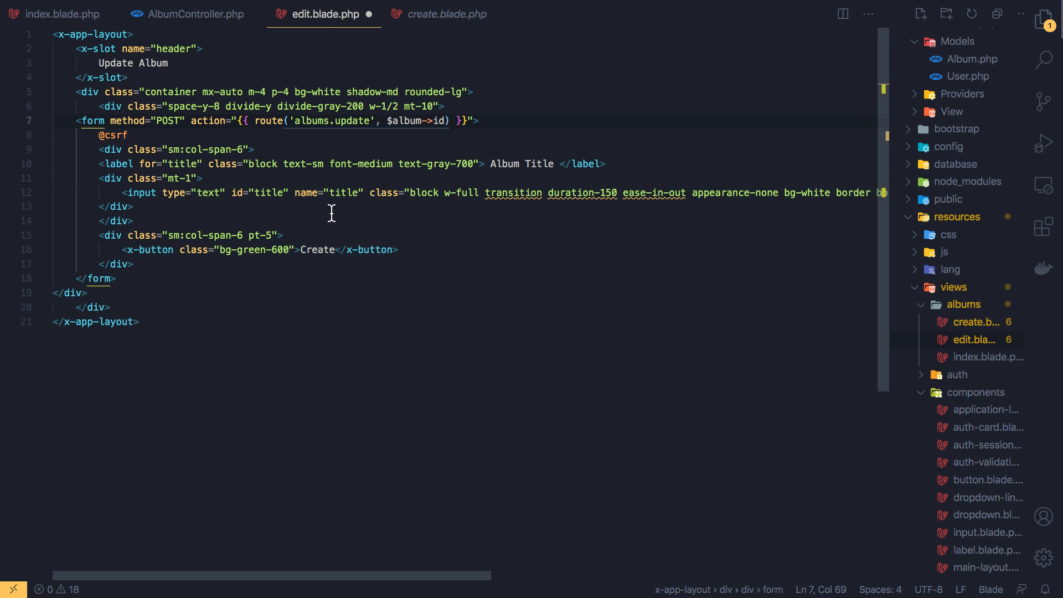
pyautogui.moveTo(367, 193)
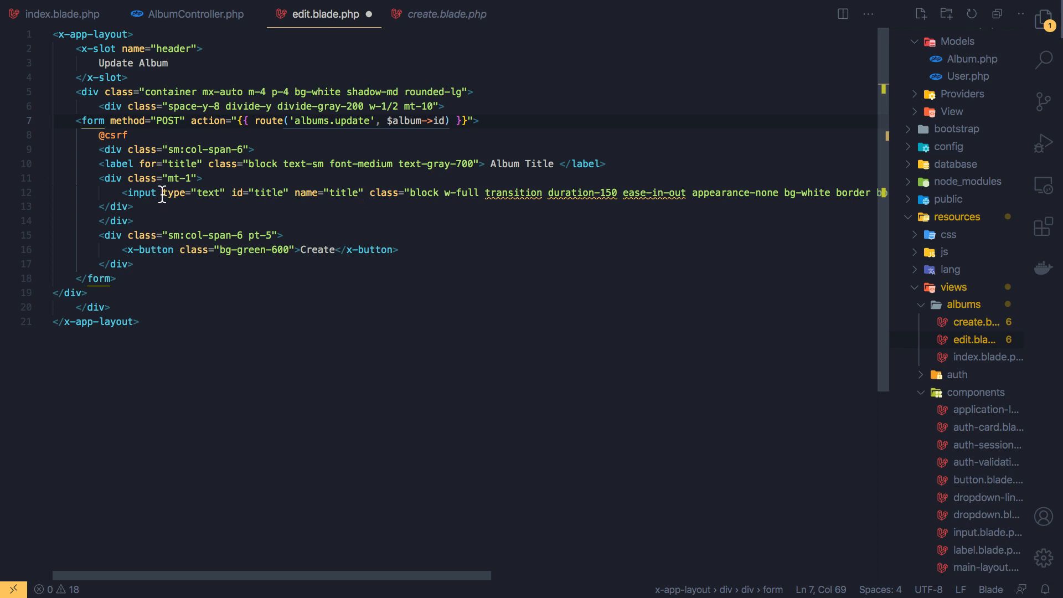
# Break the title input's attributes onto separate lines, leaving room for a new attribute.
pyautogui.press('Enter')
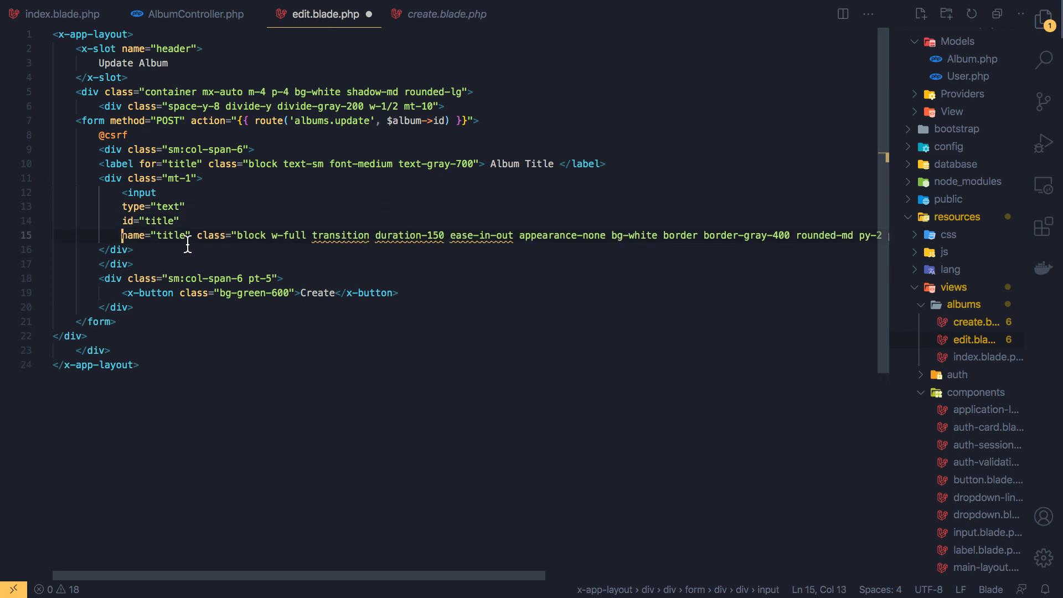
pyautogui.press('enter')
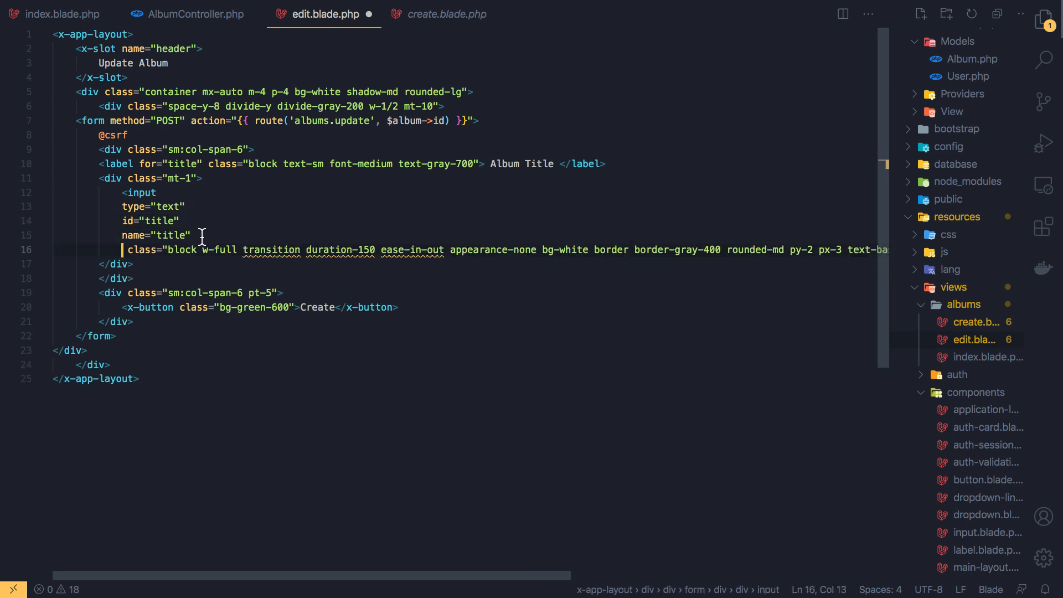
pyautogui.press('Enter')
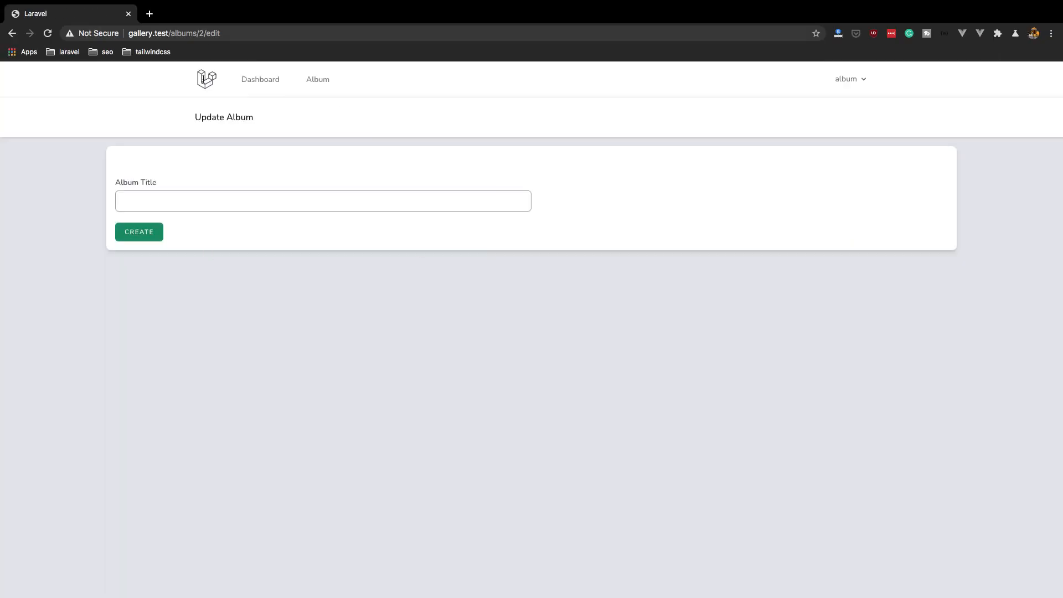
pyautogui.moveTo(279, 234)
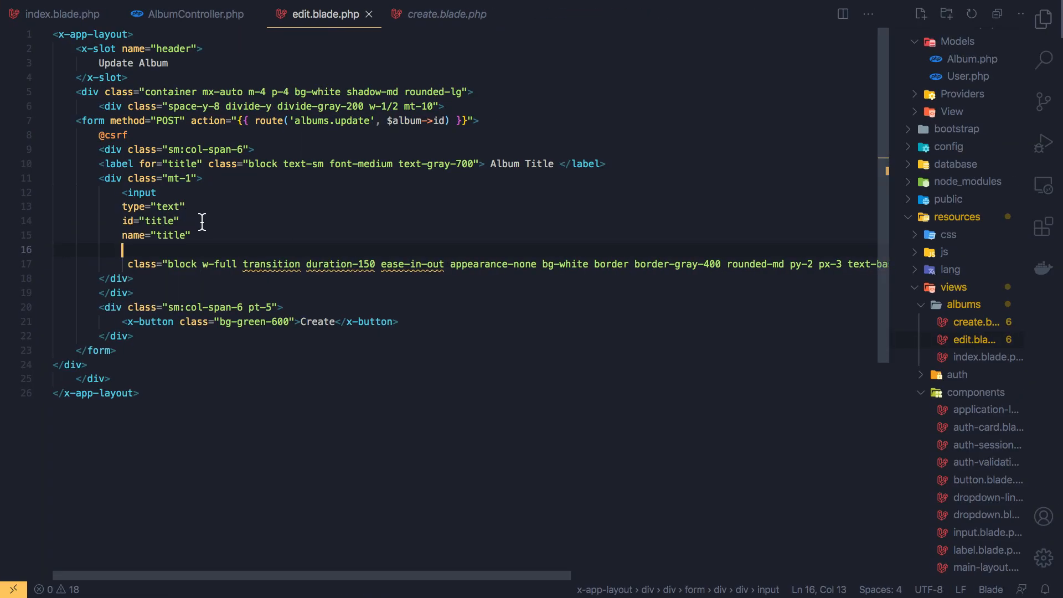
# Give the title input value="{{ old('title', $album->title) }}" and confirm USA is prefilled in Chrome.
pyautogui.write('value=""')
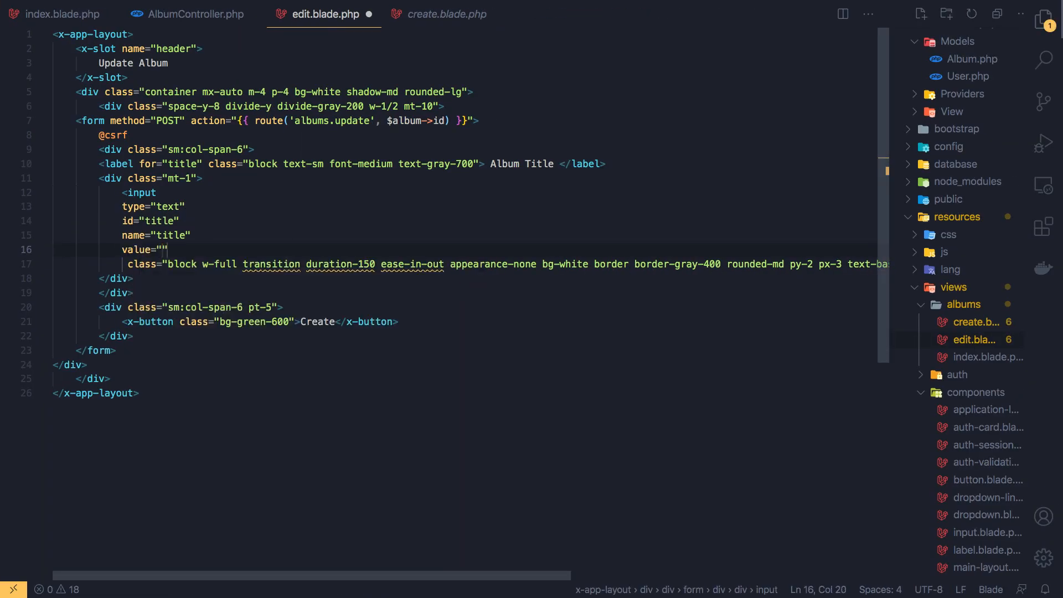
pyautogui.write('{{}}')
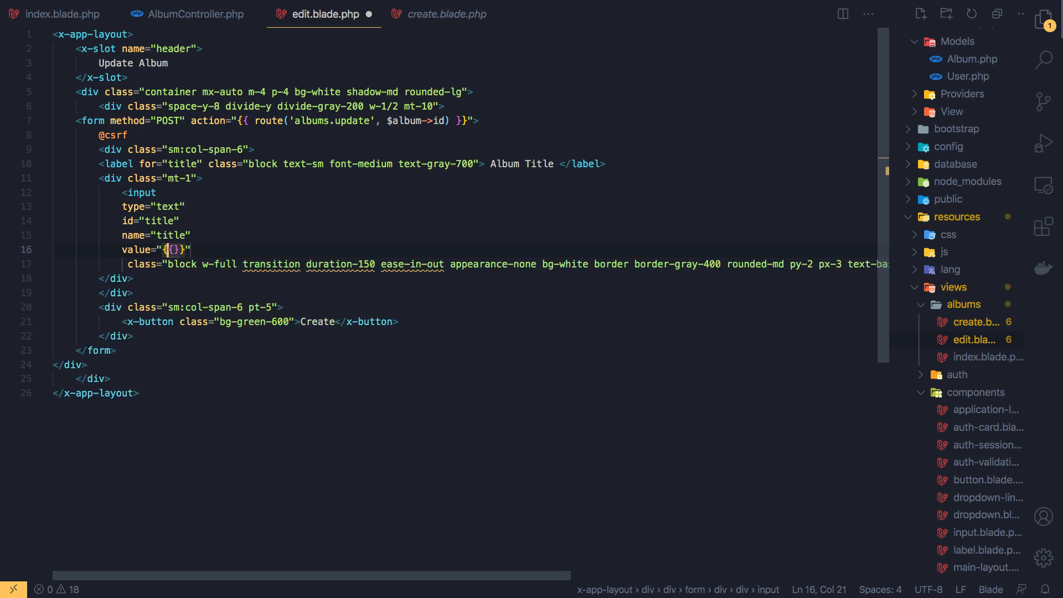
pyautogui.write('old(')
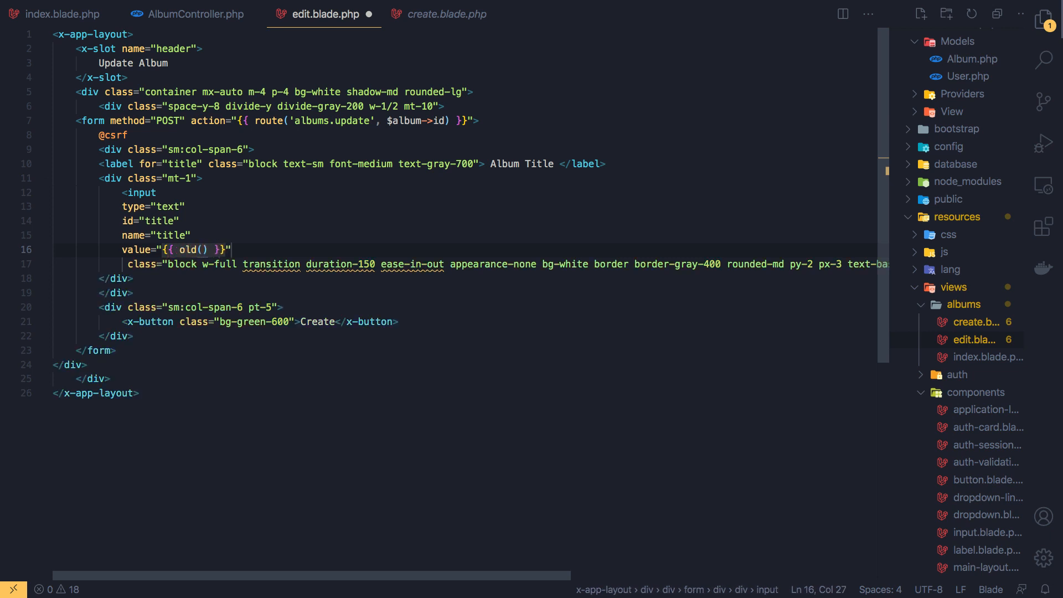
pyautogui.write("'title',")
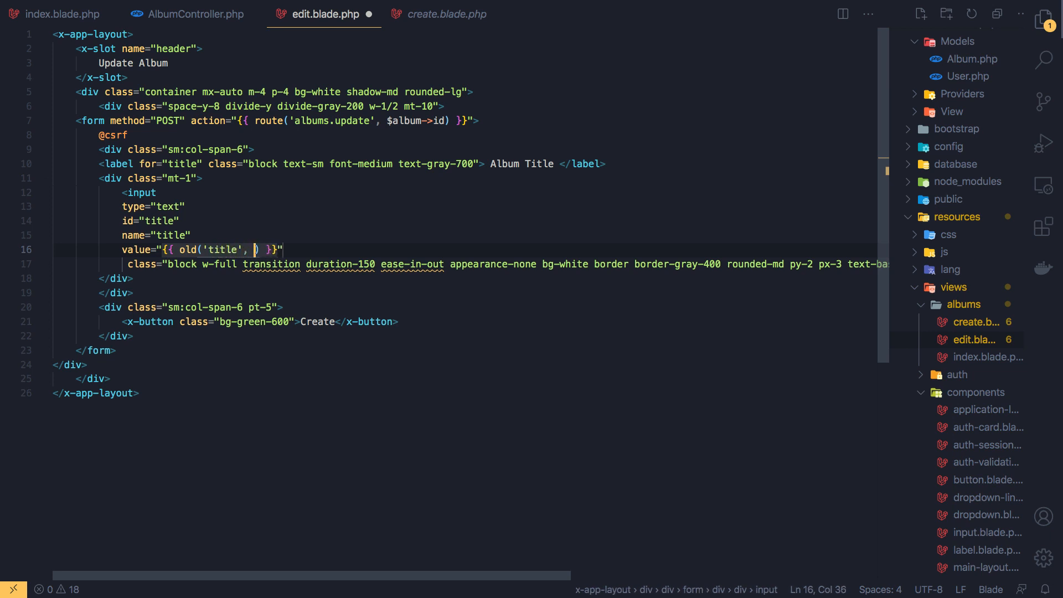
pyautogui.write('albu')
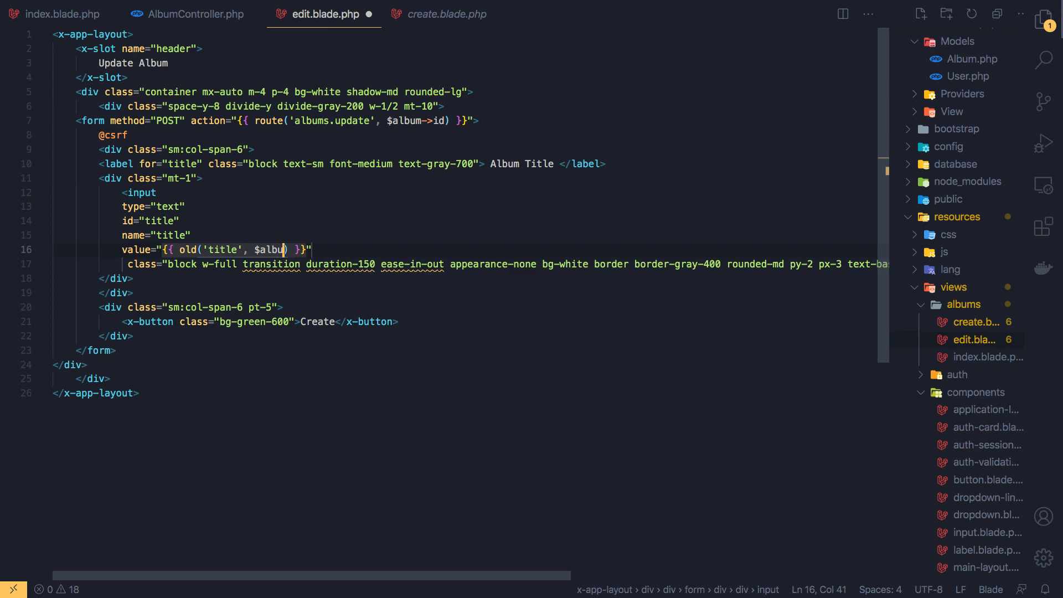
pyautogui.write('->titl')
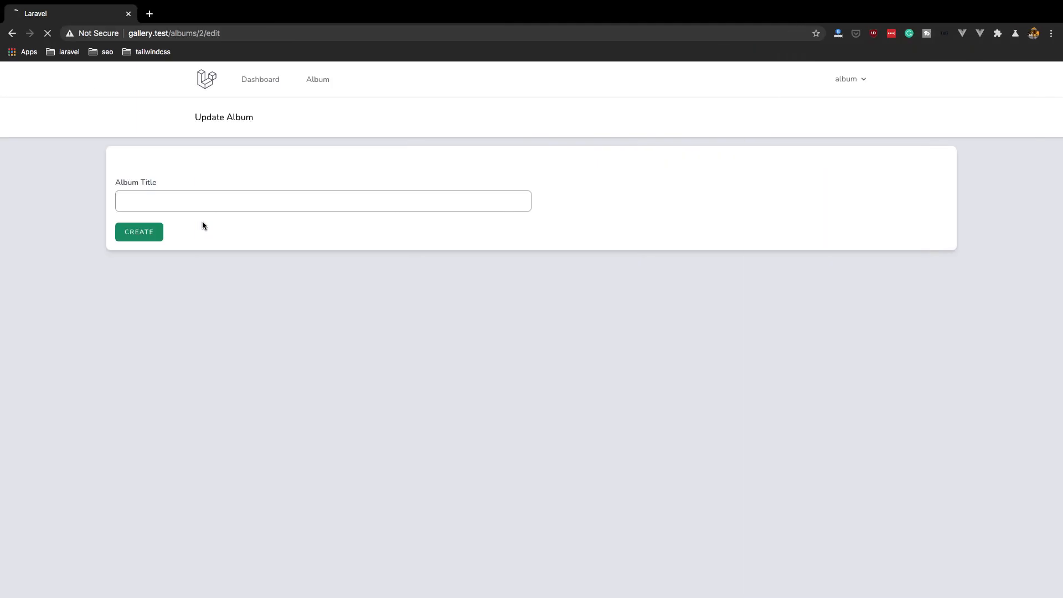
pyautogui.write('USA')
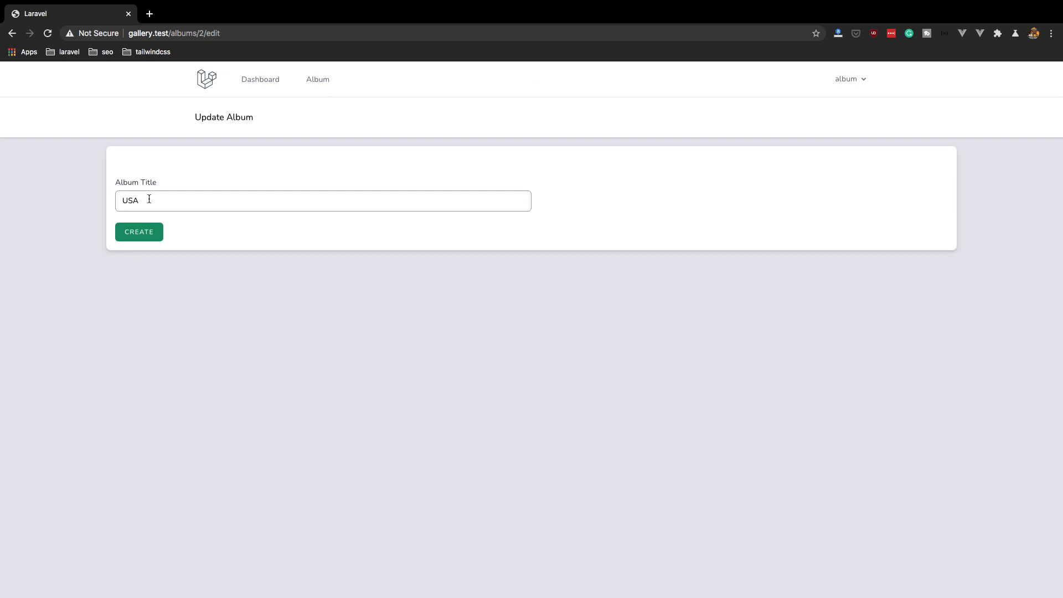
pyautogui.moveTo(151, 201)
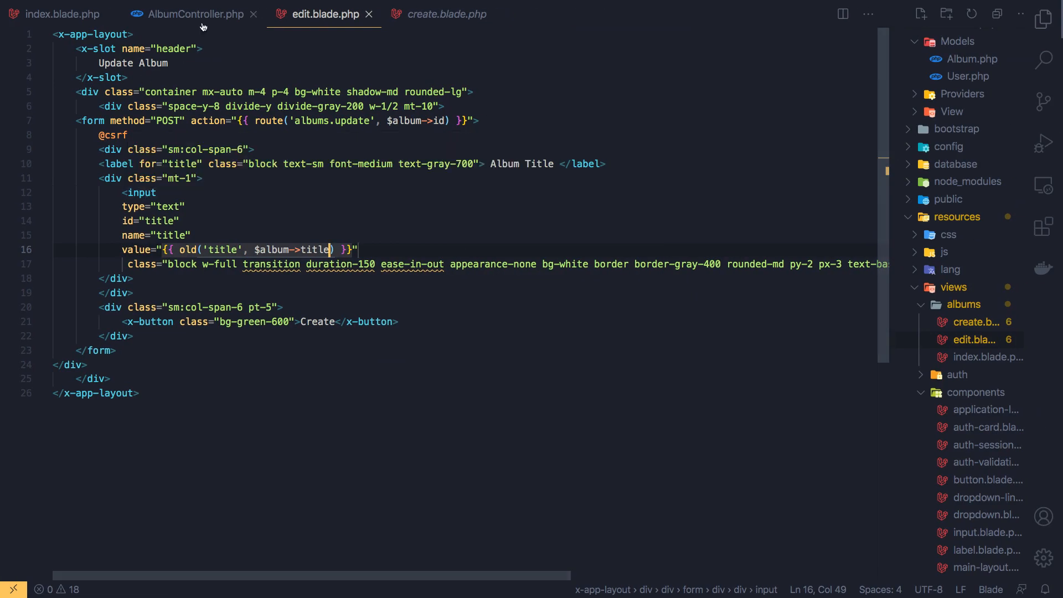
# Make update() take Album $album and call $album->update(['title' => $request->title]).
pyautogui.click(195, 13)
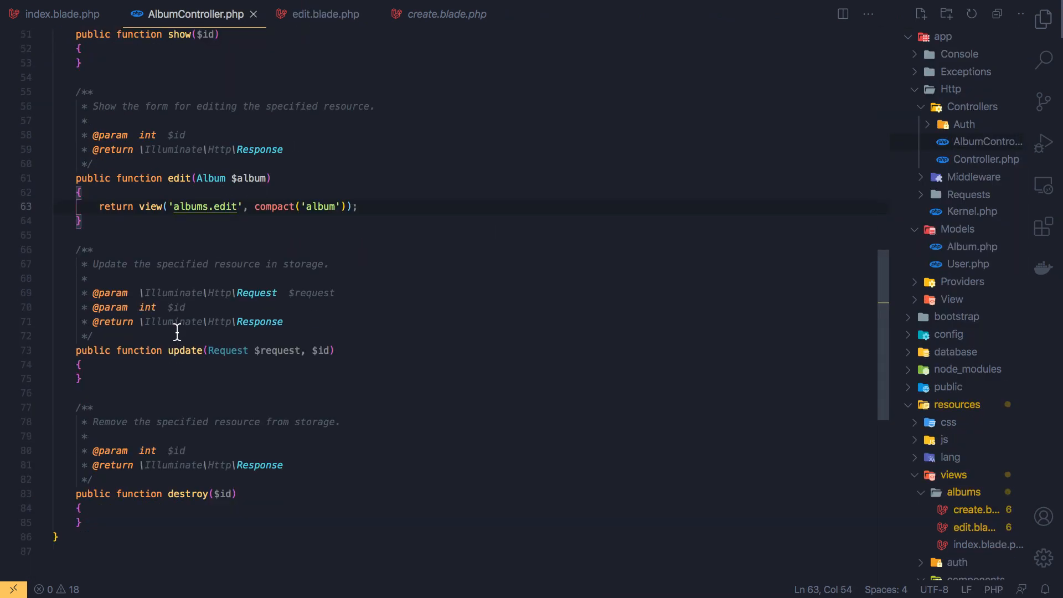
pyautogui.moveTo(330, 351)
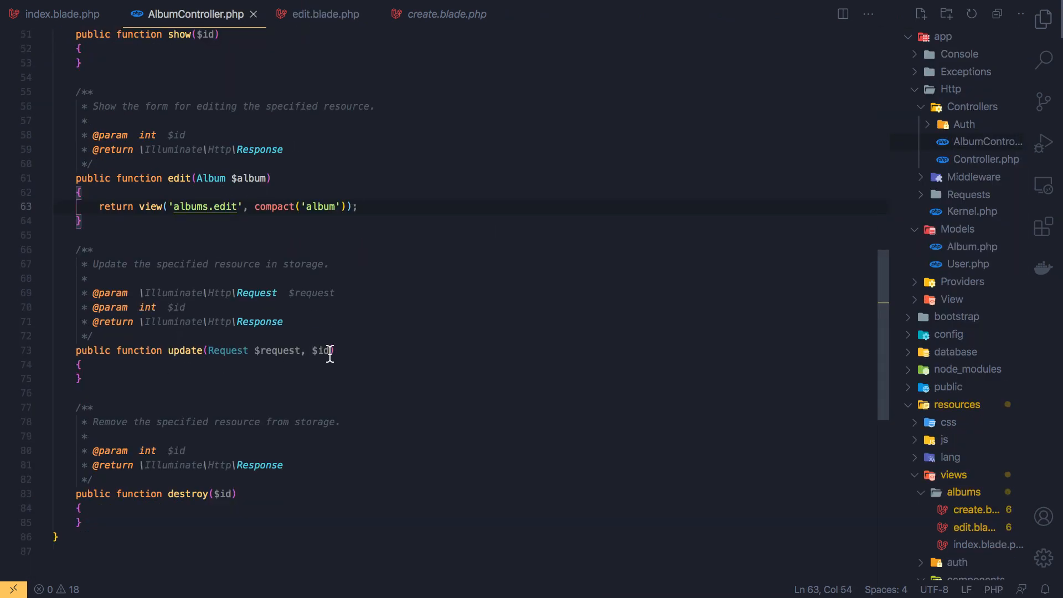
pyautogui.doubleClick(209, 178)
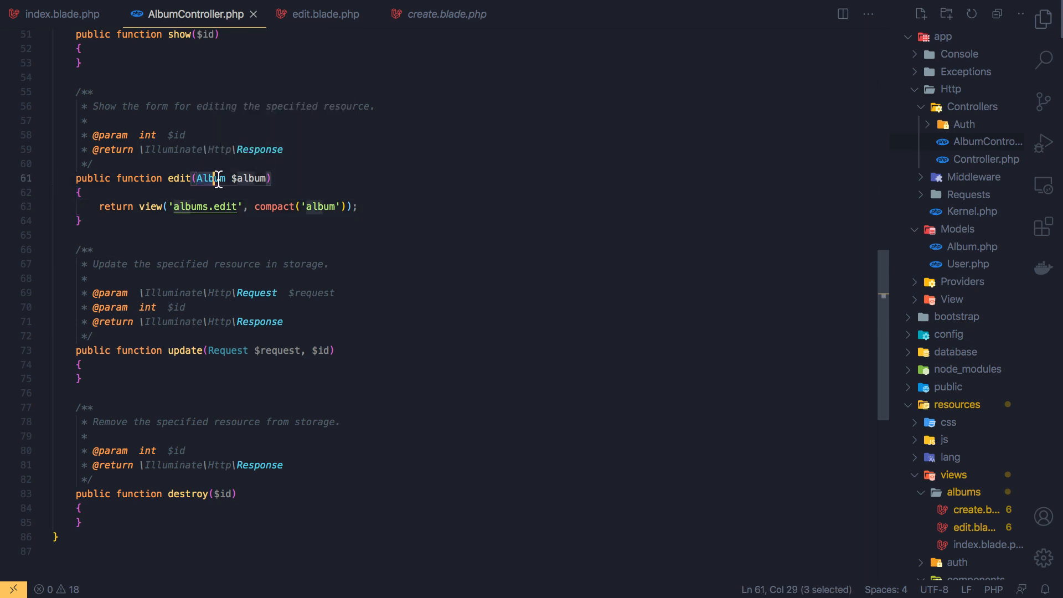
pyautogui.moveTo(217, 178); pyautogui.dragTo(268, 179)
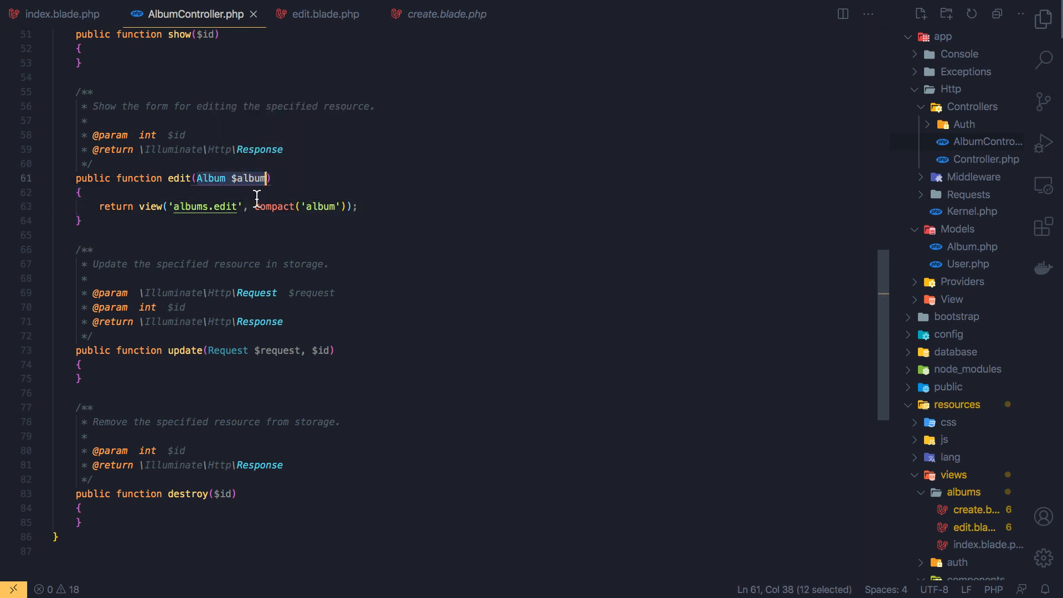
pyautogui.click(319, 351)
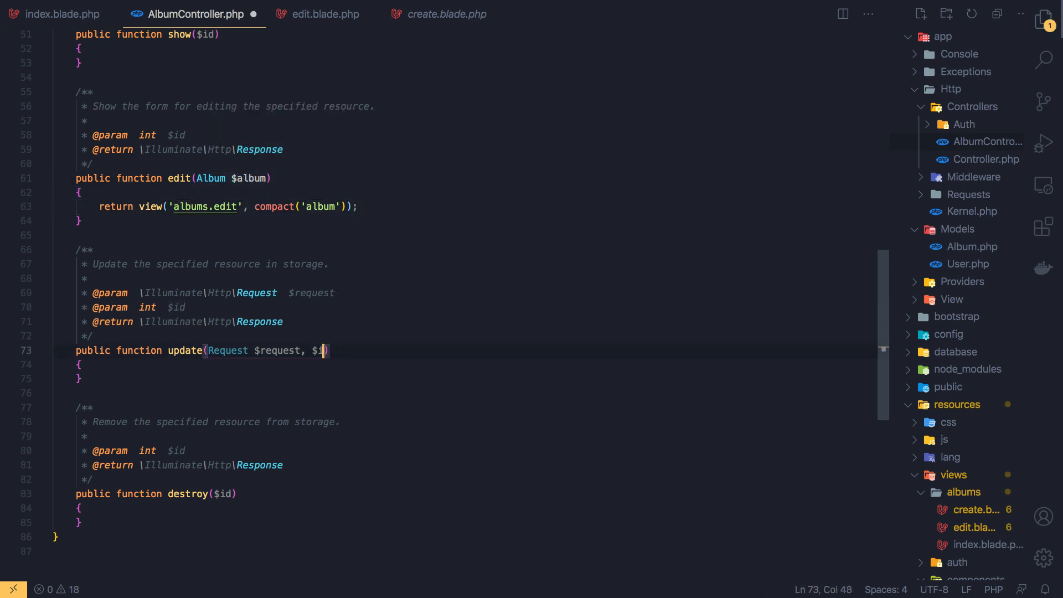
pyautogui.write('lbum $album')
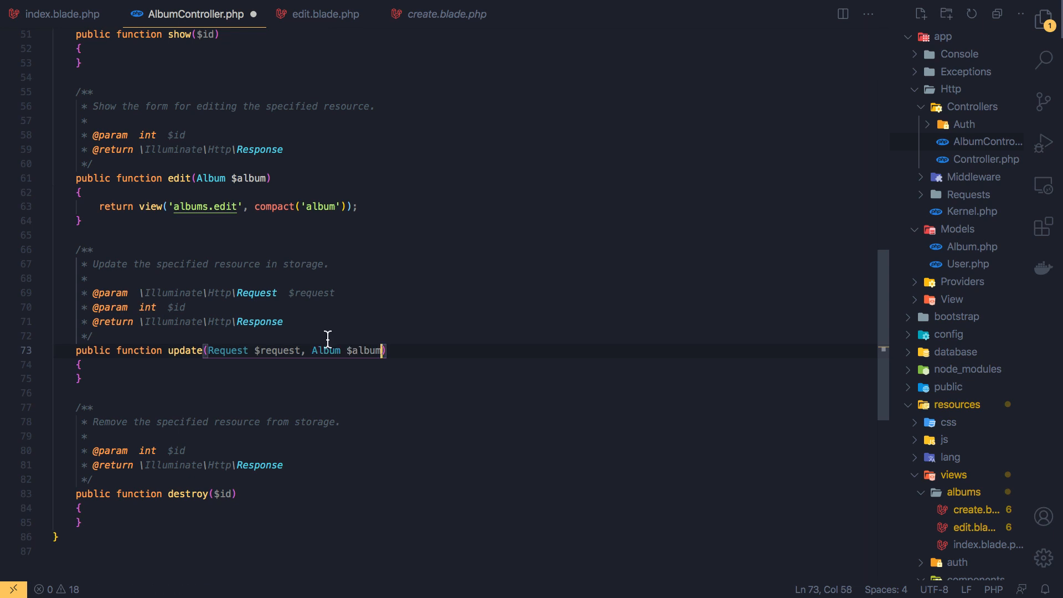
pyautogui.click(125, 365)
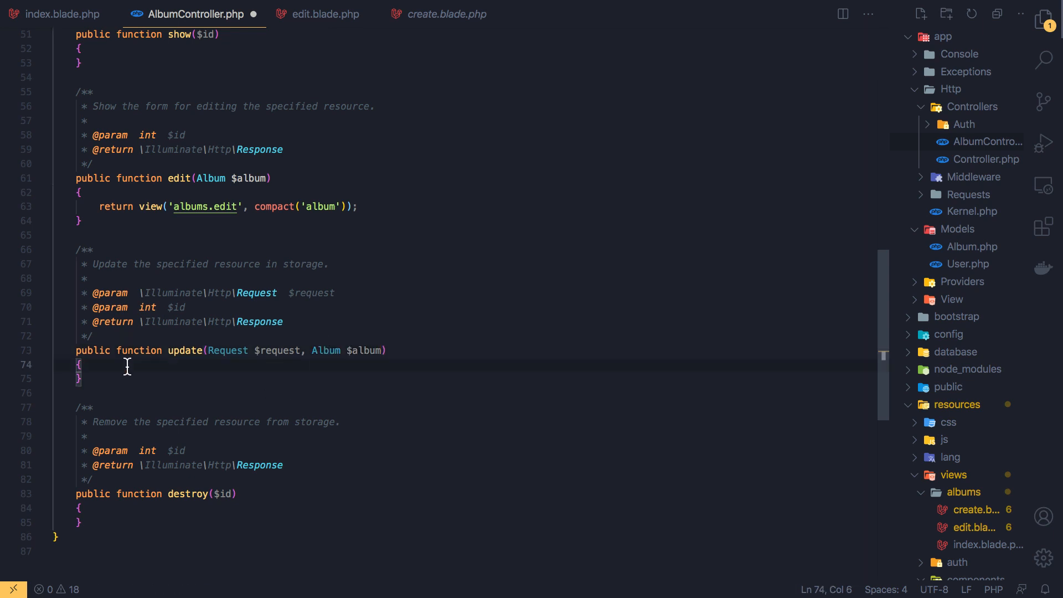
pyautogui.write('$album')
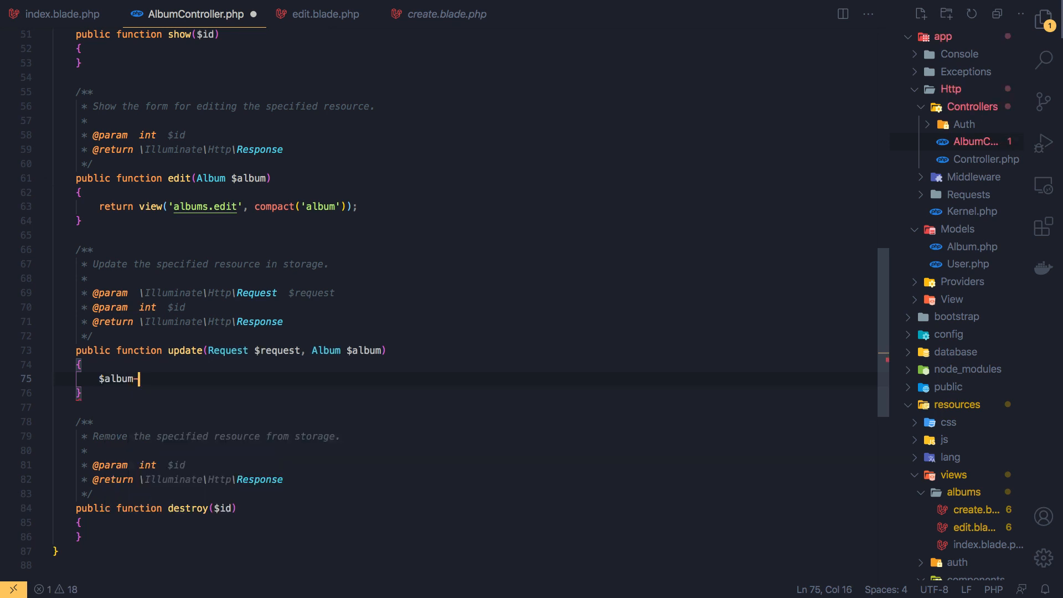
pyautogui.write('->update')
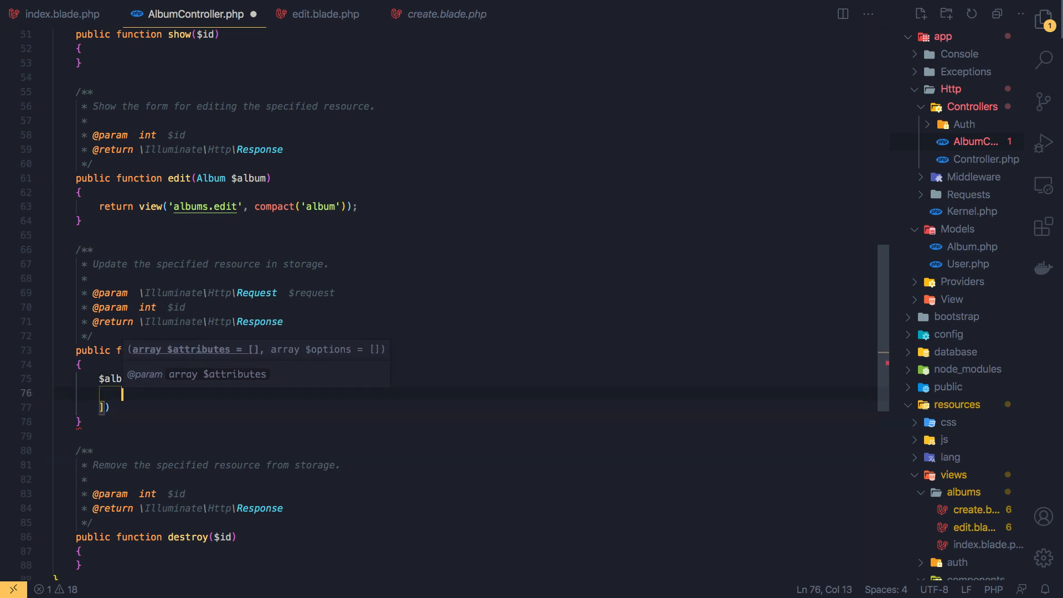
pyautogui.write("'title'")
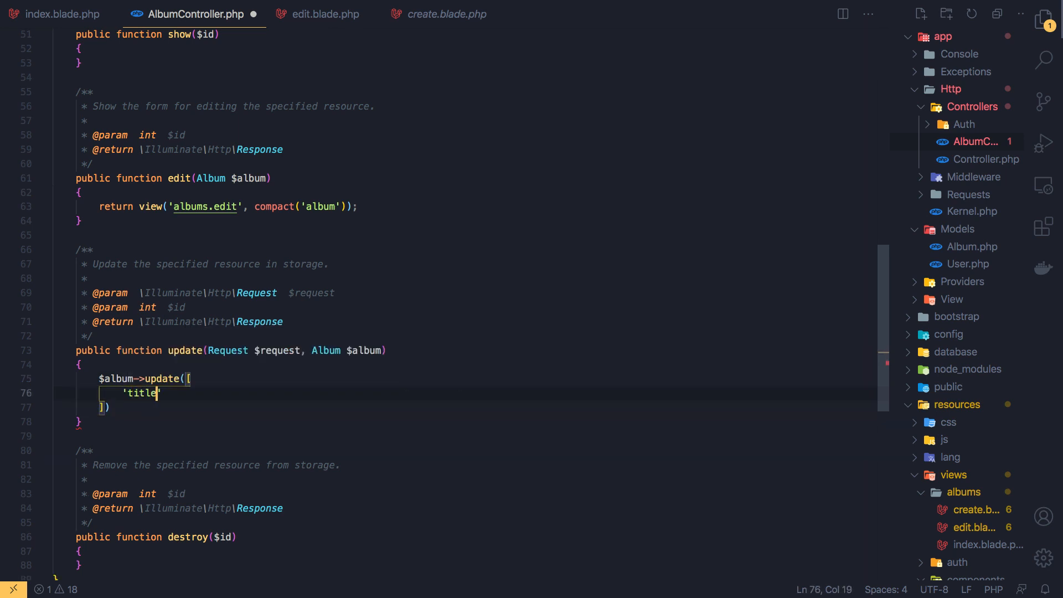
pyautogui.write('=>')
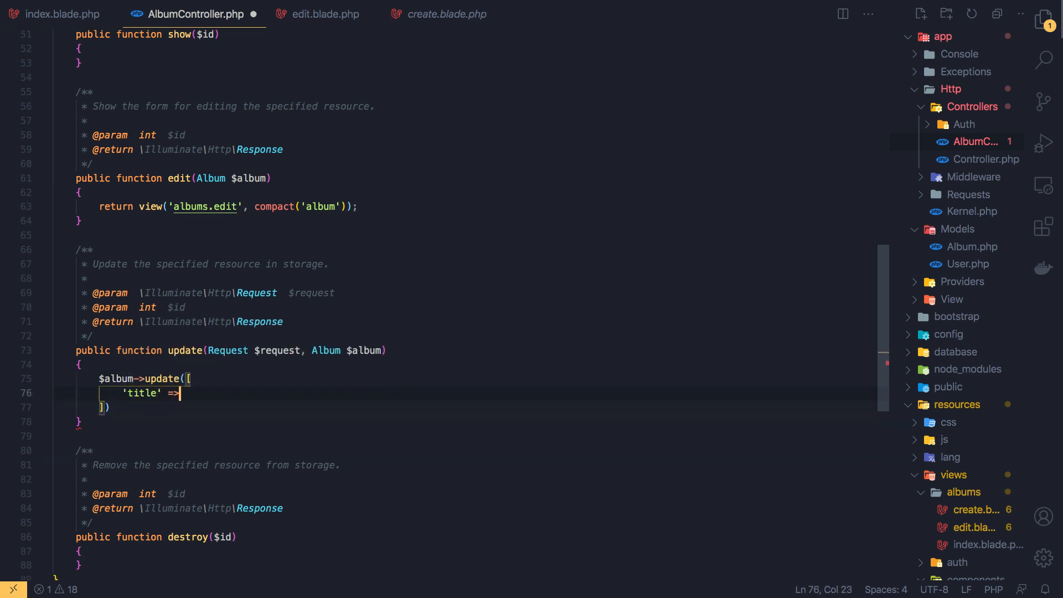
pyautogui.write('$request->t')
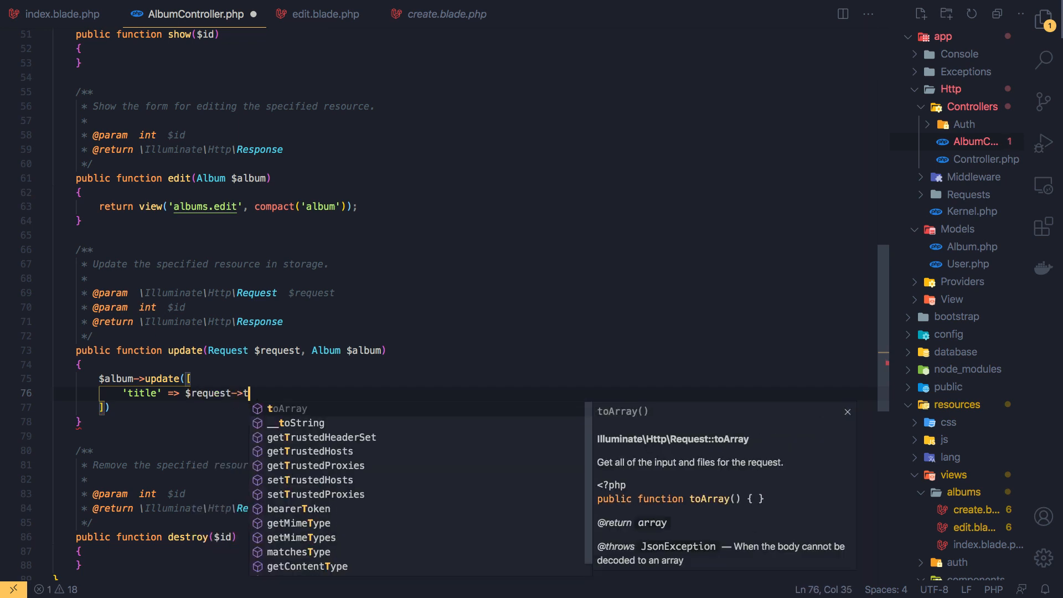
pyautogui.write('itle')
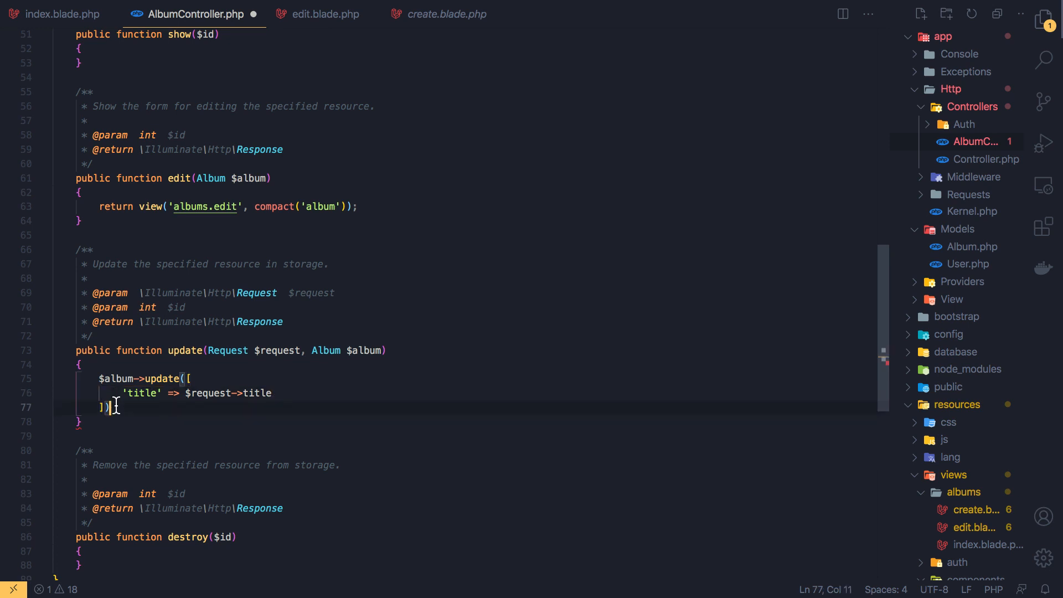
# Return redirect()->route('albums.index') after the update.
pyautogui.press('enter')
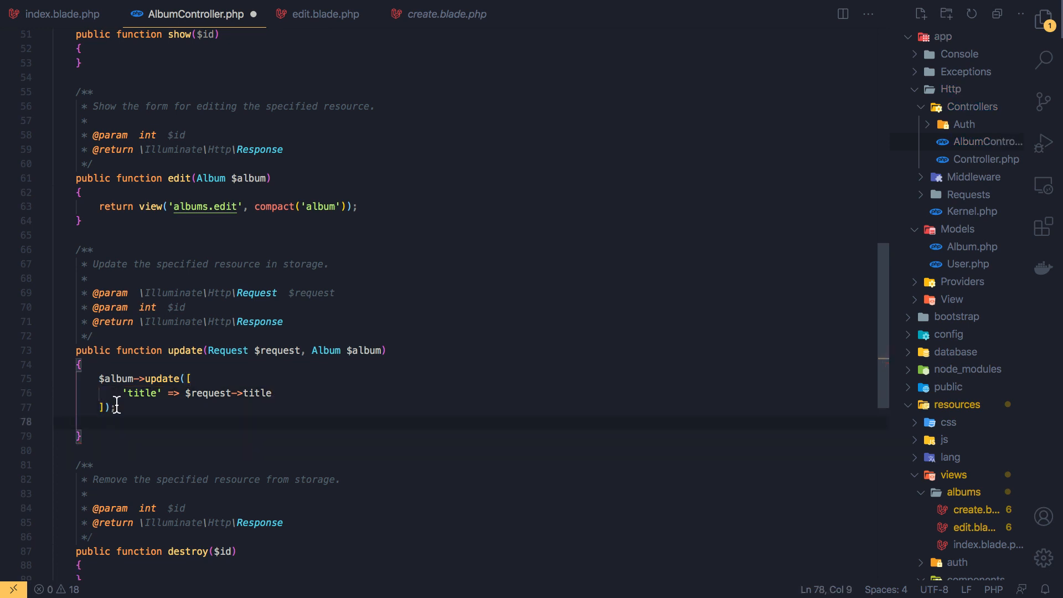
pyautogui.write('r')
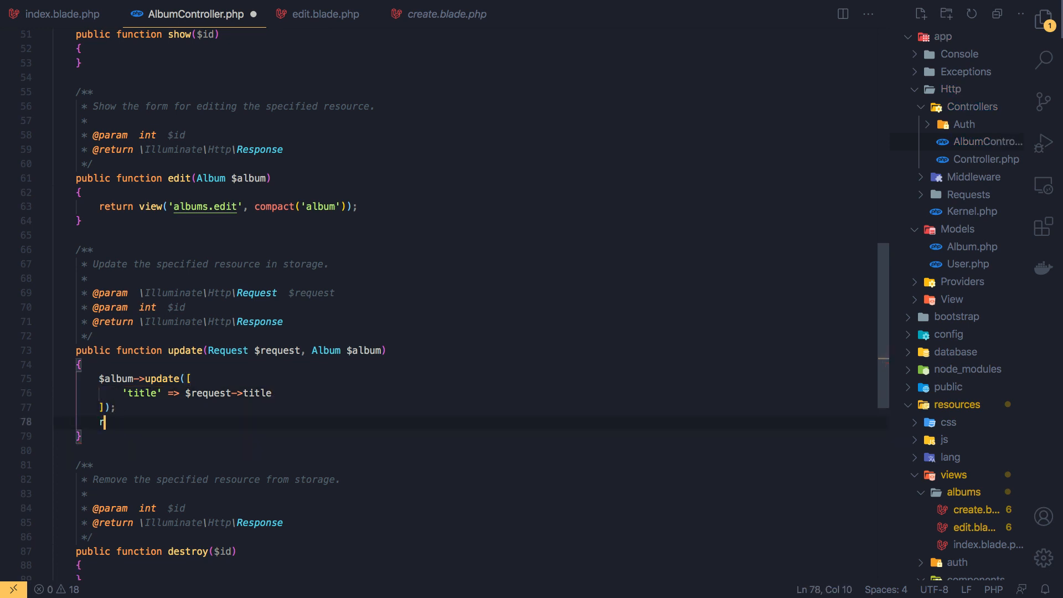
pyautogui.write('eturn')
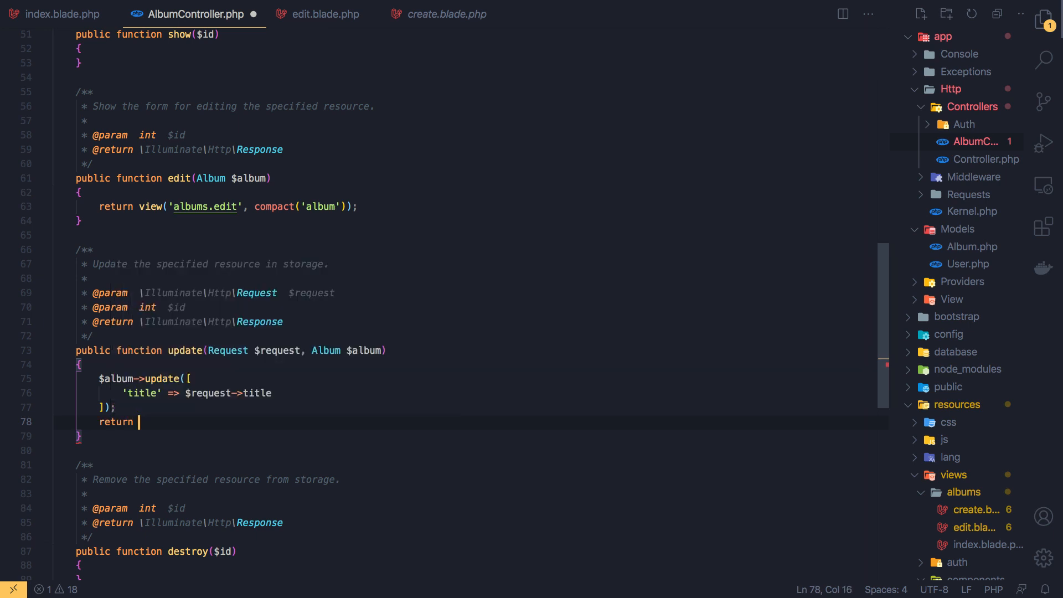
pyautogui.write('redirect()->')
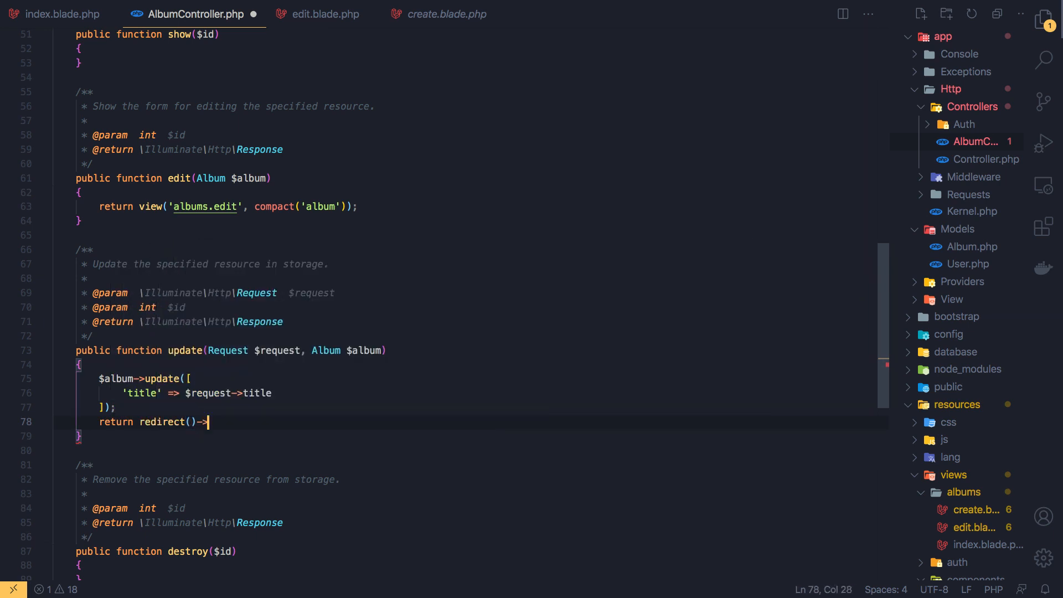
pyautogui.write("route('al")
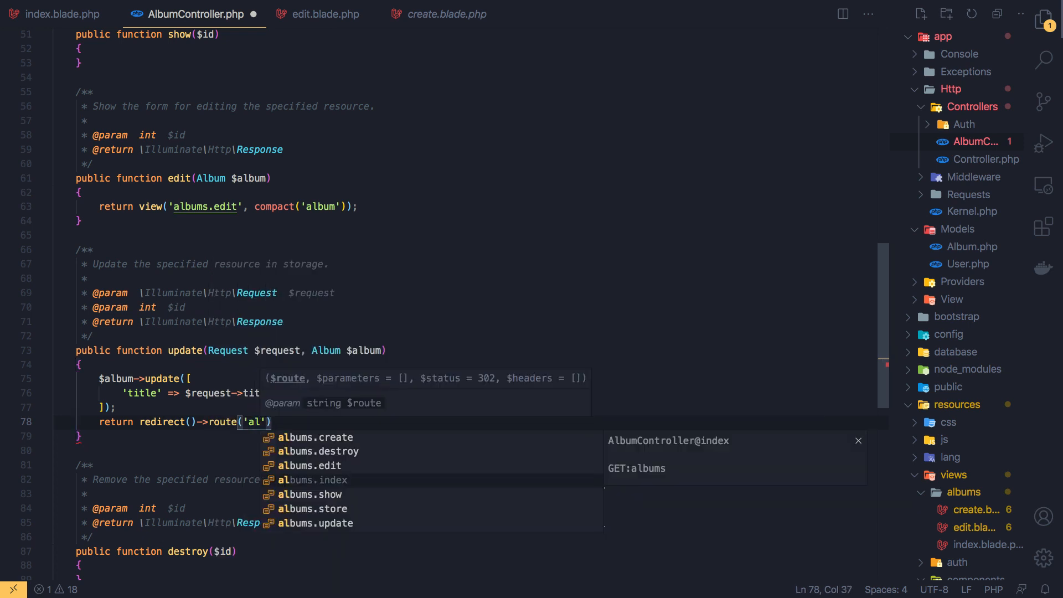
pyautogui.click(310, 480)
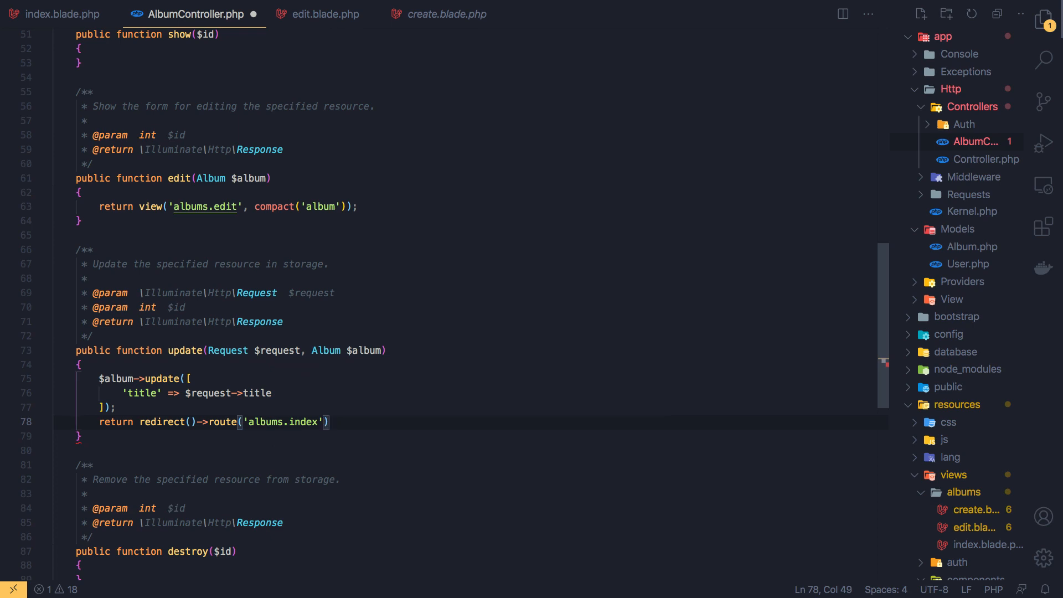
pyautogui.write(';')
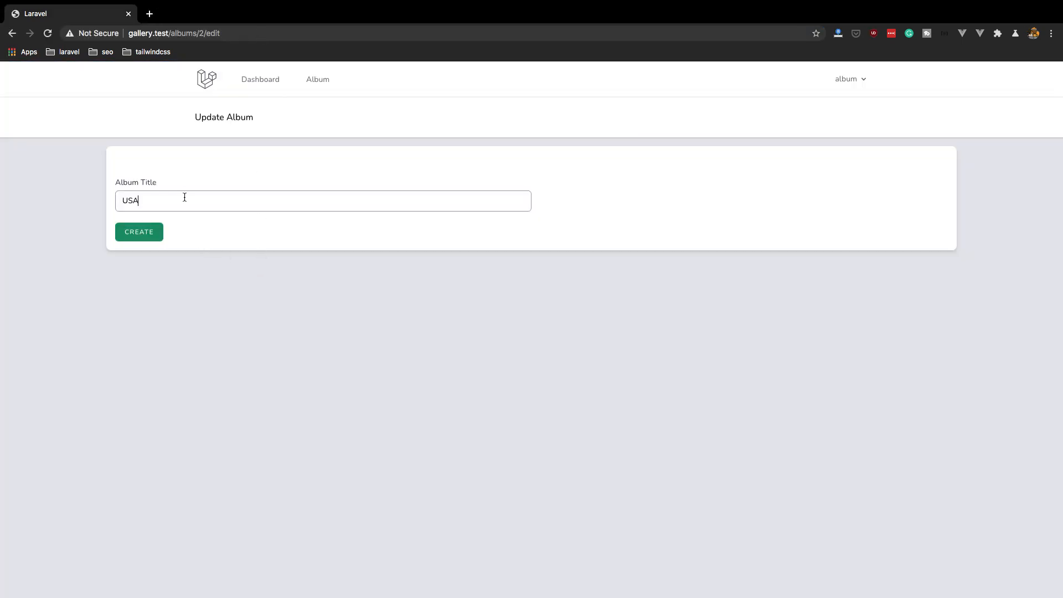
# Submit album 2's title as USA updated, hitting a POST-not-supported error.
pyautogui.write('up')
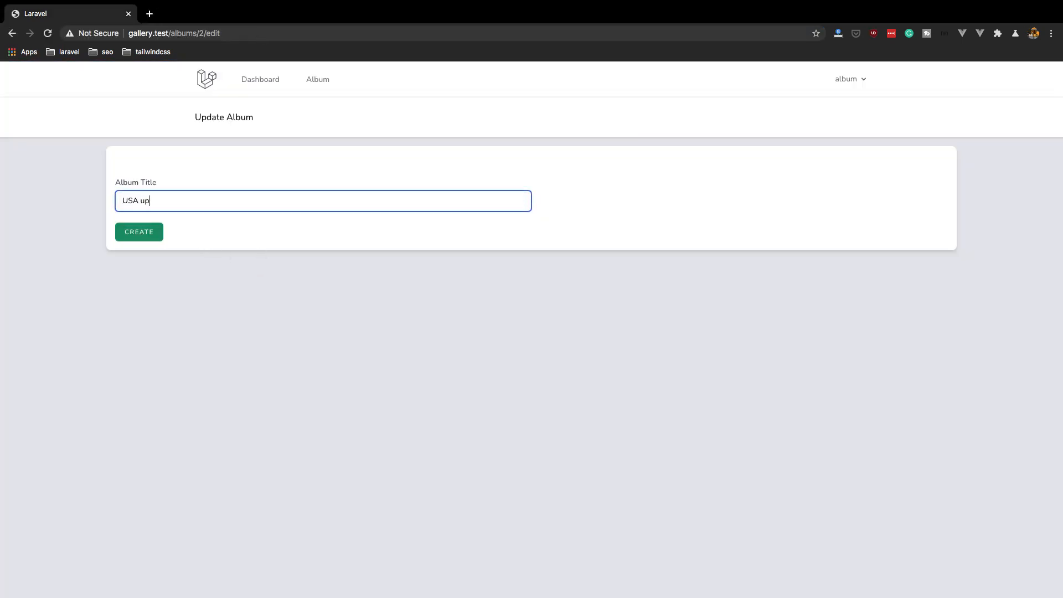
pyautogui.write('dated')
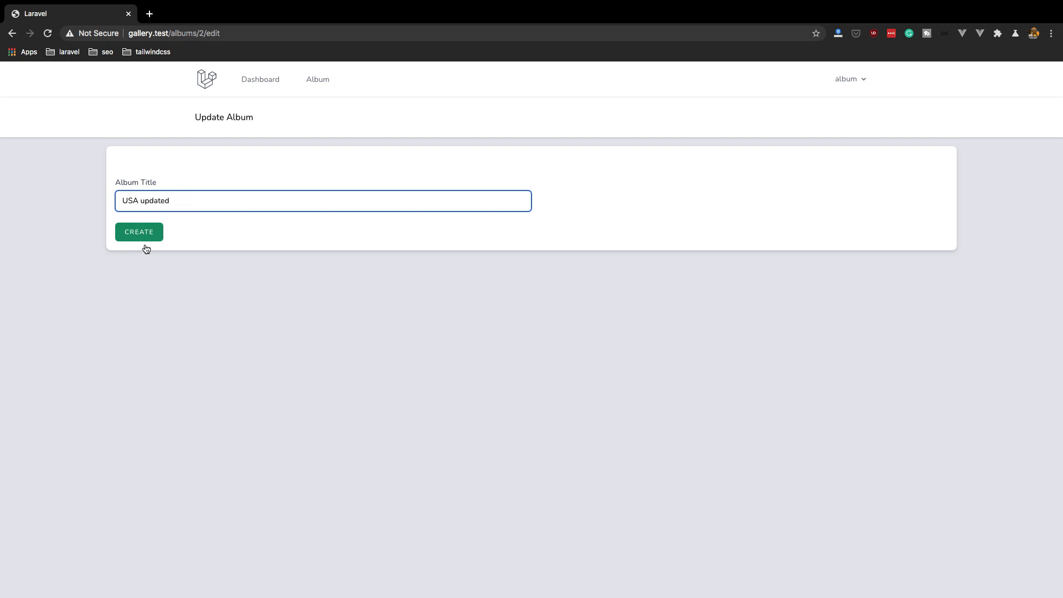
pyautogui.click(138, 231)
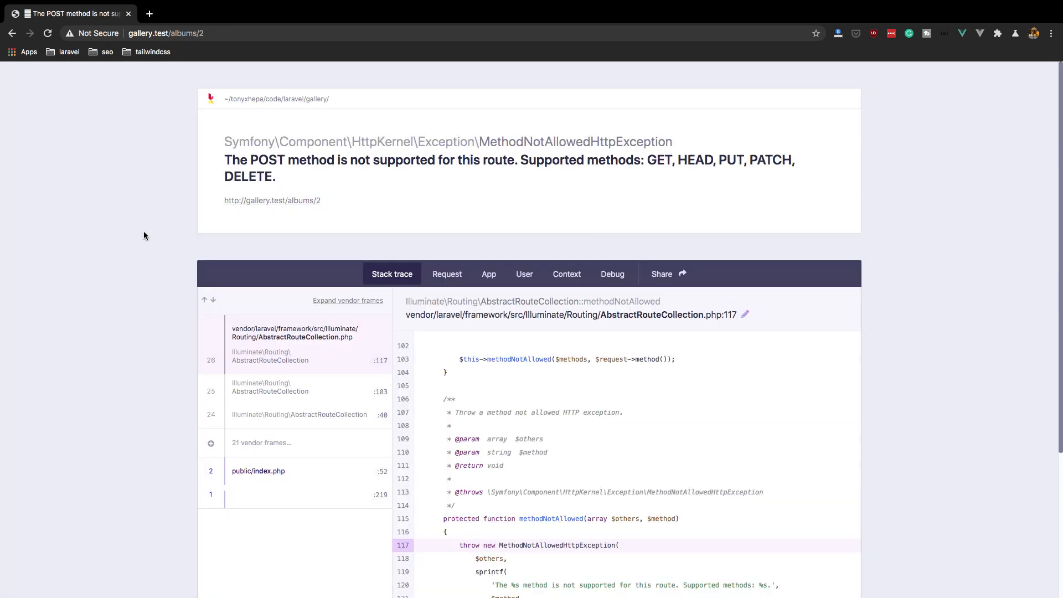
pyautogui.moveTo(405, 200)
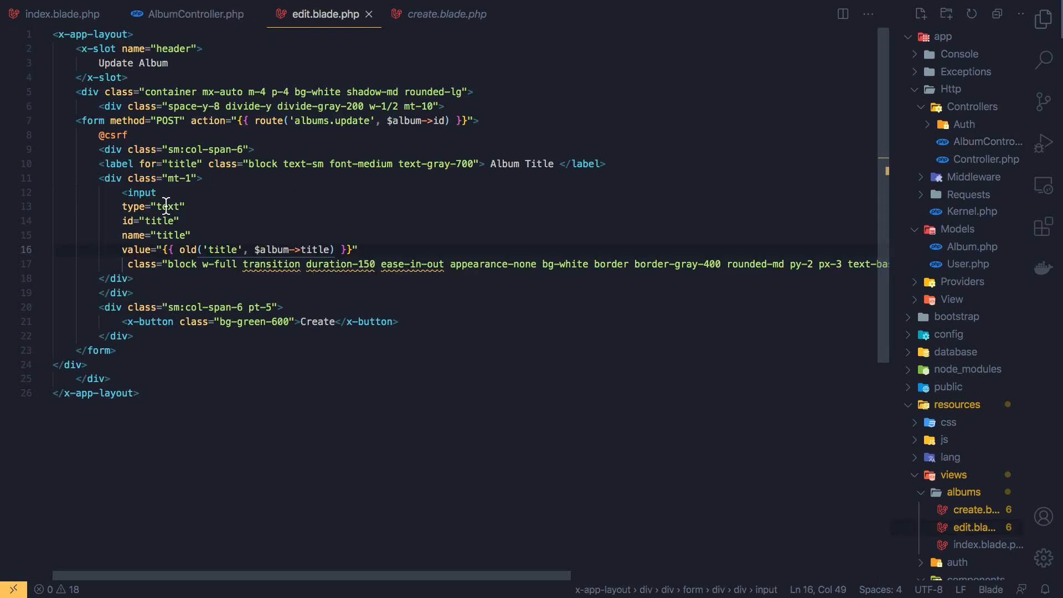
pyautogui.click(125, 135)
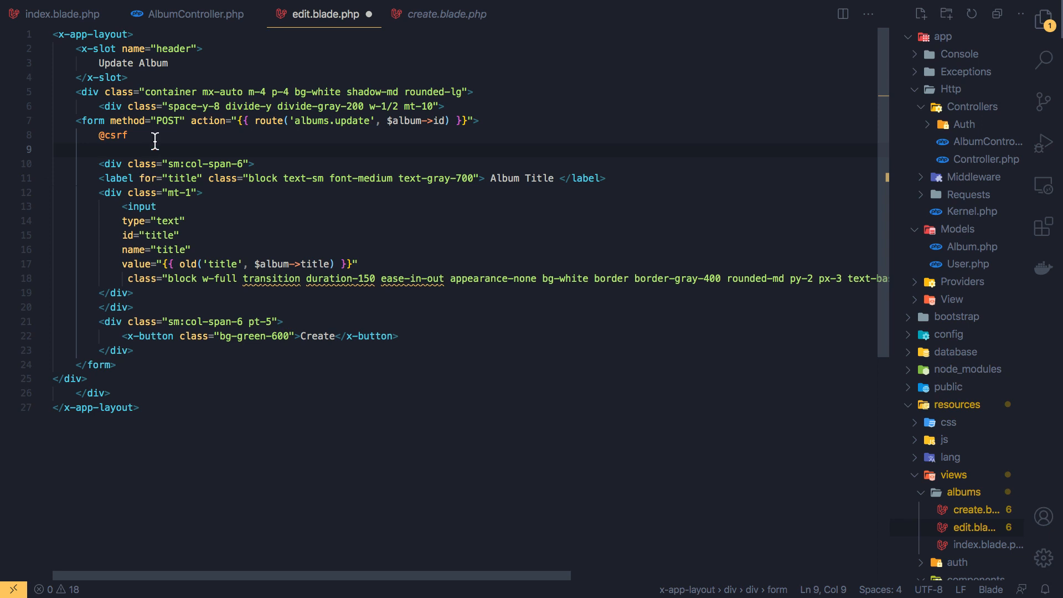
pyautogui.write('@')
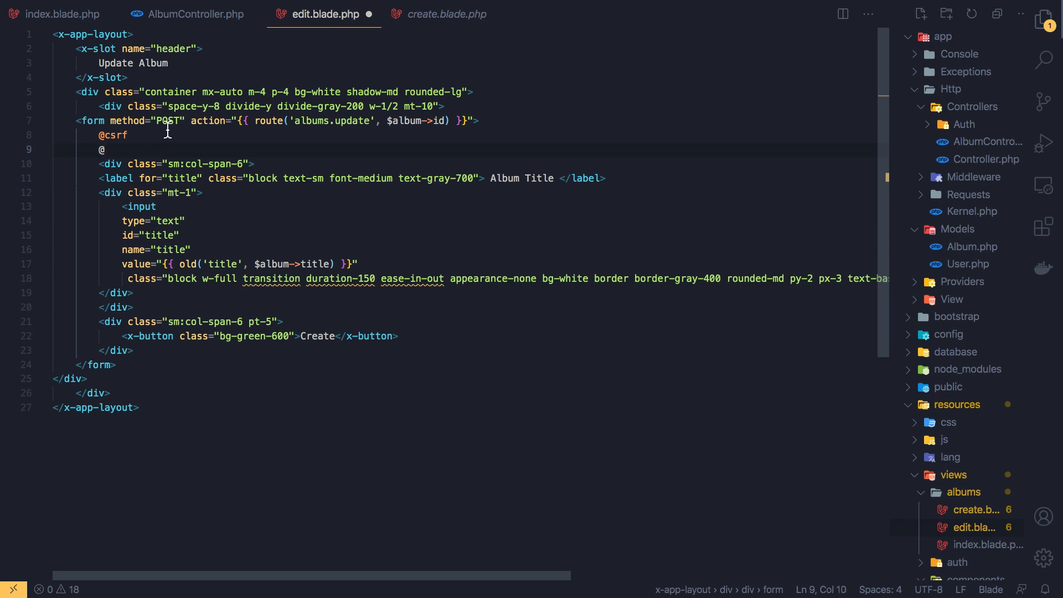
pyautogui.write("method('P")
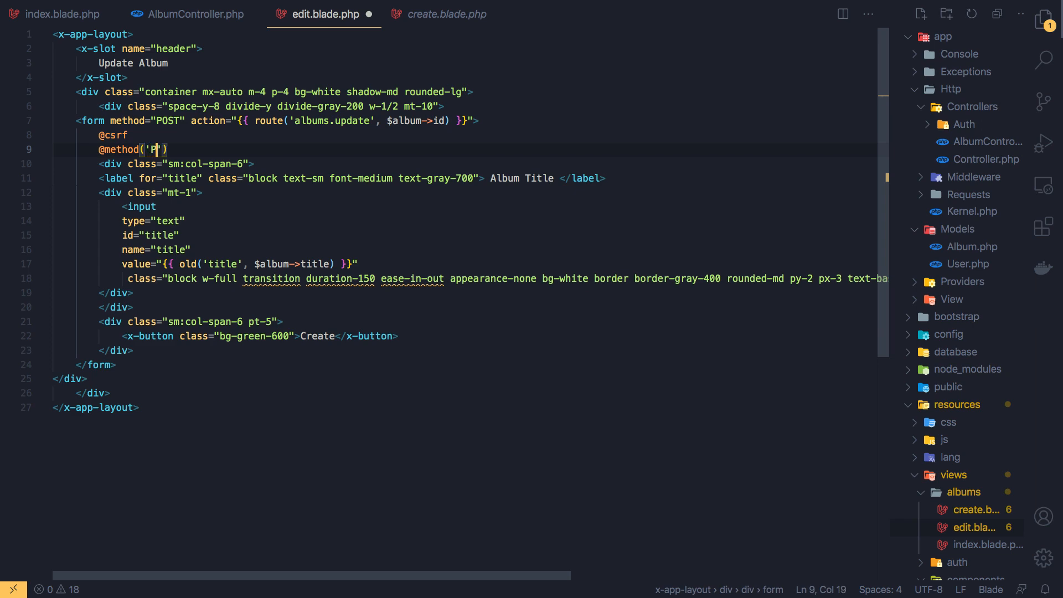
pyautogui.write('UT')
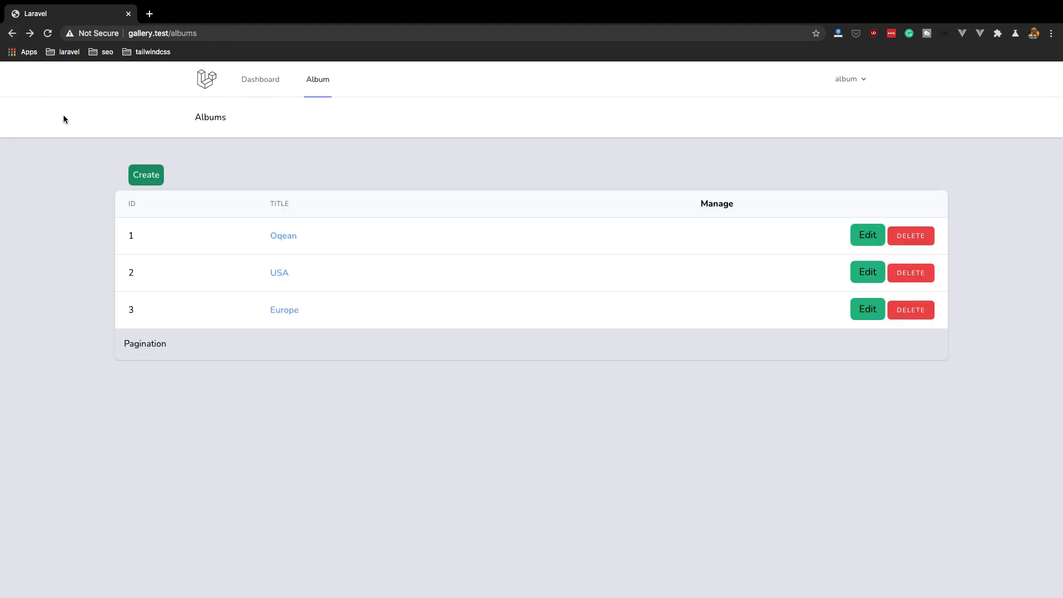
pyautogui.moveTo(244, 170)
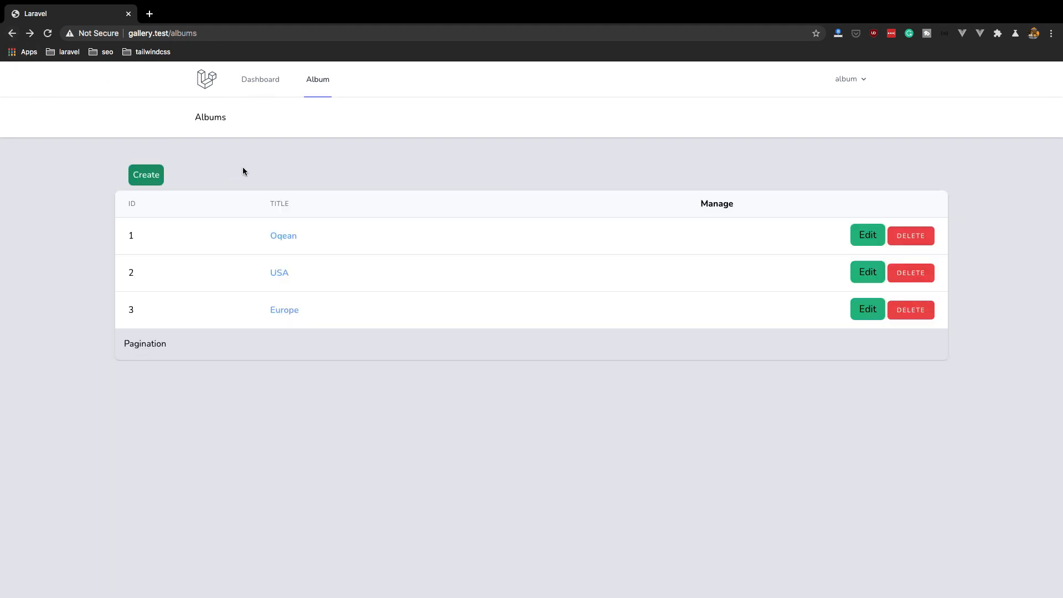
pyautogui.moveTo(867, 235)
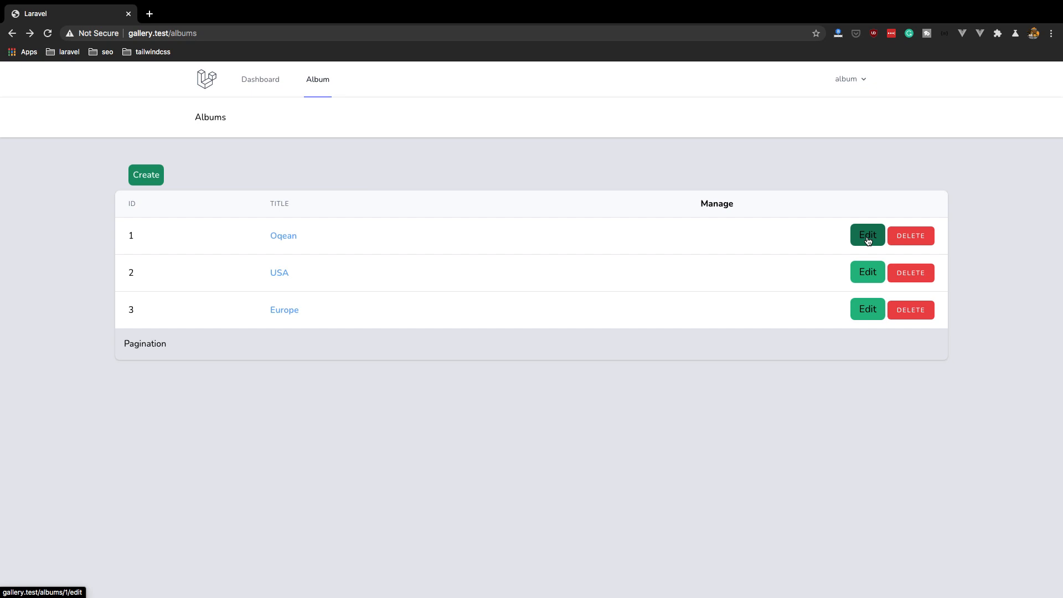
# Resubmit album 2 as USA updated, confirm it in the list, then bring up Oqean's edit form.
pyautogui.click(866, 272)
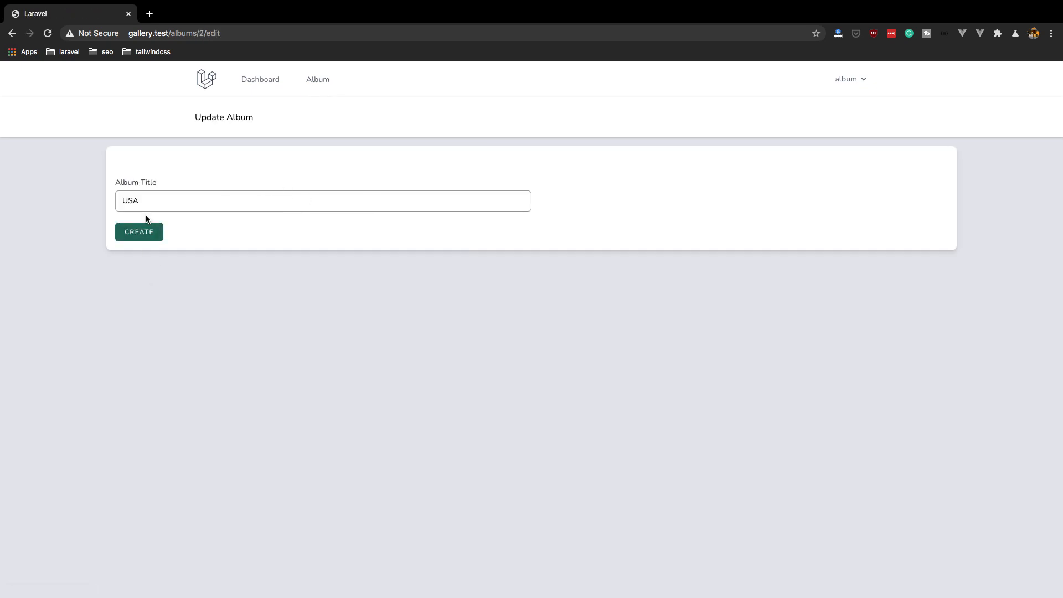
pyautogui.click(140, 231)
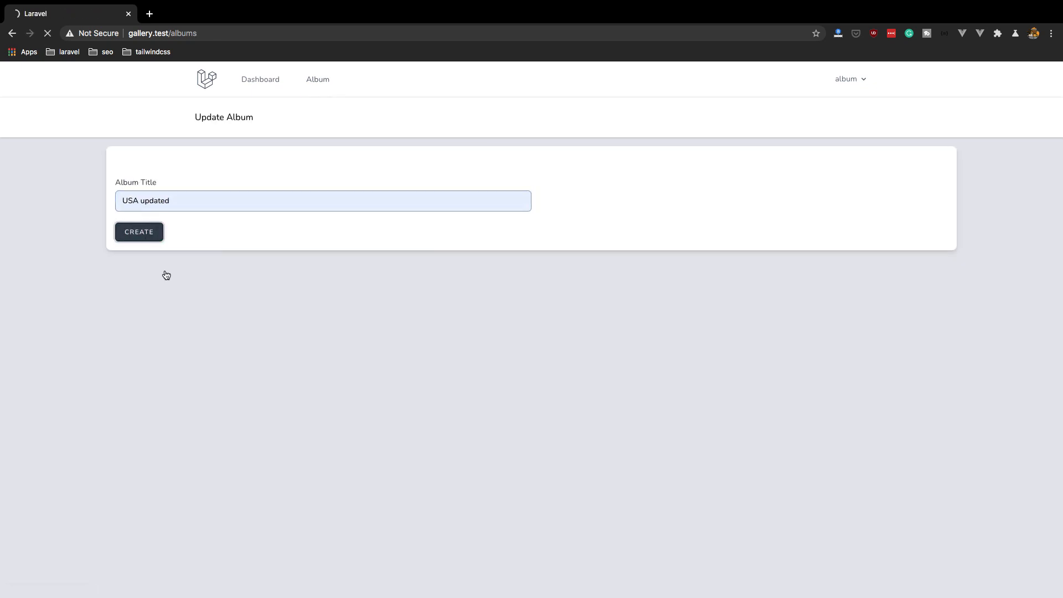
pyautogui.click(140, 232)
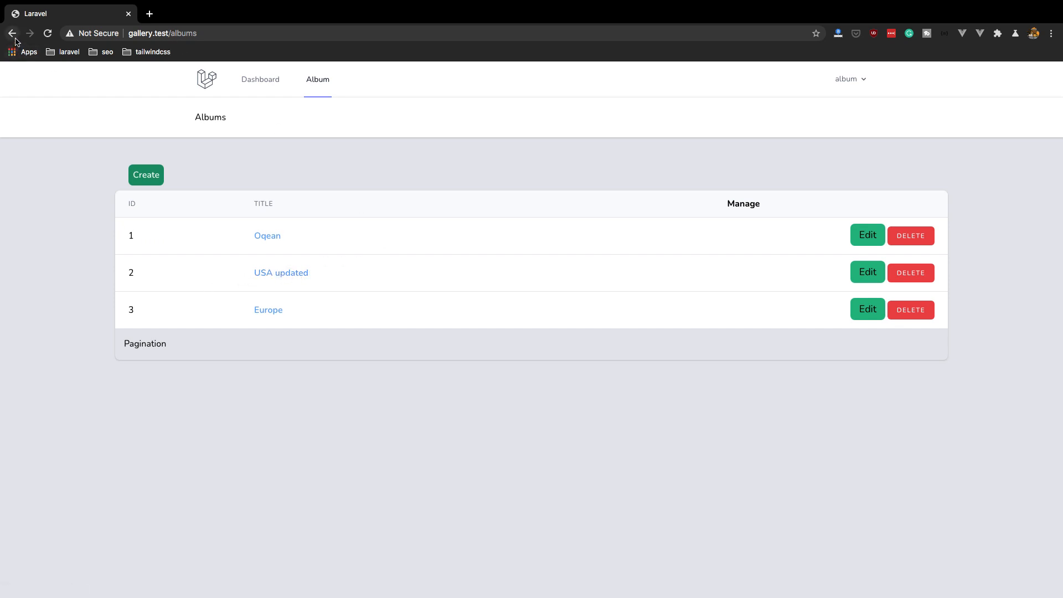
pyautogui.moveTo(867, 234)
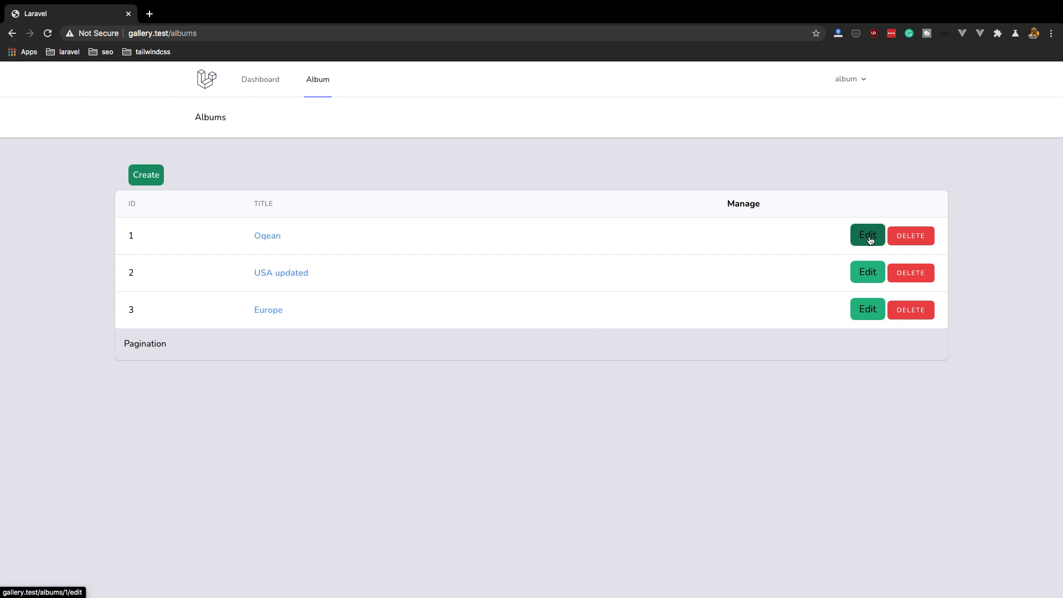
pyautogui.click(867, 235)
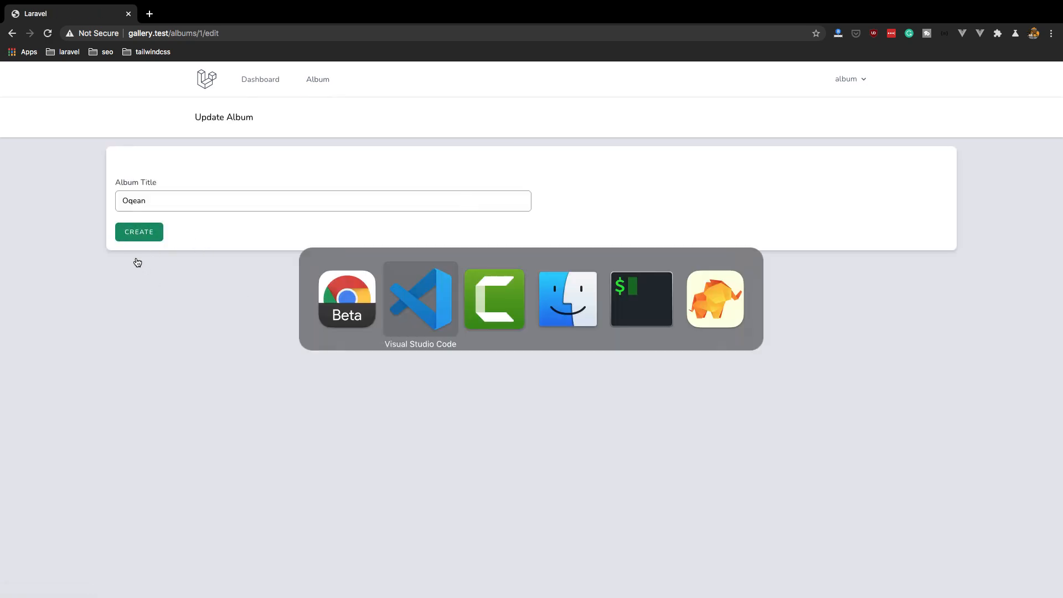
# Relabel the edit form's submit button from Create to Update.
pyautogui.click(420, 298)
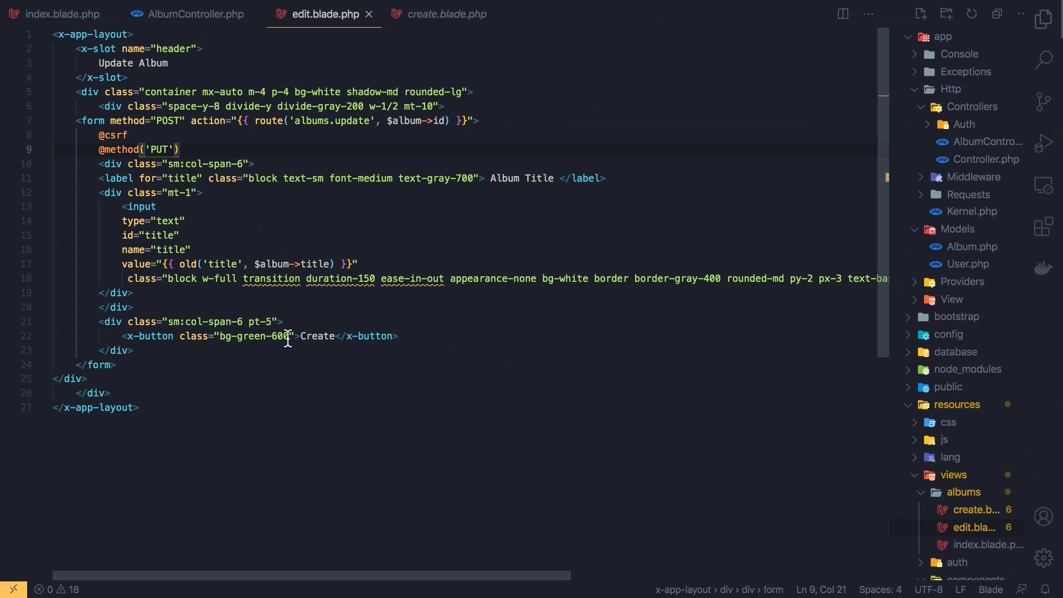
pyautogui.doubleClick(317, 335)
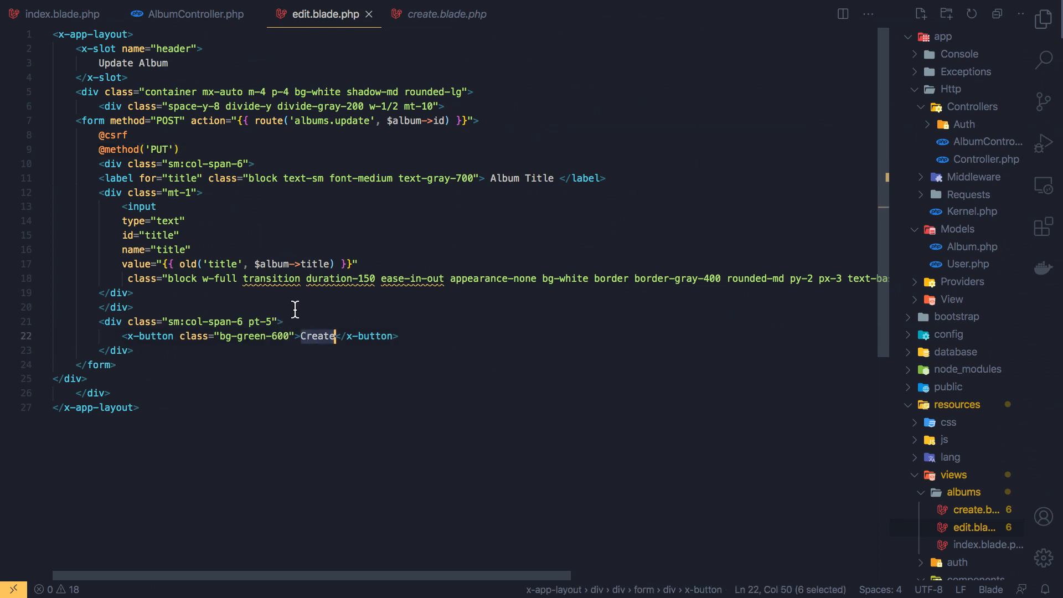
pyautogui.write('Update')
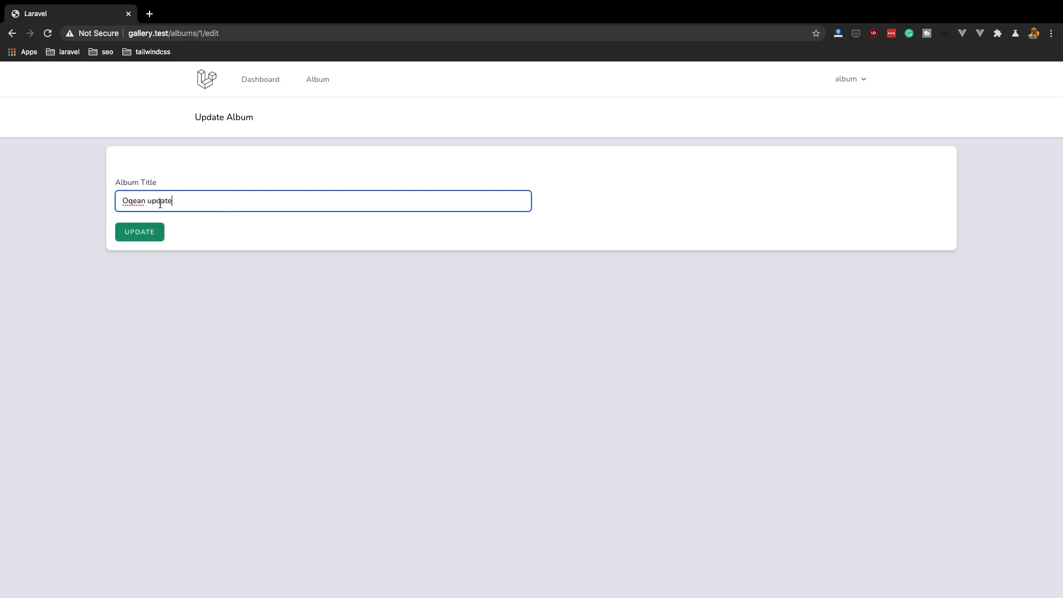
# Submit the edit form so the album title becomes 'Oqean updated' in the list.
pyautogui.click(140, 231)
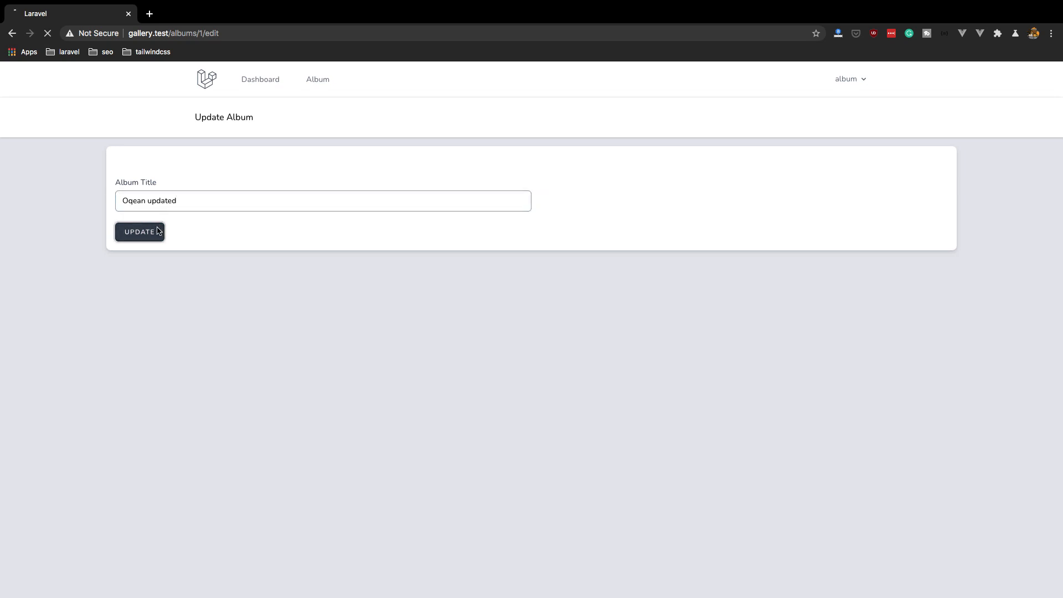
pyautogui.click(140, 232)
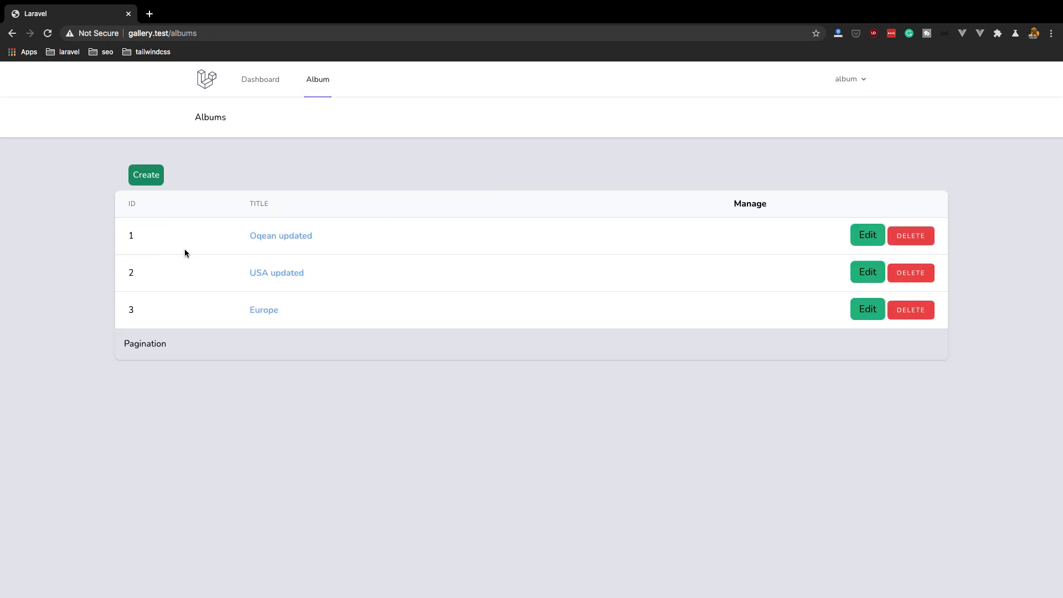
pyautogui.moveTo(502, 217)
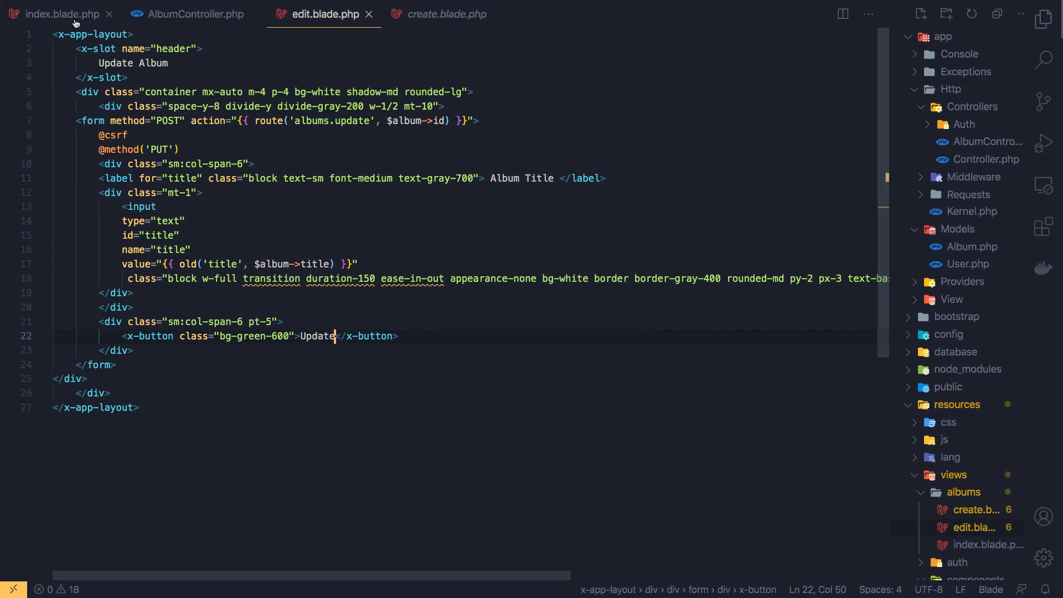
# Replace the old Delete button line in index.blade.php with a <form method="POST"> opening tag.
pyautogui.click(61, 14)
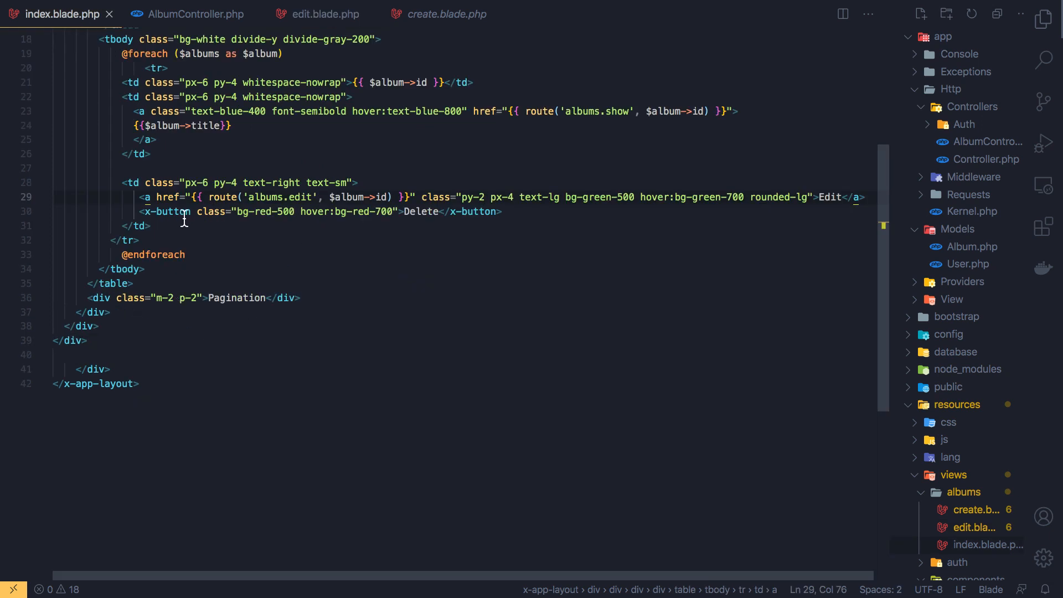
pyautogui.doubleClick(164, 210)
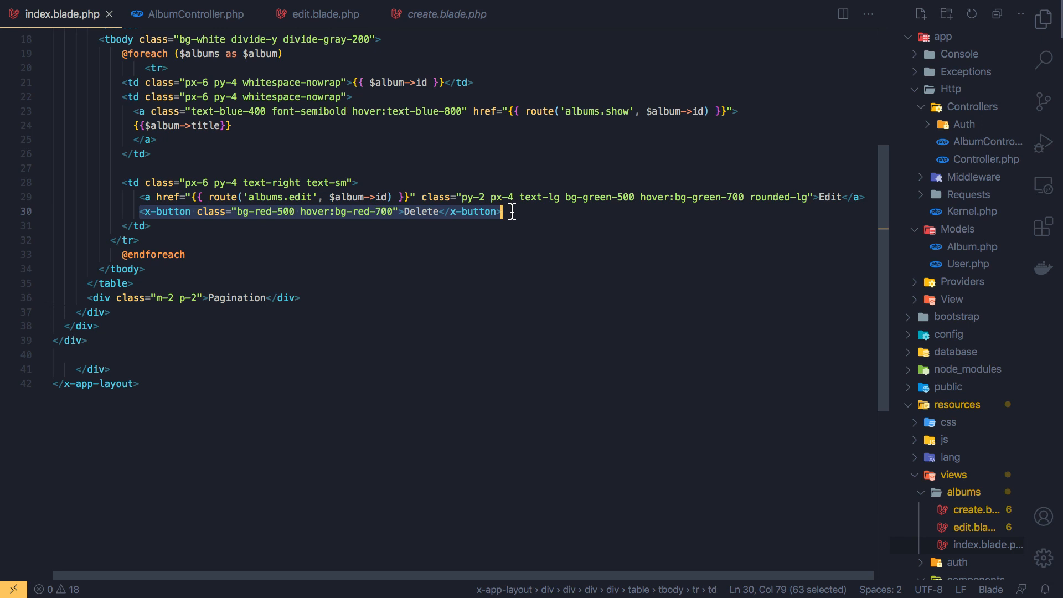
pyautogui.press('Delete')
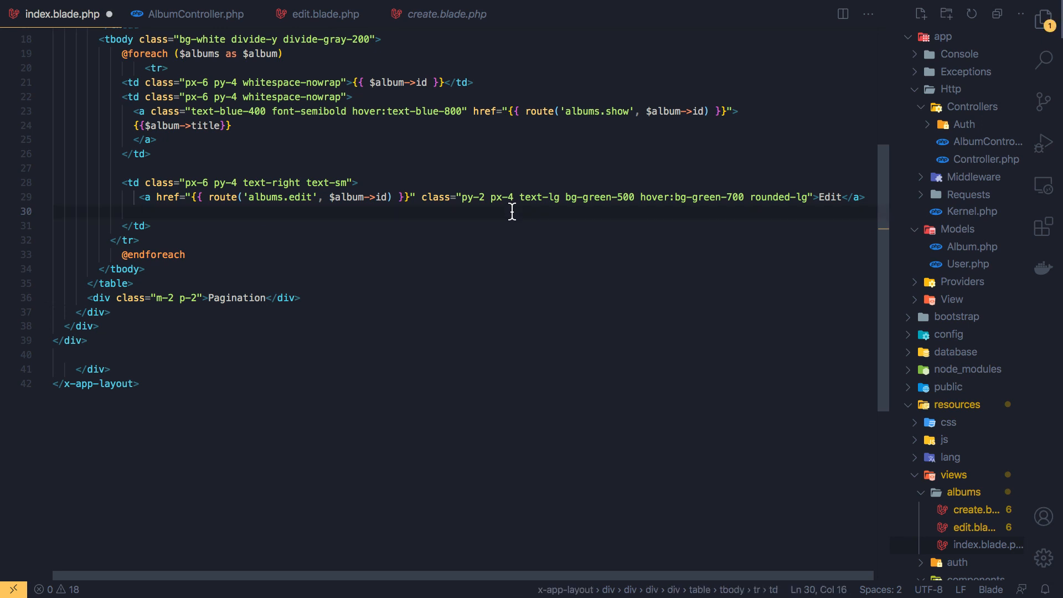
pyautogui.write('<form m')
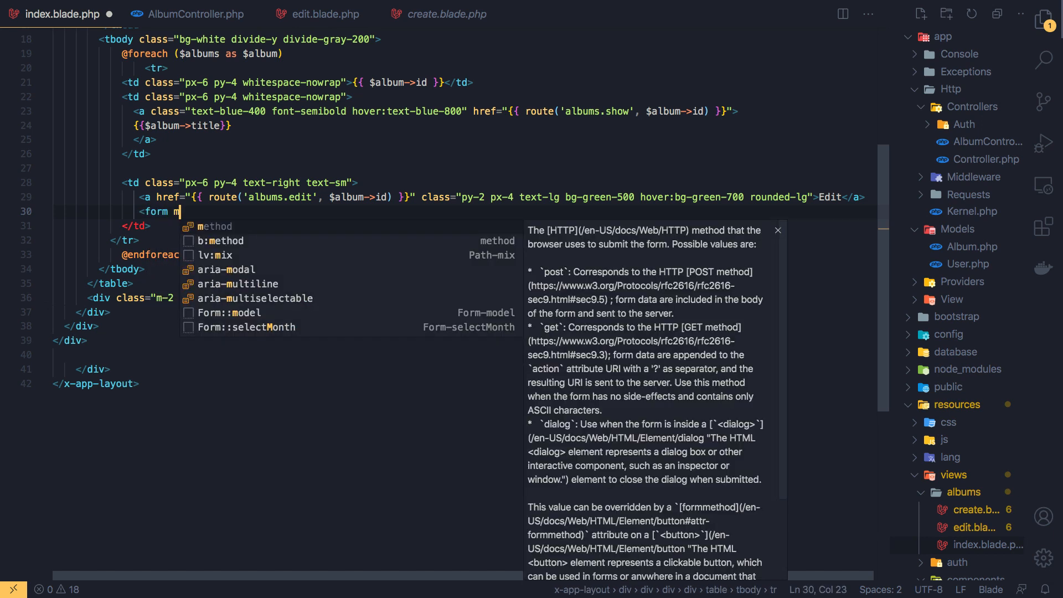
pyautogui.write('ethod="POST" action="')
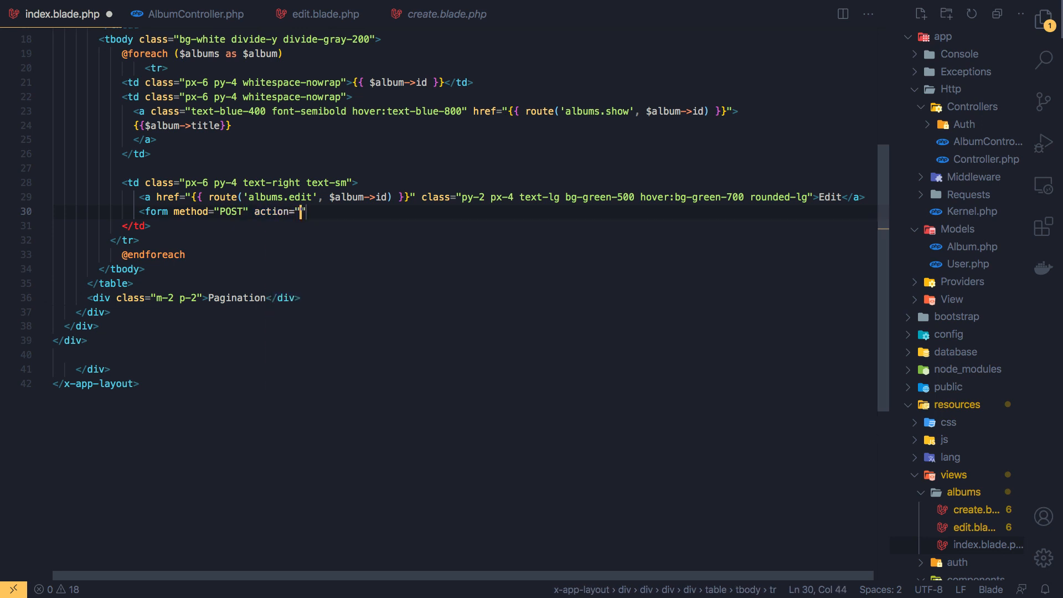
# Set the form action to {{ route('albums.destroy', $album->id) }}.
pyautogui.write('{{')
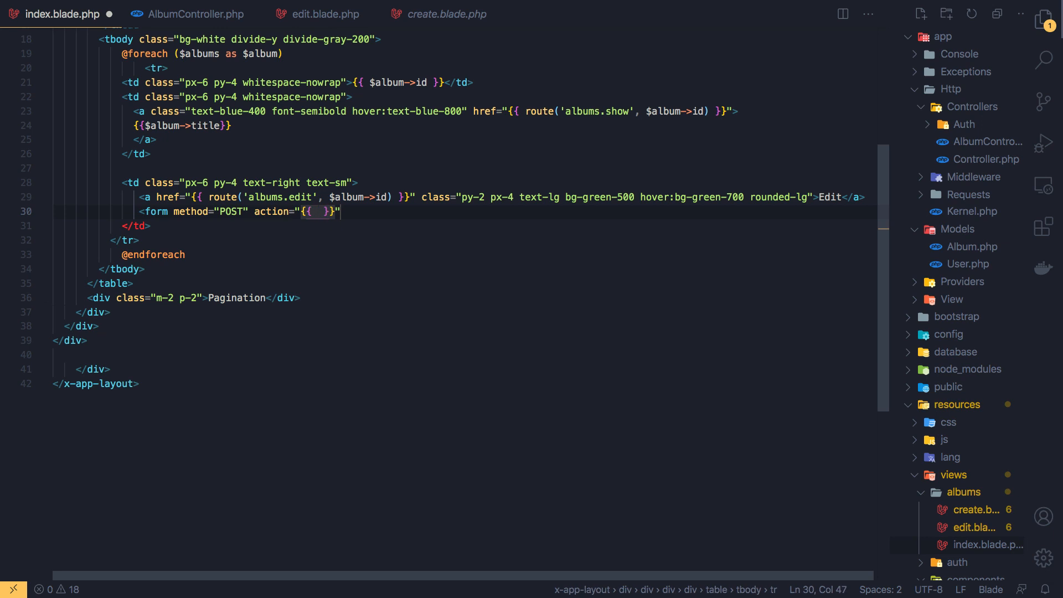
pyautogui.write('route')
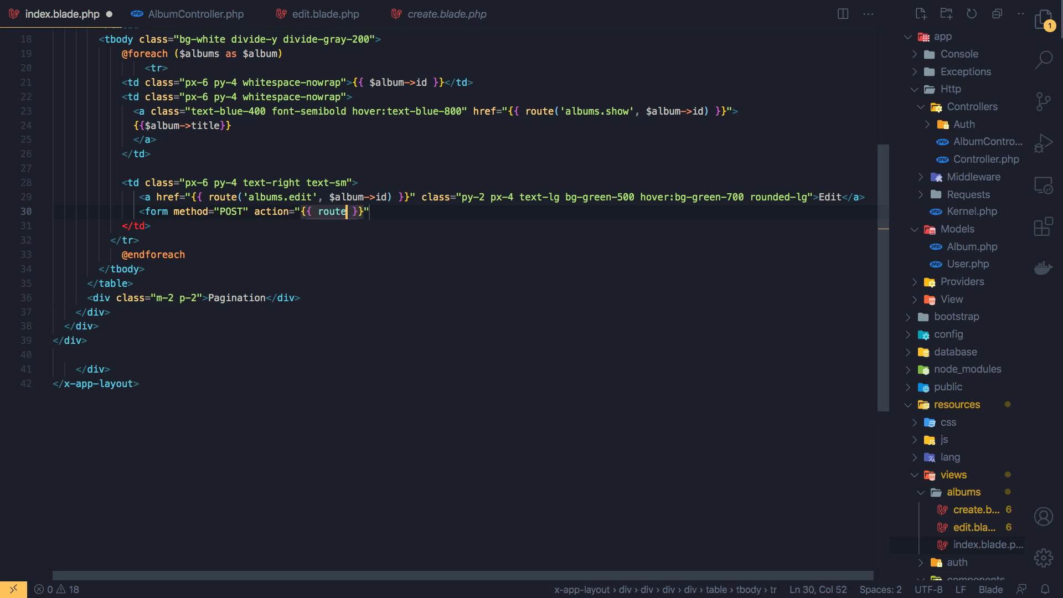
pyautogui.write("('")
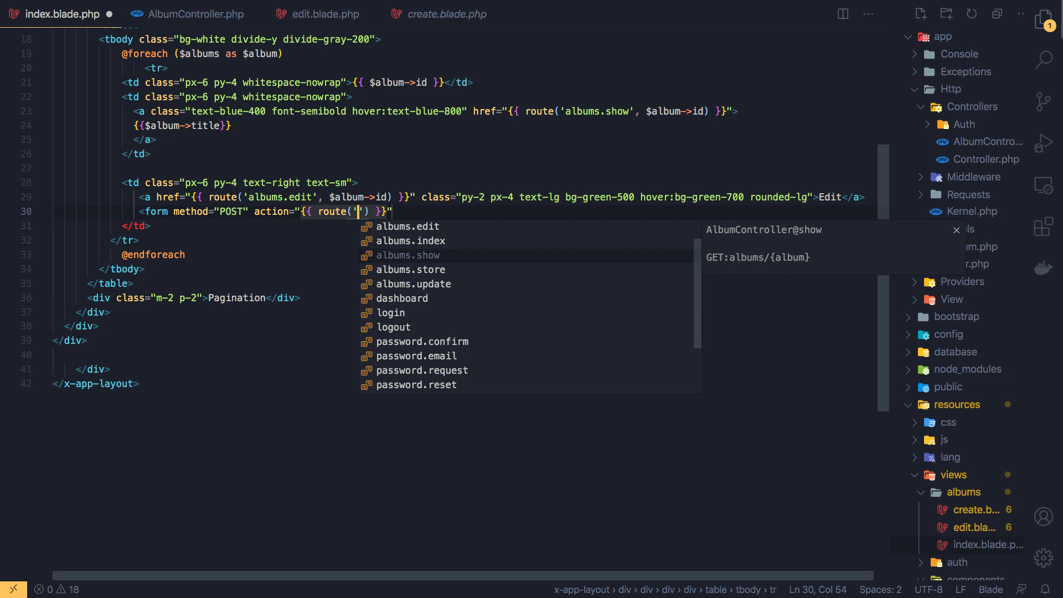
pyautogui.write('album')
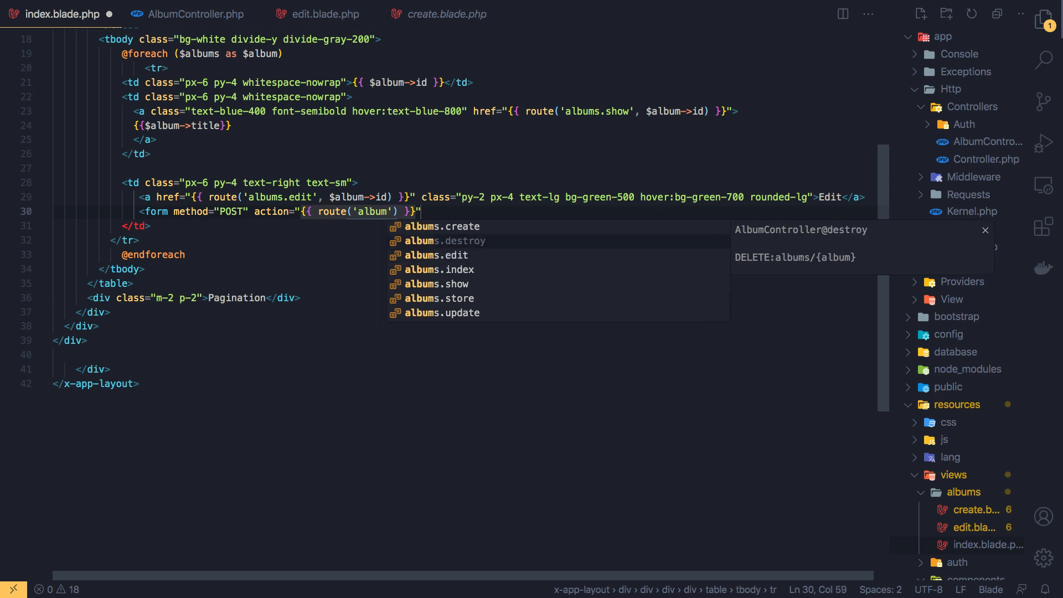
pyautogui.click(447, 241)
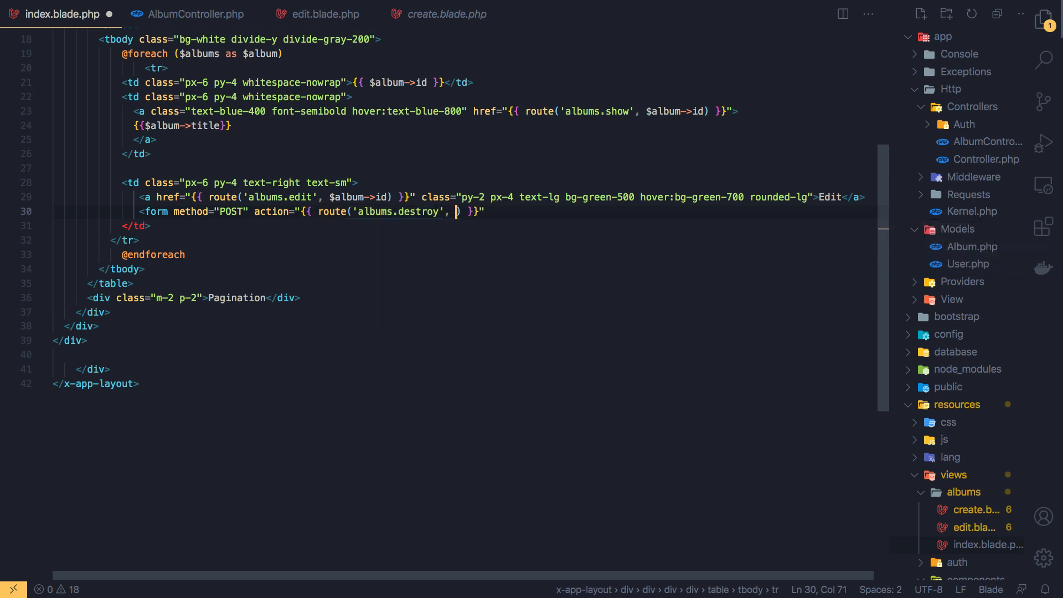
pyautogui.write('$album->id')
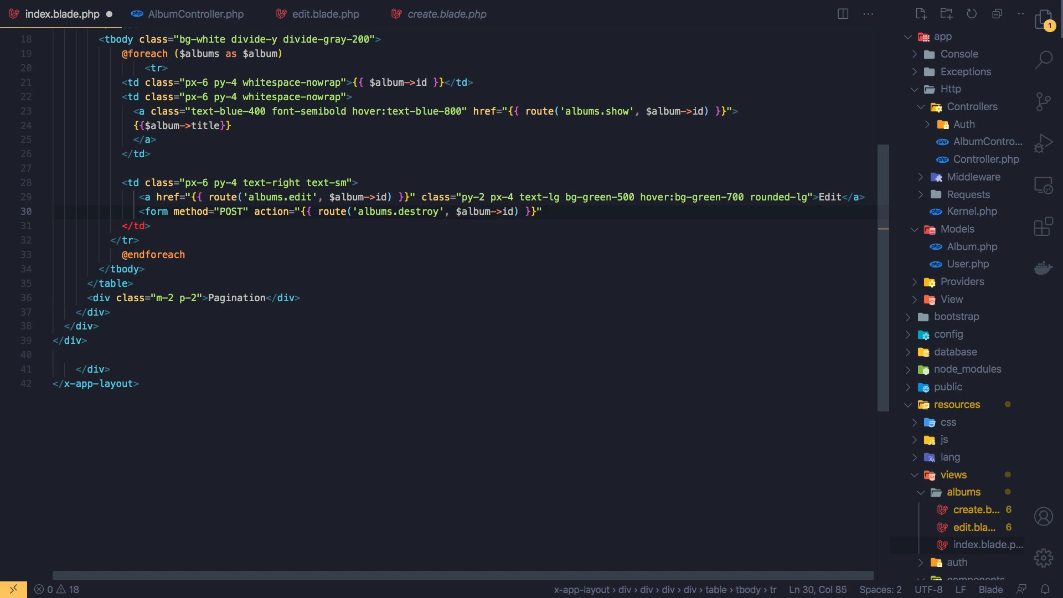
pyautogui.click(545, 211)
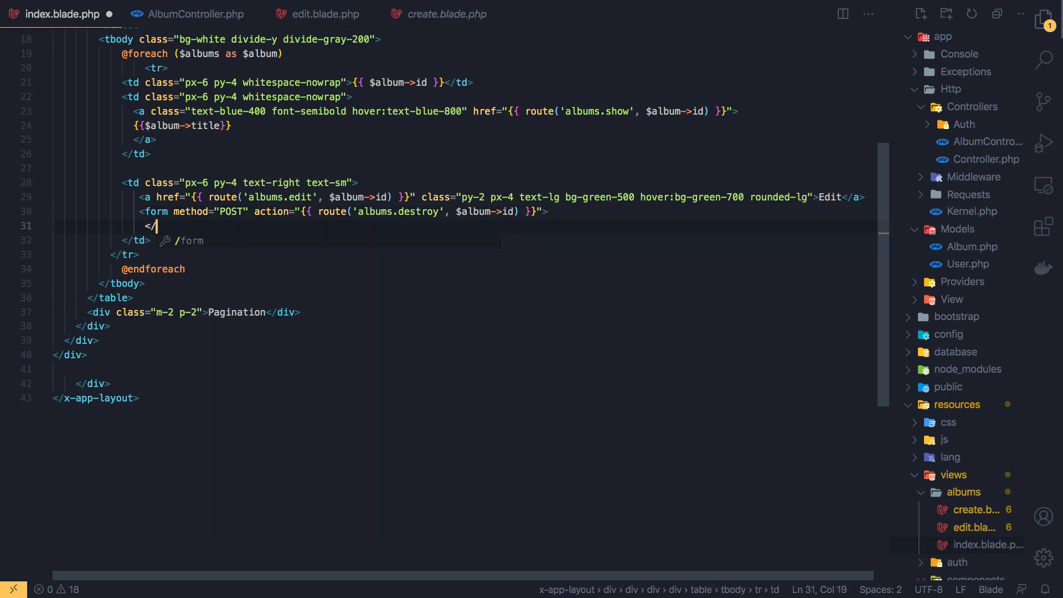
pyautogui.write('form>')
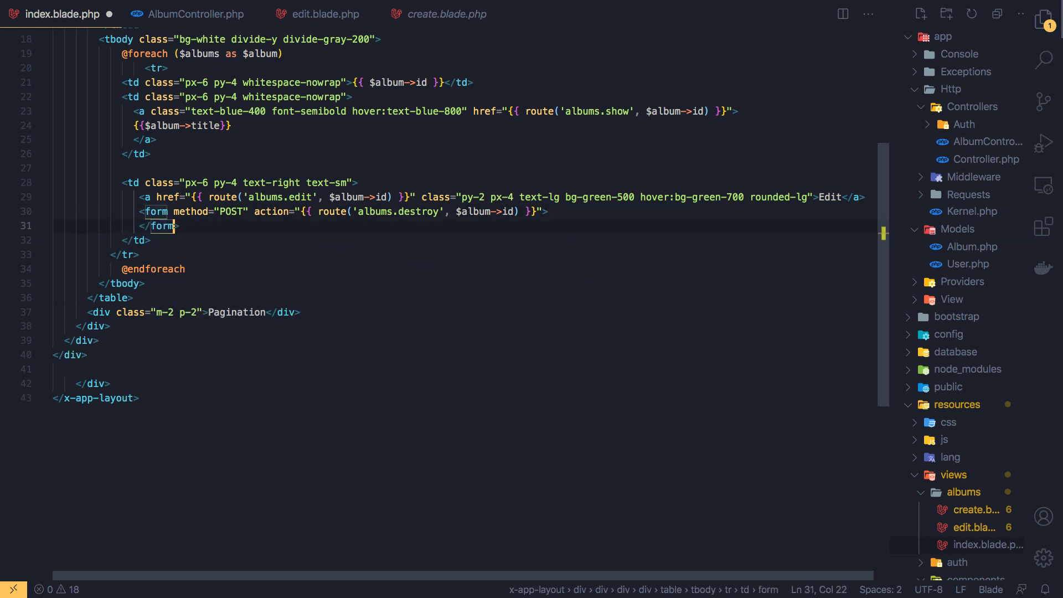
pyautogui.press('Enter')
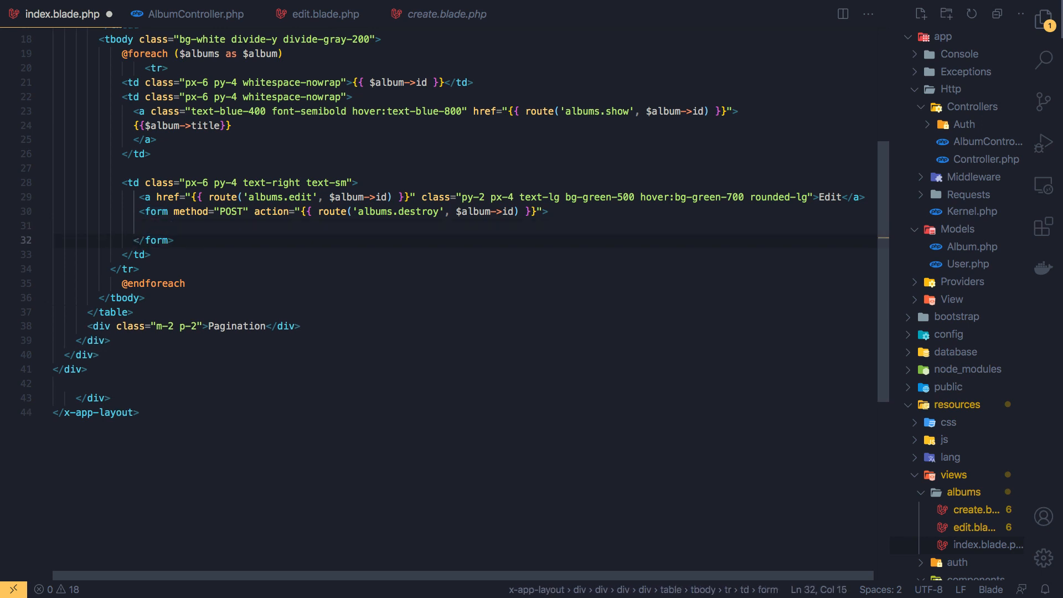
pyautogui.write('@')
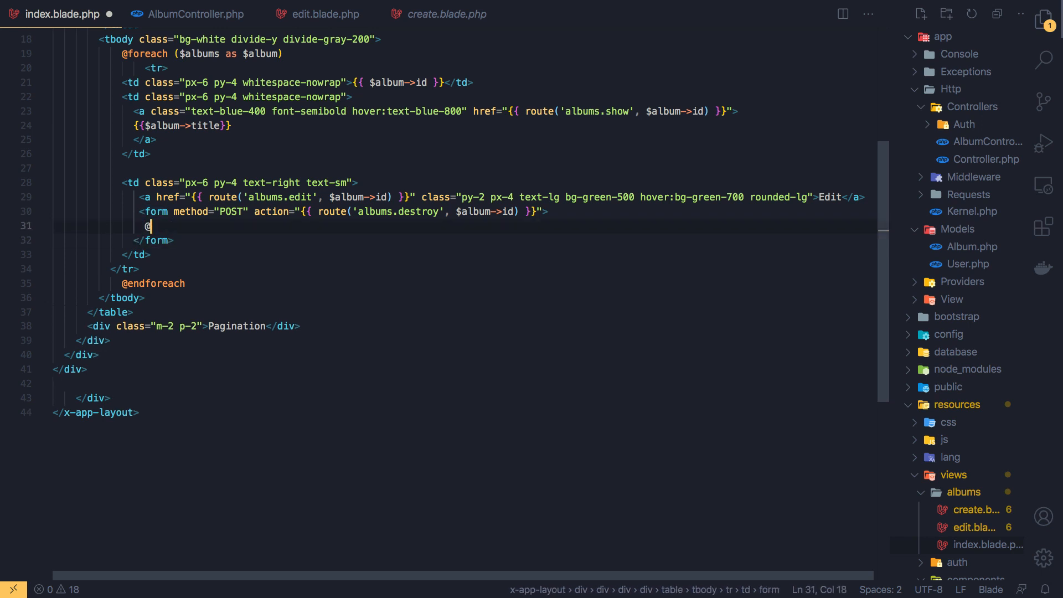
pyautogui.write('csrf')
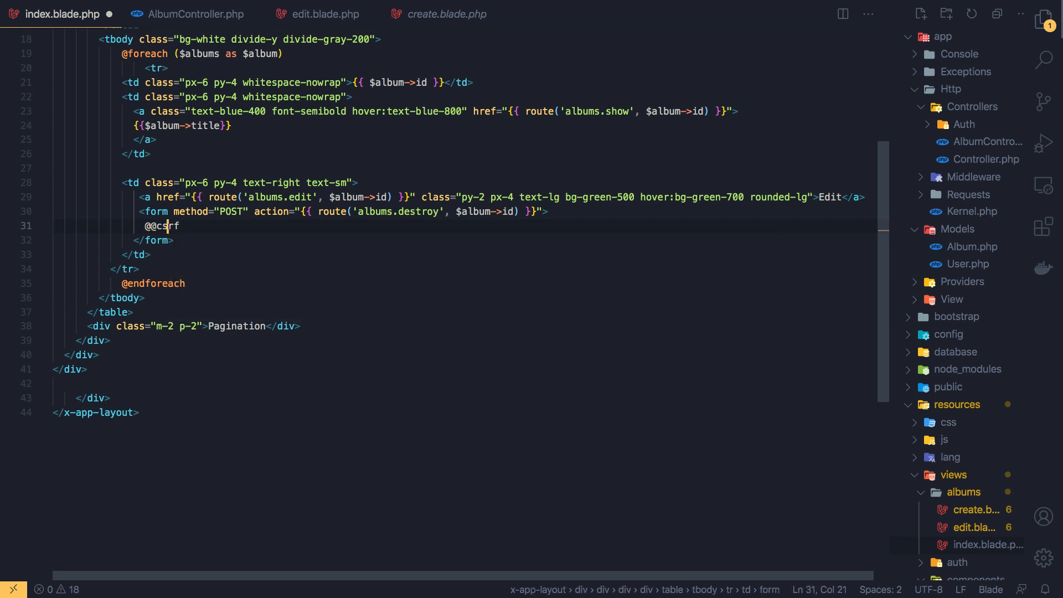
pyautogui.write('f')
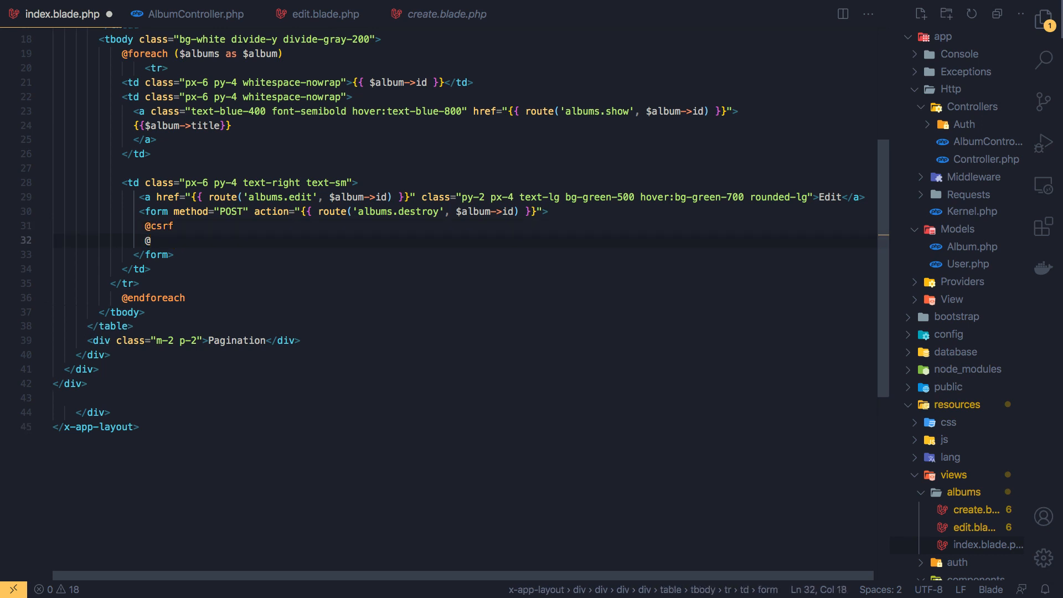
pyautogui.write('b')
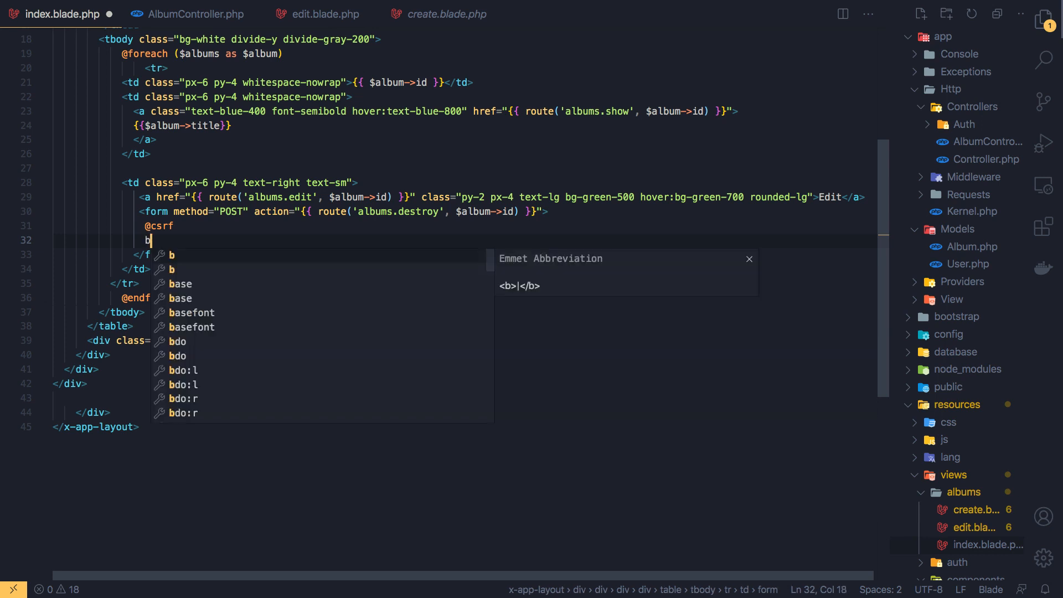
pyautogui.write('@method()')
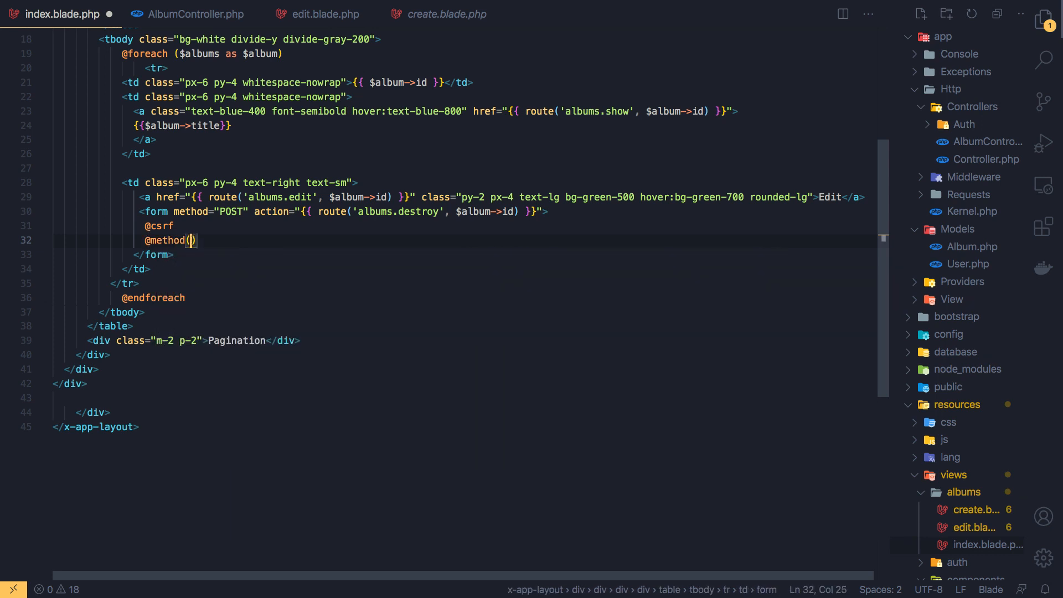
pyautogui.write("'DE")
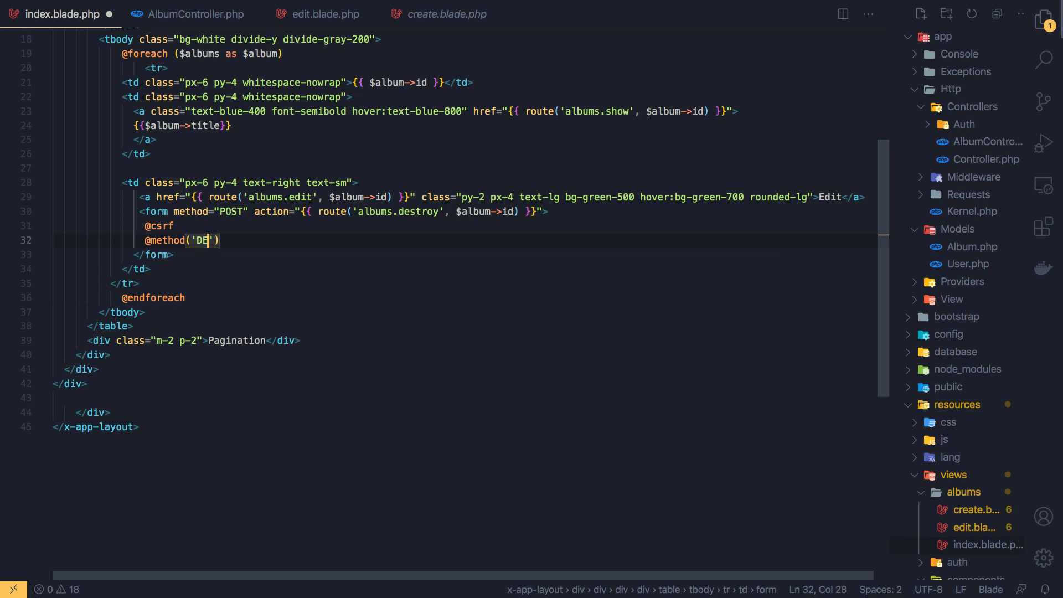
pyautogui.write('LETE')
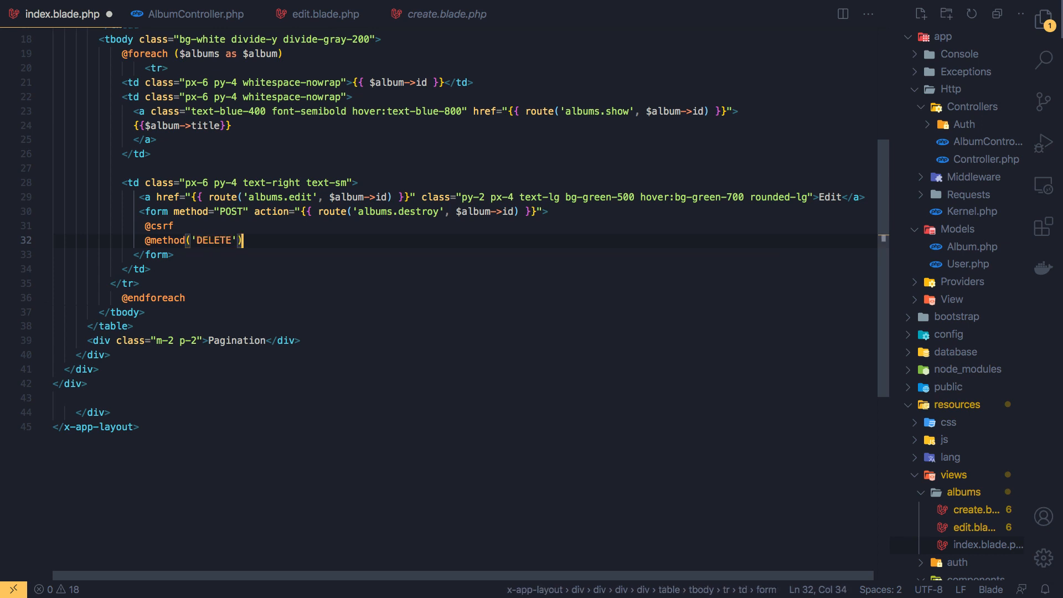
pyautogui.press('Enter')
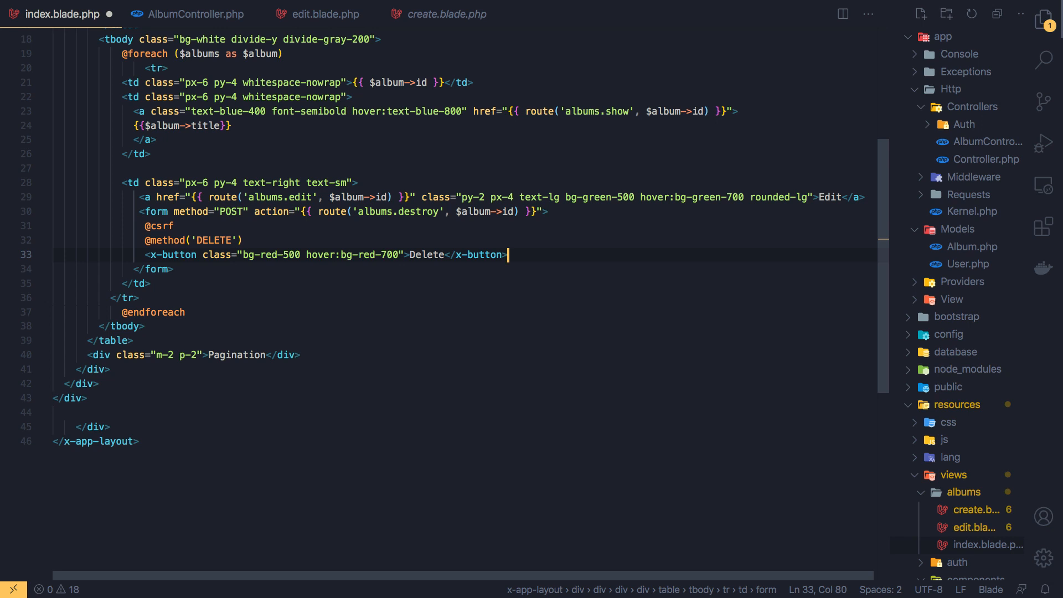
pyautogui.press('ctrl+s')
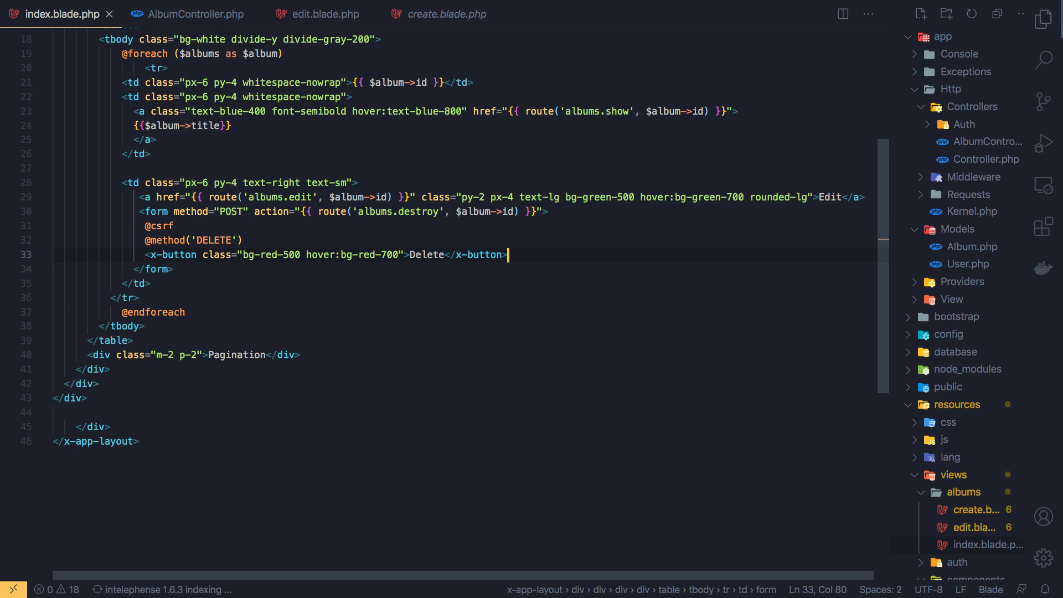
# In AlbumController destroy(), type-hint Album $album and call $album->delete();.
pyautogui.click(194, 13)
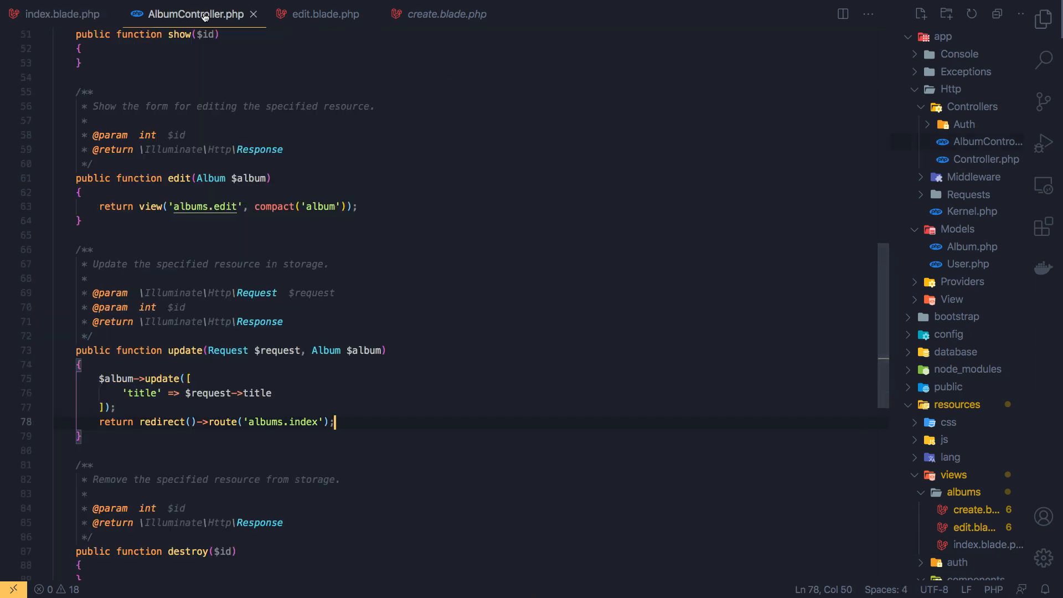
pyautogui.scroll(-3)
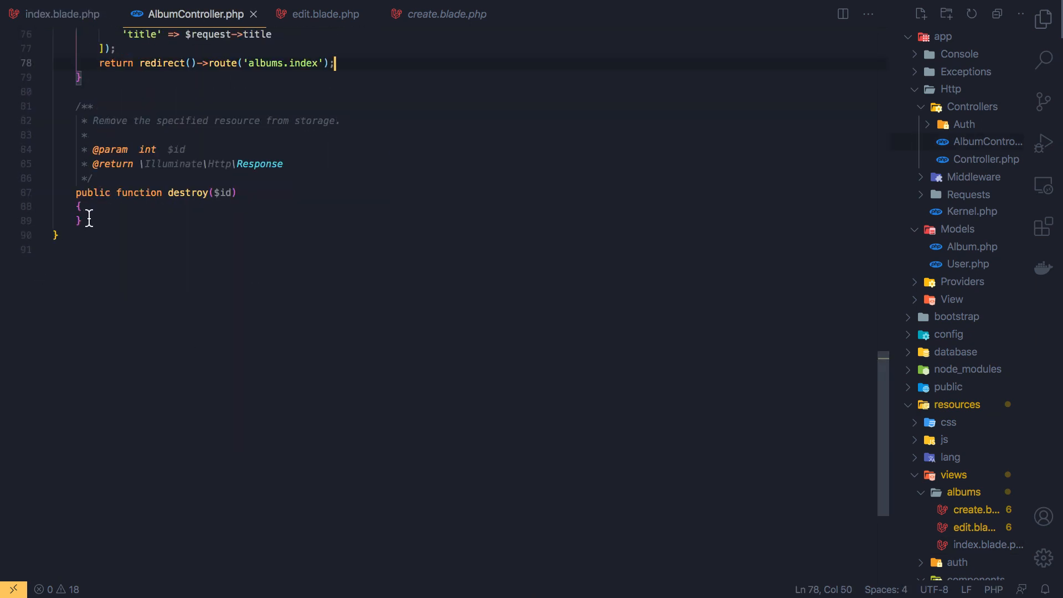
pyautogui.moveTo(225, 193)
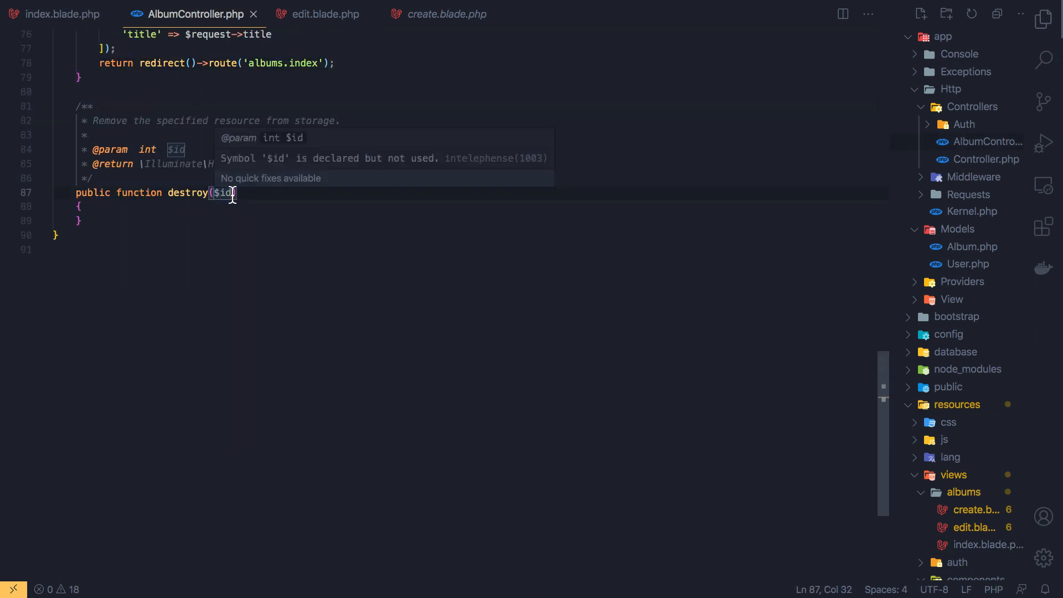
pyautogui.press('Backspace')
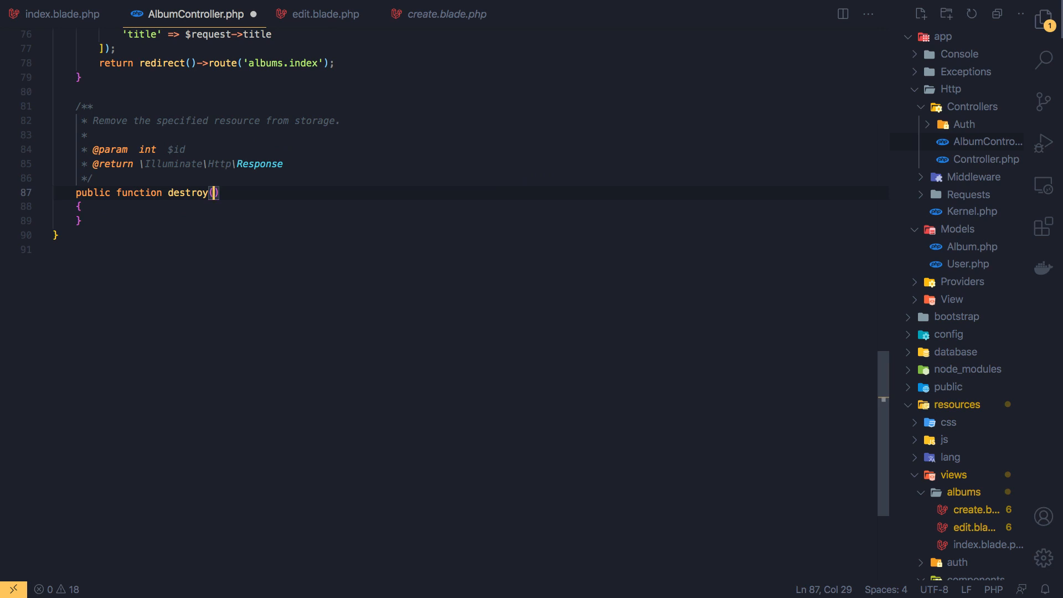
pyautogui.write('Album')
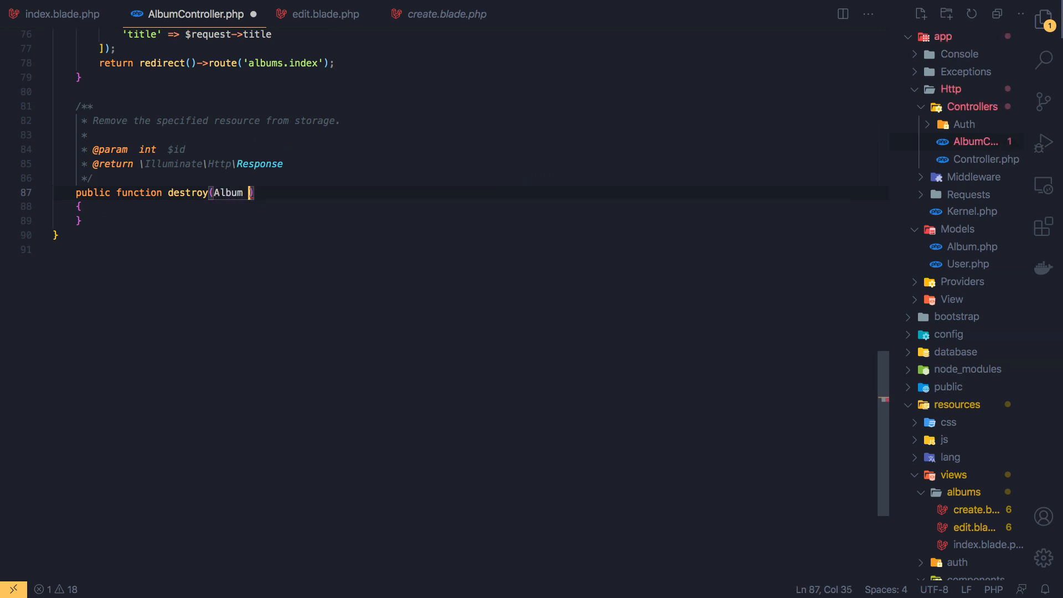
pyautogui.write('$album')
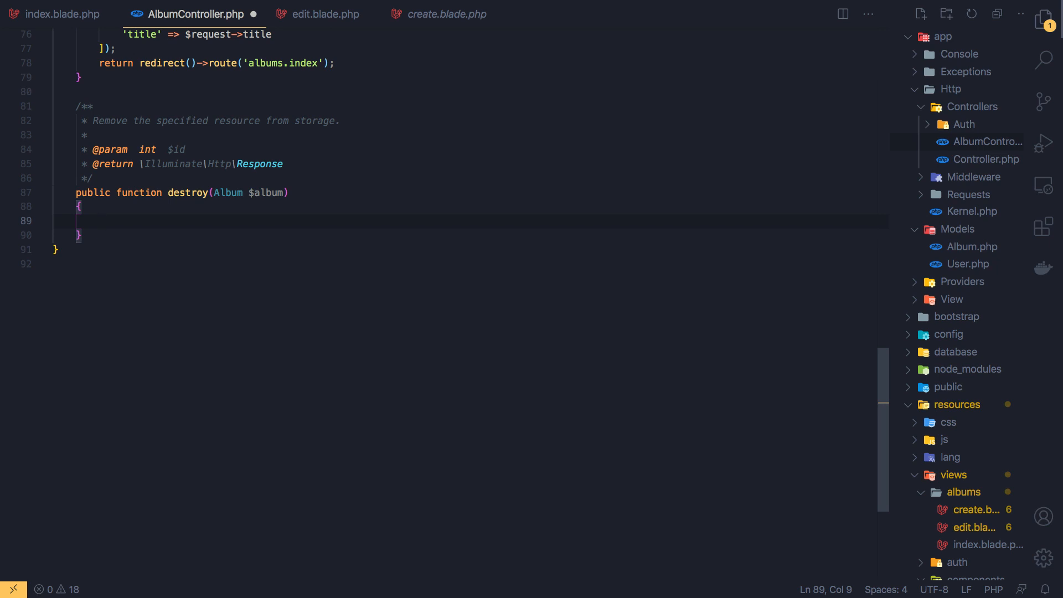
pyautogui.write('$album')
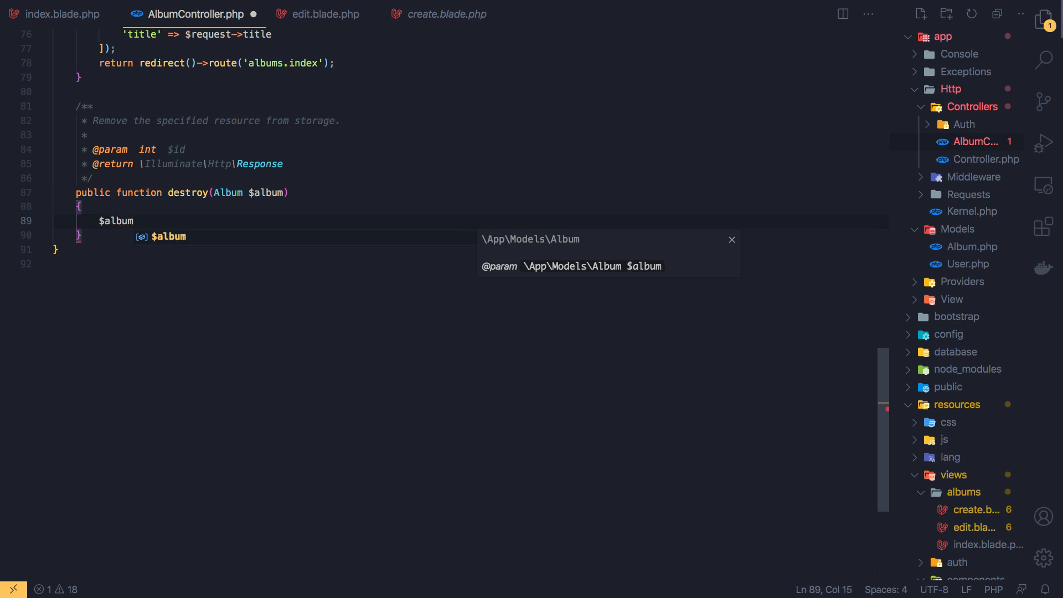
pyautogui.write('->delet')
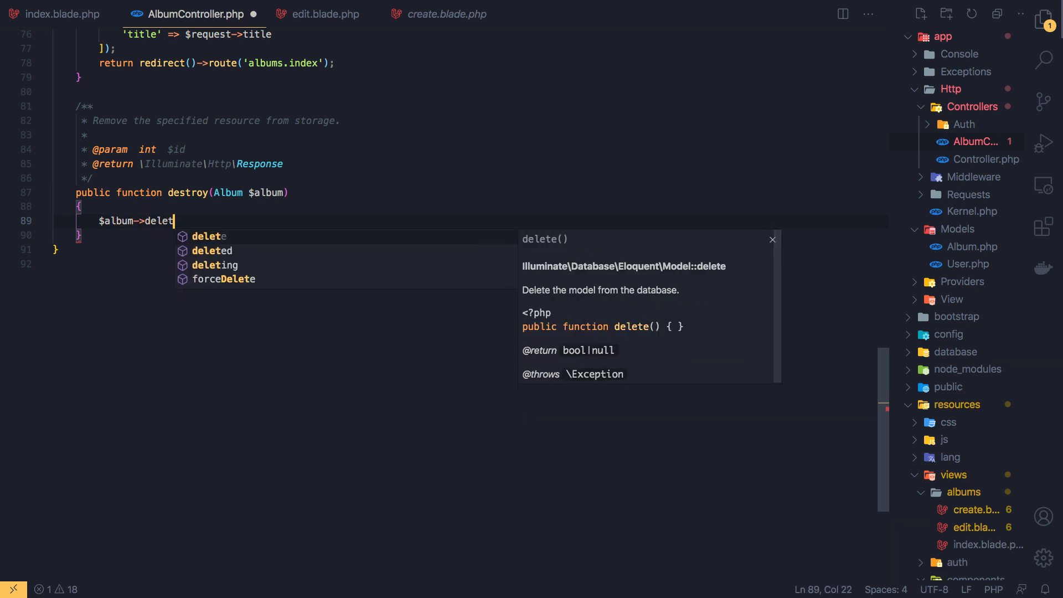
pyautogui.write('e();')
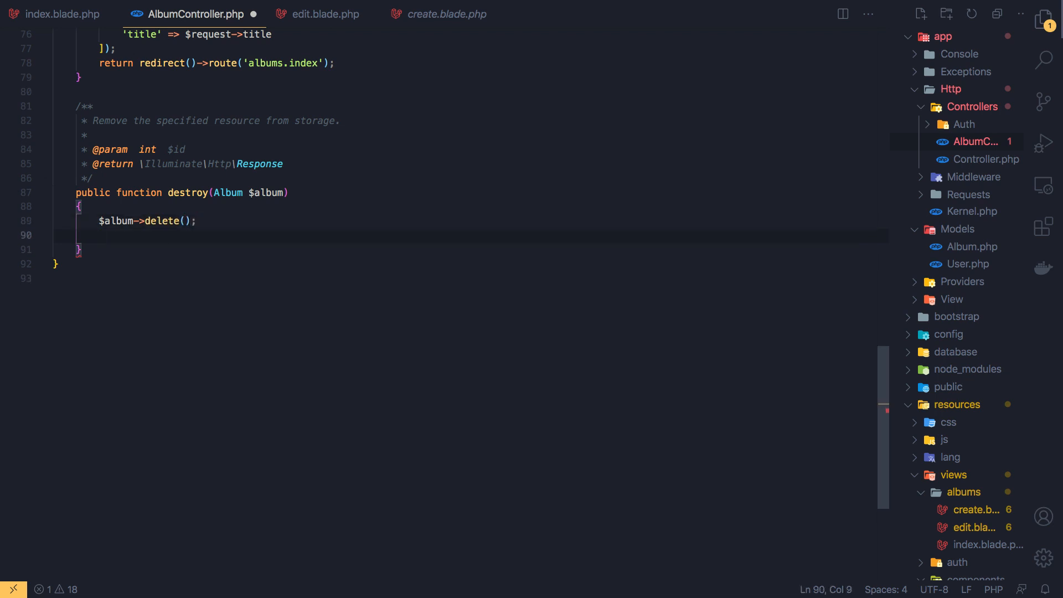
# Return redirect()->back(); after the delete, then go back to the index view.
pyautogui.press('enter')
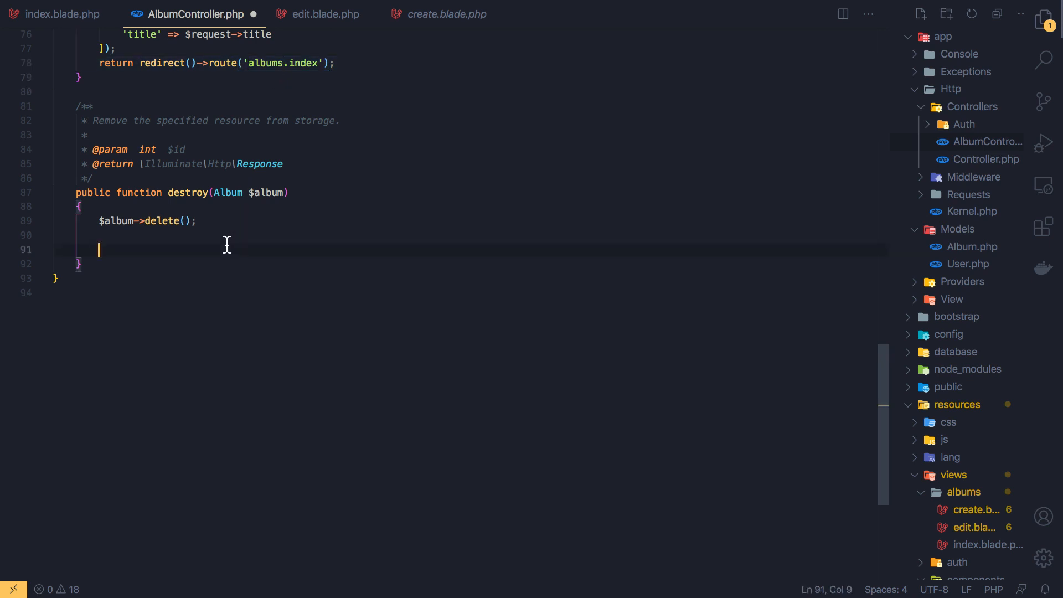
pyautogui.write('r')
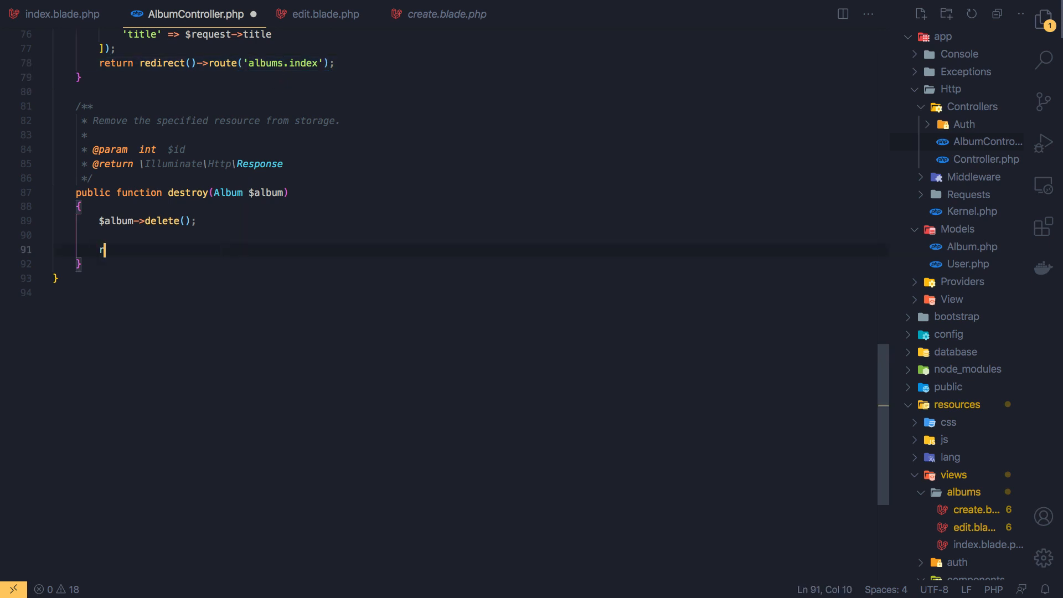
pyautogui.write('eturn')
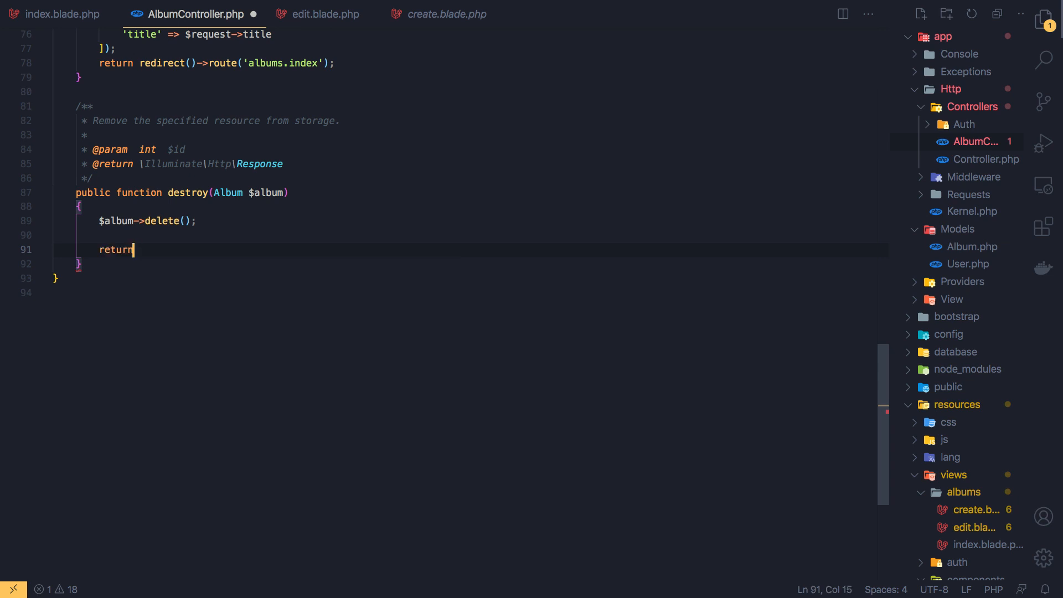
pyautogui.write('redirect()')
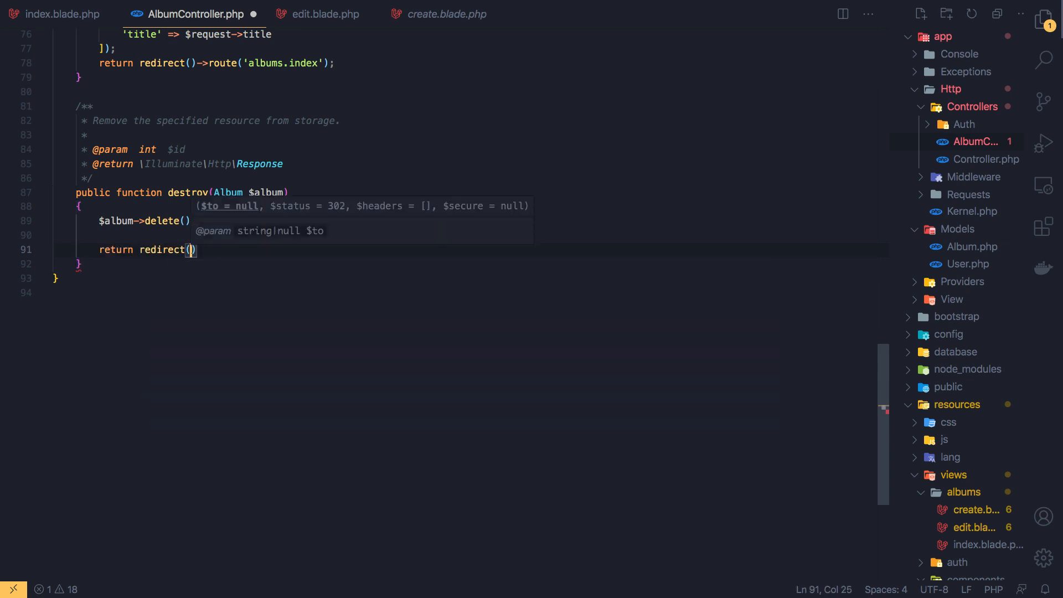
pyautogui.write('->')
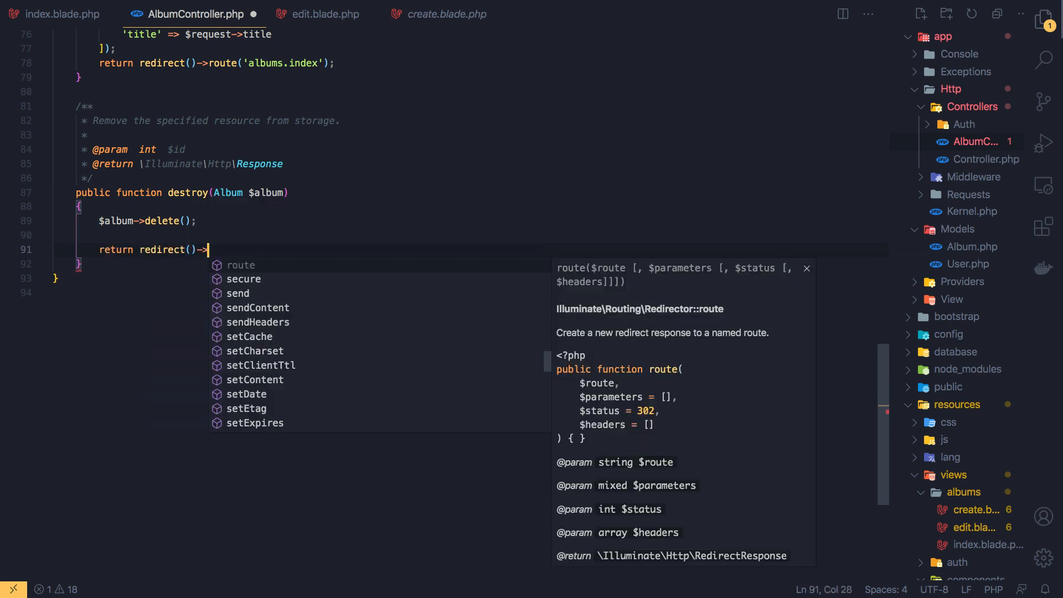
pyautogui.write('back();')
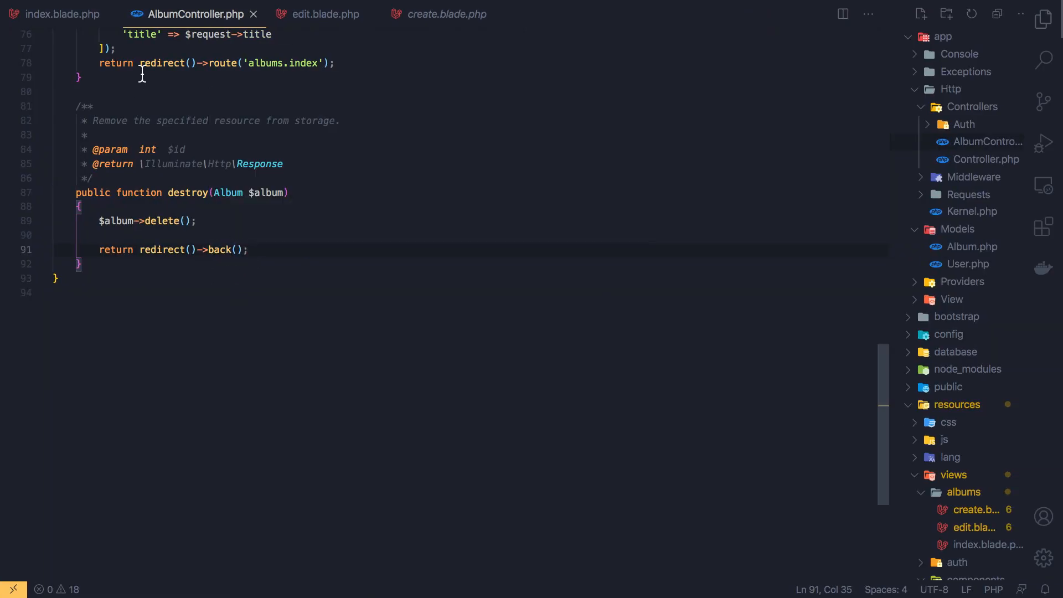
pyautogui.click(60, 13)
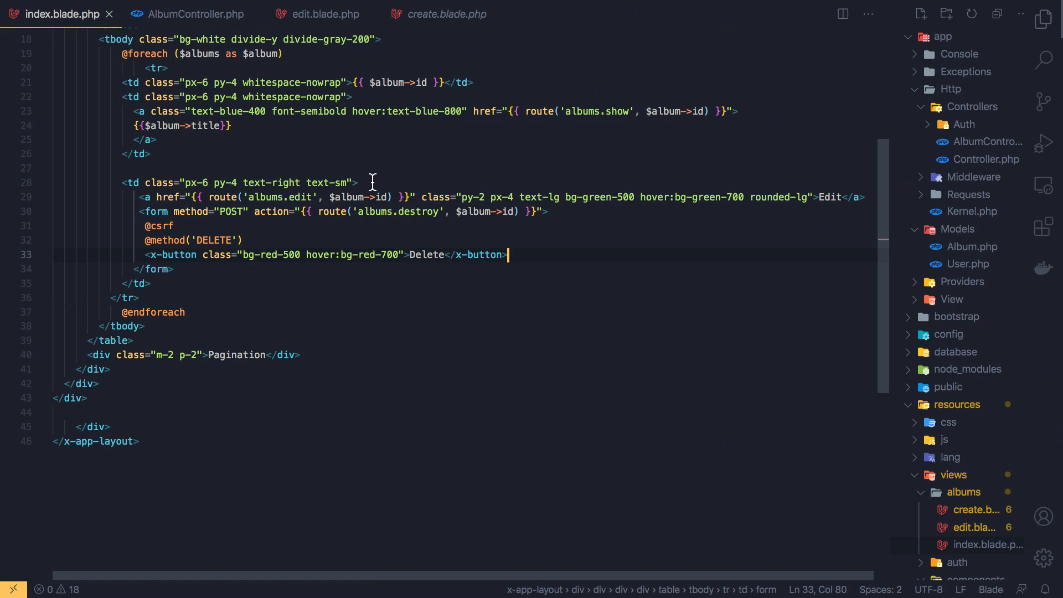
# Insert <div class="flex"> before the Edit link in the action cell.
pyautogui.click(372, 183)
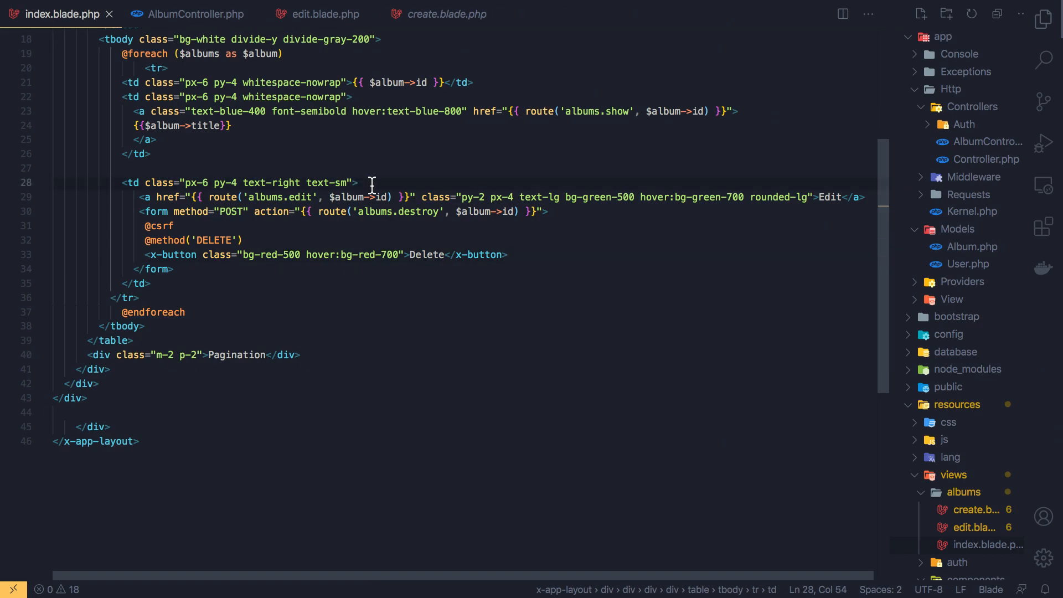
pyautogui.write('<col')
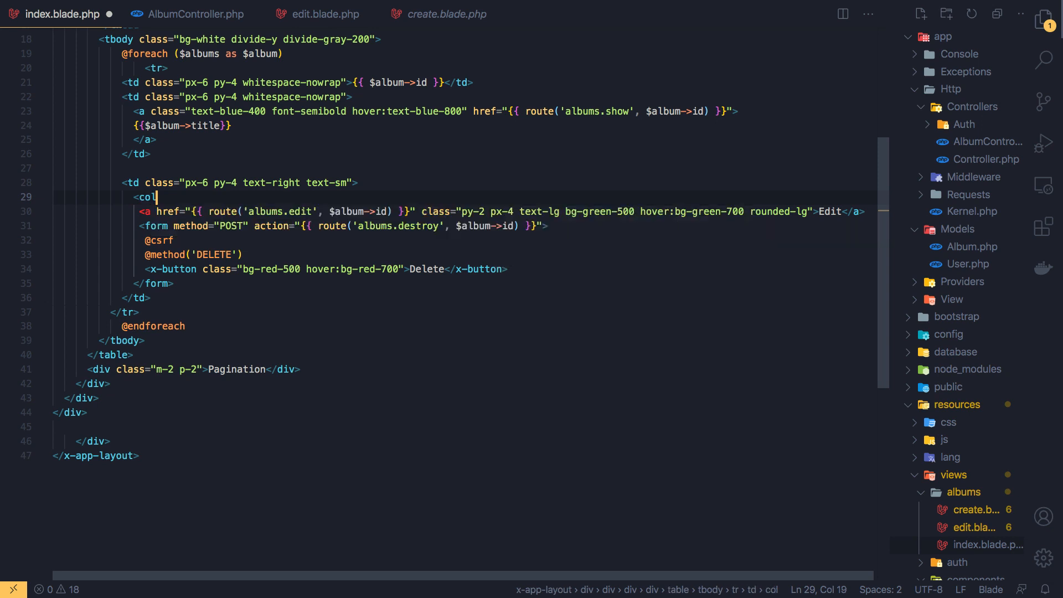
pyautogui.press('Backspace')
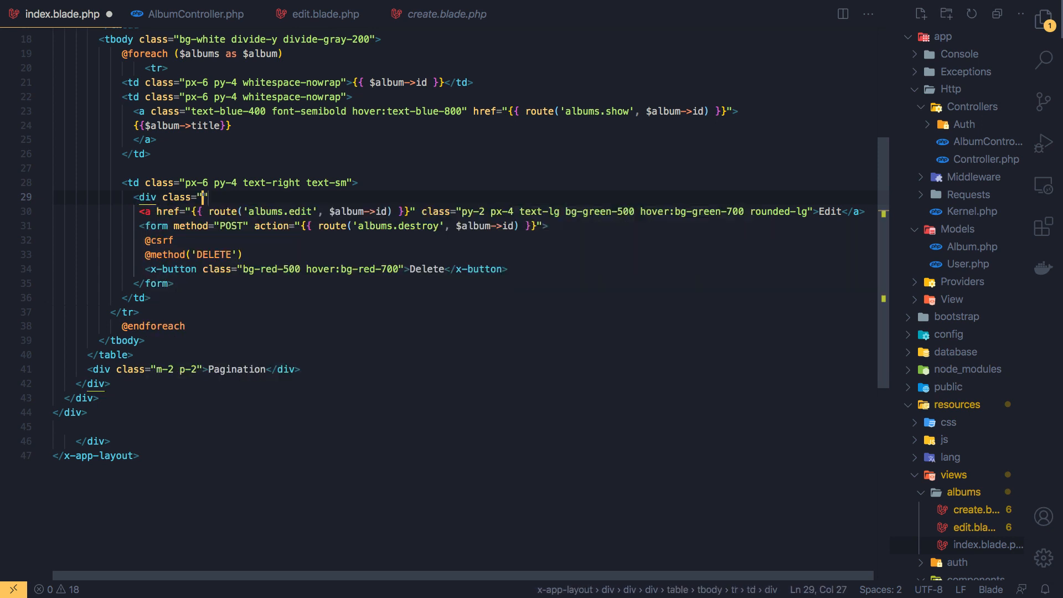
pyautogui.write('flex')
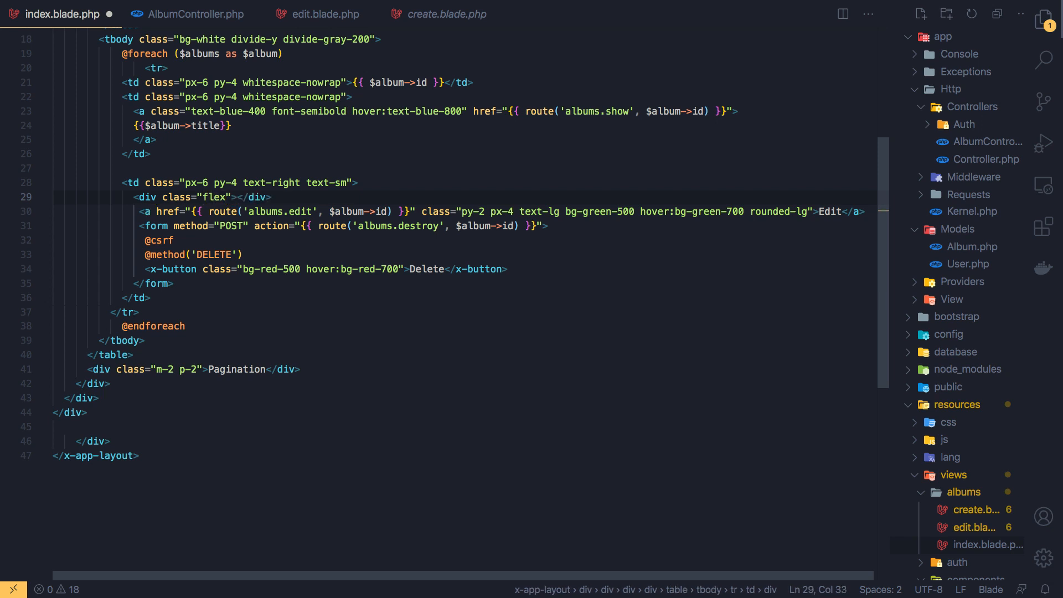
# Move the closing </div> after </form> and start extending the flex class with justify.
pyautogui.doubleClick(256, 197)
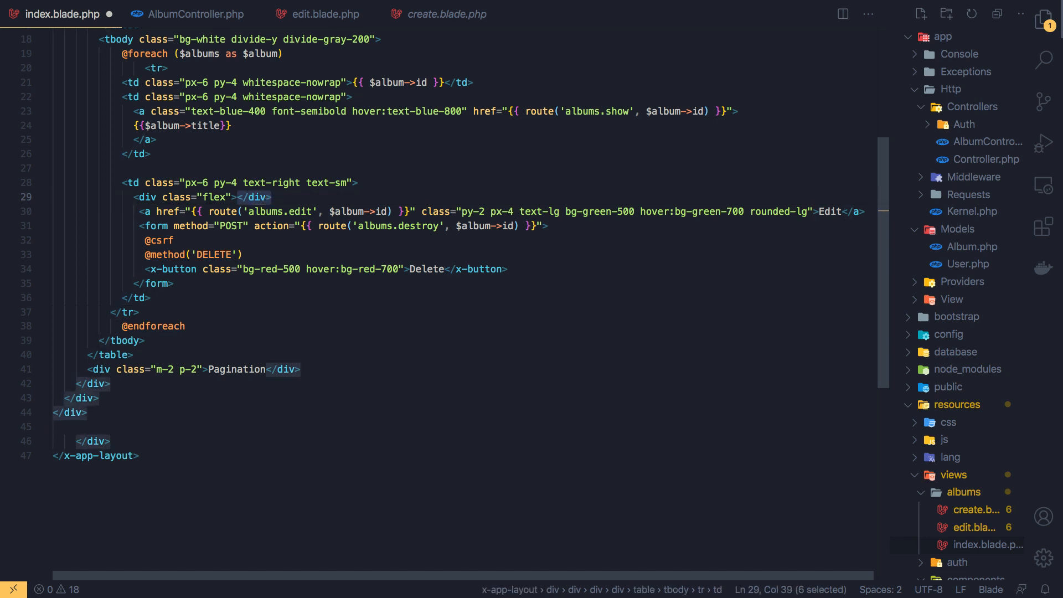
pyautogui.click(236, 269)
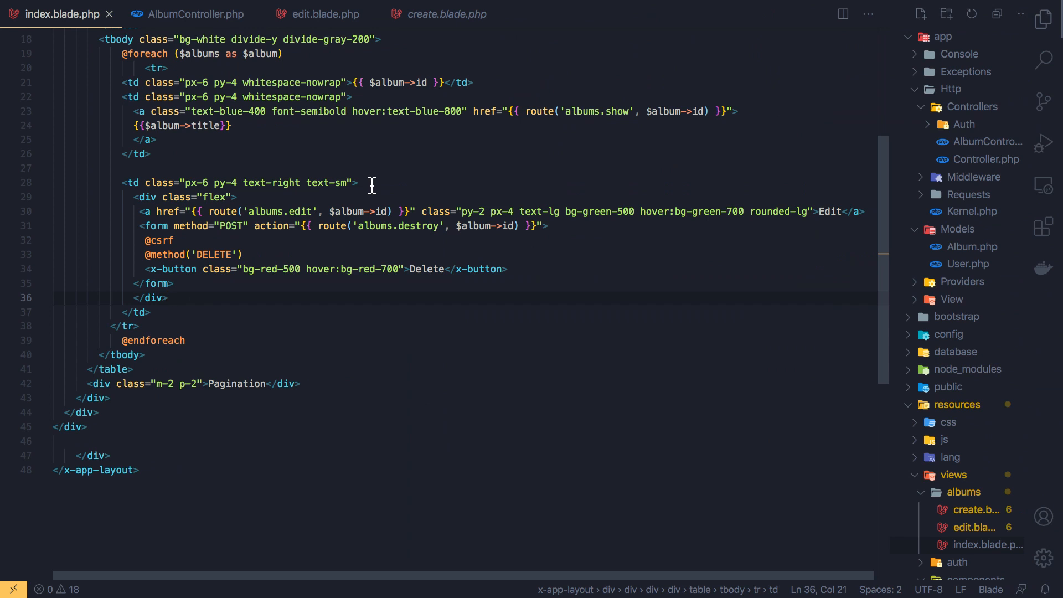
pyautogui.click(271, 197)
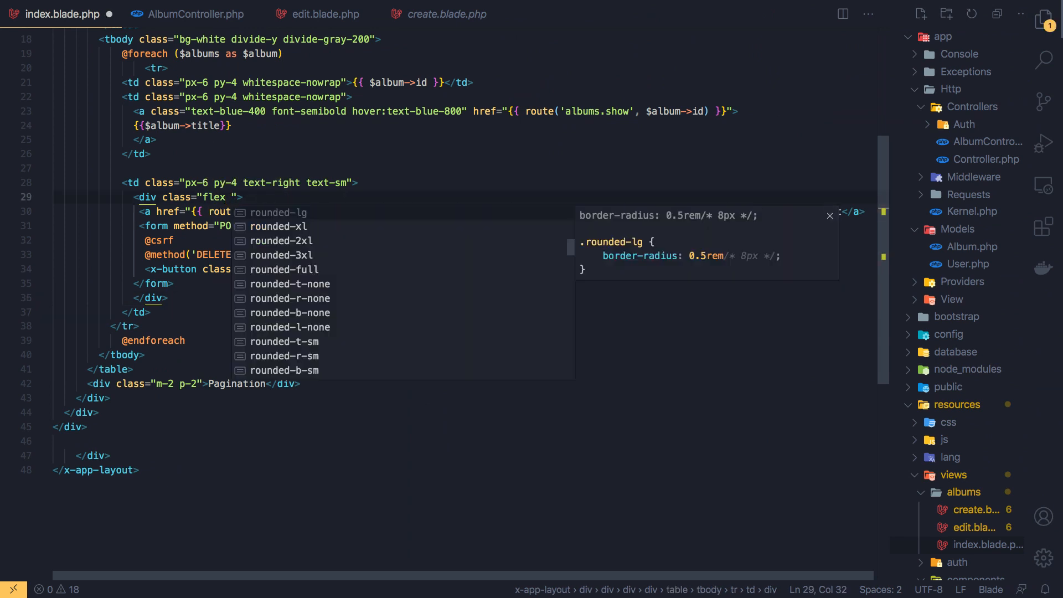
pyautogui.write('ju')
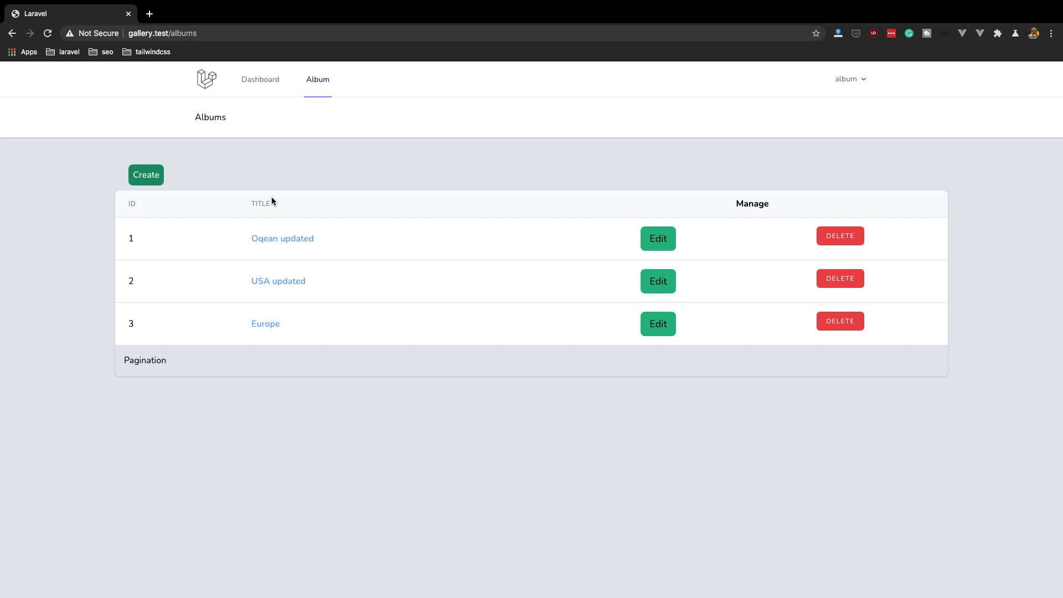
pyautogui.moveTo(809, 286)
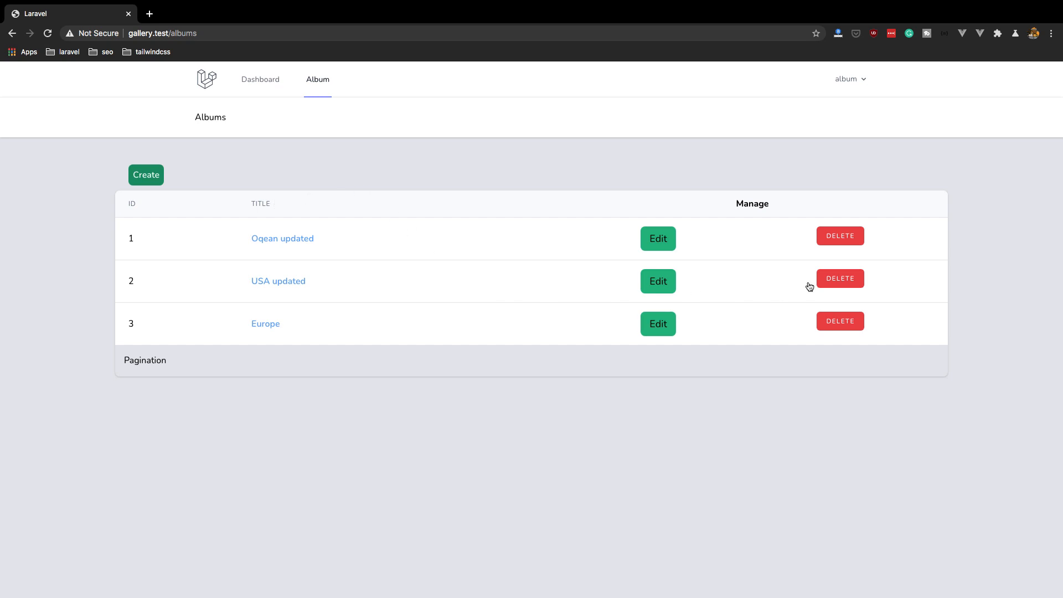
pyautogui.moveTo(840, 235)
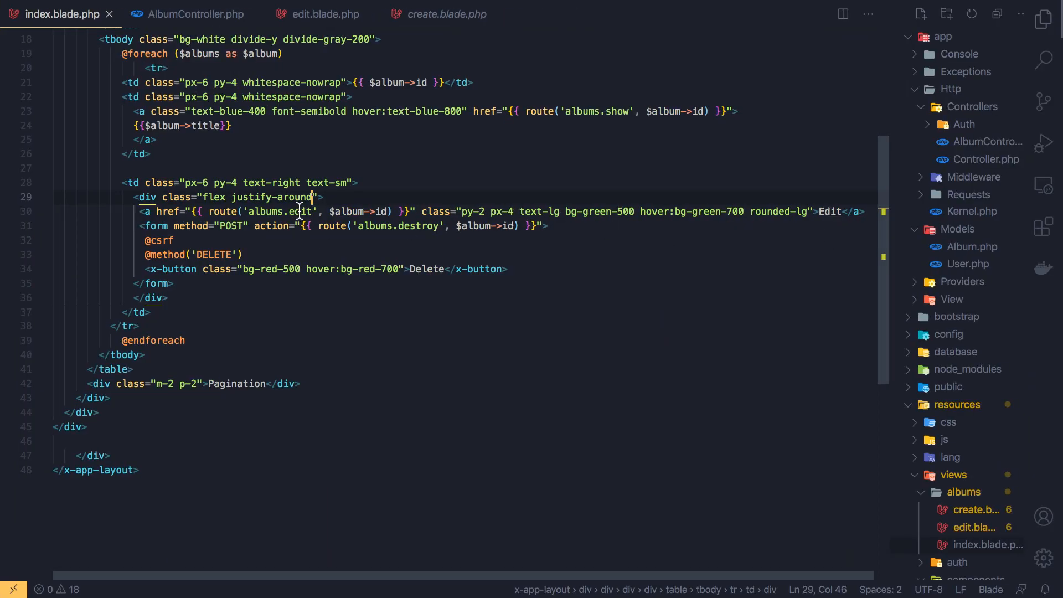
# Make the wrapper flex justify-center and give the Edit link m-2 margin with smaller padding.
pyautogui.write('justify-cente')
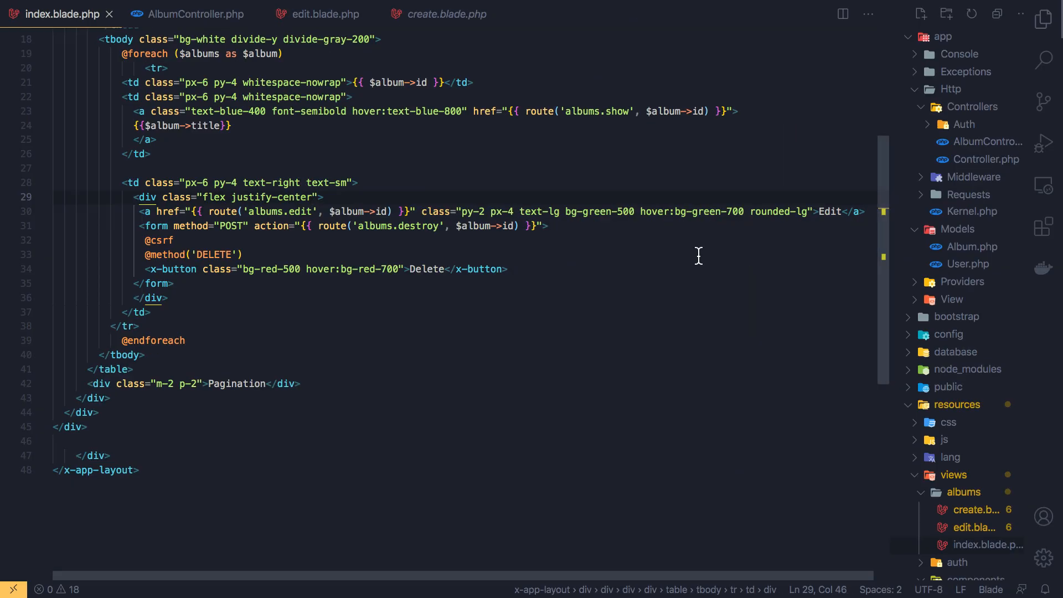
pyautogui.moveTo(437, 236)
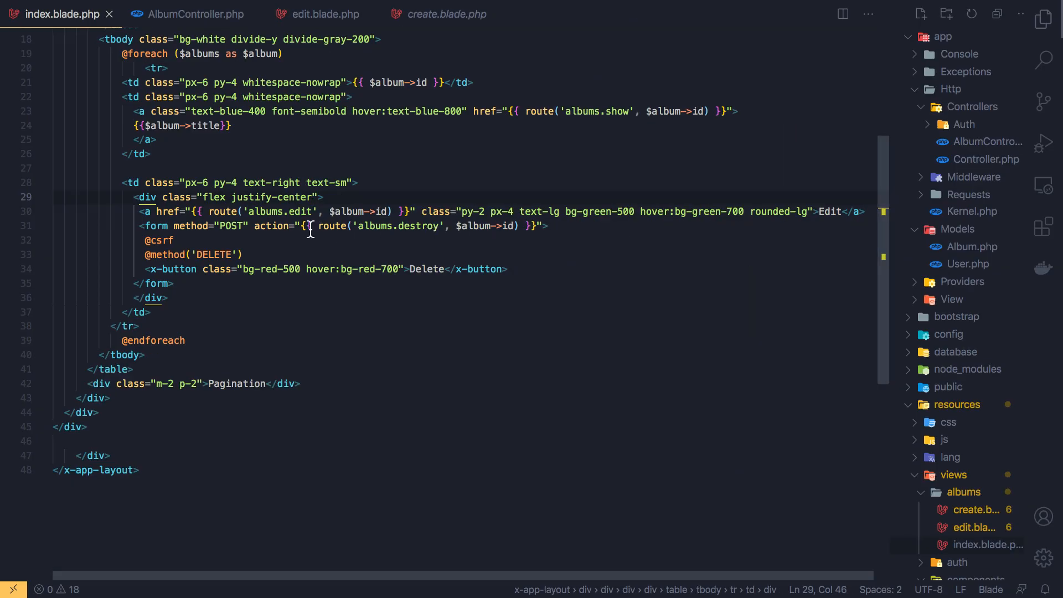
pyautogui.moveTo(490, 218)
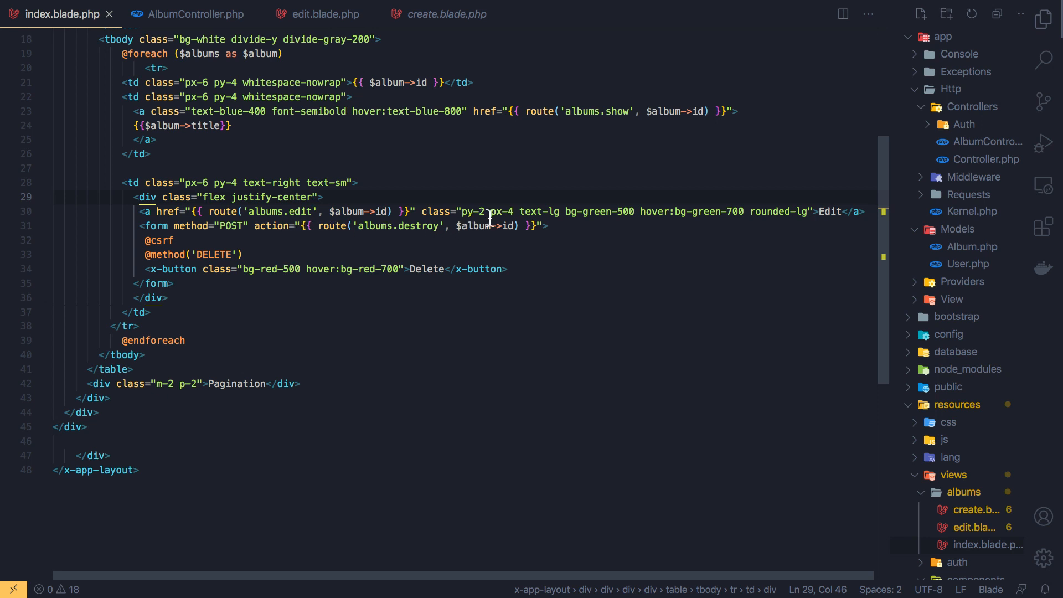
pyautogui.moveTo(479, 211)
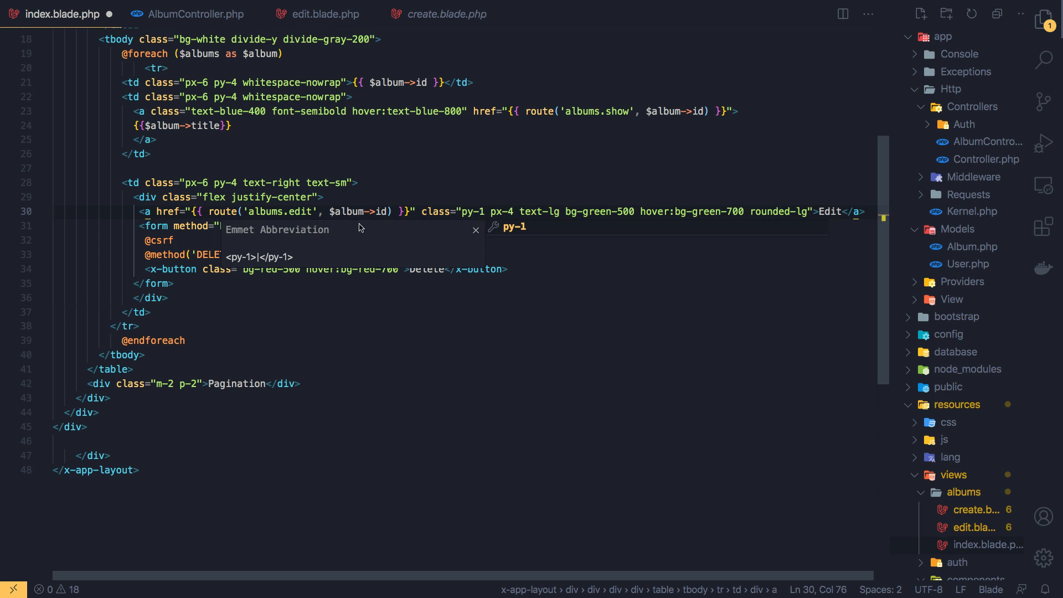
pyautogui.moveTo(309, 197)
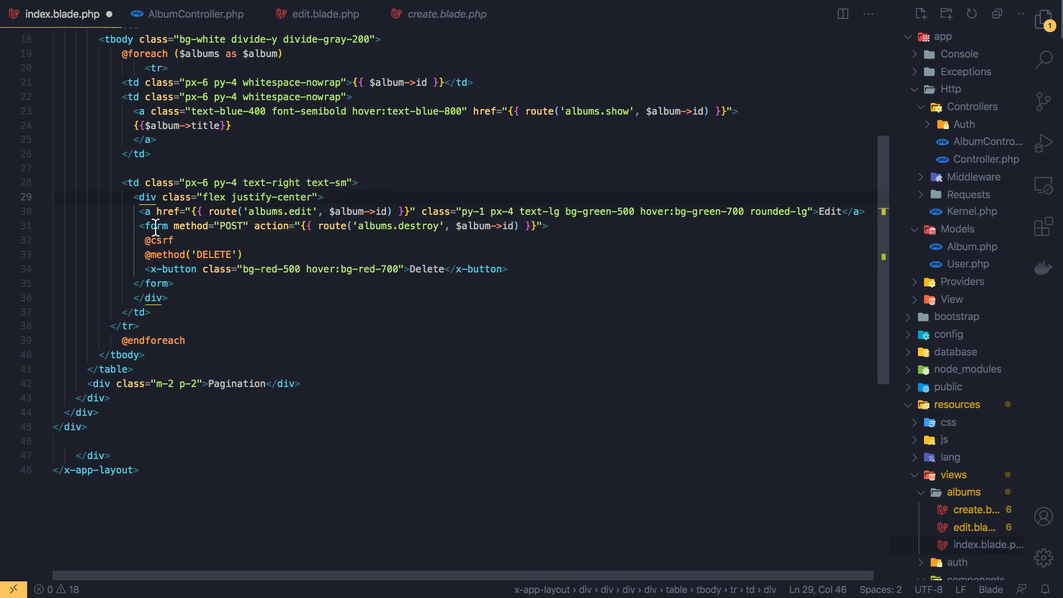
pyautogui.moveTo(183, 226)
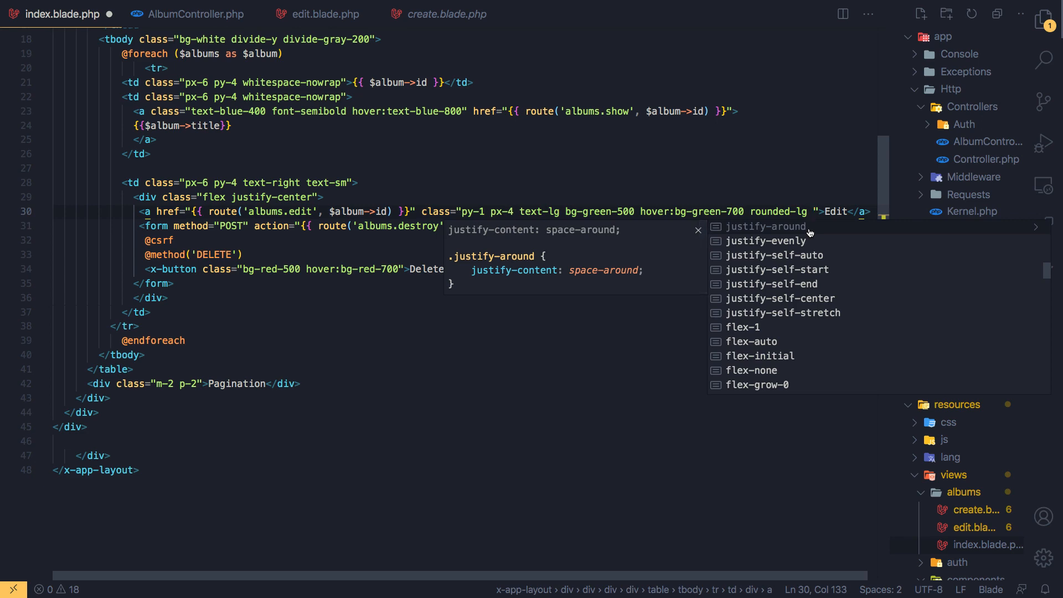
pyautogui.write('m-2')
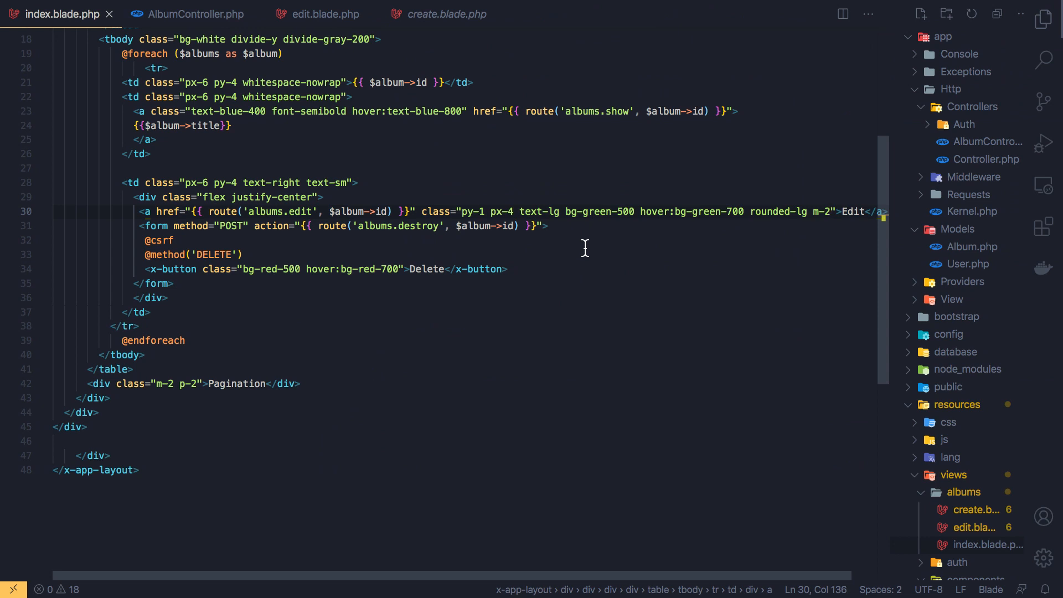
pyautogui.moveTo(505, 210)
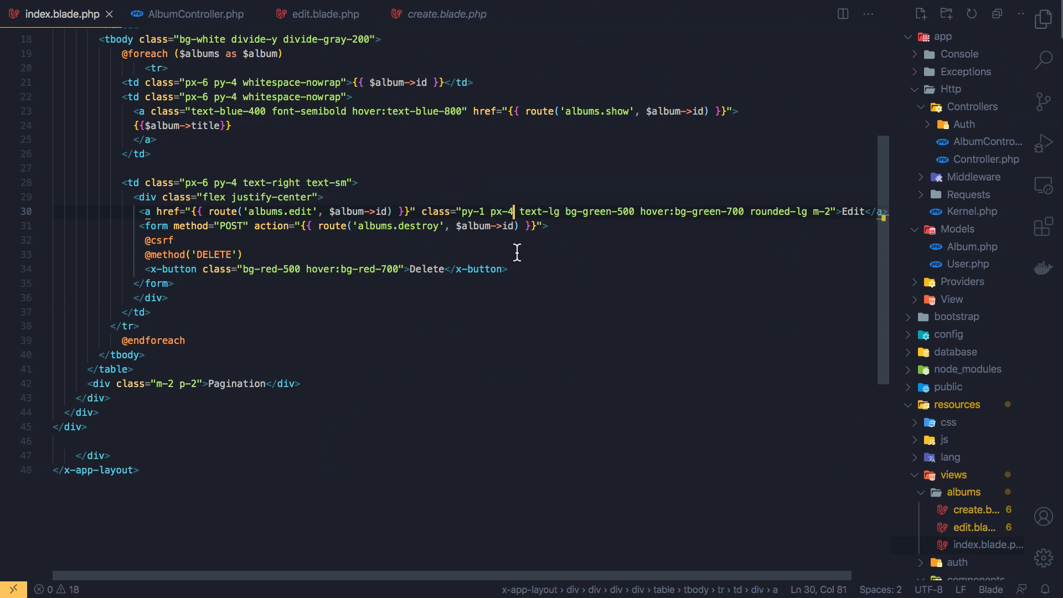
pyautogui.press('Backspace')
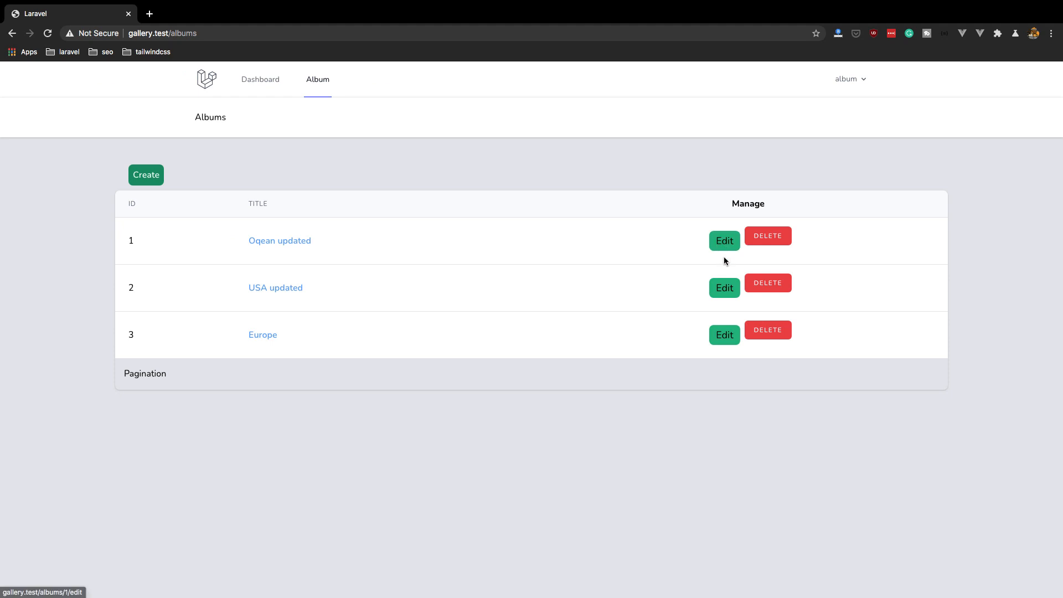
pyautogui.moveTo(789, 258)
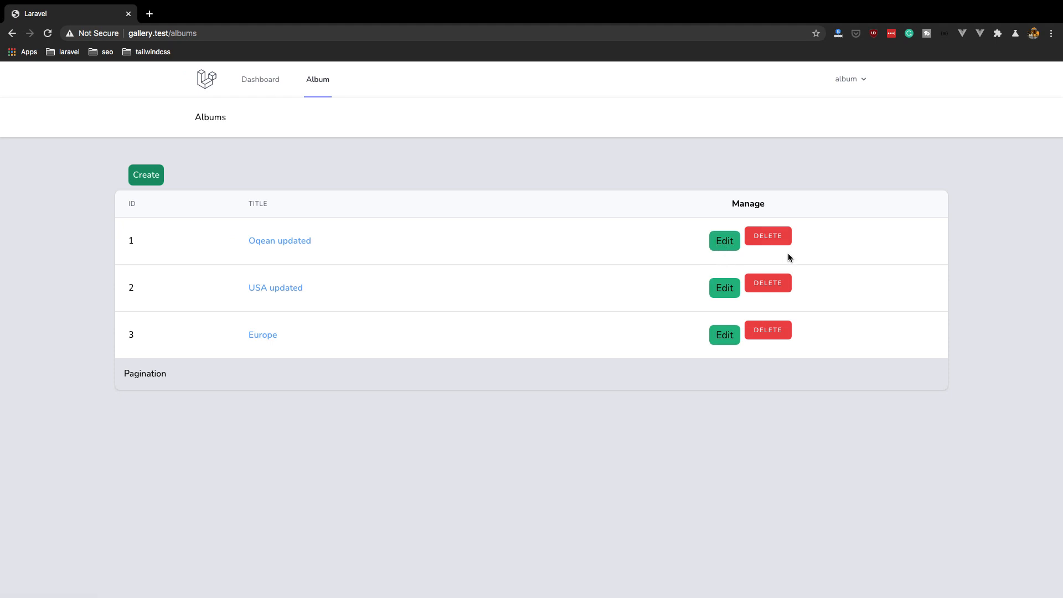
pyautogui.moveTo(768, 236)
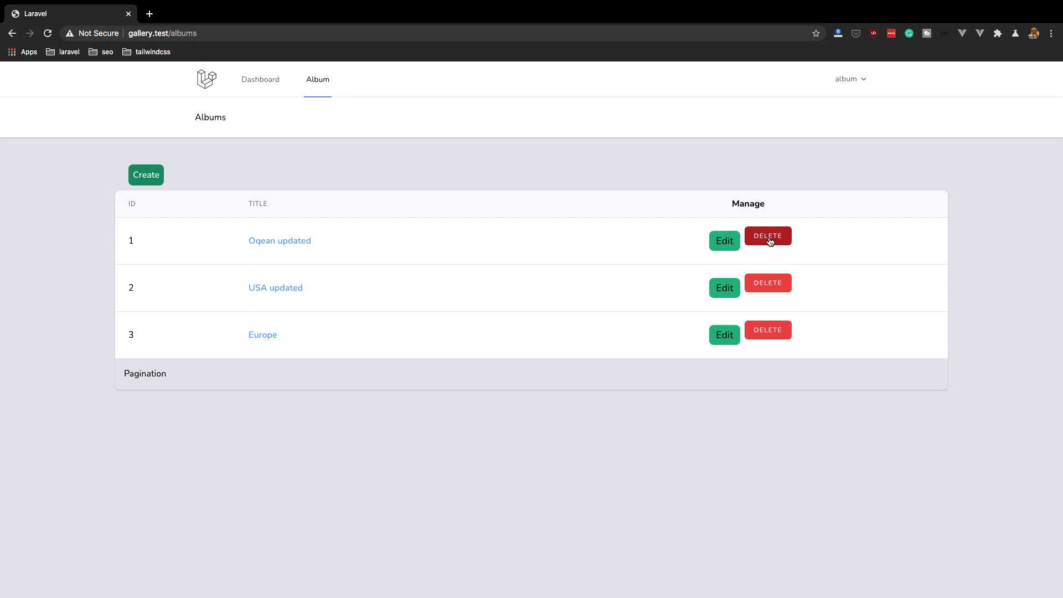
# Delete the Oqean updated and USA updated albums, leaving only Europe.
pyautogui.click(767, 236)
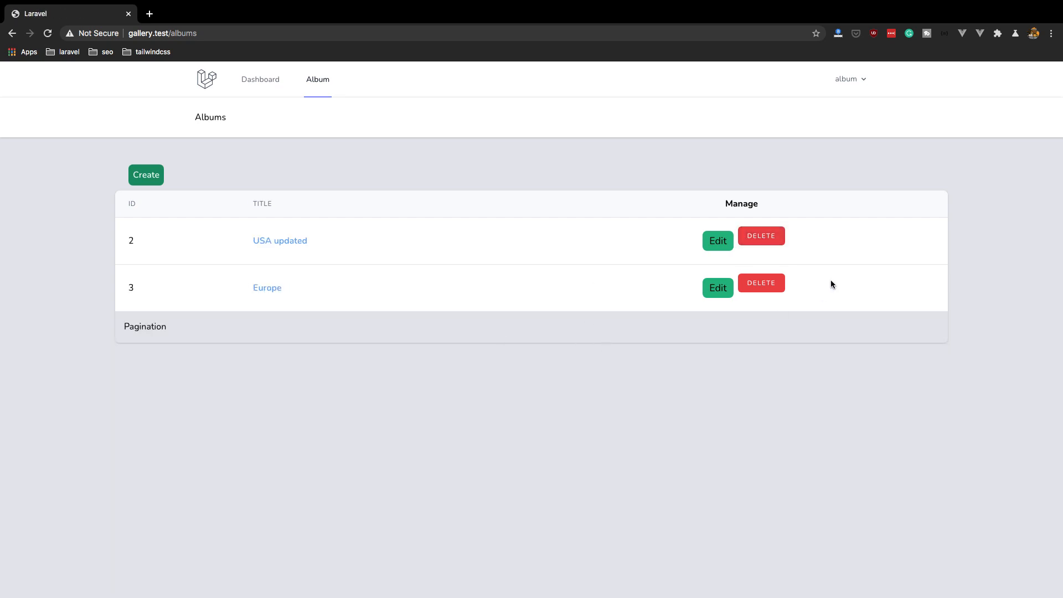
pyautogui.click(759, 235)
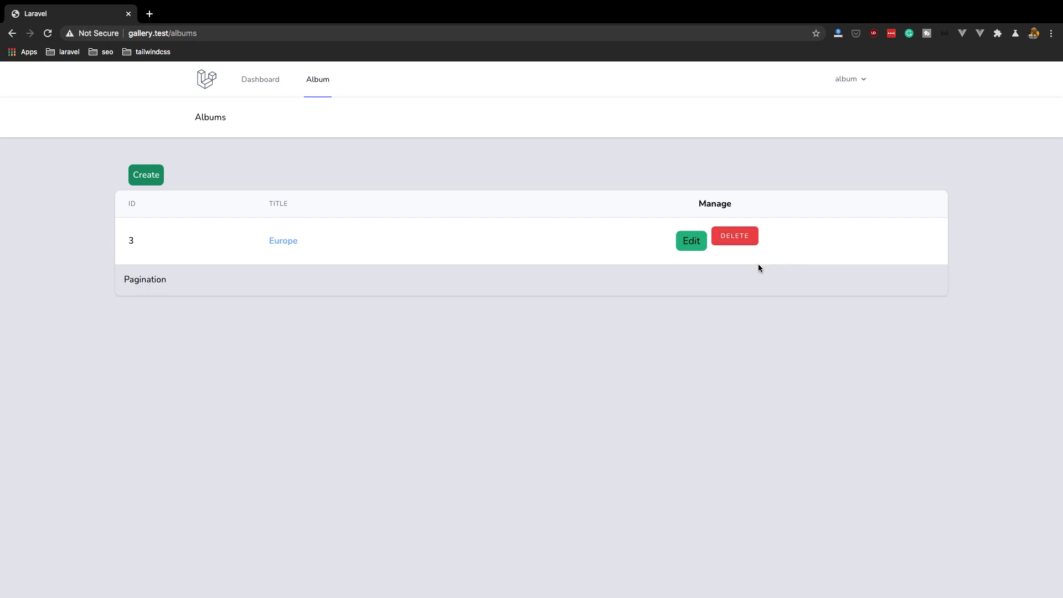
pyautogui.click(733, 235)
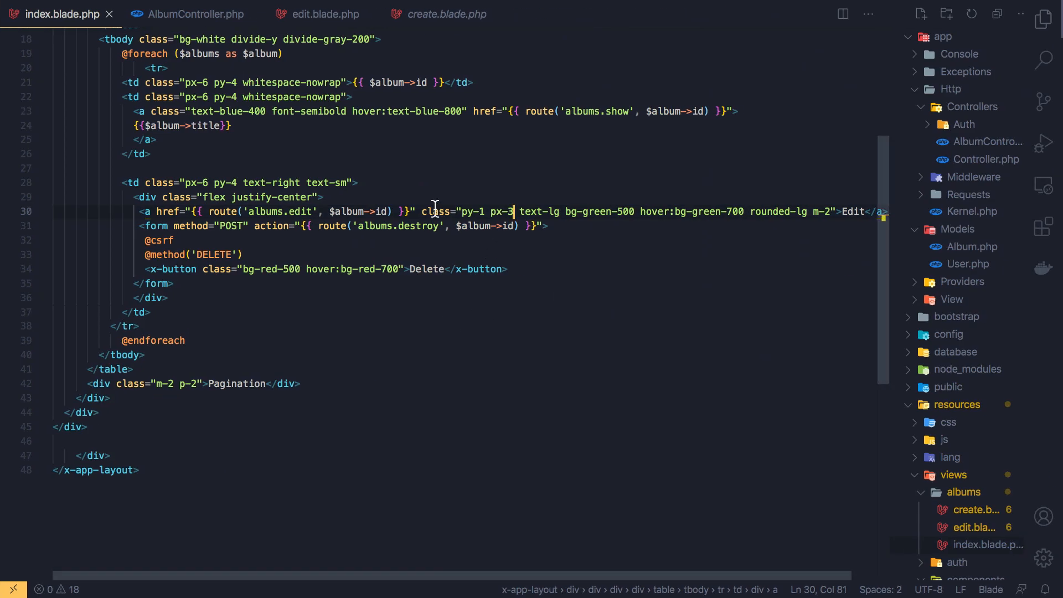
pyautogui.moveTo(506, 226)
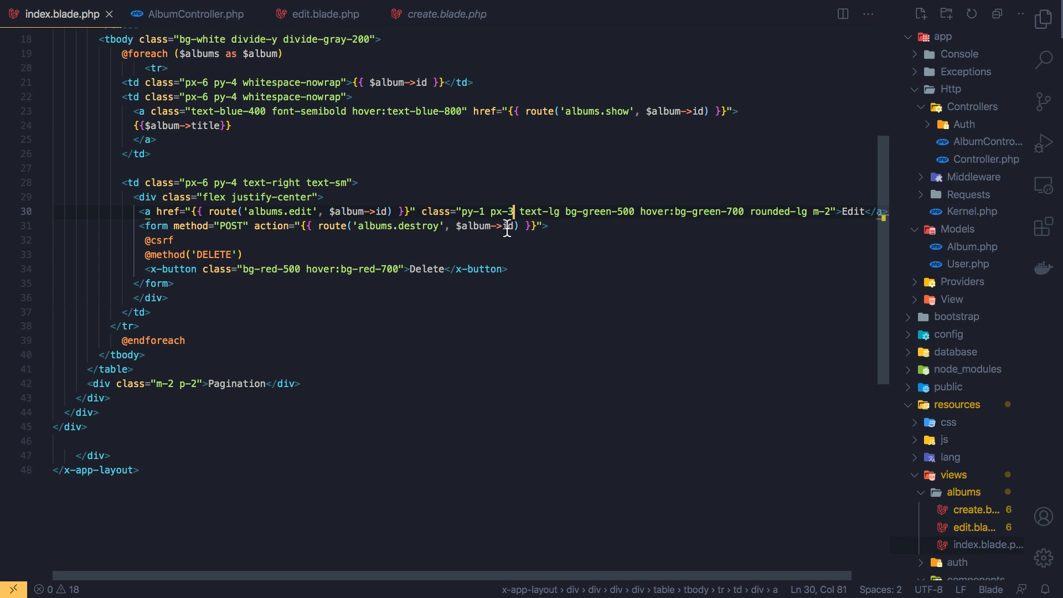